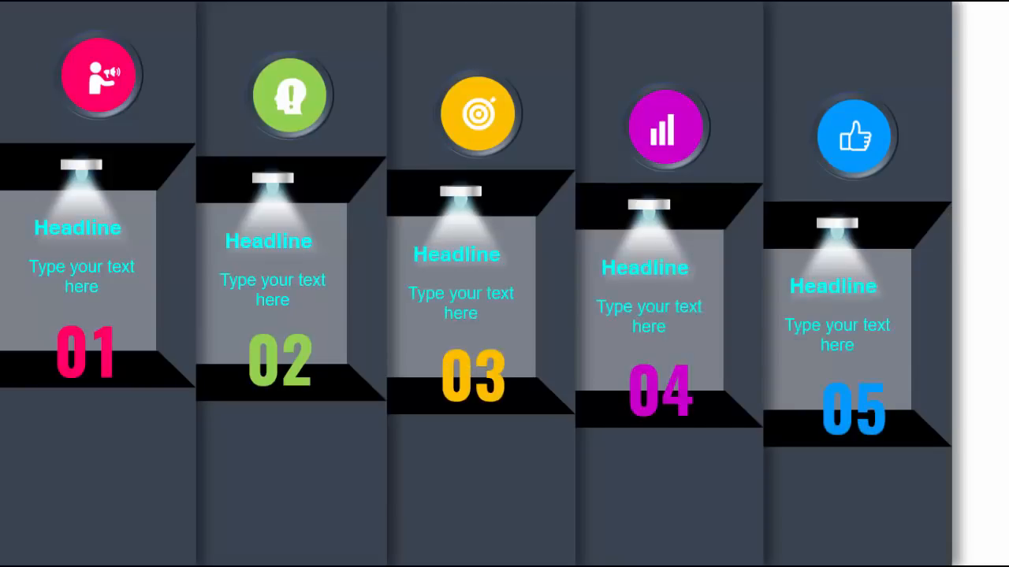
# Exit the slideshow preview of the finished infographic and return to Normal view.
pyautogui.press('Escape')
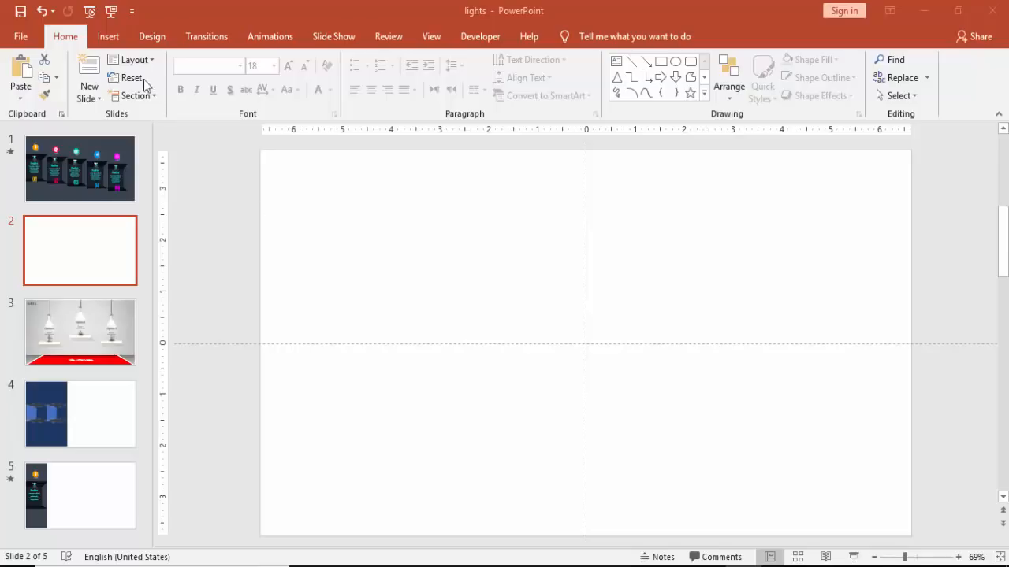
# Draw a full-height rectangle along slide 2's left edge and fill it grey.
pyautogui.click(108, 36)
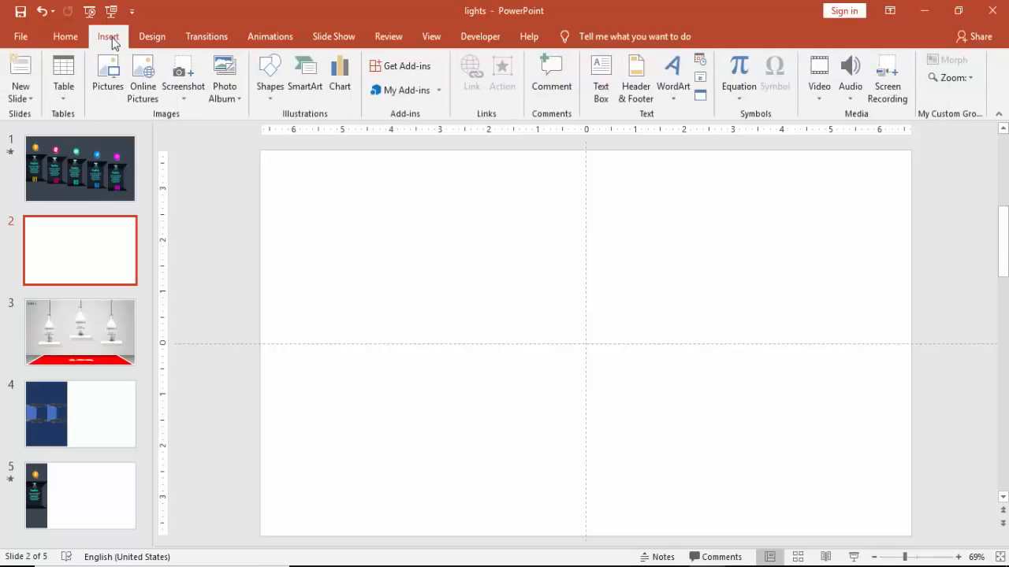
pyautogui.click(269, 71)
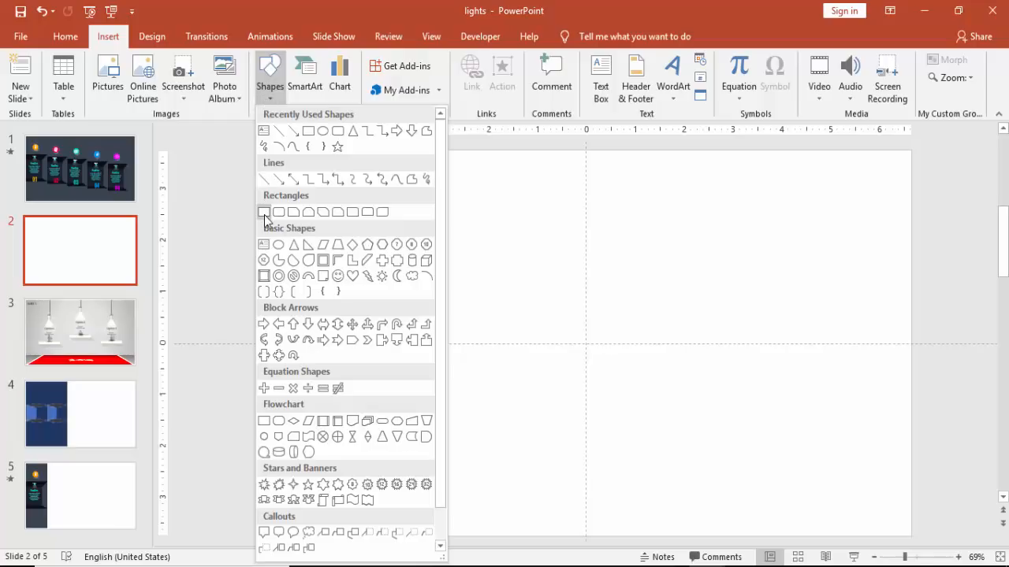
pyautogui.click(264, 211)
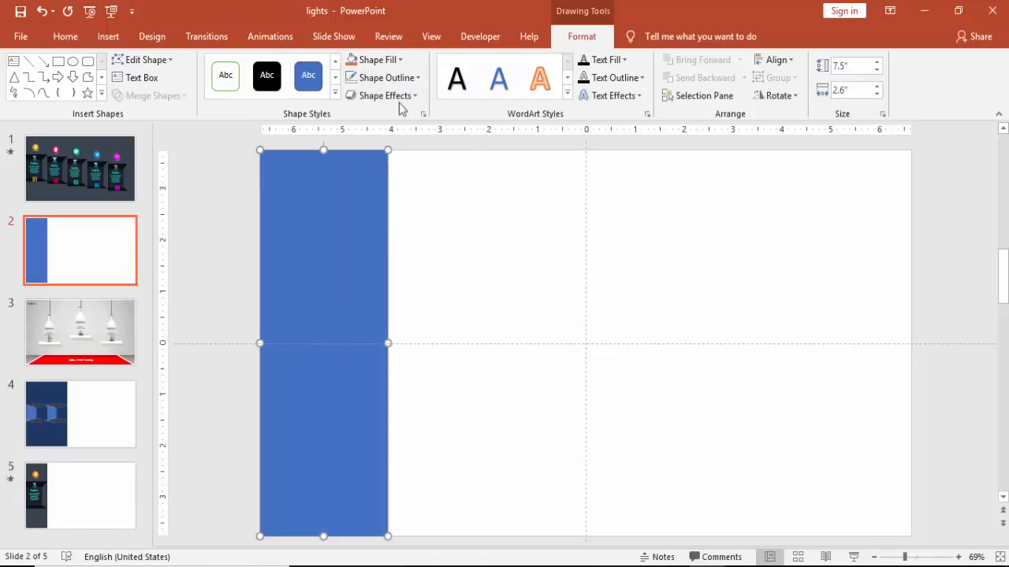
pyautogui.click(378, 59)
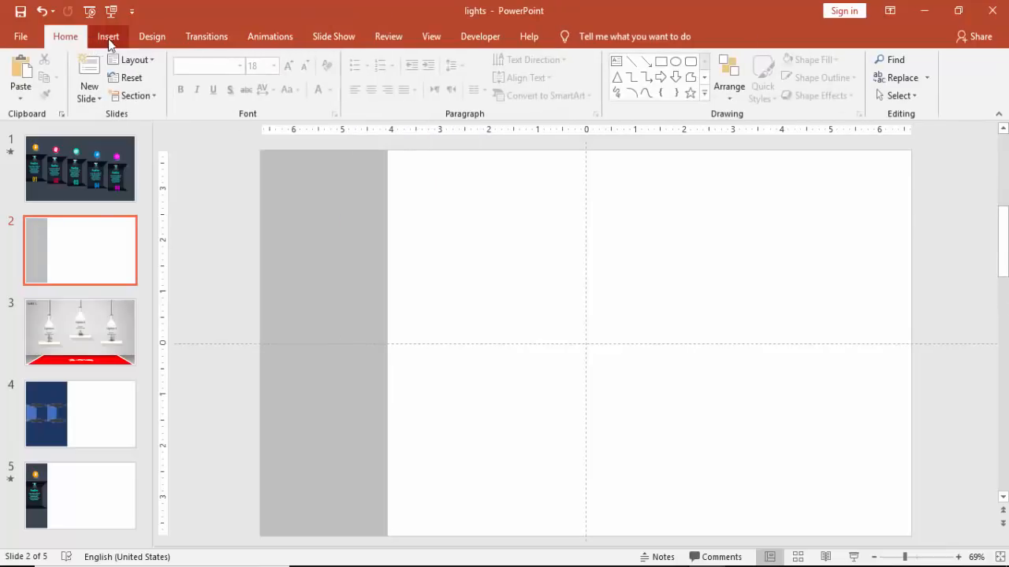
# Draw a blue rectangle band spanning the grey column's width at mid-height.
pyautogui.click(108, 37)
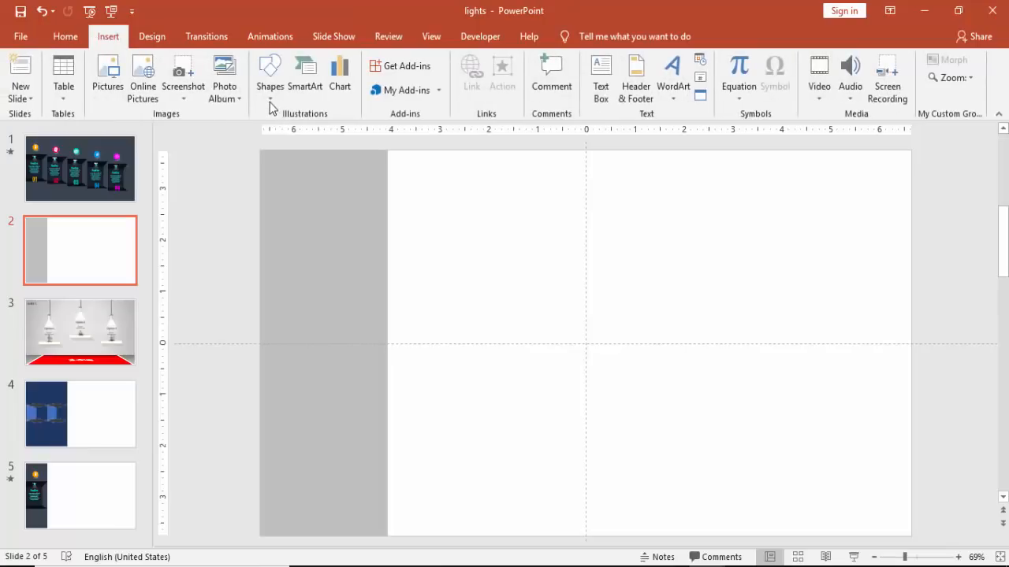
pyautogui.click(270, 75)
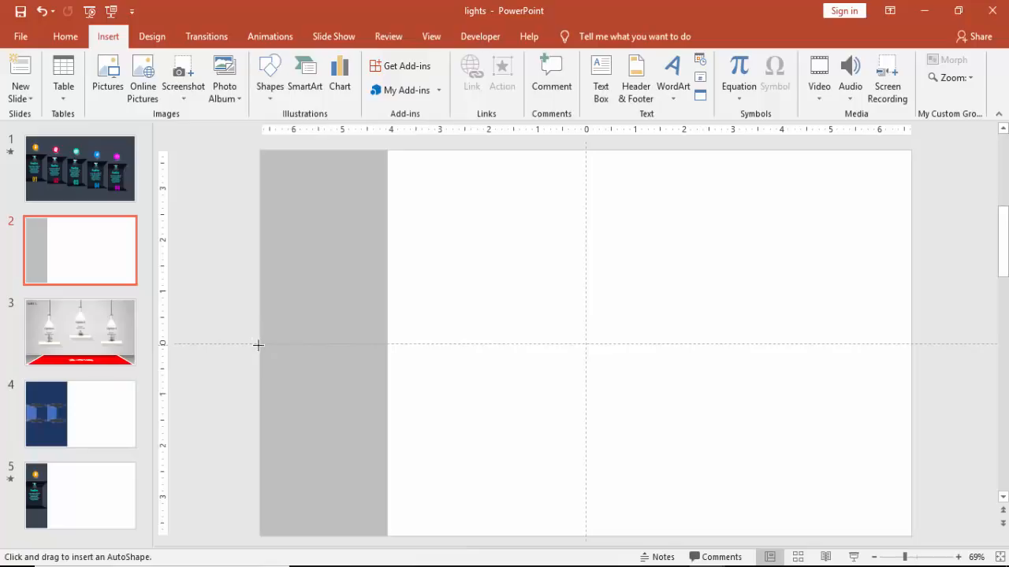
pyautogui.moveTo(260, 343); pyautogui.dragTo(386, 384)
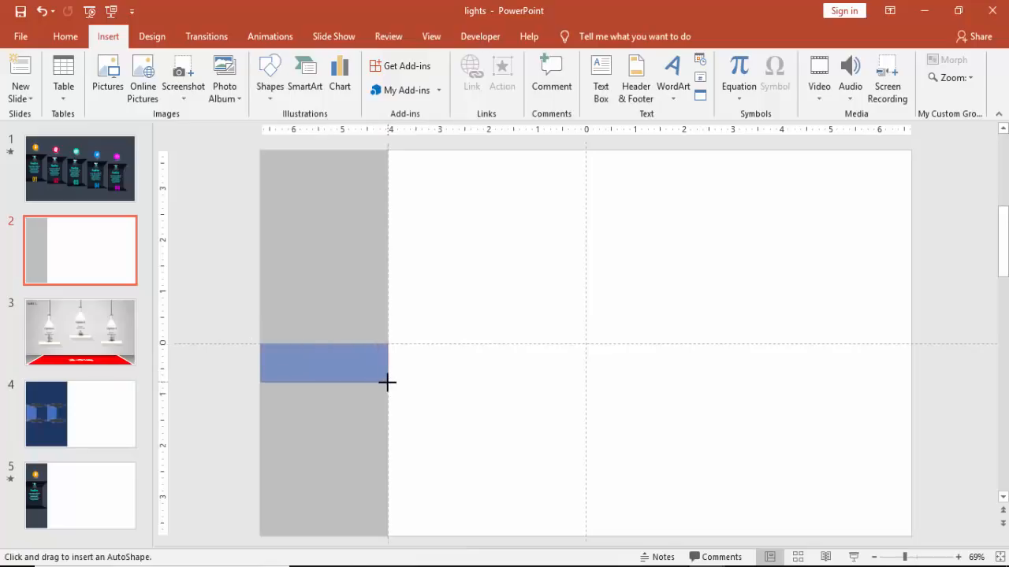
pyautogui.moveTo(260, 343); pyautogui.dragTo(387, 385)
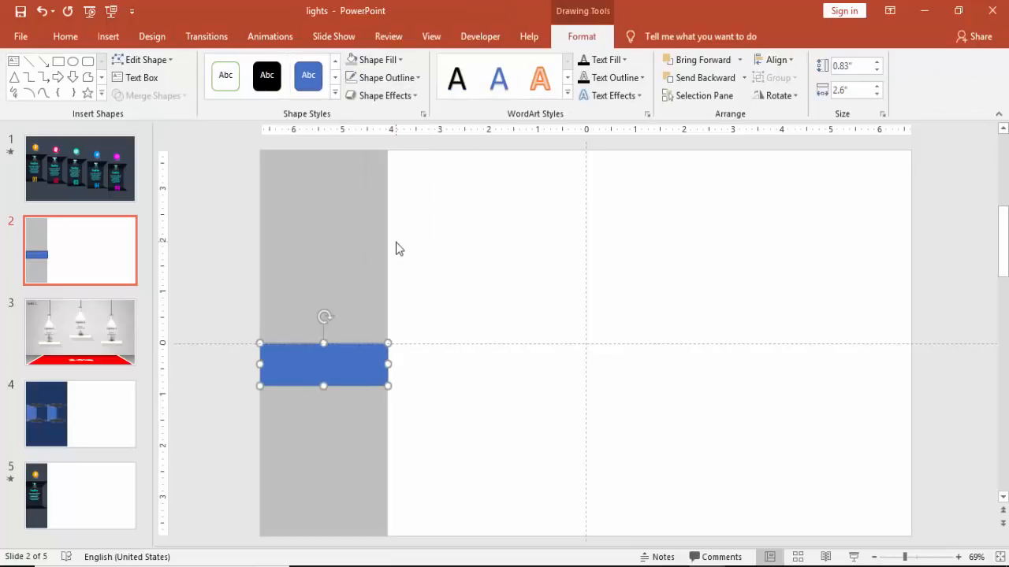
pyautogui.moveTo(530, 311)
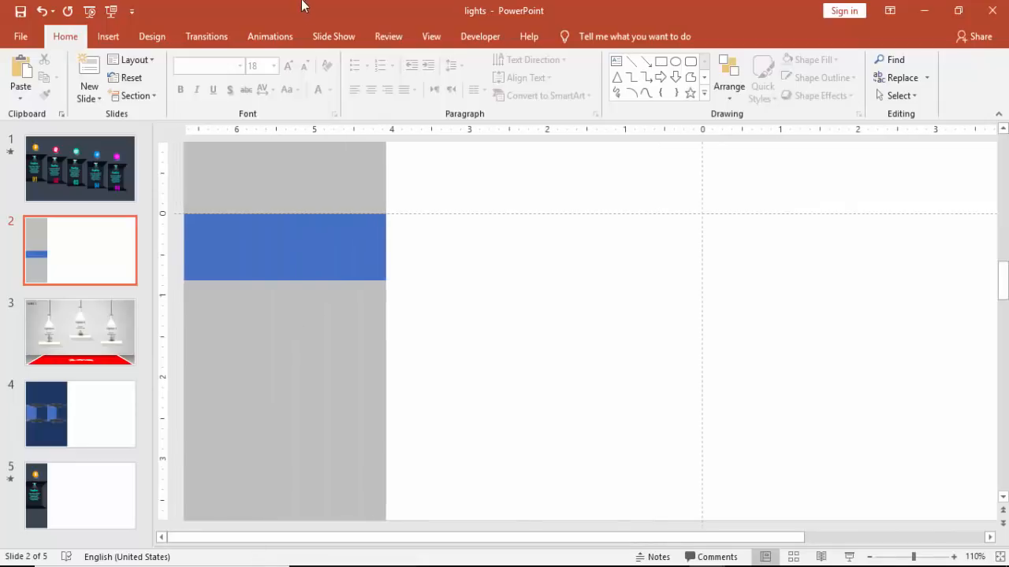
# Insert a right triangle at the blue band's right end.
pyautogui.click(107, 36)
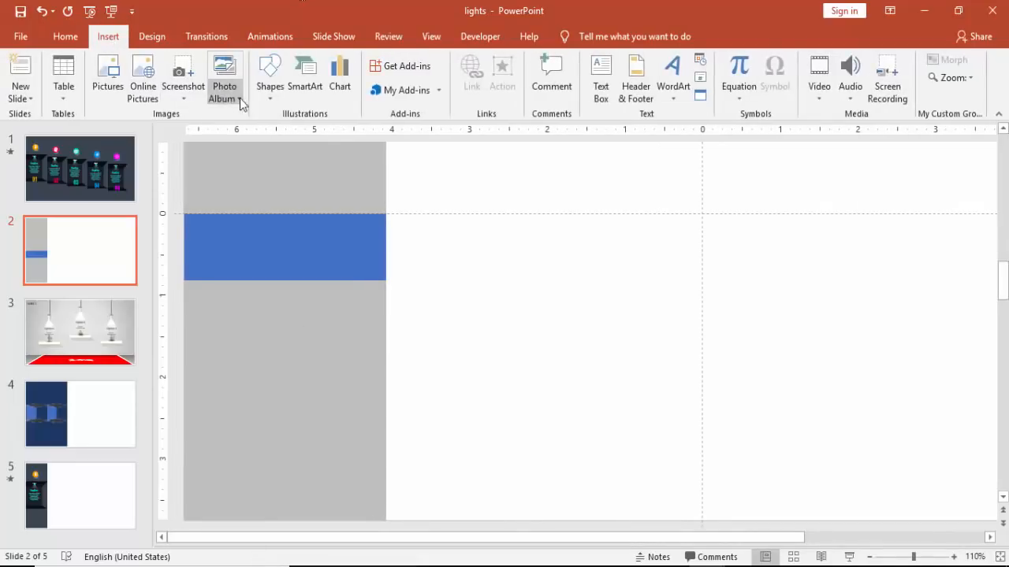
pyautogui.click(269, 75)
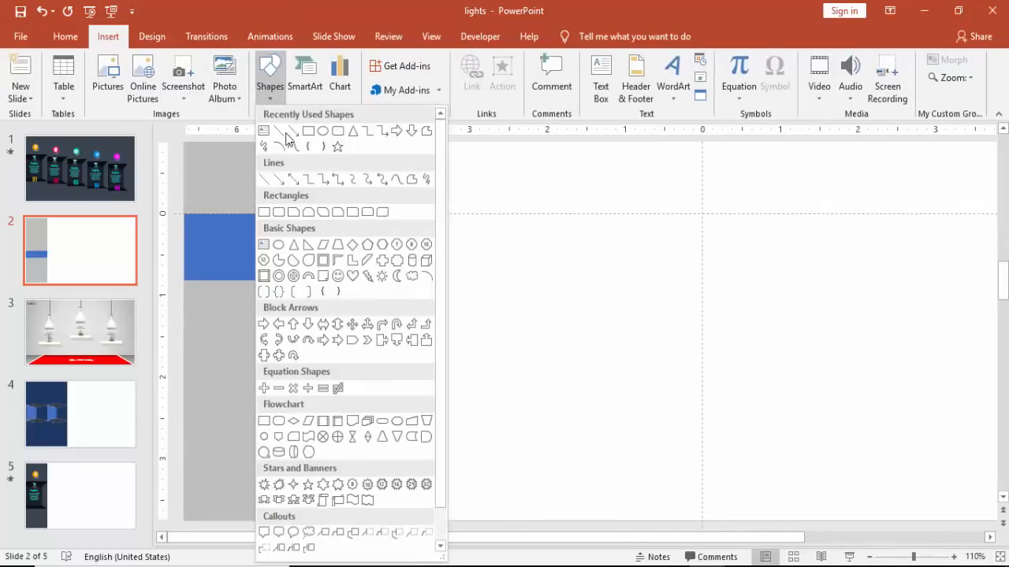
pyautogui.moveTo(308, 244)
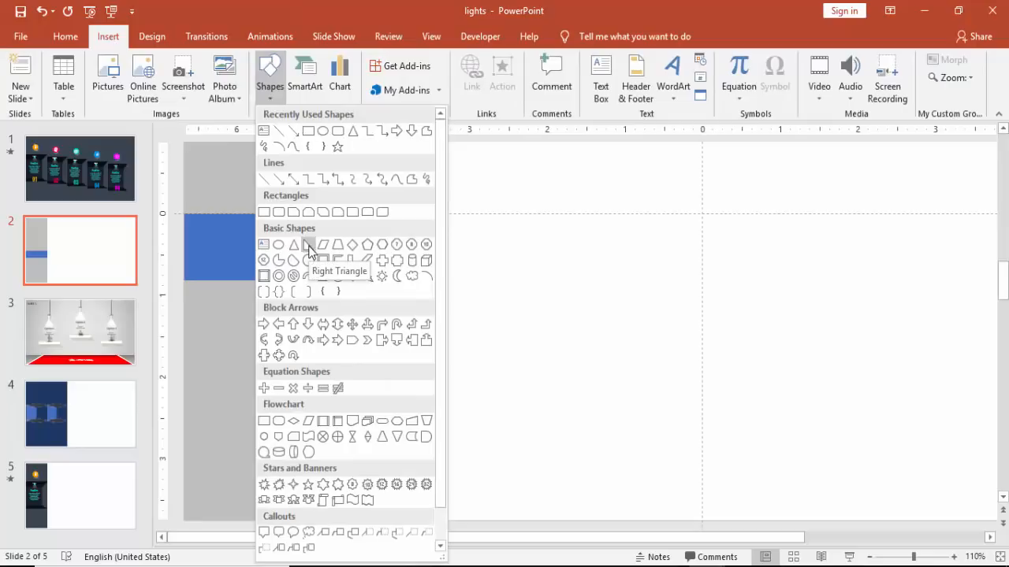
pyautogui.click(308, 244)
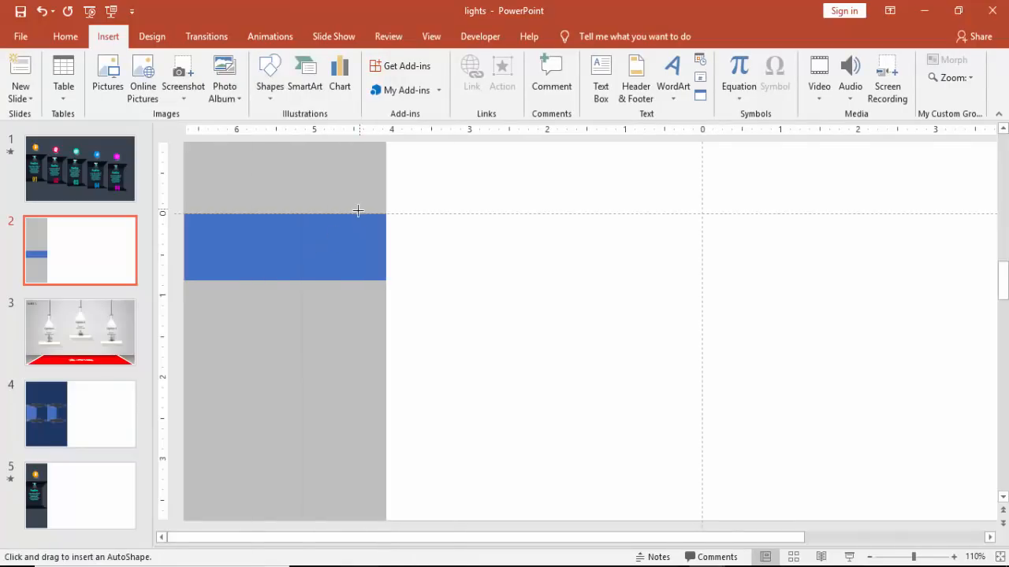
pyautogui.moveTo(360, 222)
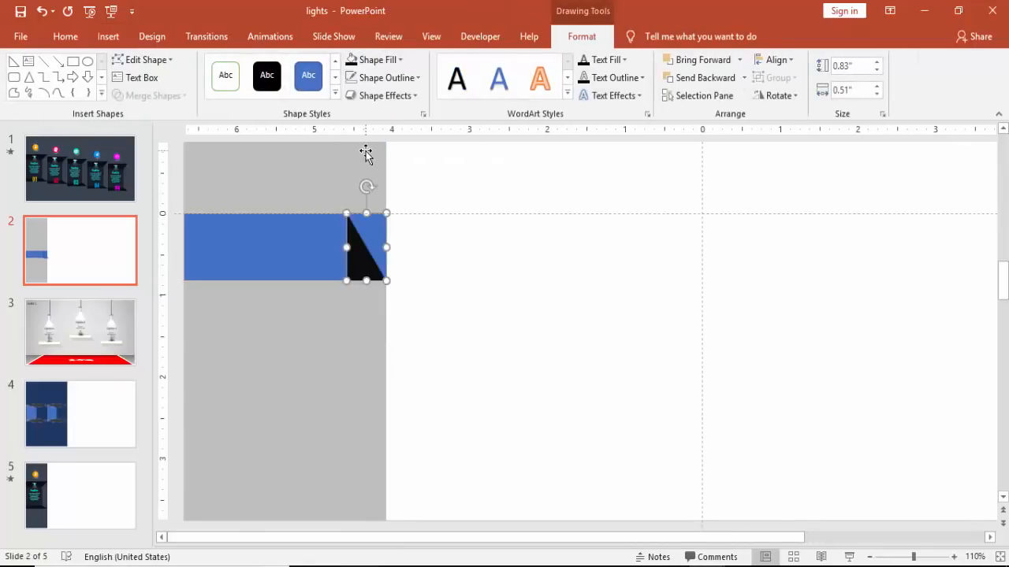
# Remove the triangle's outline, rotate it 90° and flip it horizontally.
pyautogui.click(384, 77)
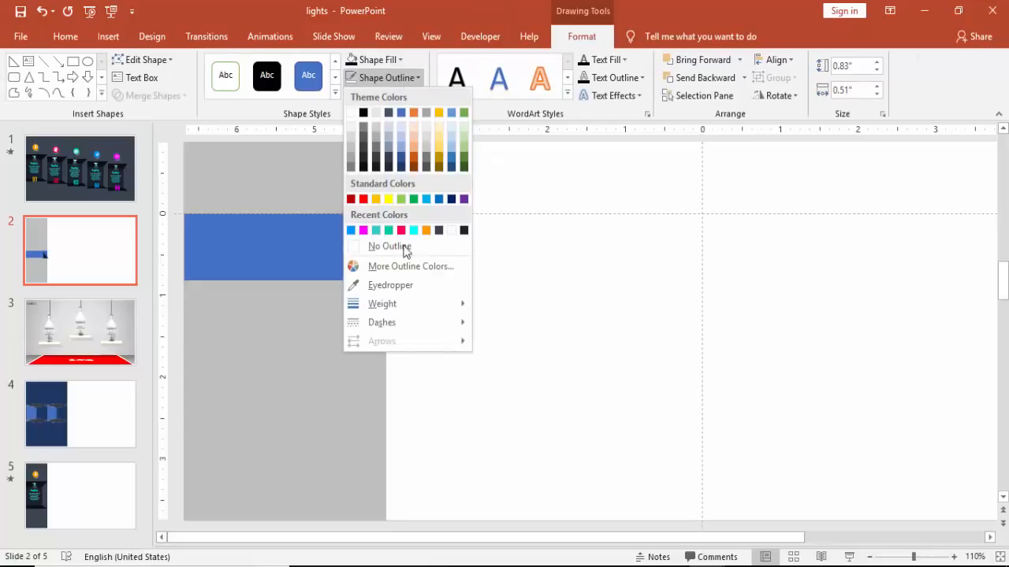
pyautogui.click(390, 246)
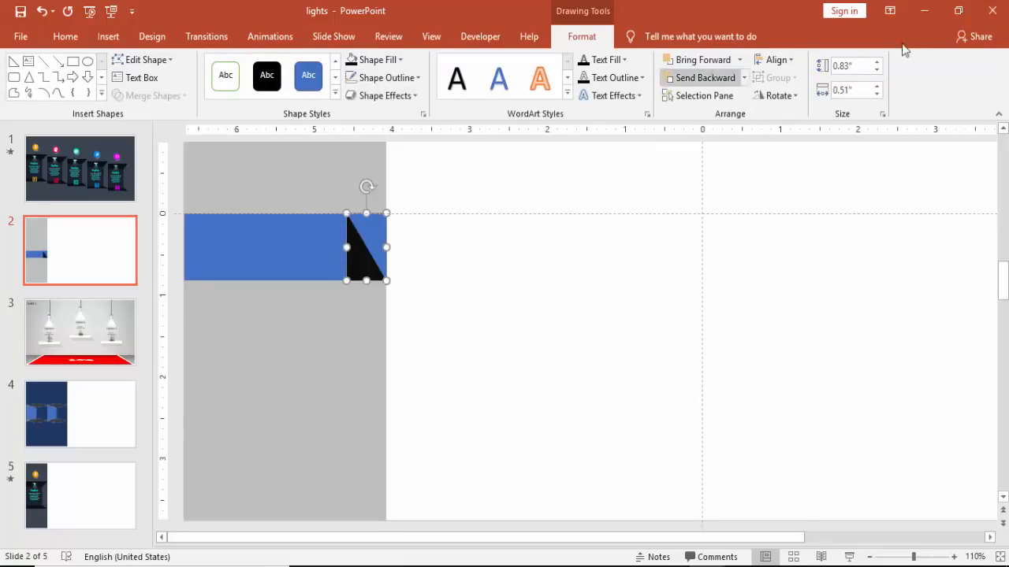
pyautogui.click(776, 95)
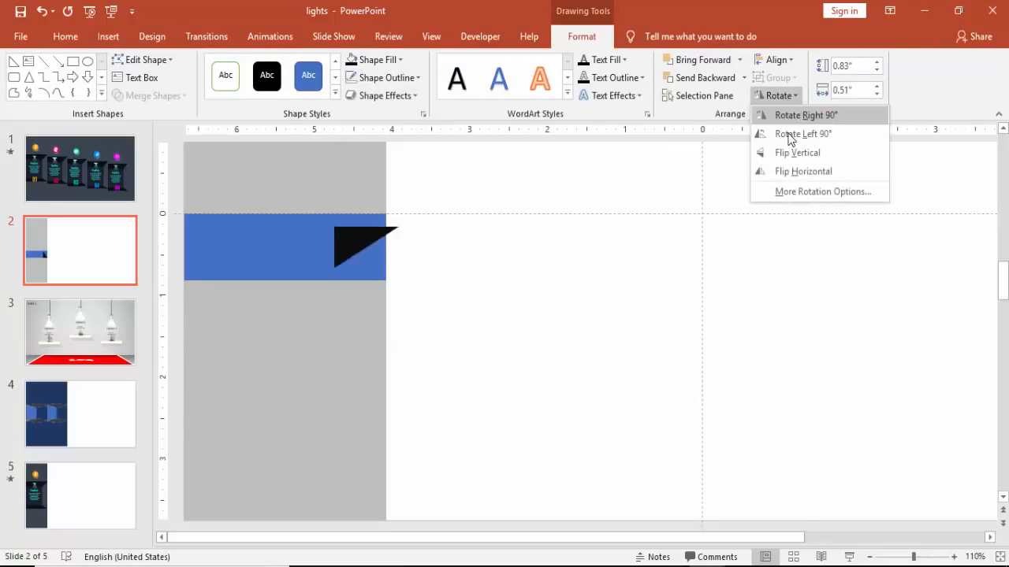
pyautogui.click(803, 171)
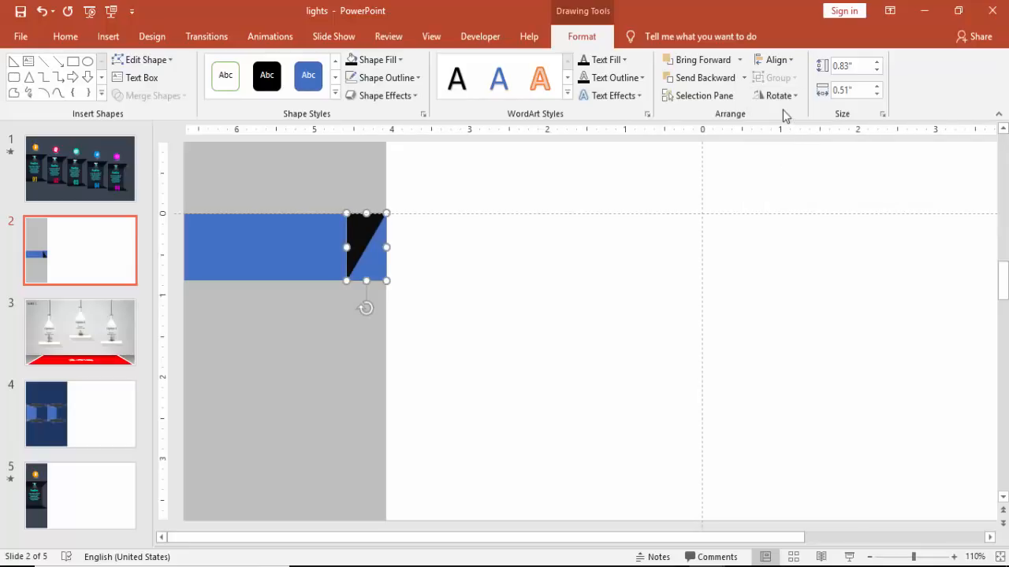
pyautogui.click(775, 95)
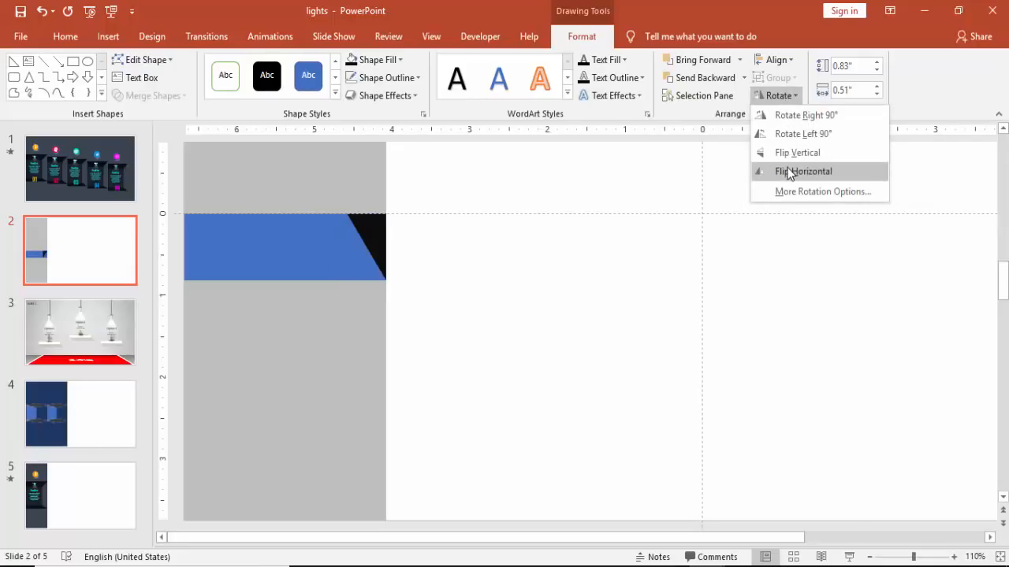
pyautogui.click(802, 171)
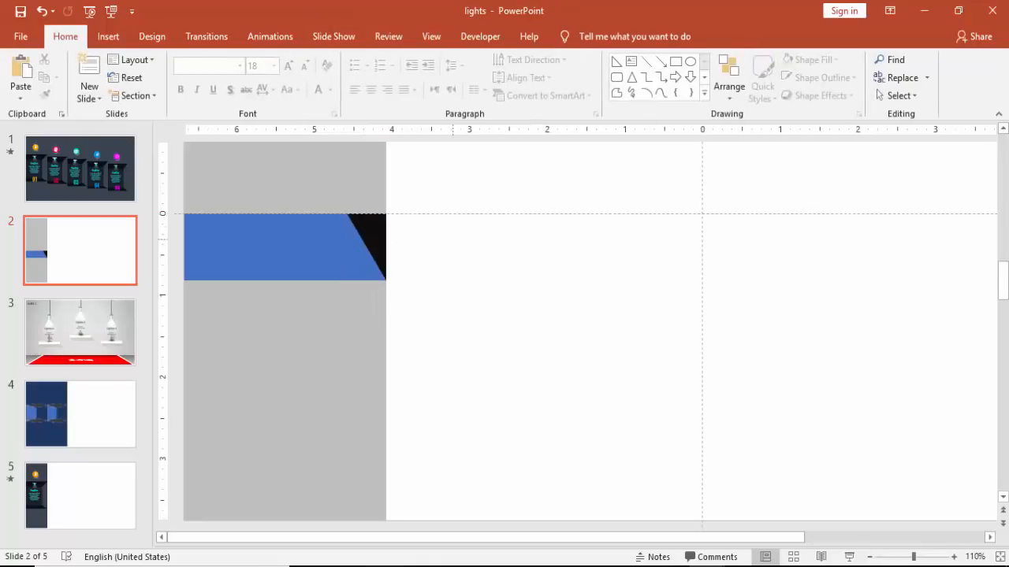
# Subtract the triangle from the blue band with Merge Shapes.
pyautogui.click(315, 247)
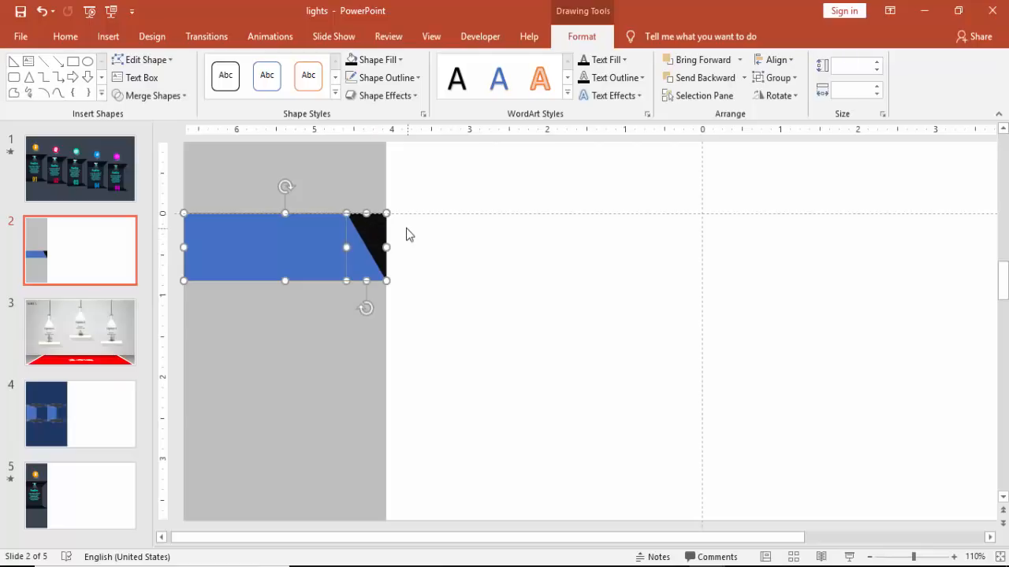
pyautogui.click(150, 95)
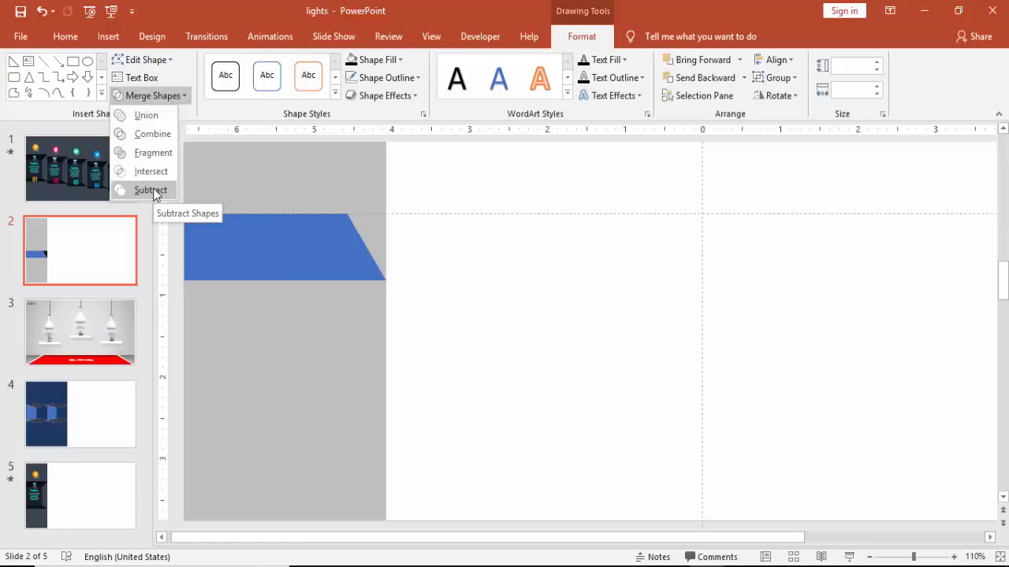
pyautogui.click(151, 190)
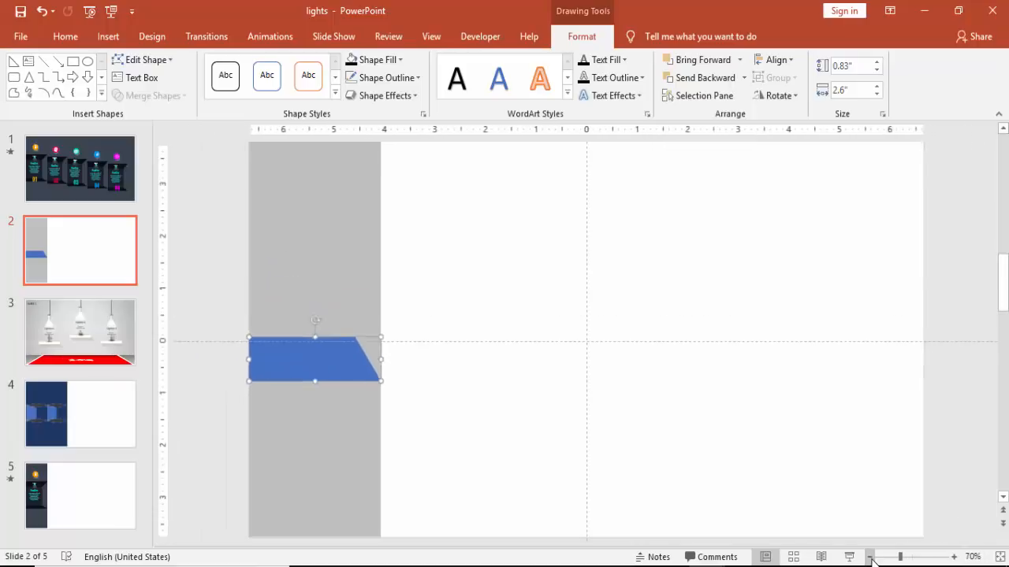
# Make the slanted band thinner and move it up to the centre line.
pyautogui.click(888, 557)
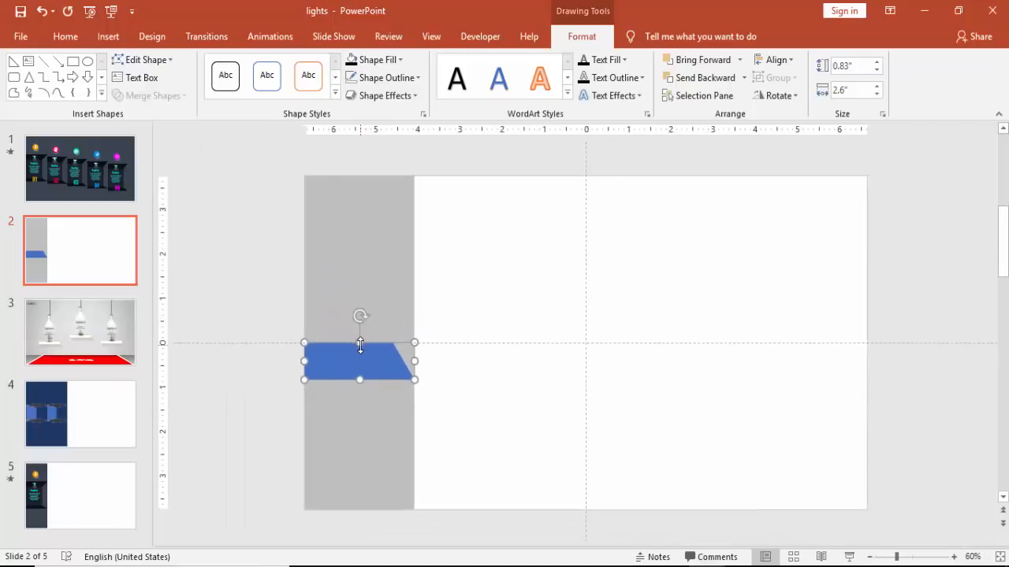
pyautogui.moveTo(359, 343); pyautogui.dragTo(360, 364)
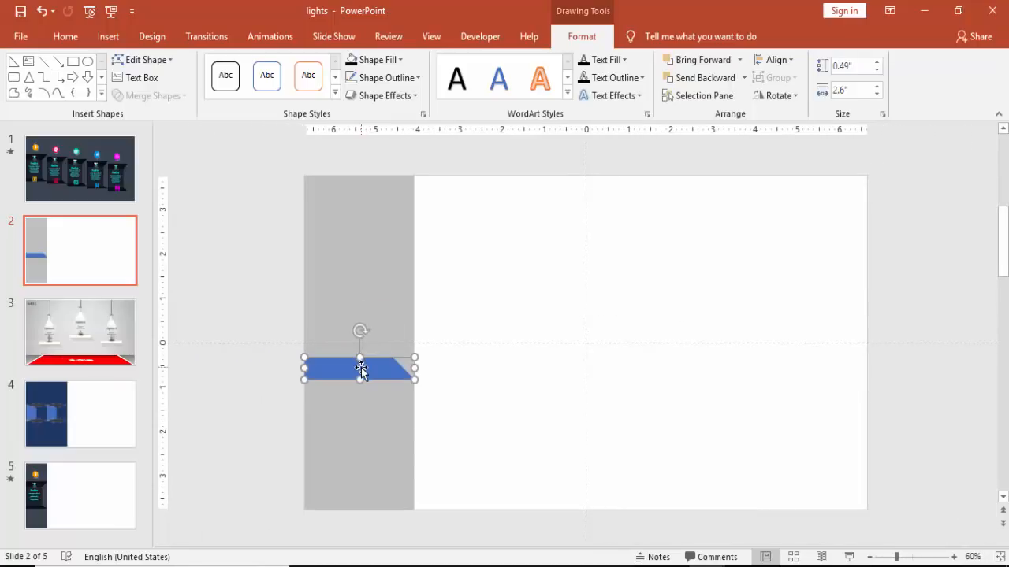
pyautogui.moveTo(361, 368); pyautogui.dragTo(361, 355)
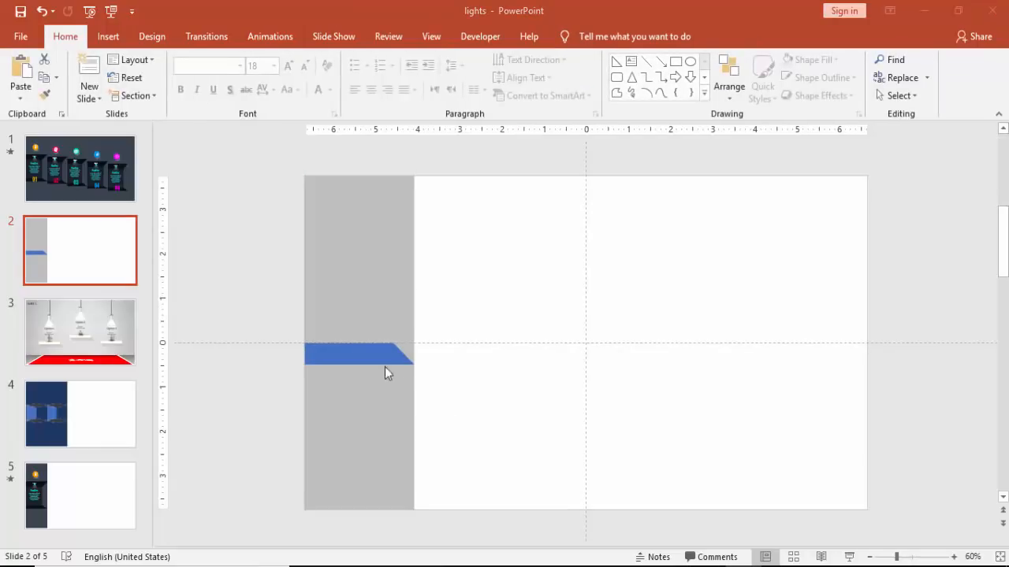
# Place a copy of the band higher up the column and flip it vertically.
pyautogui.click(359, 355)
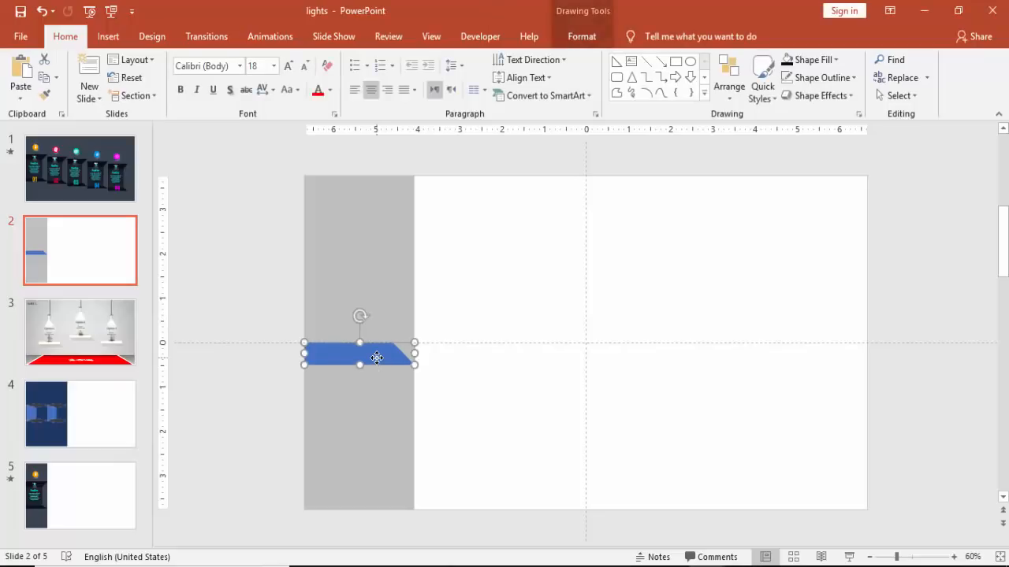
pyautogui.moveTo(377, 357); pyautogui.dragTo(376, 310)
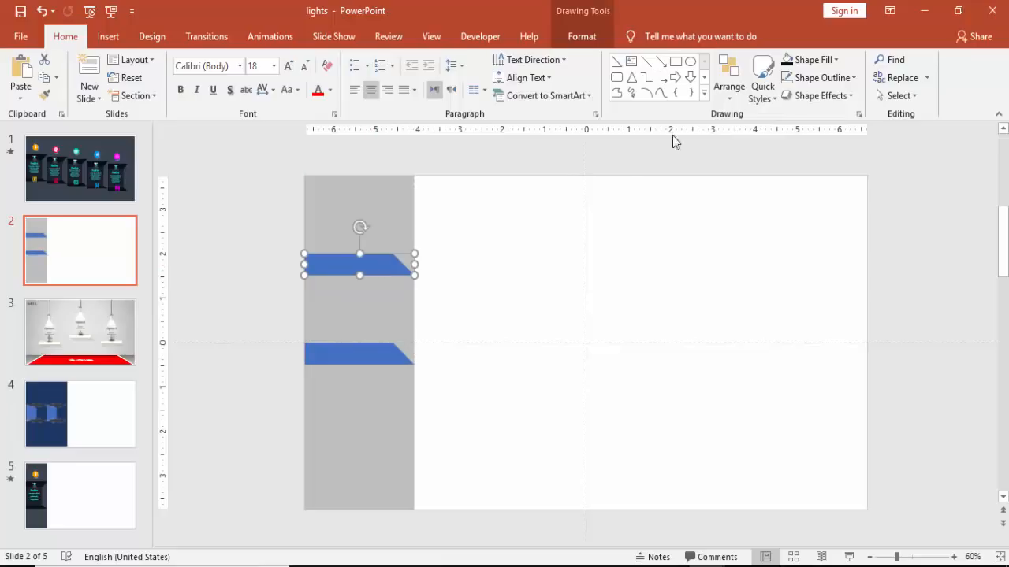
pyautogui.moveTo(596, 31)
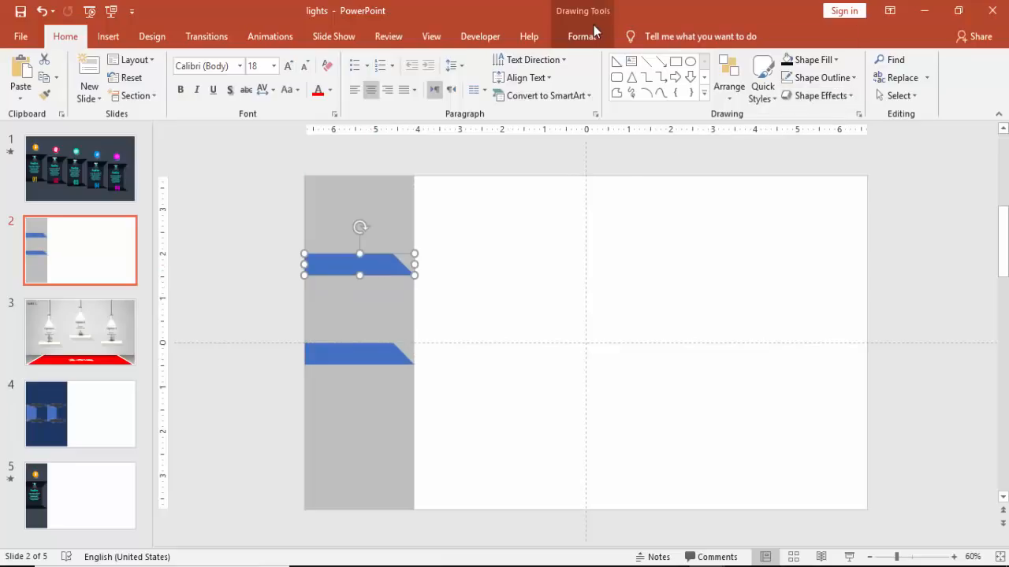
pyautogui.click(777, 96)
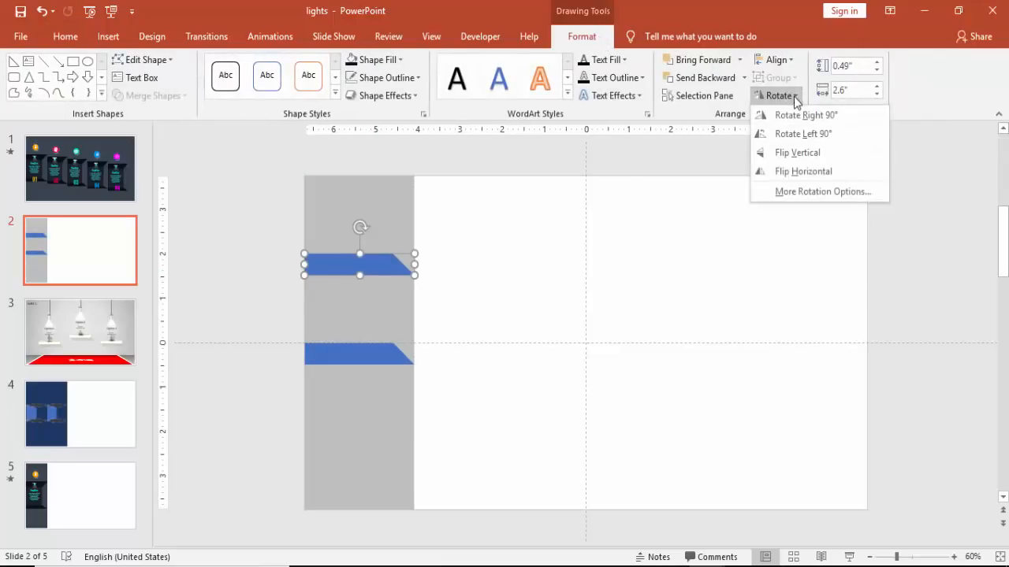
pyautogui.click(797, 152)
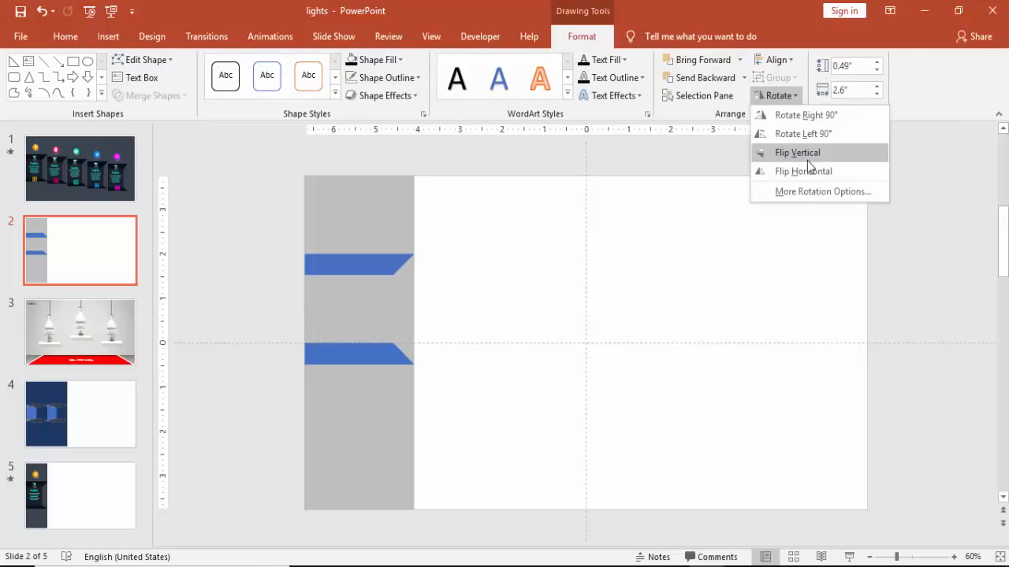
# Position the two mirrored bands above and below the slide's centre line.
pyautogui.click(797, 152)
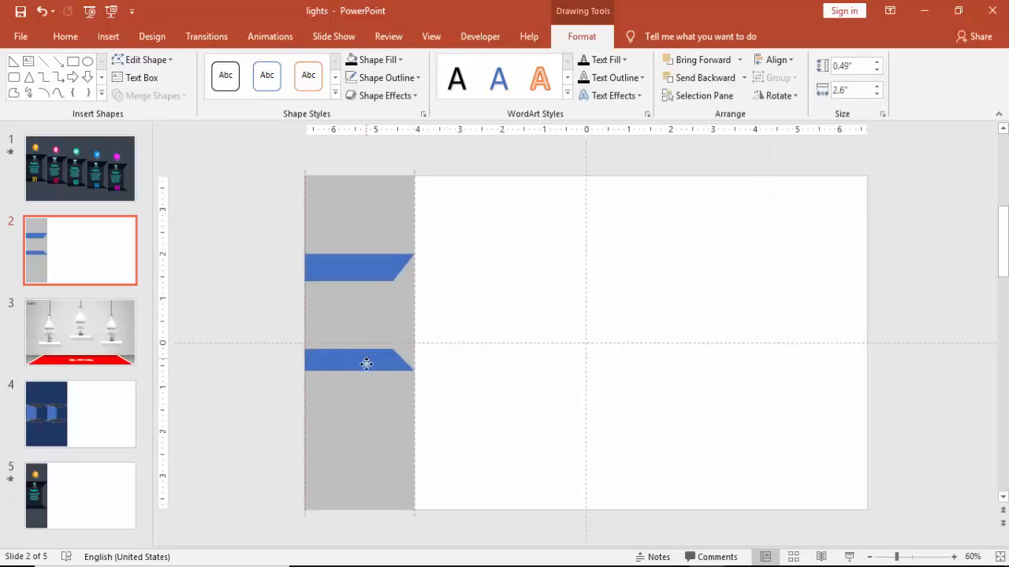
pyautogui.moveTo(367, 362); pyautogui.dragTo(365, 393)
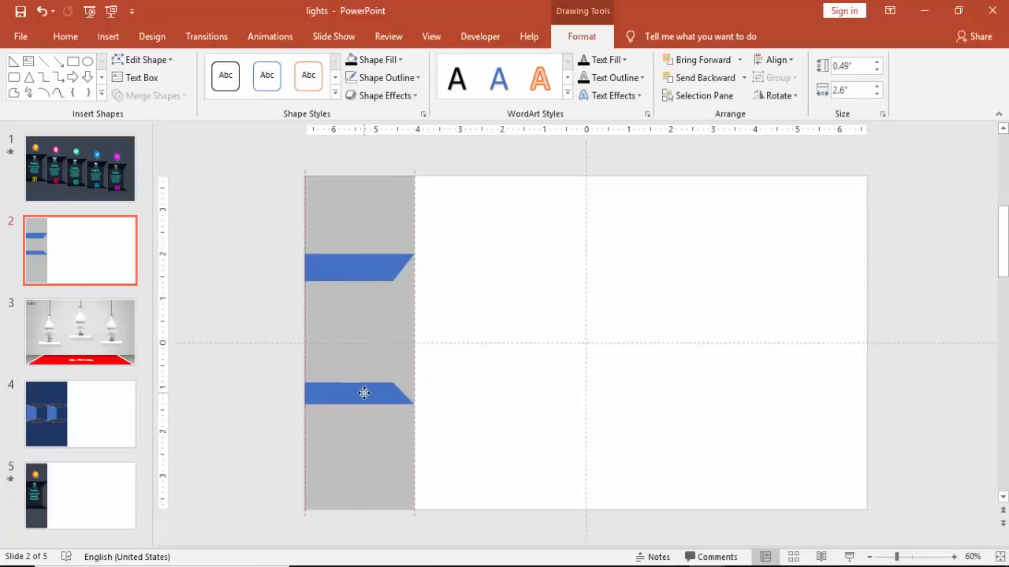
pyautogui.moveTo(364, 392); pyautogui.dragTo(362, 279)
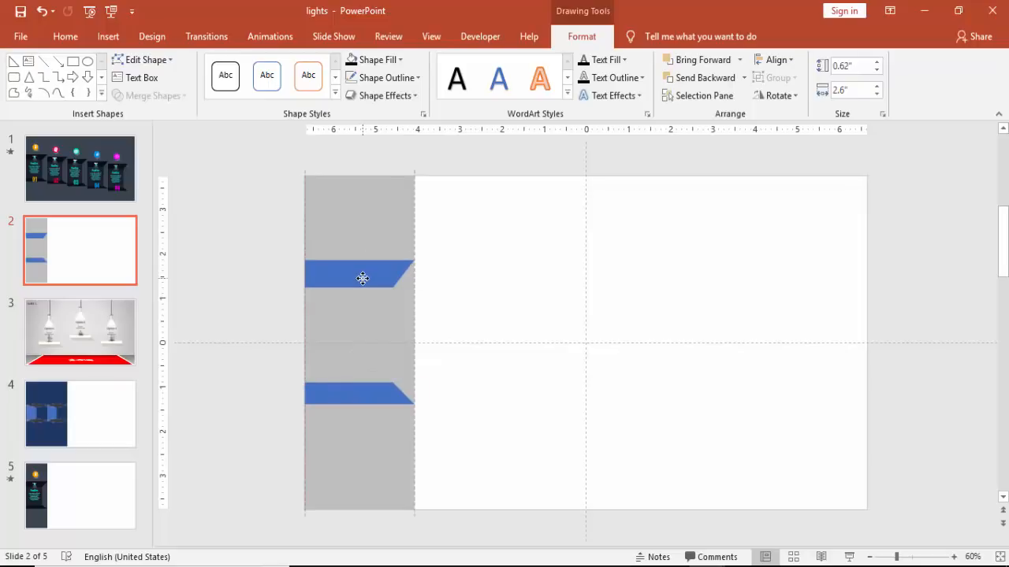
pyautogui.click(424, 272)
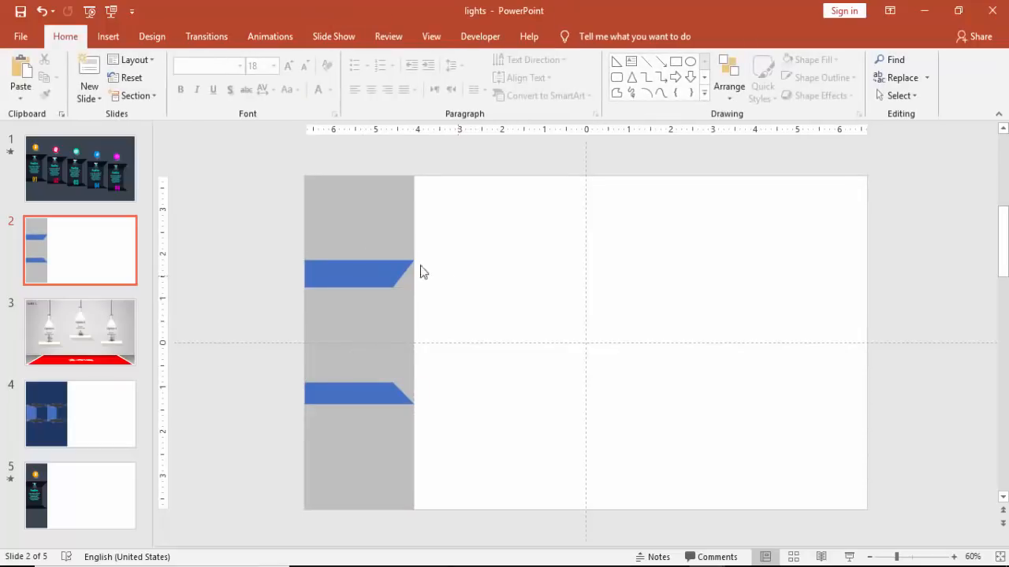
pyautogui.click(108, 37)
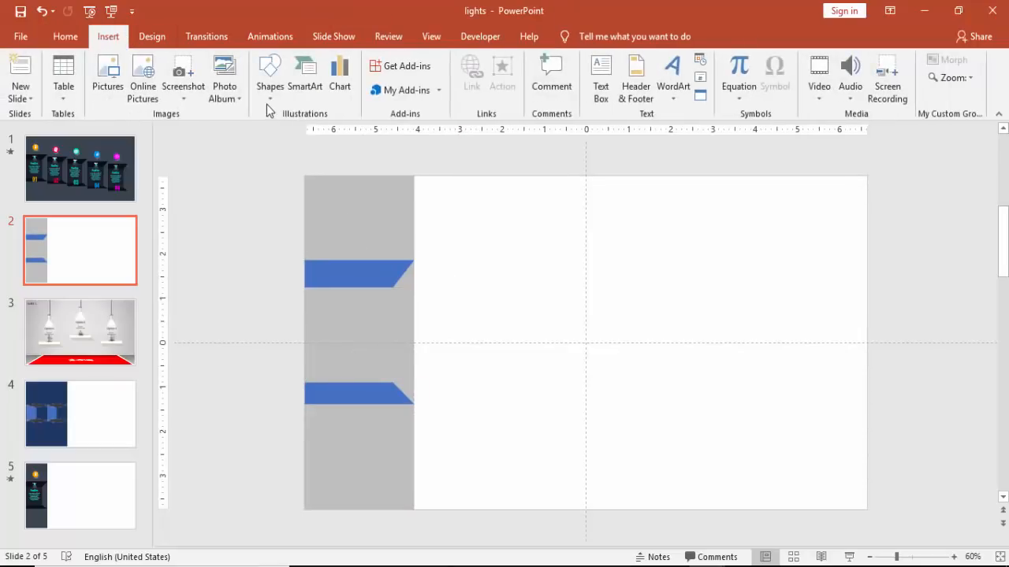
# Draw a grey-filled rectangle in the gap between the two blue bands.
pyautogui.click(269, 71)
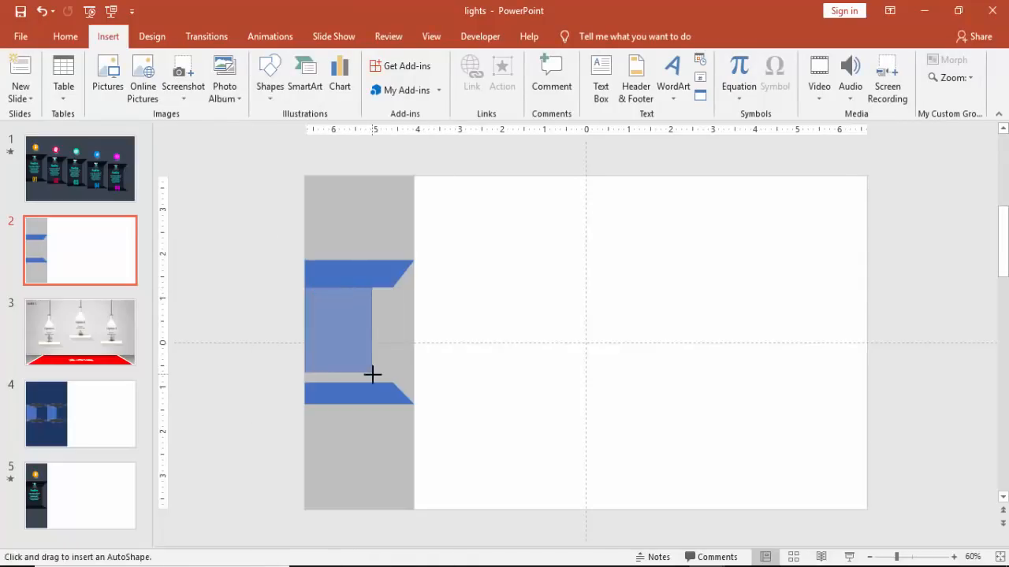
pyautogui.moveTo(372, 376); pyautogui.dragTo(392, 383)
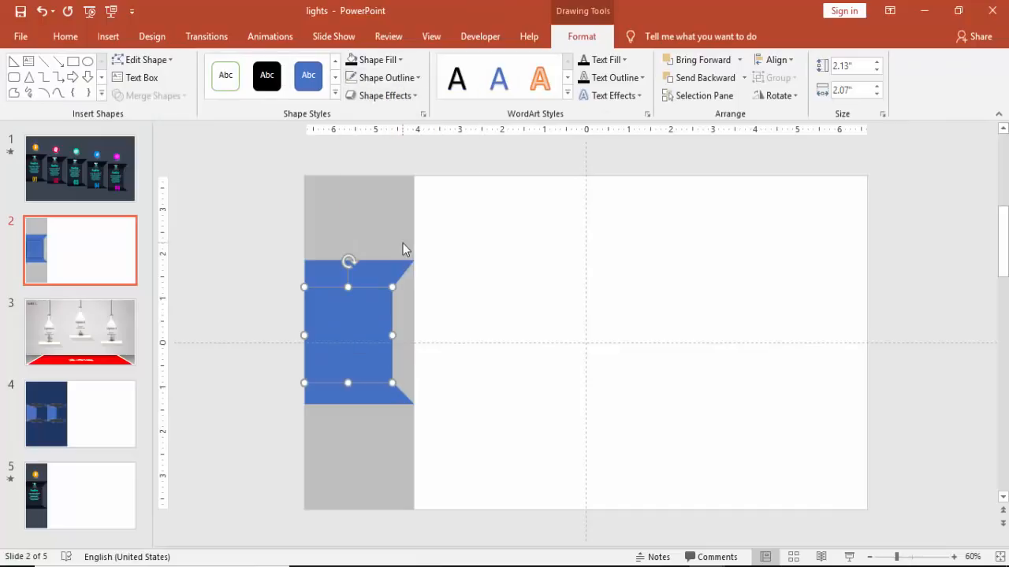
pyautogui.click(398, 59)
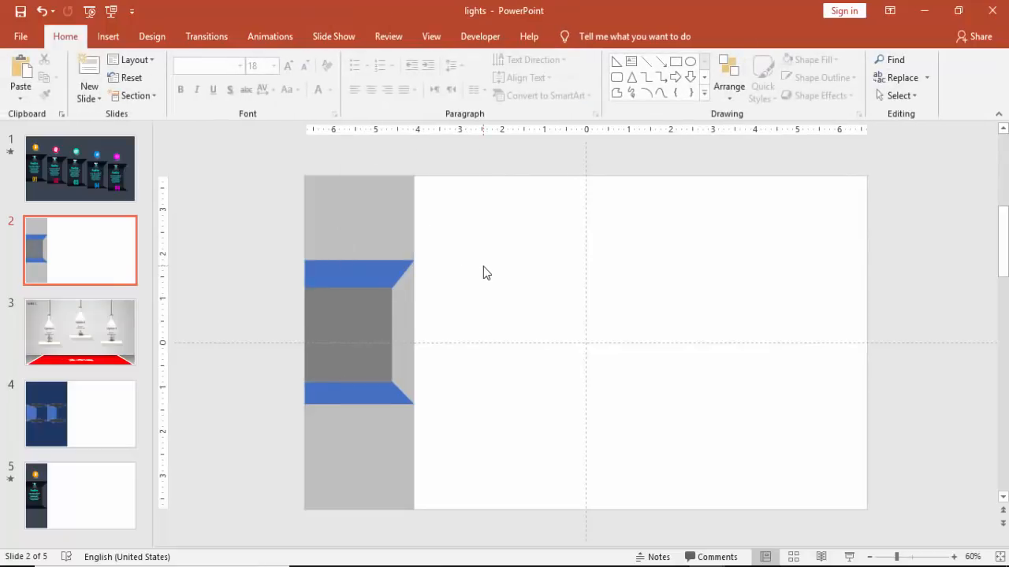
pyautogui.moveTo(431, 303)
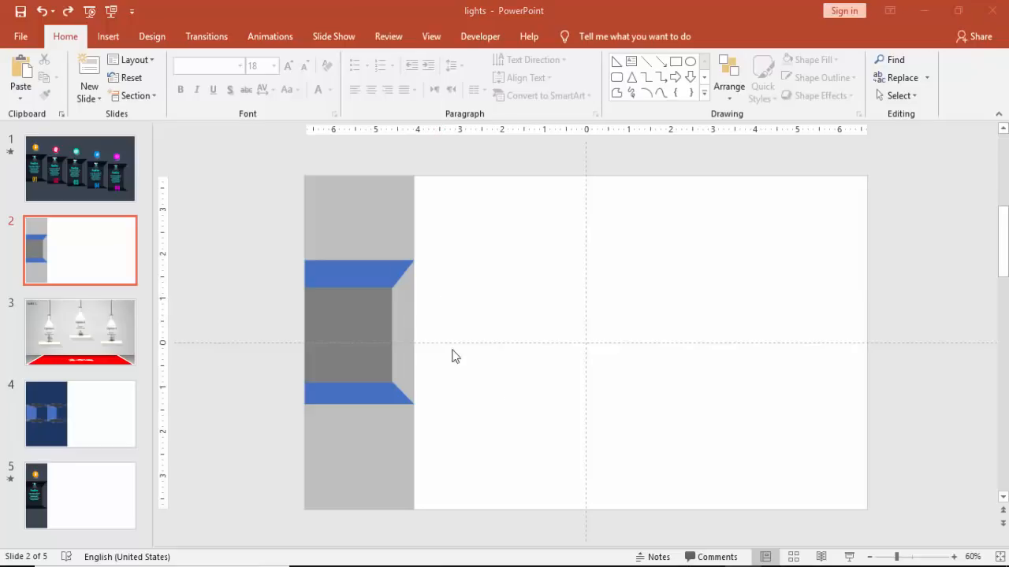
# Fill the tall left column with the dark slate swatch from Recent Colors.
pyautogui.click(359, 220)
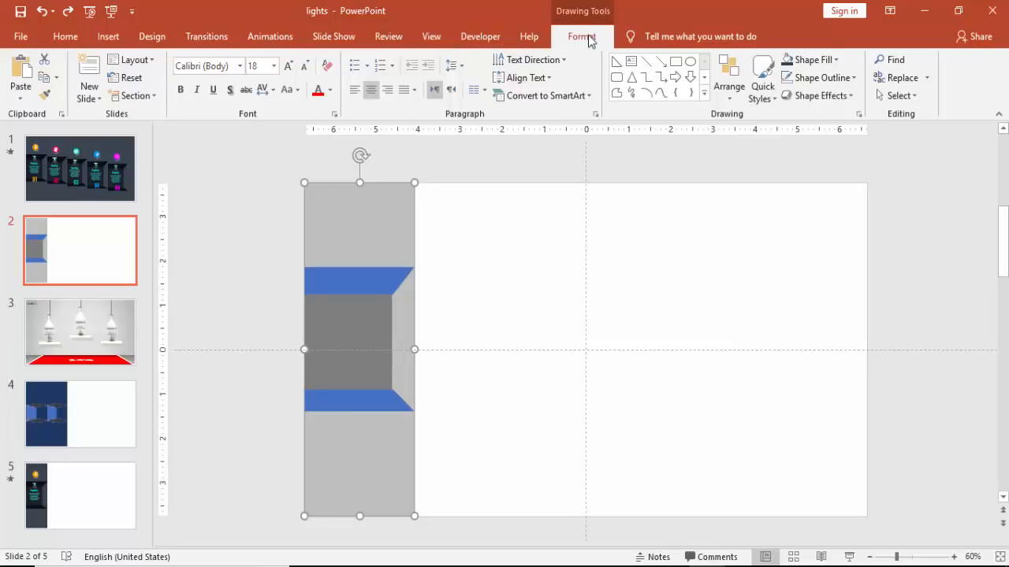
pyautogui.click(376, 60)
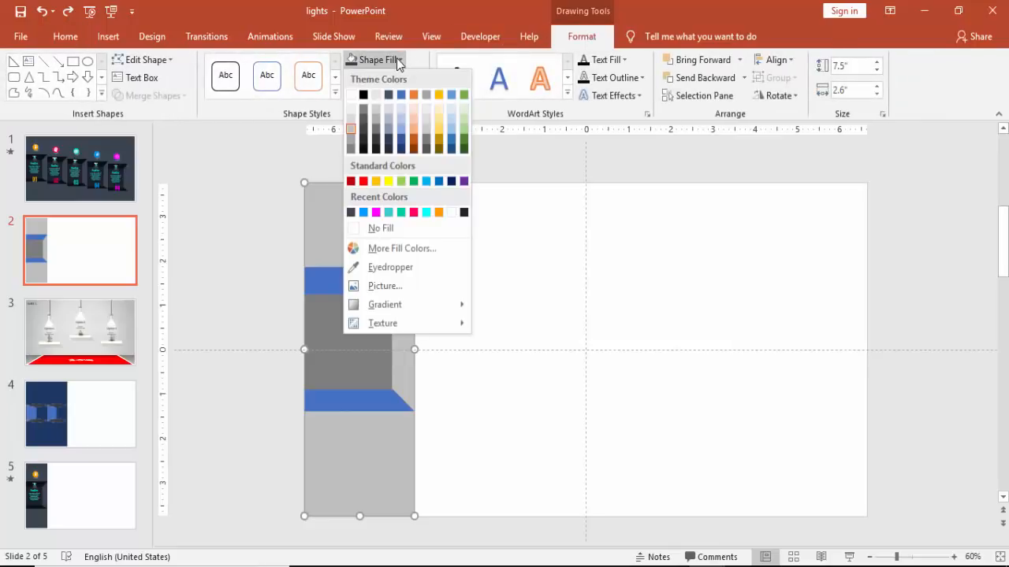
pyautogui.click(350, 212)
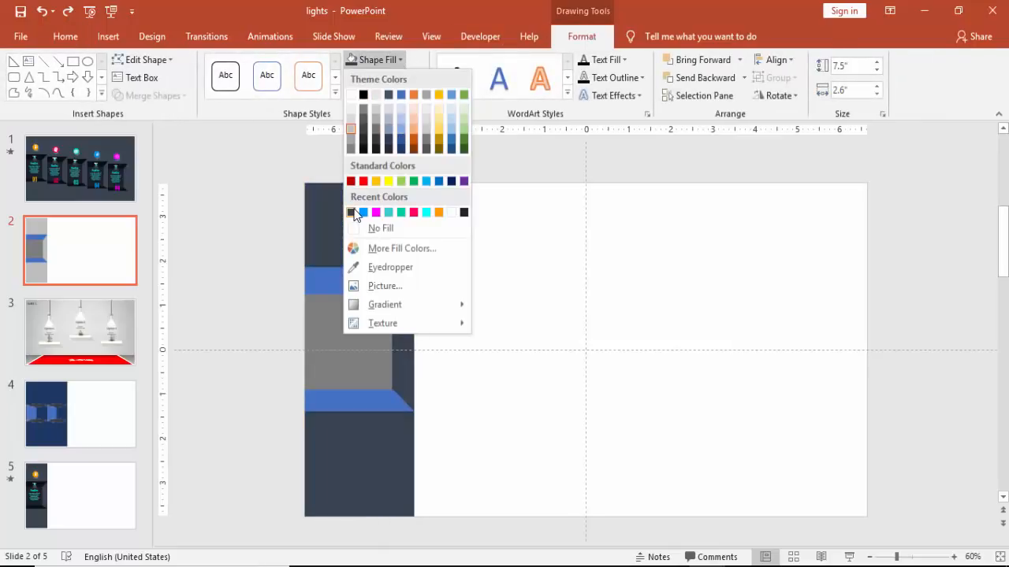
pyautogui.click(351, 212)
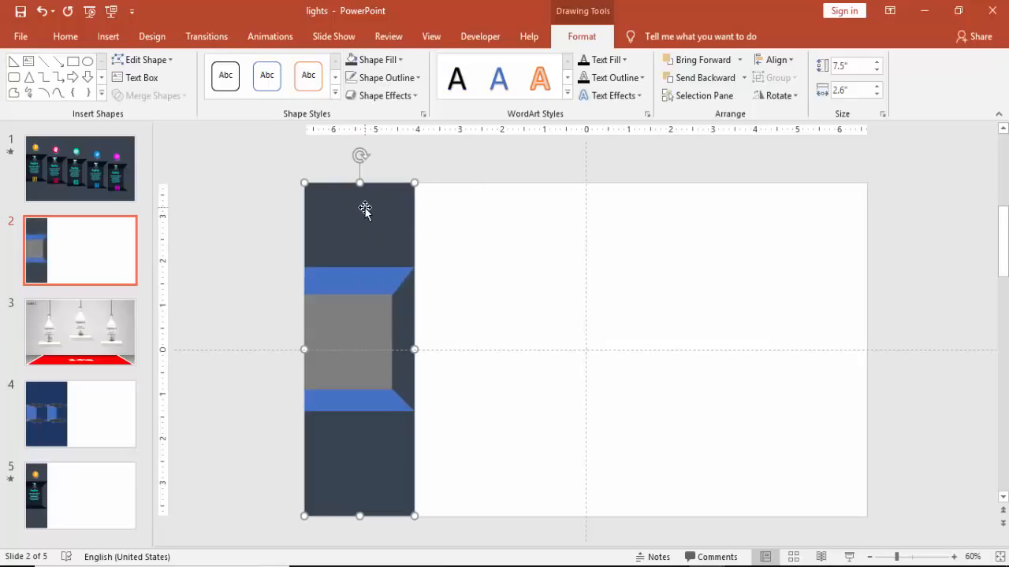
# Give the column an Offset: Right shadow with 6 pt distance and 11 pt blur.
pyautogui.rightClick(365, 209)
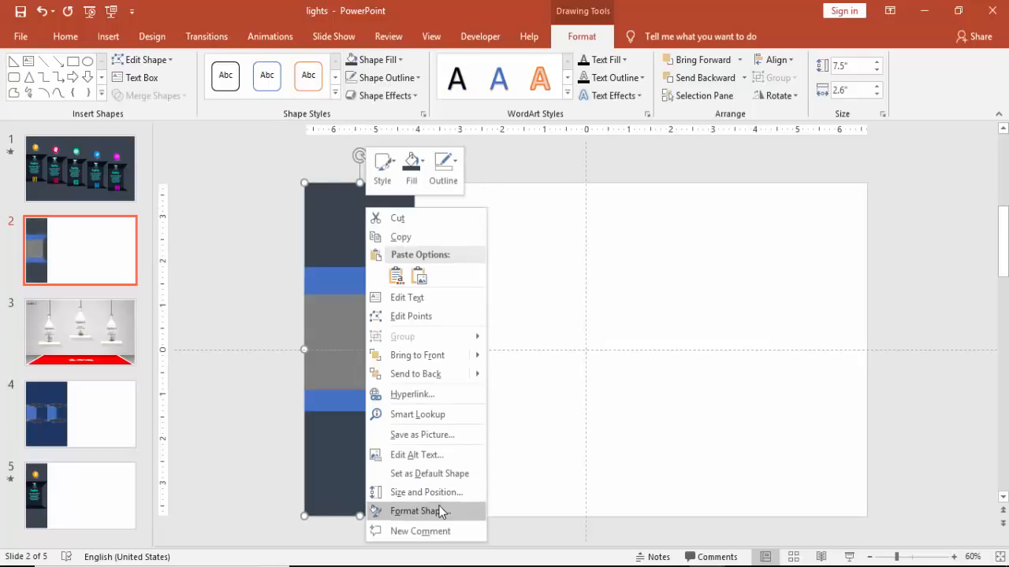
pyautogui.click(413, 511)
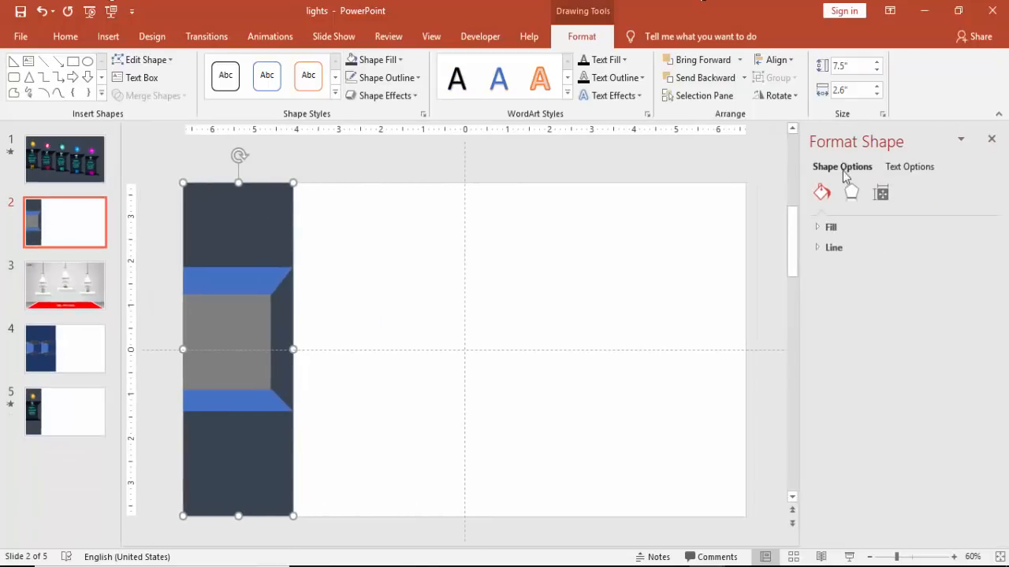
pyautogui.click(850, 193)
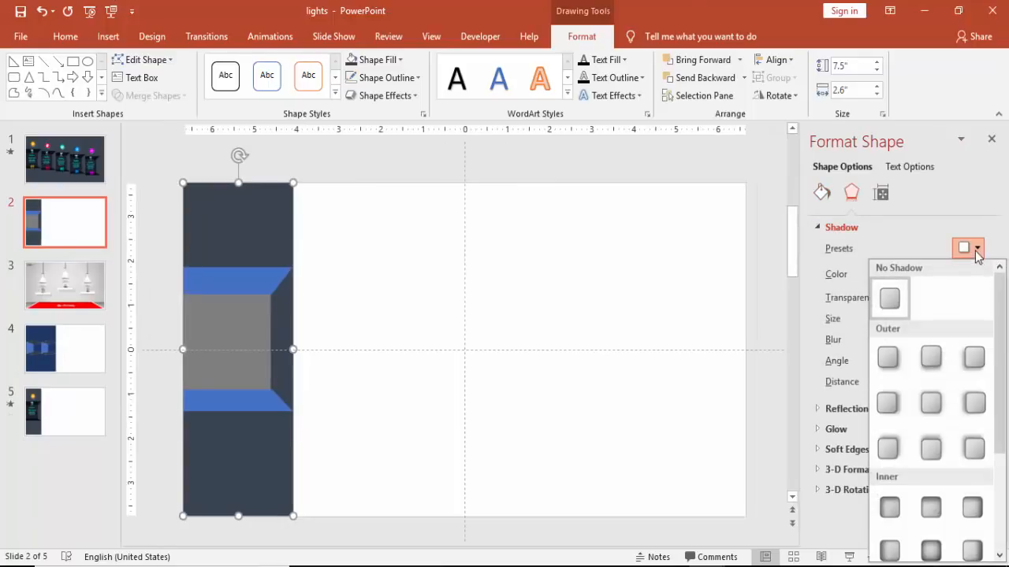
pyautogui.moveTo(889, 357)
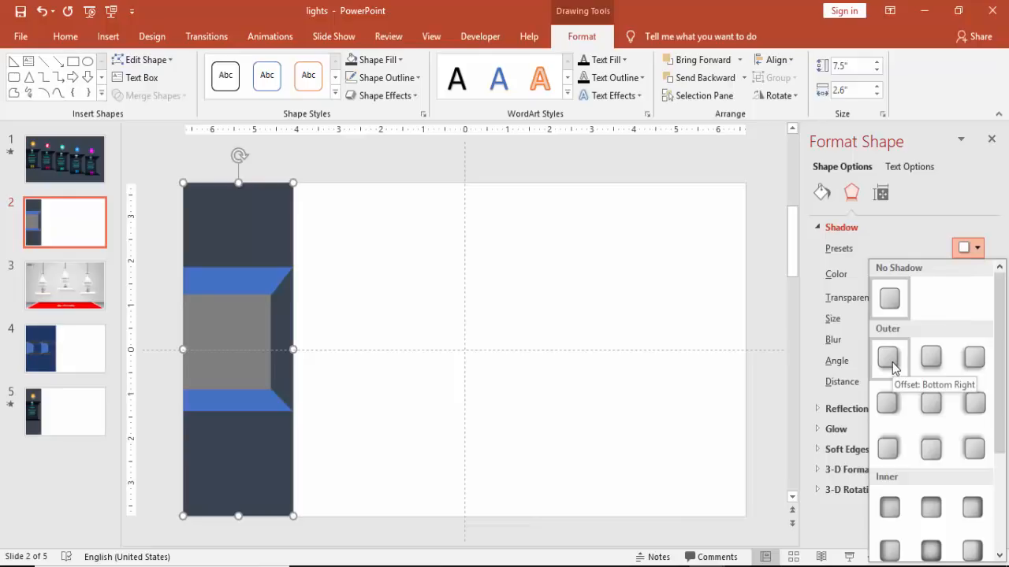
pyautogui.moveTo(888, 404)
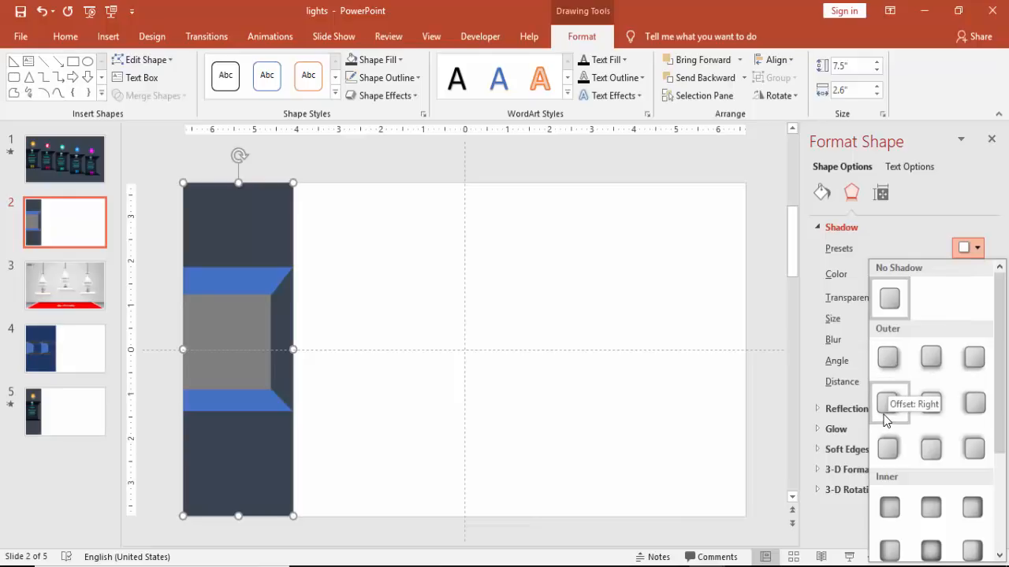
pyautogui.click(889, 403)
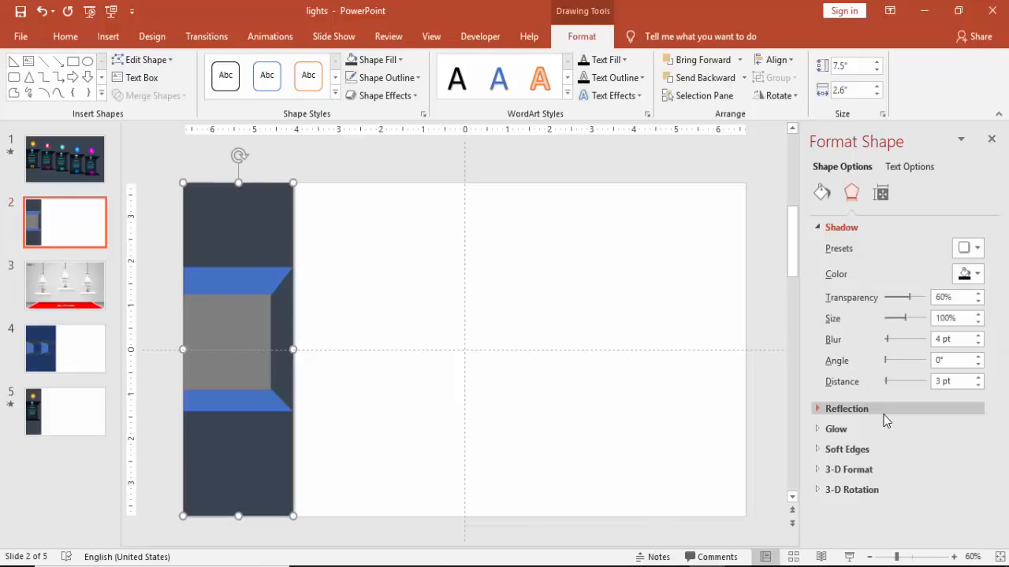
pyautogui.click(979, 377)
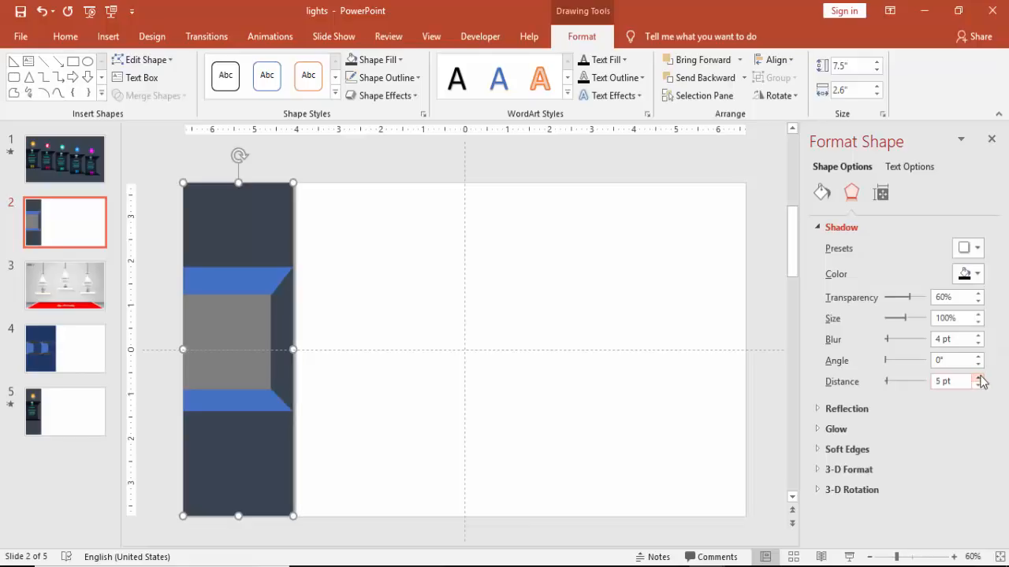
pyautogui.click(979, 378)
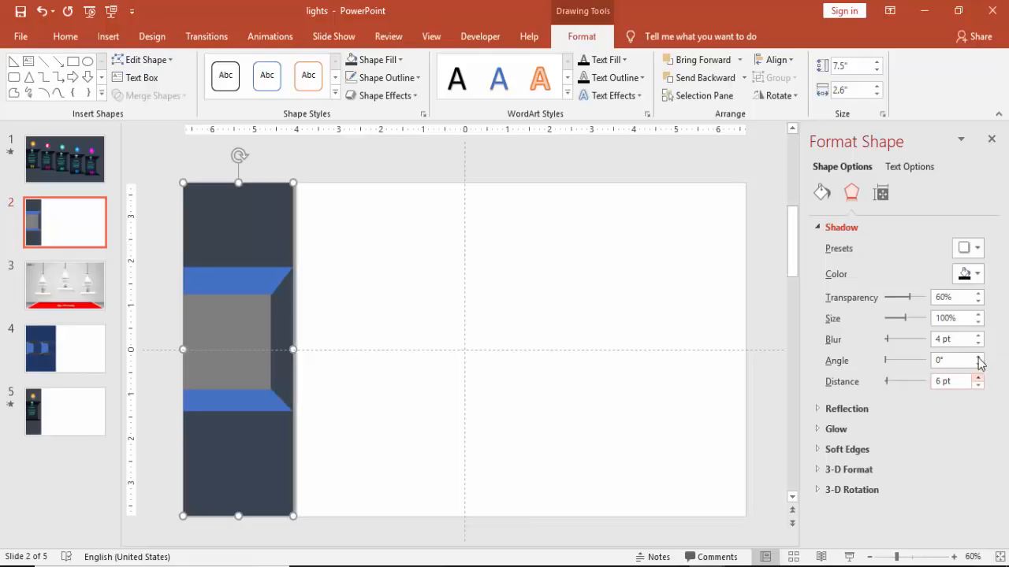
pyautogui.click(979, 335)
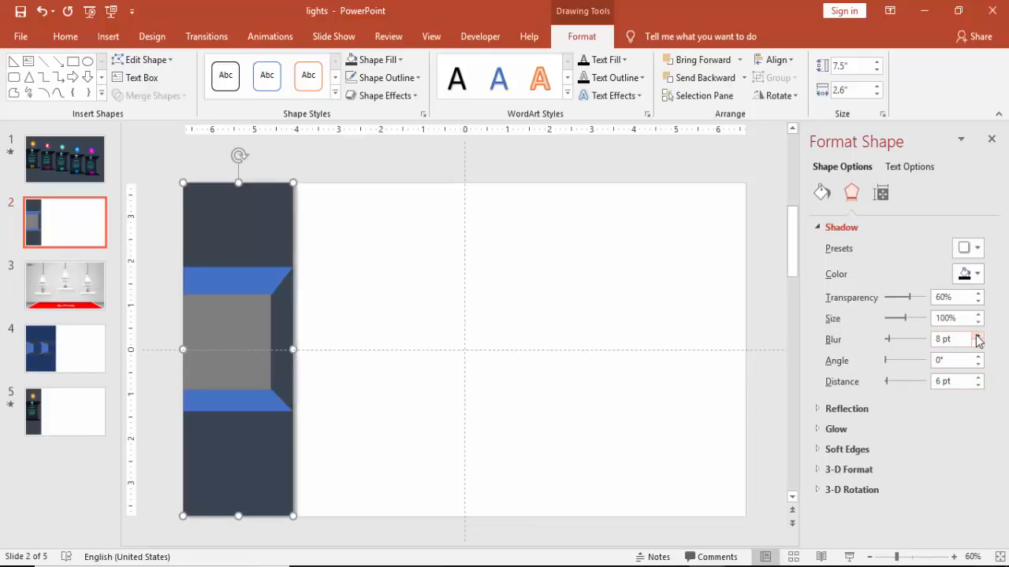
pyautogui.click(978, 336)
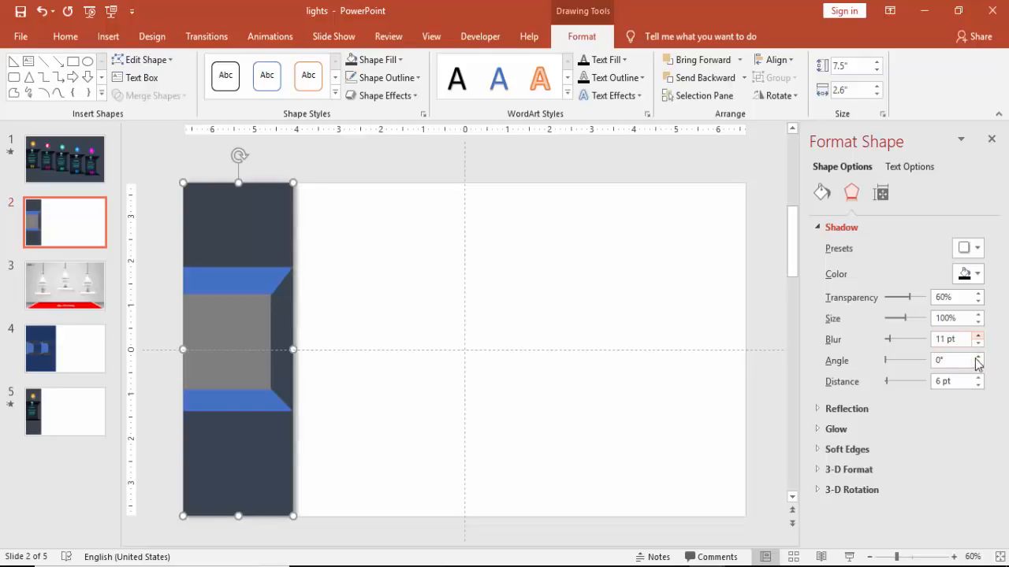
pyautogui.click(978, 377)
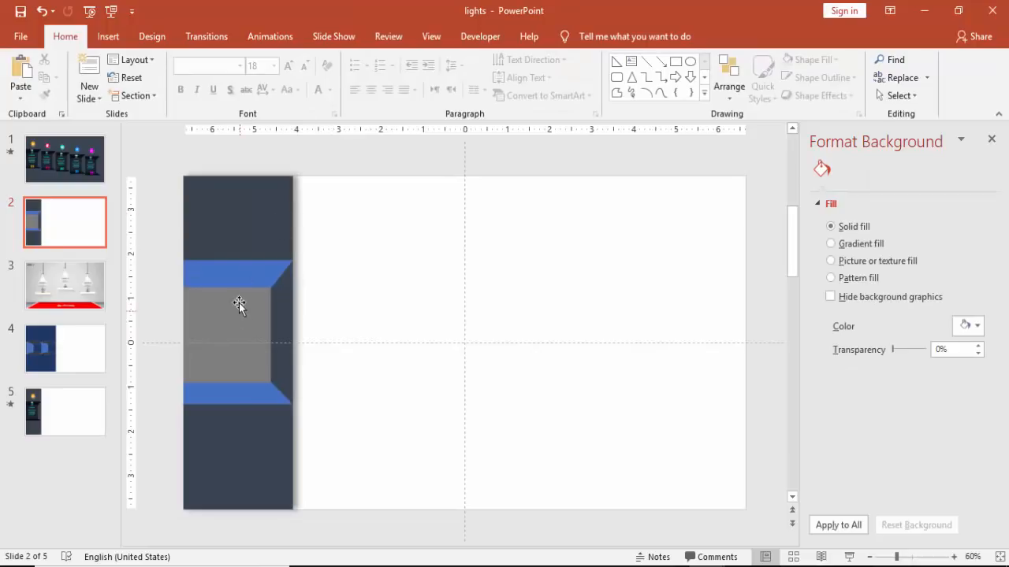
# Fill the slanted bands black and make the inner rectangle semi-transparent.
pyautogui.click(376, 60)
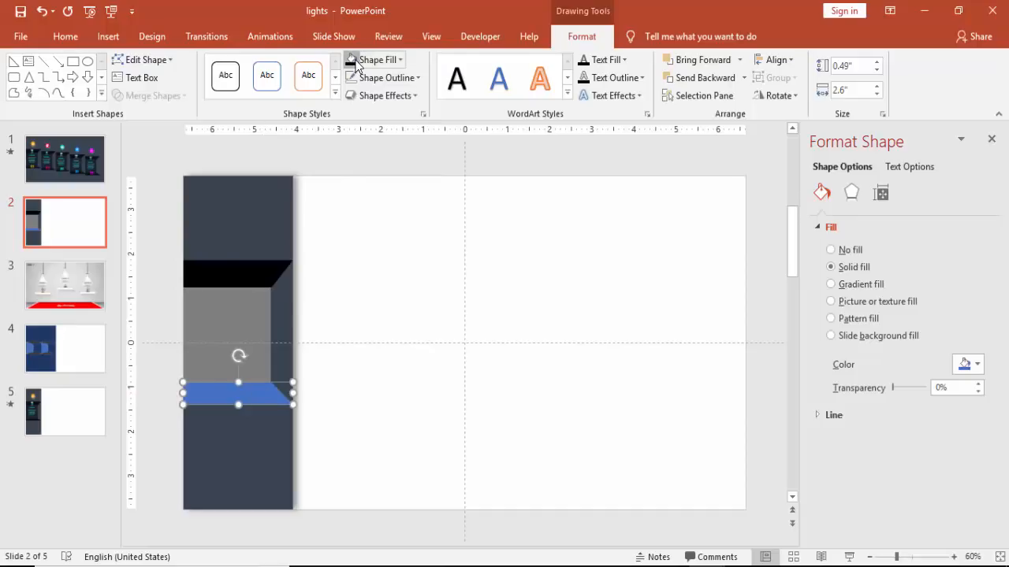
pyautogui.click(375, 59)
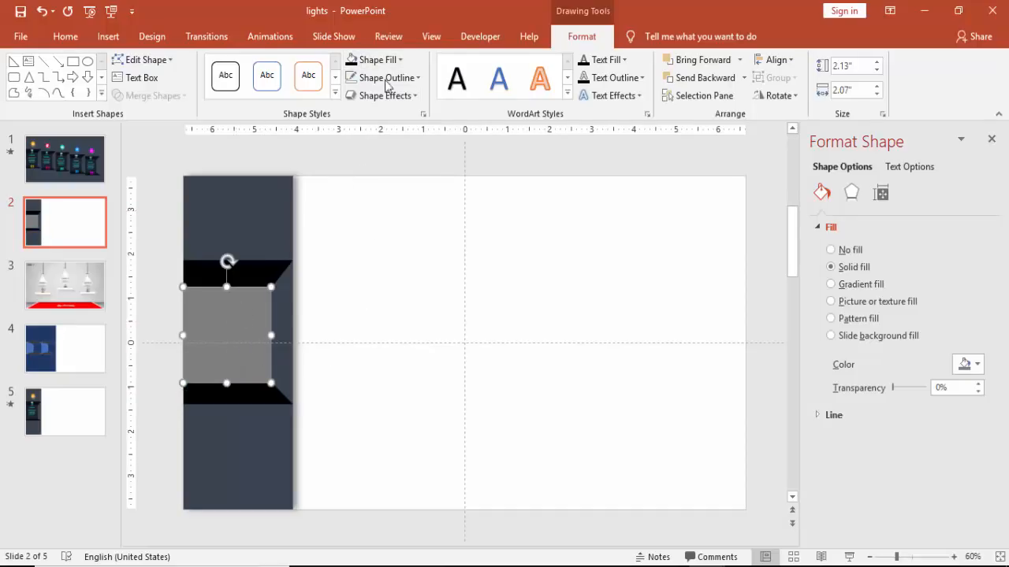
pyautogui.click(378, 59)
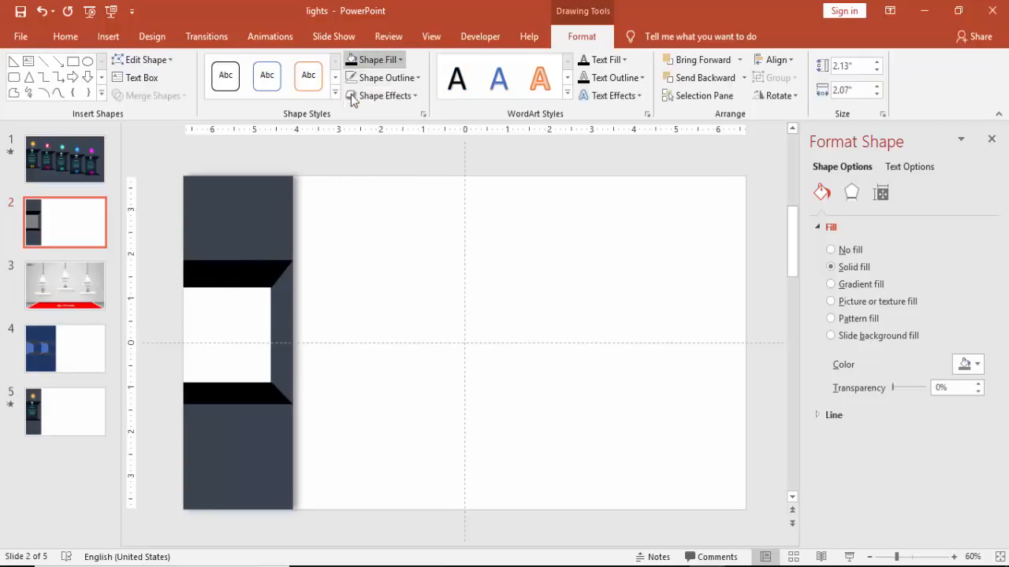
pyautogui.moveTo(877, 388); pyautogui.dragTo(898, 388)
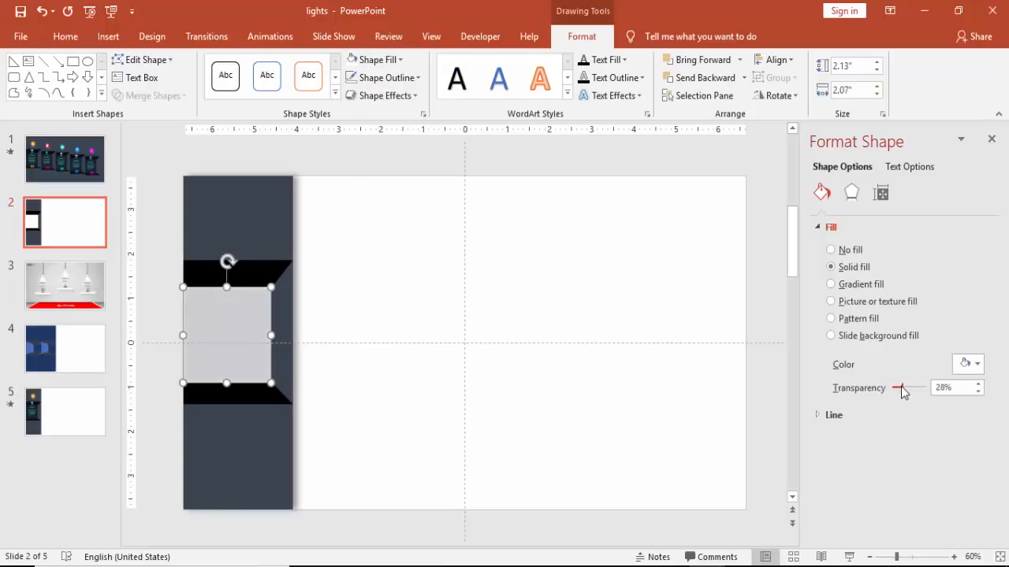
pyautogui.moveTo(898, 388); pyautogui.dragTo(907, 389)
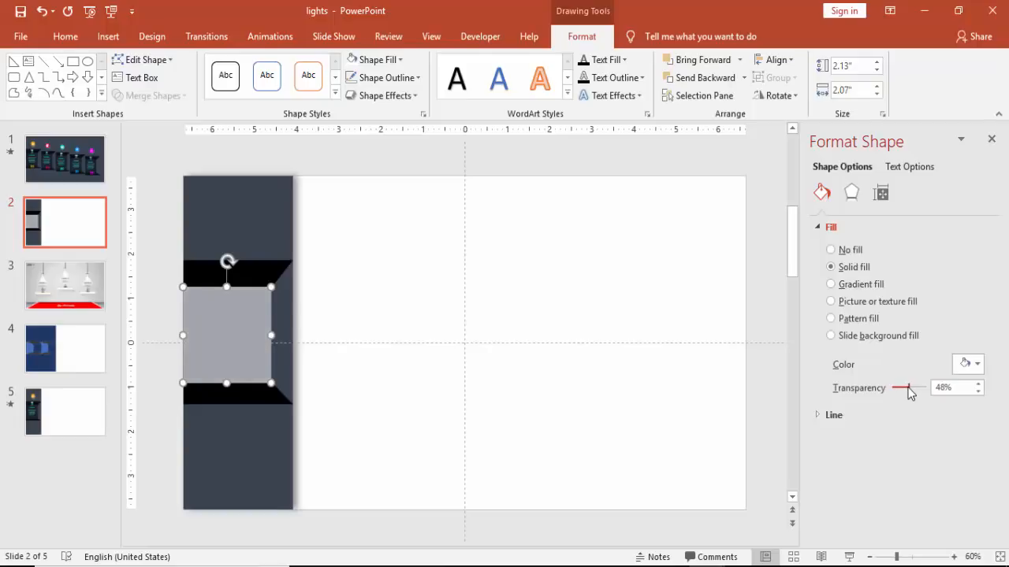
pyautogui.moveTo(905, 388); pyautogui.dragTo(913, 388)
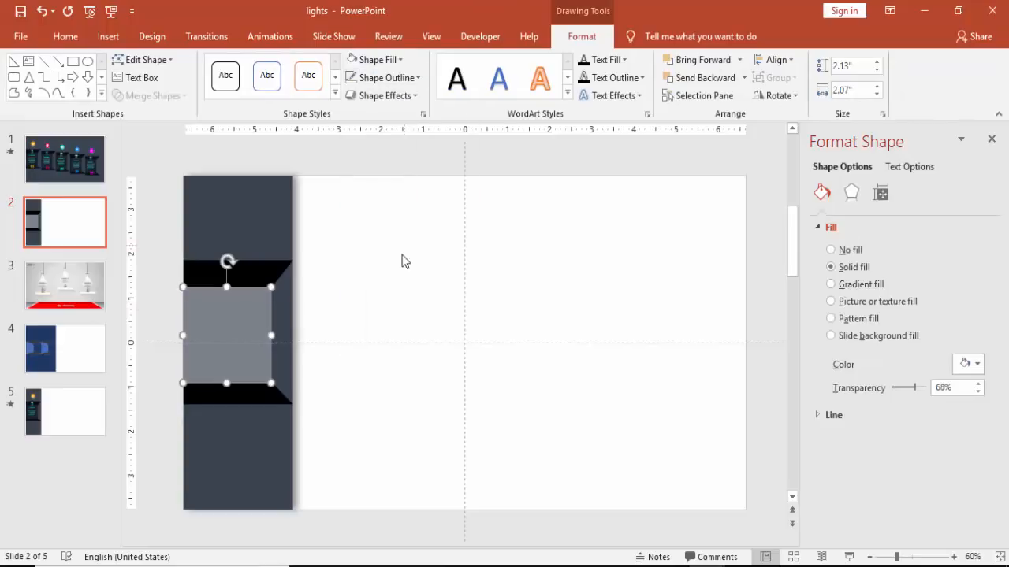
pyautogui.click(457, 472)
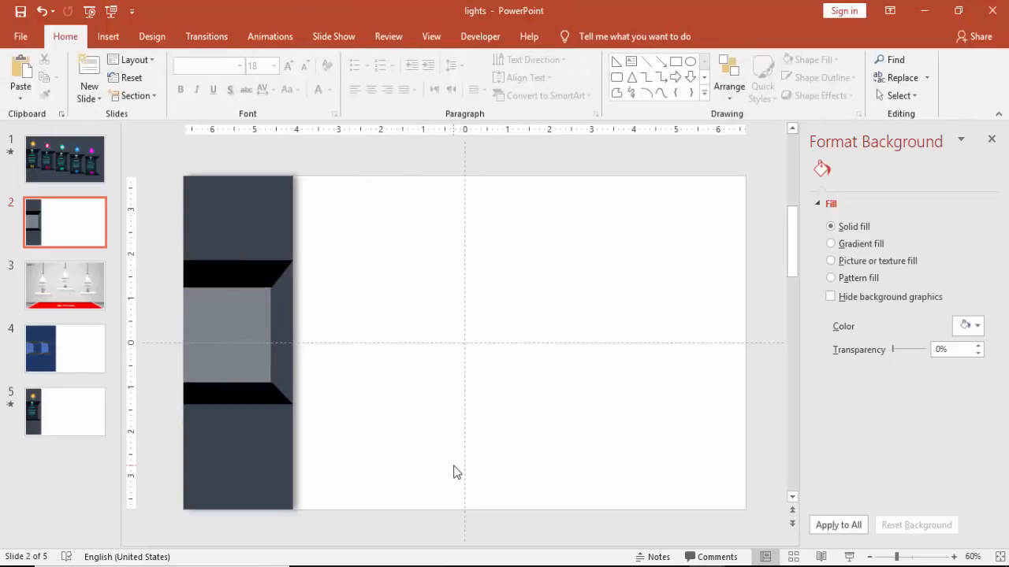
pyautogui.moveTo(410, 401)
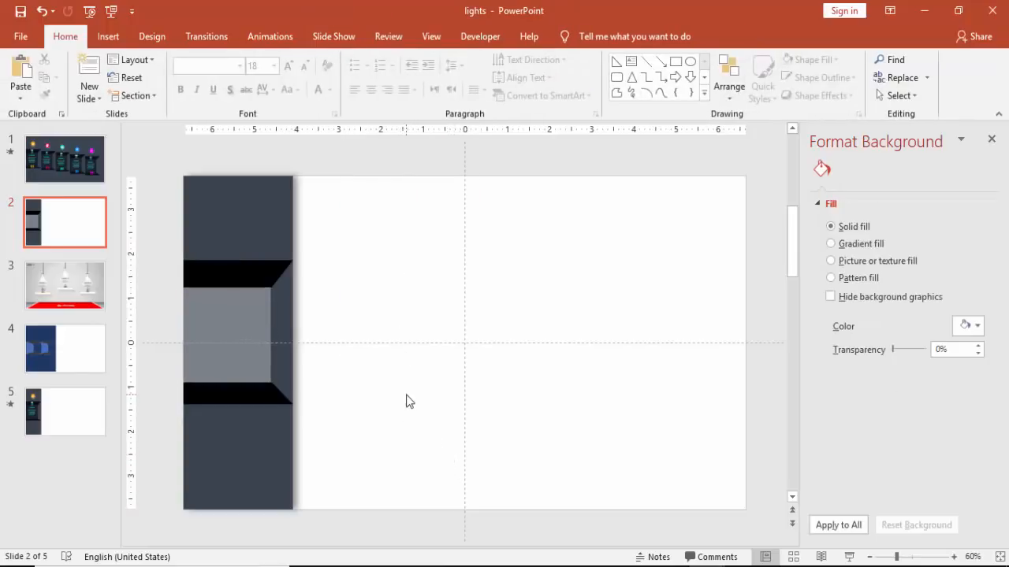
# Copy the left lamp shade from the gallery slide 3 and paste it onto slide 2.
pyautogui.click(65, 285)
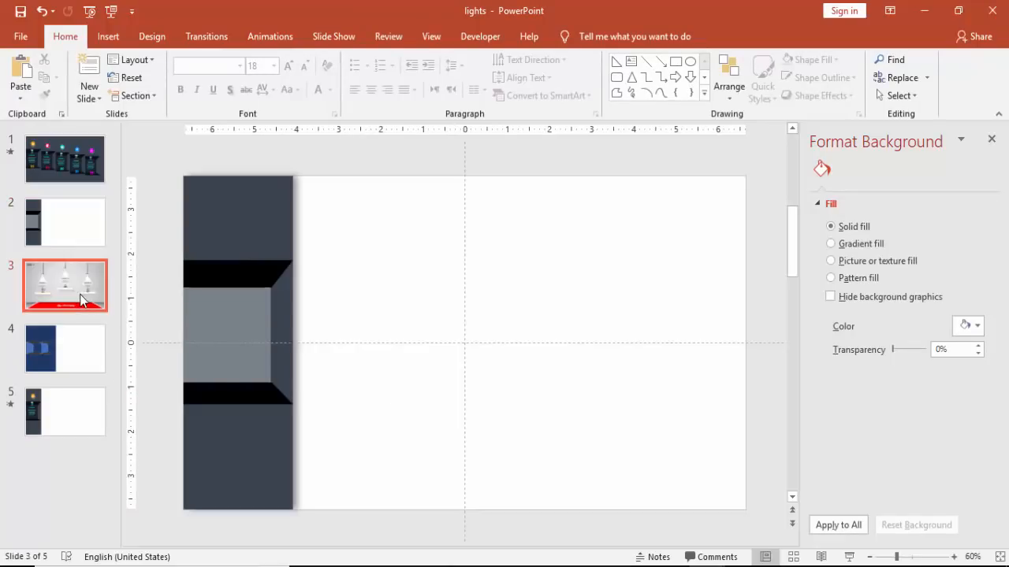
pyautogui.click(830, 244)
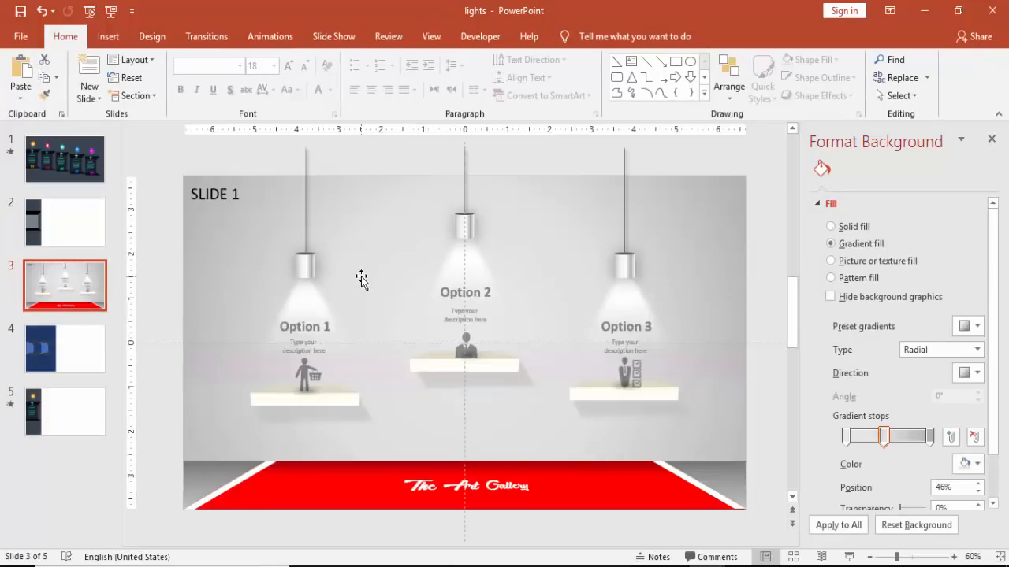
pyautogui.moveTo(306, 268)
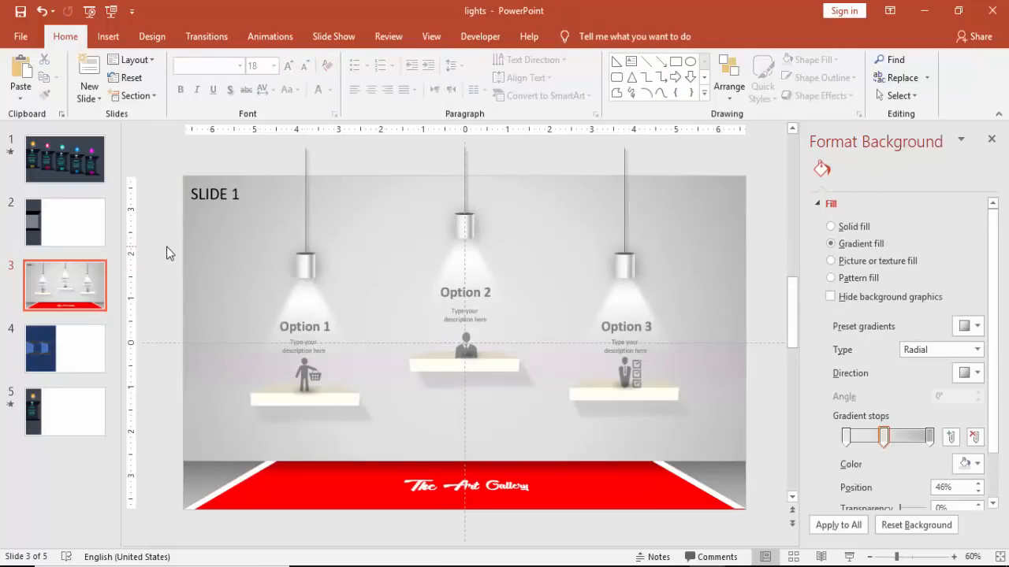
pyautogui.click(306, 252)
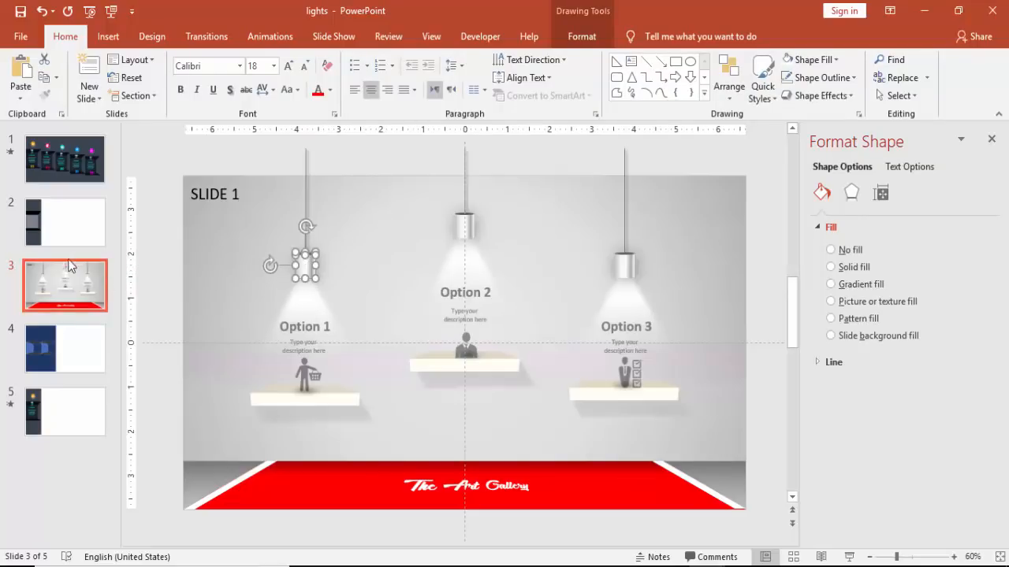
pyautogui.click(64, 222)
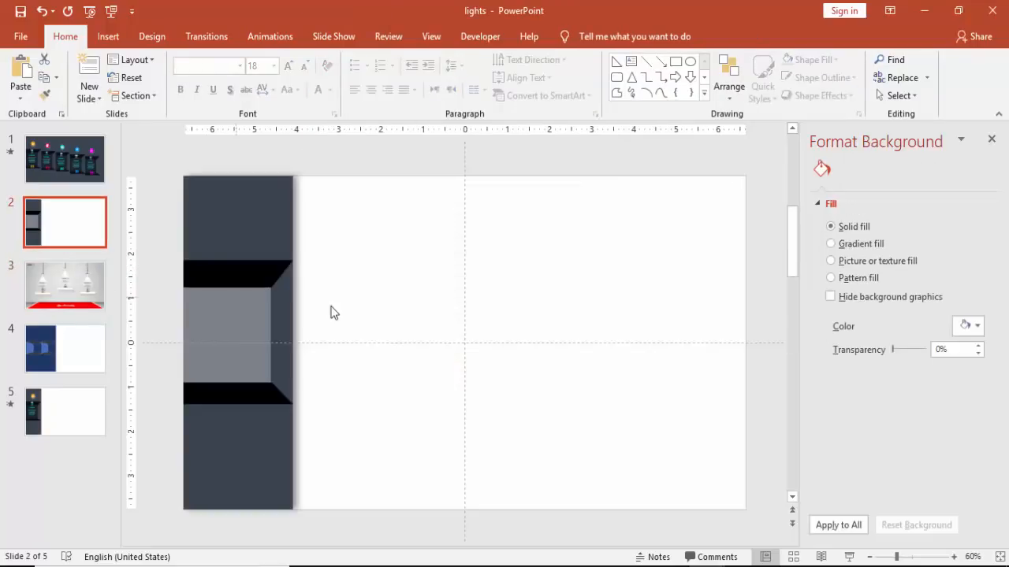
pyautogui.rightClick(335, 316)
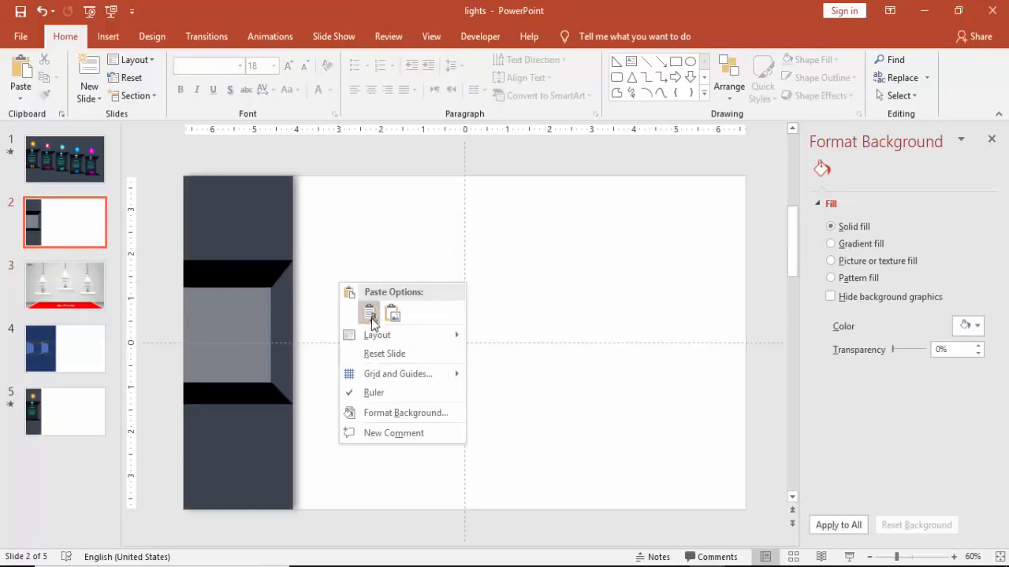
pyautogui.click(368, 312)
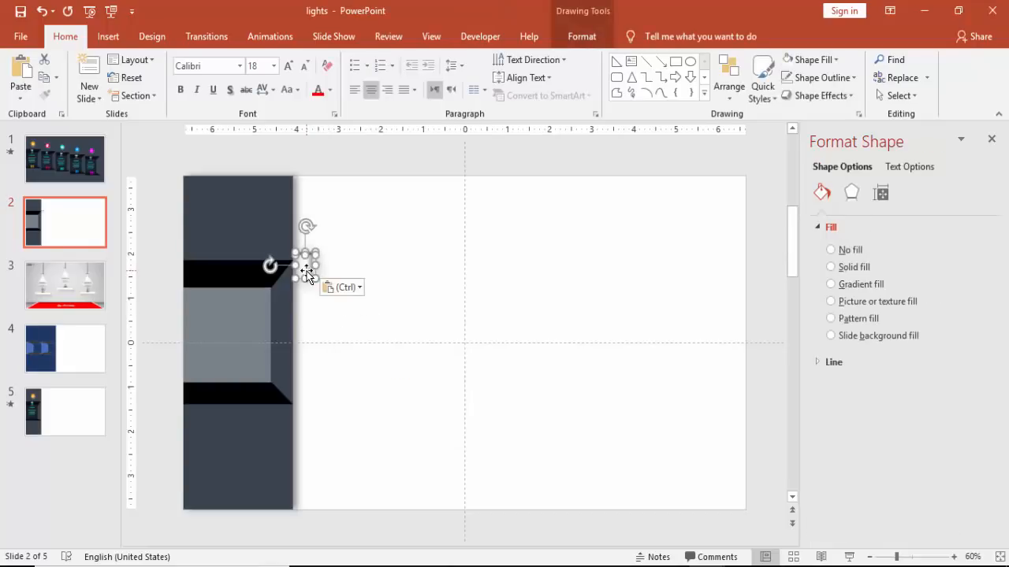
pyautogui.rightClick(307, 272)
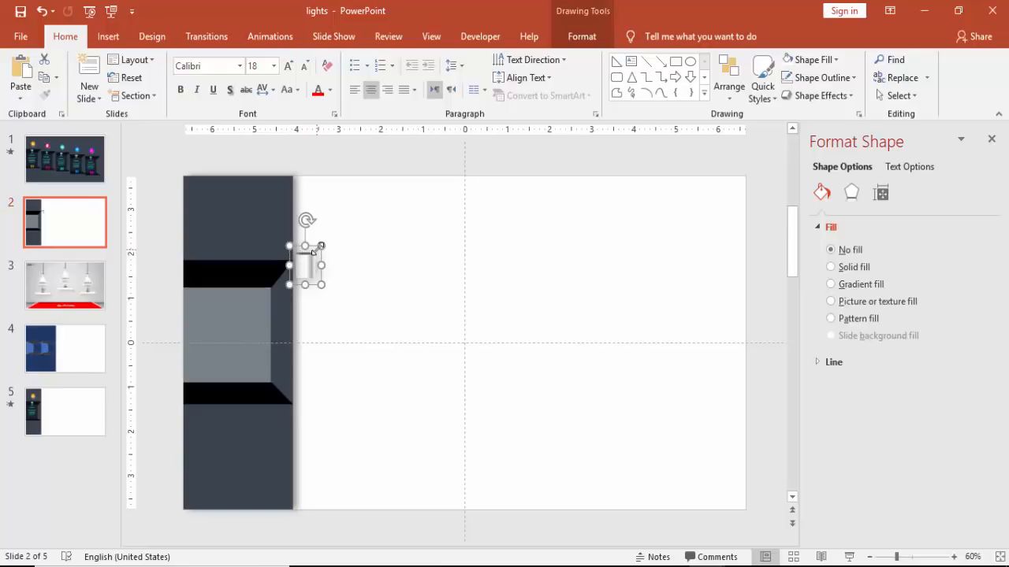
# Shrink the pasted lamp shade and move it onto the column's upper black band.
pyautogui.click(316, 270)
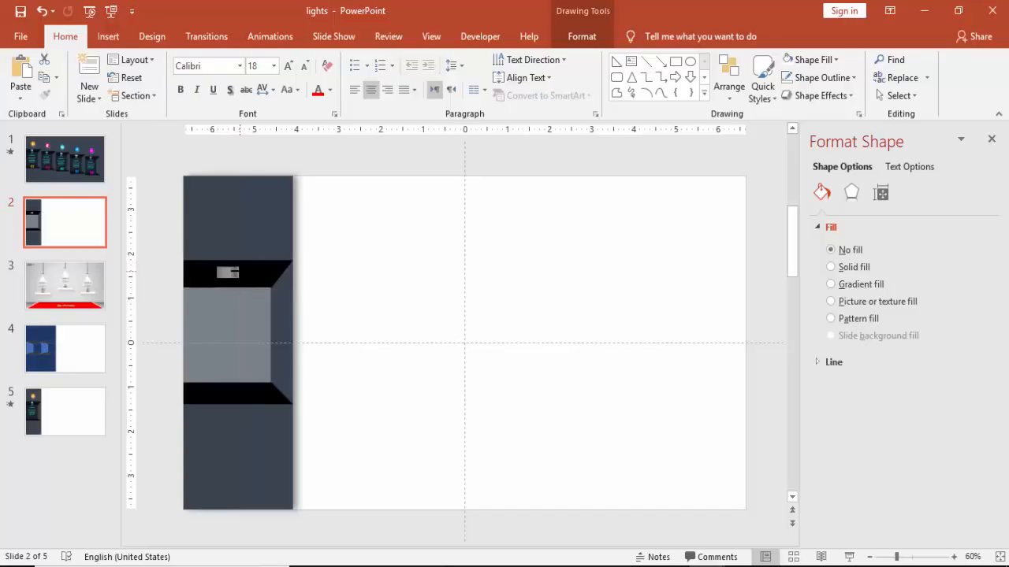
pyautogui.click(228, 273)
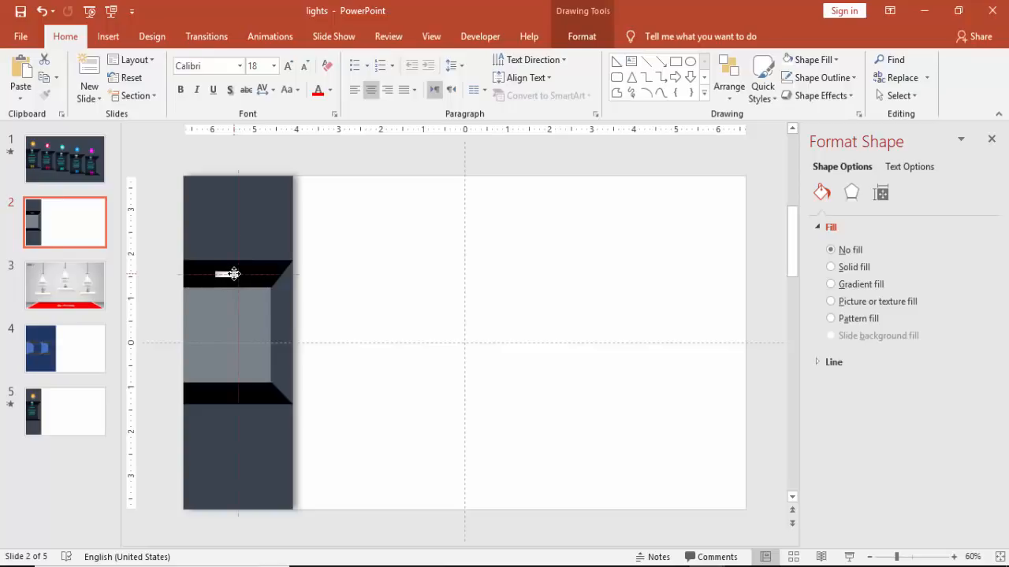
pyautogui.click(356, 297)
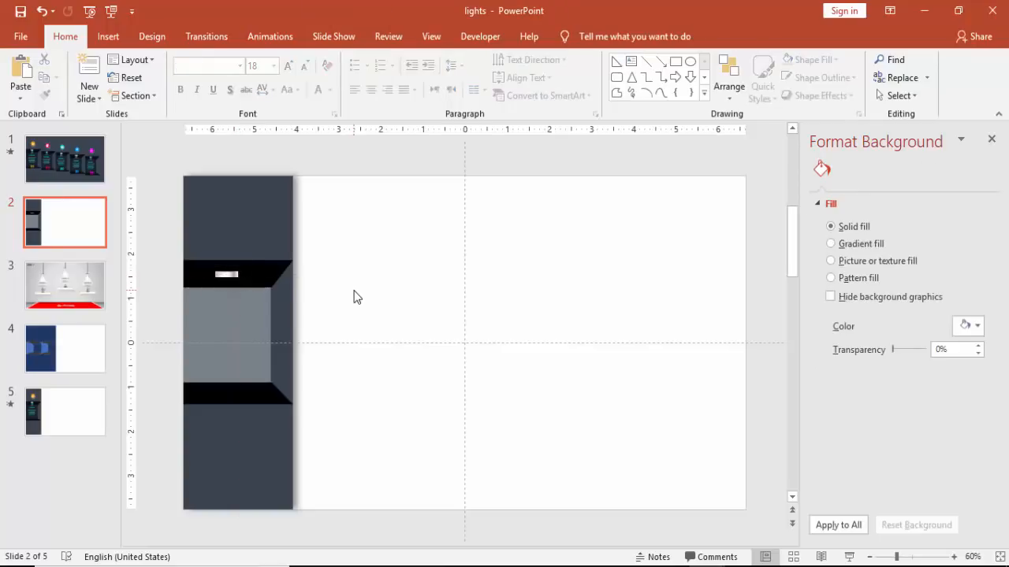
# Draw a small oval under the lamp shade and remove its outline.
pyautogui.click(108, 36)
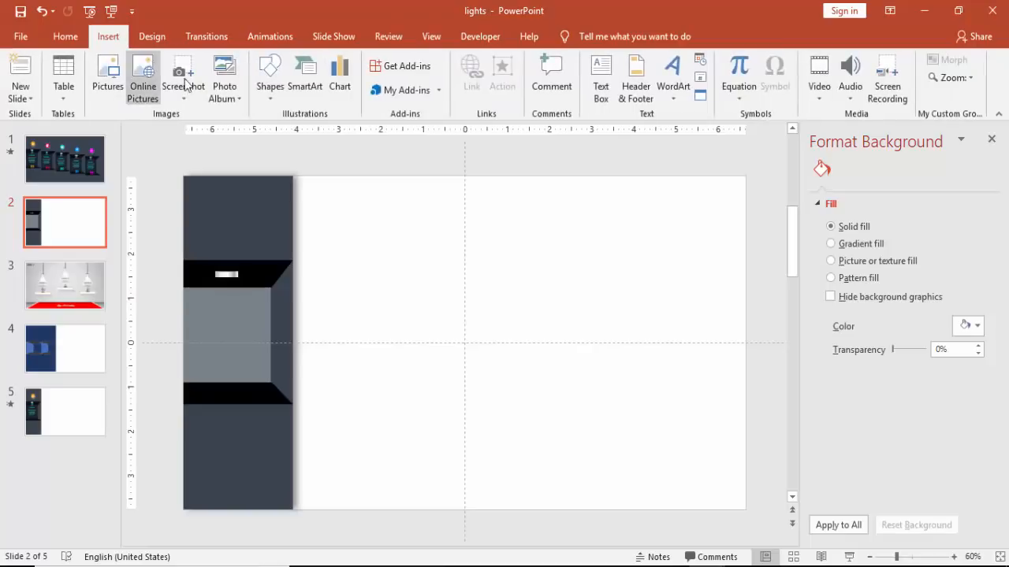
pyautogui.click(270, 78)
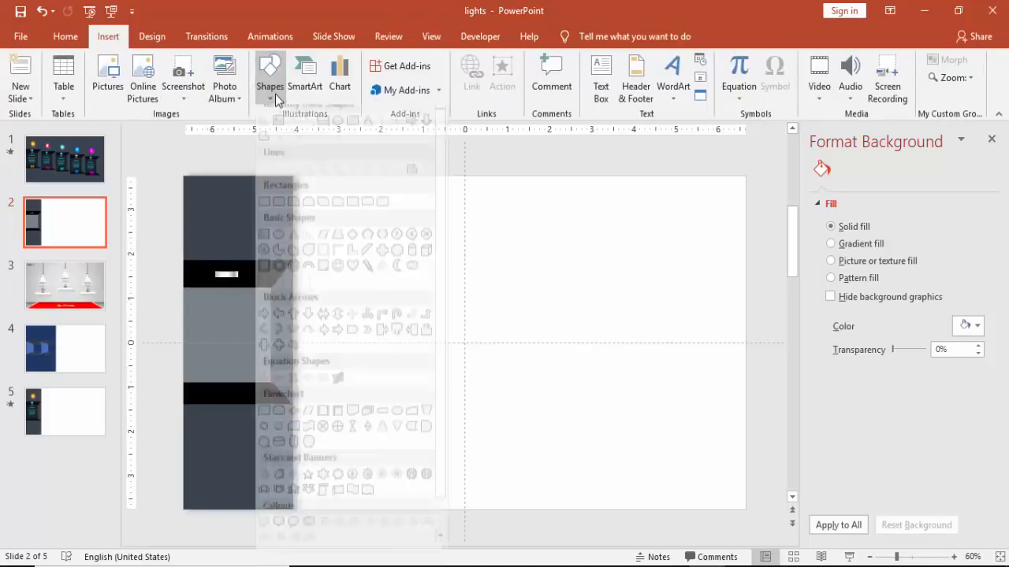
pyautogui.click(269, 78)
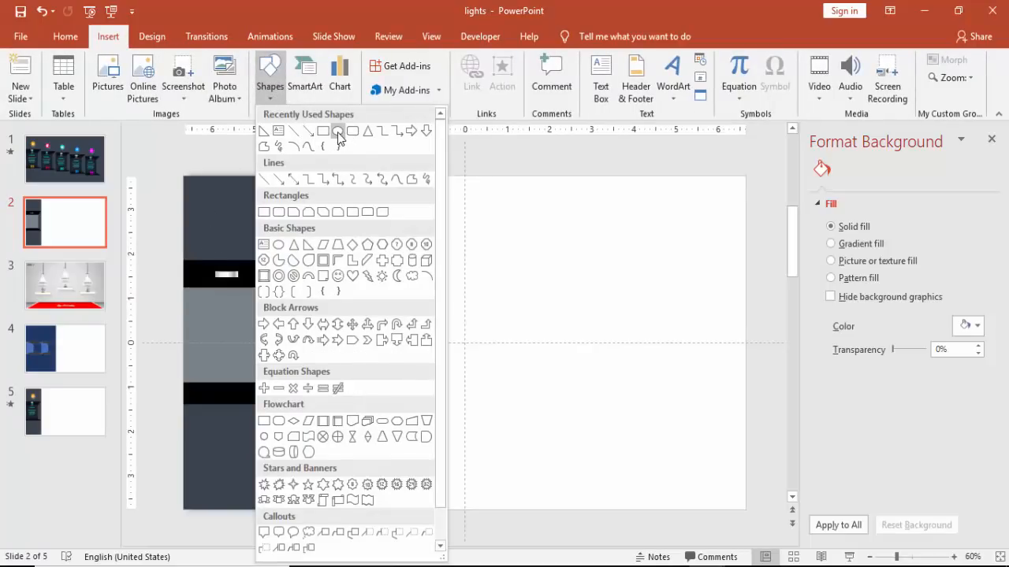
pyautogui.moveTo(278, 245)
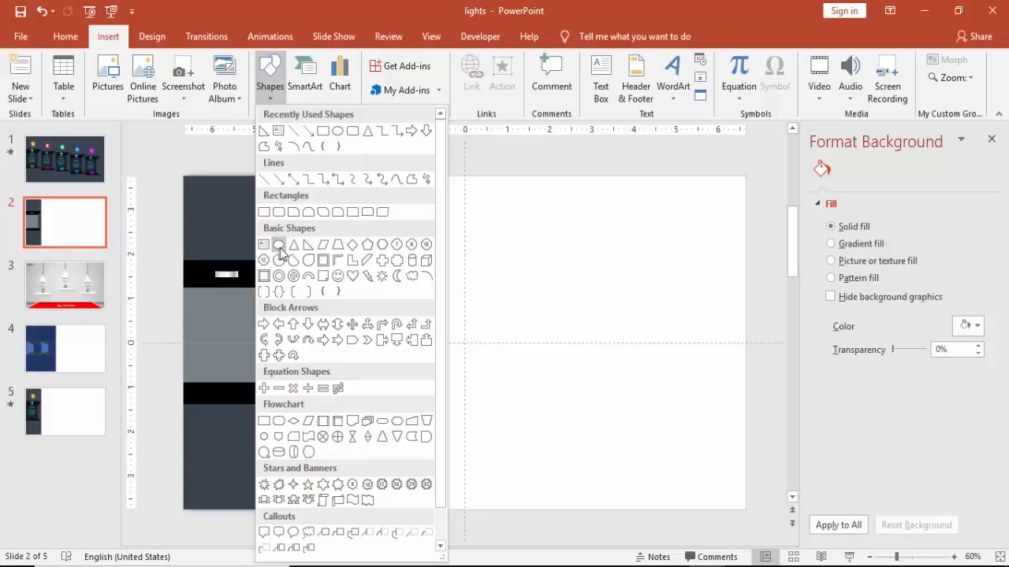
pyautogui.click(279, 244)
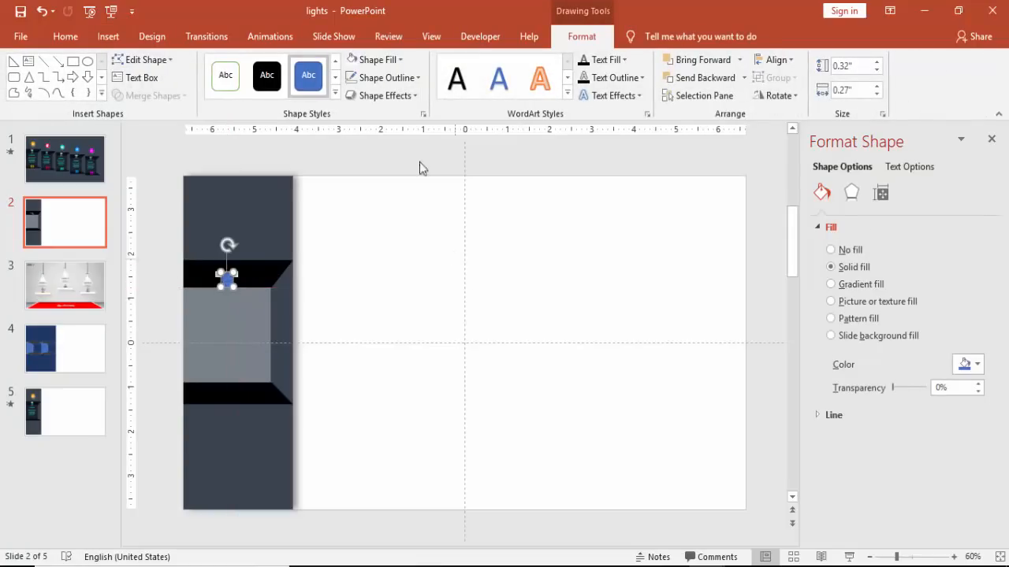
pyautogui.click(385, 77)
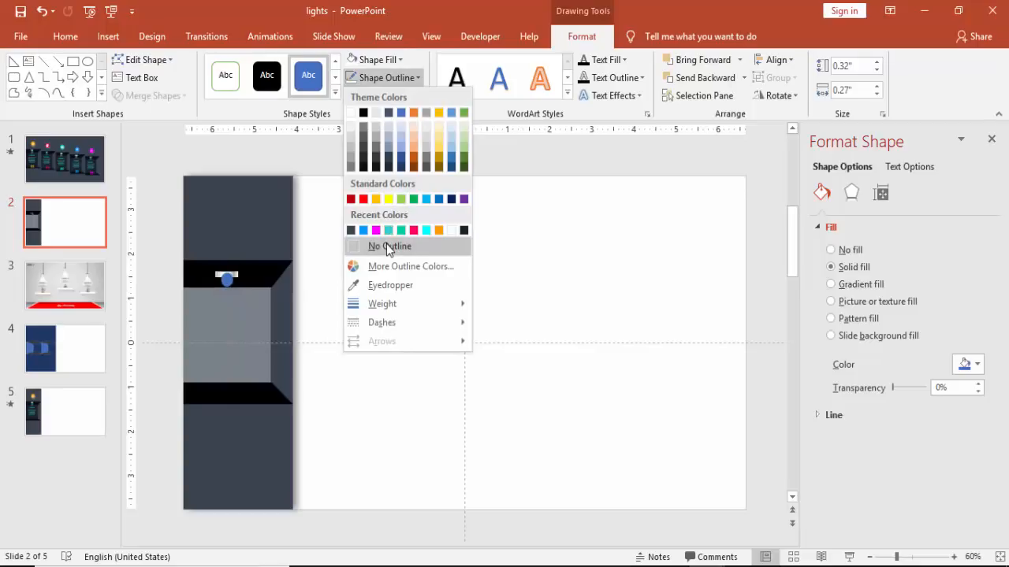
pyautogui.click(376, 59)
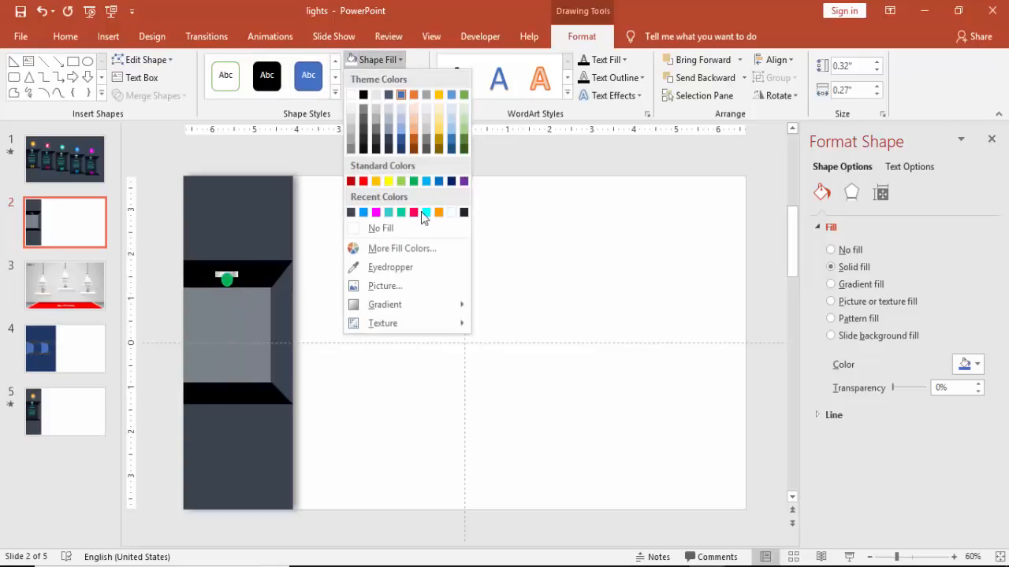
# Fill the oval teal and expand its glow effect settings.
pyautogui.click(425, 212)
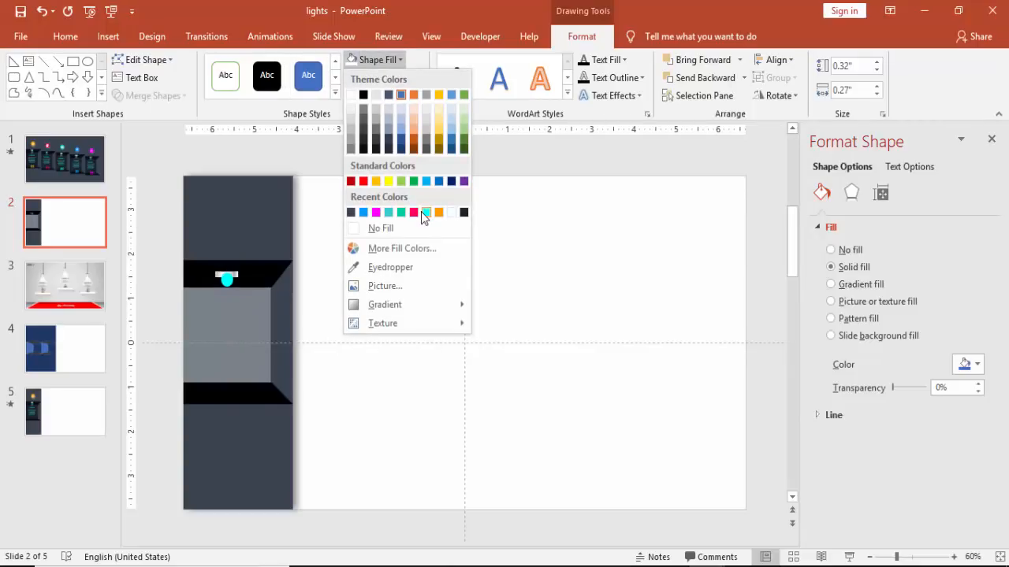
pyautogui.moveTo(392, 214)
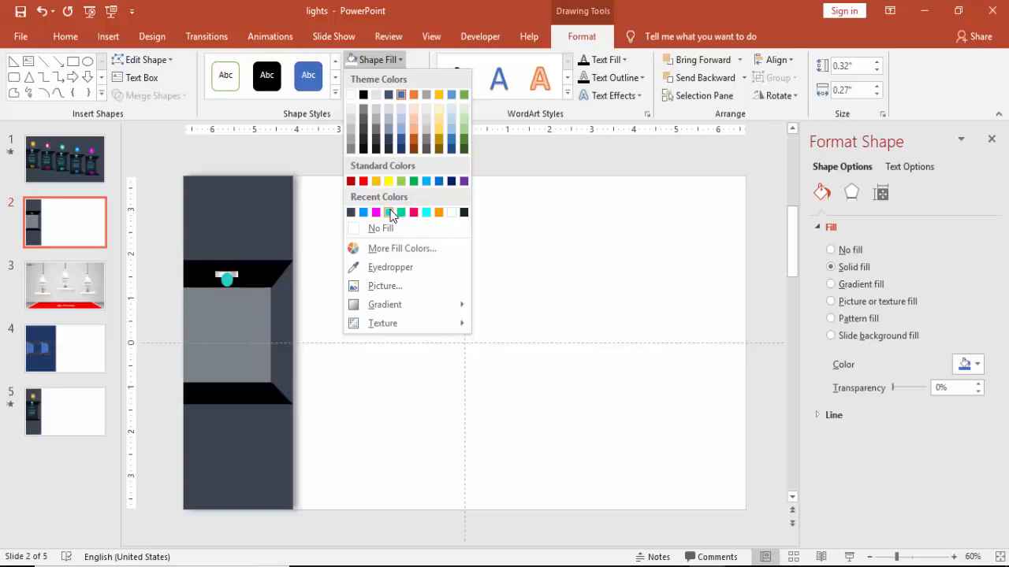
pyautogui.click(389, 212)
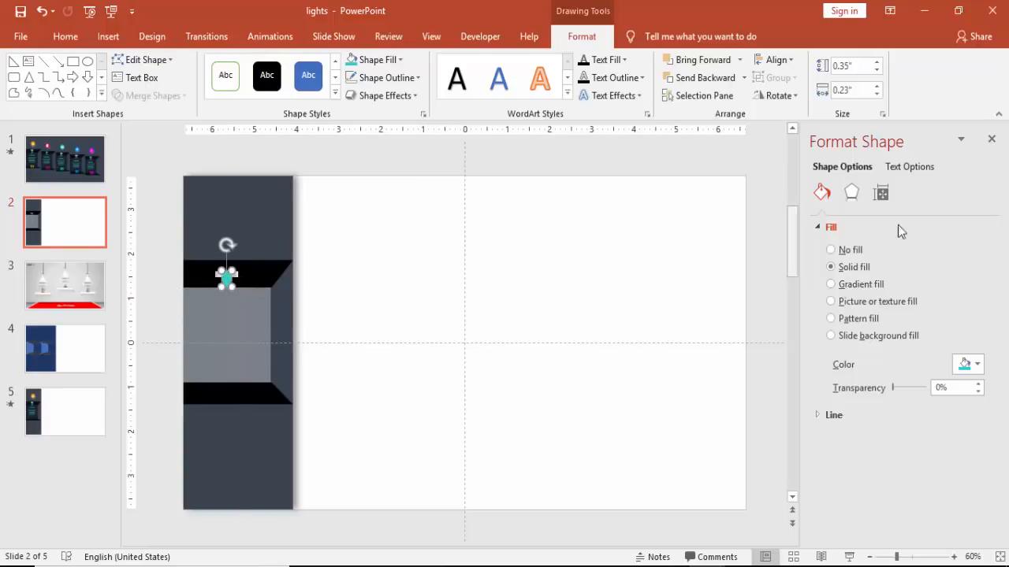
pyautogui.click(851, 193)
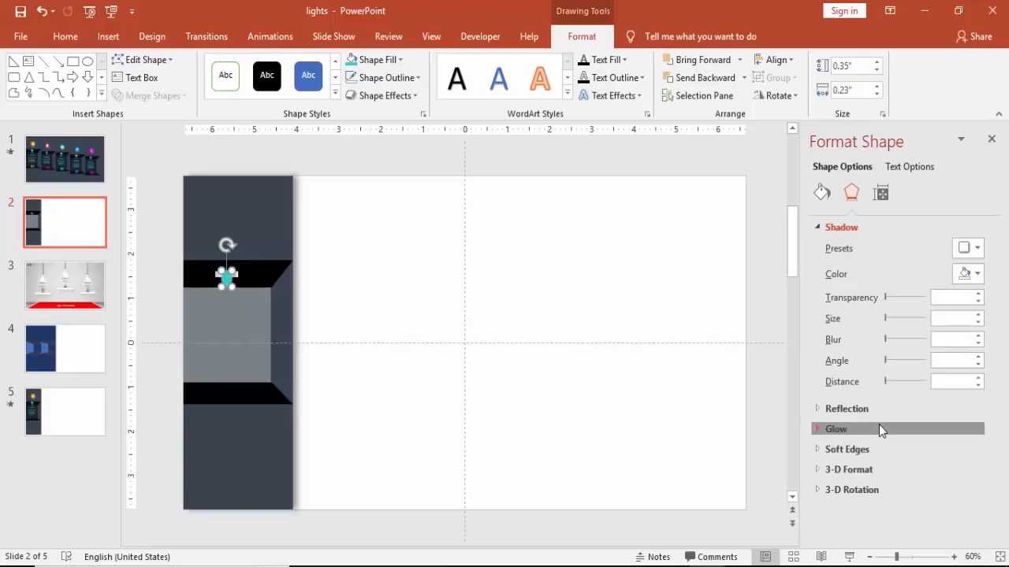
pyautogui.click(837, 428)
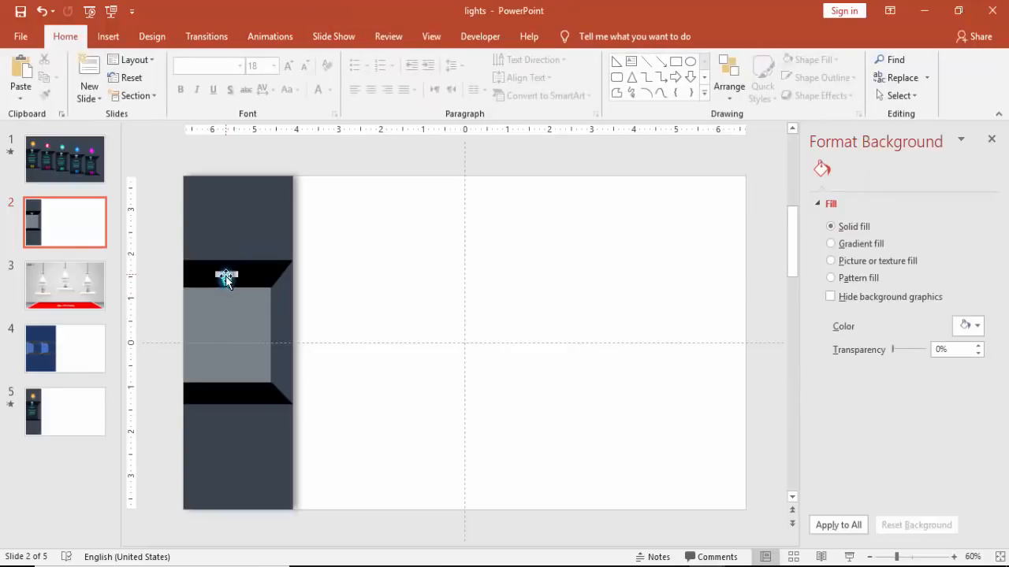
pyautogui.click(226, 276)
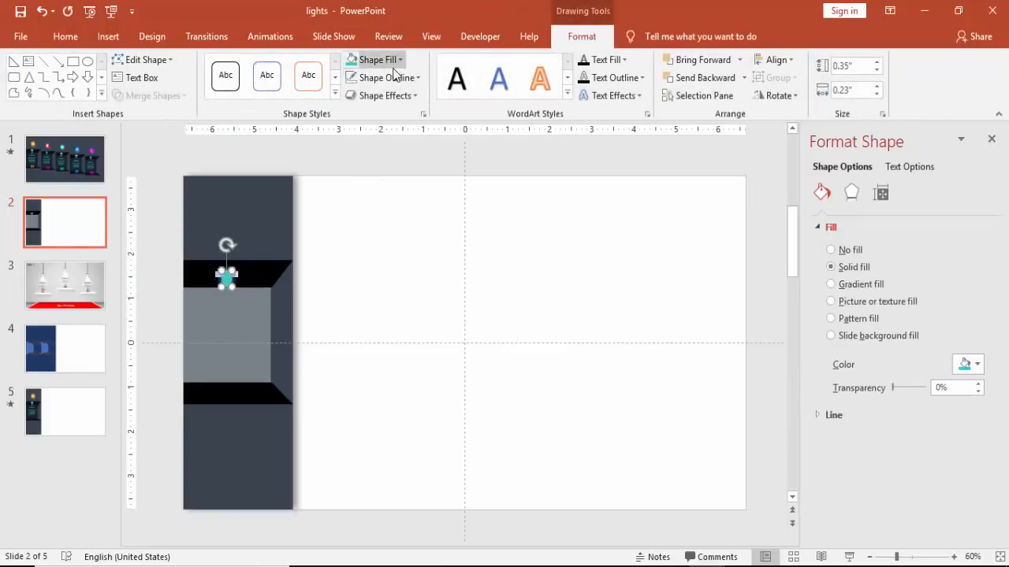
pyautogui.click(398, 59)
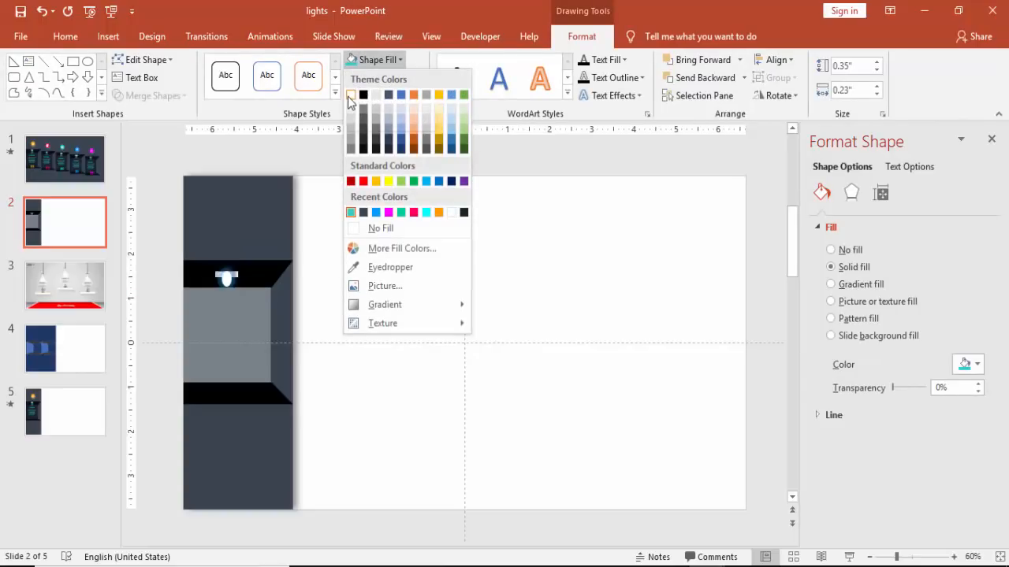
pyautogui.moveTo(351, 95)
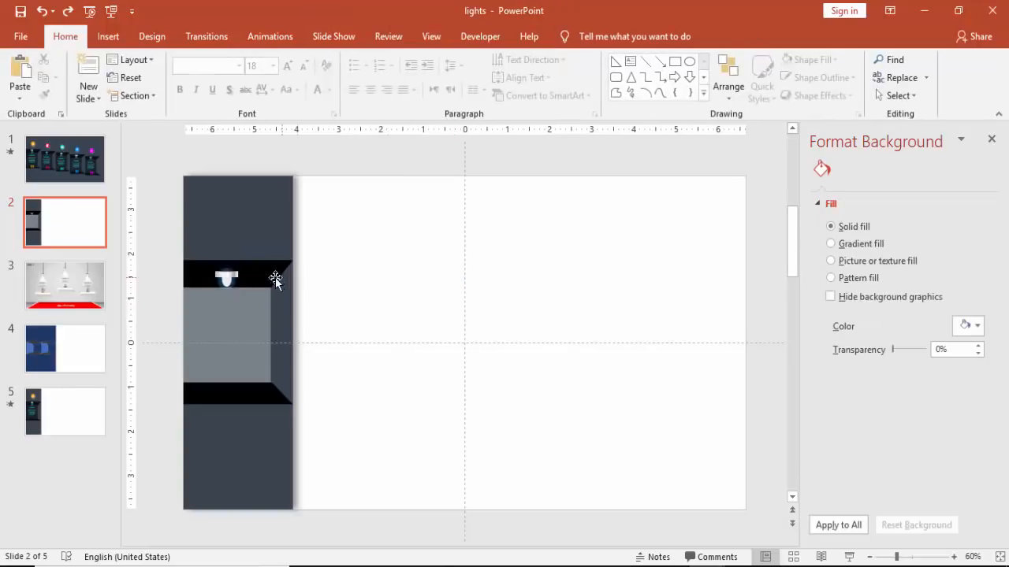
pyautogui.click(226, 275)
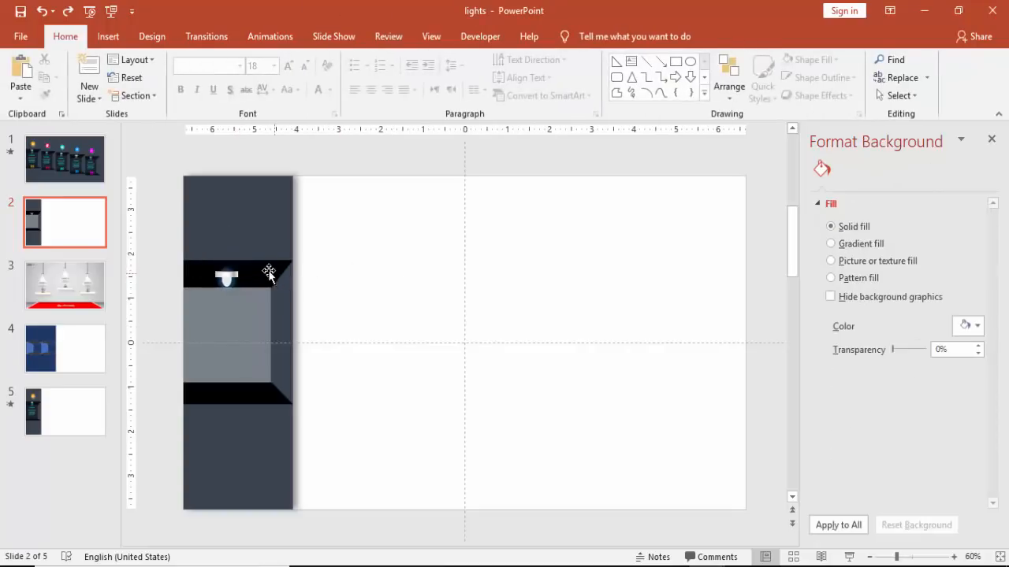
pyautogui.click(226, 274)
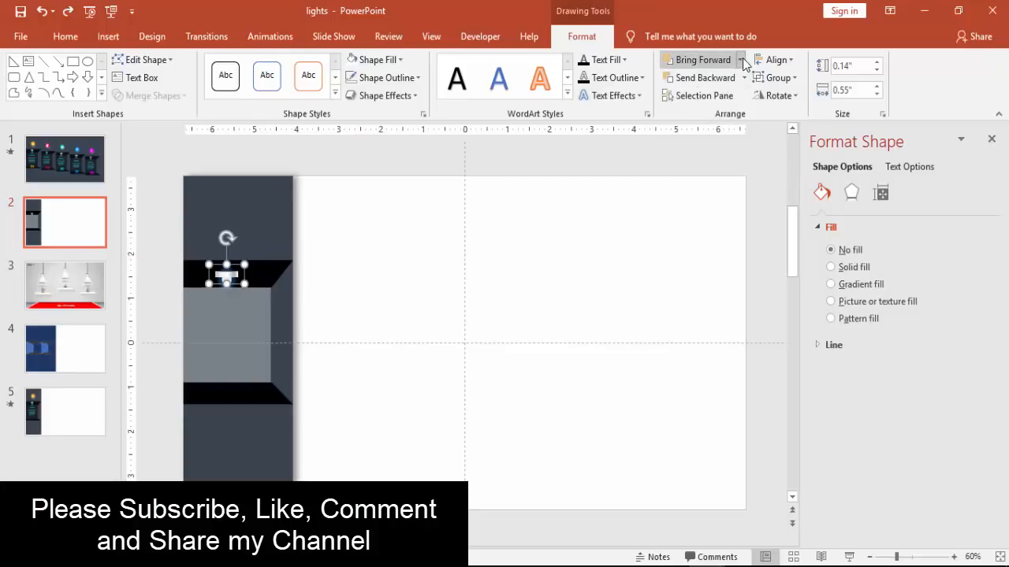
pyautogui.moveTo(433, 223)
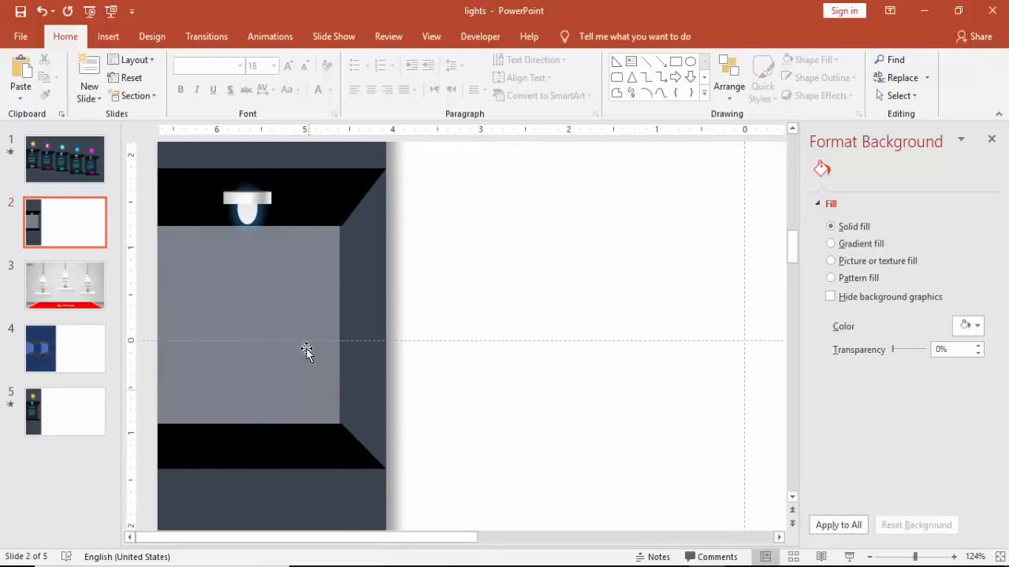
pyautogui.click(247, 199)
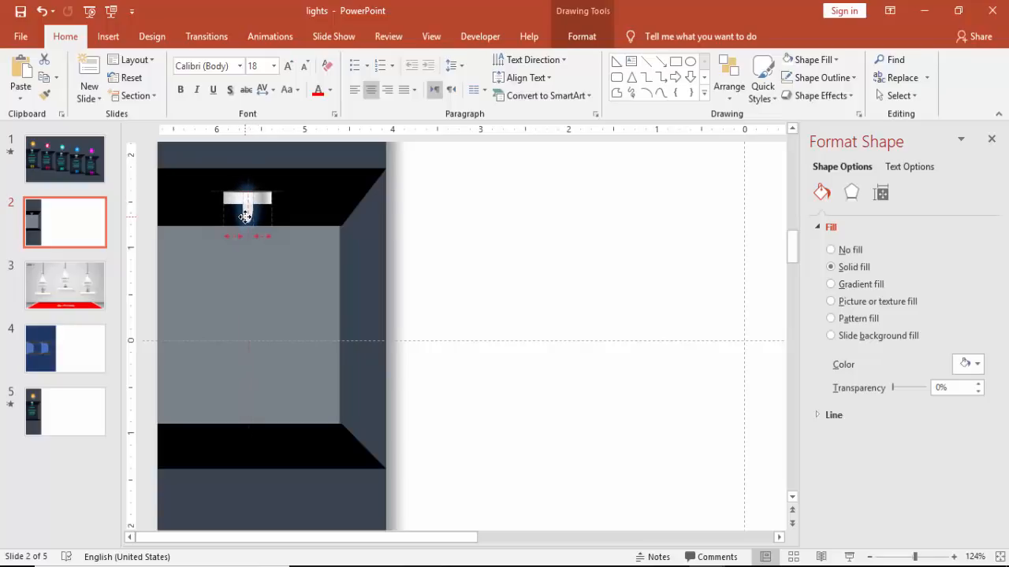
pyautogui.click(304, 214)
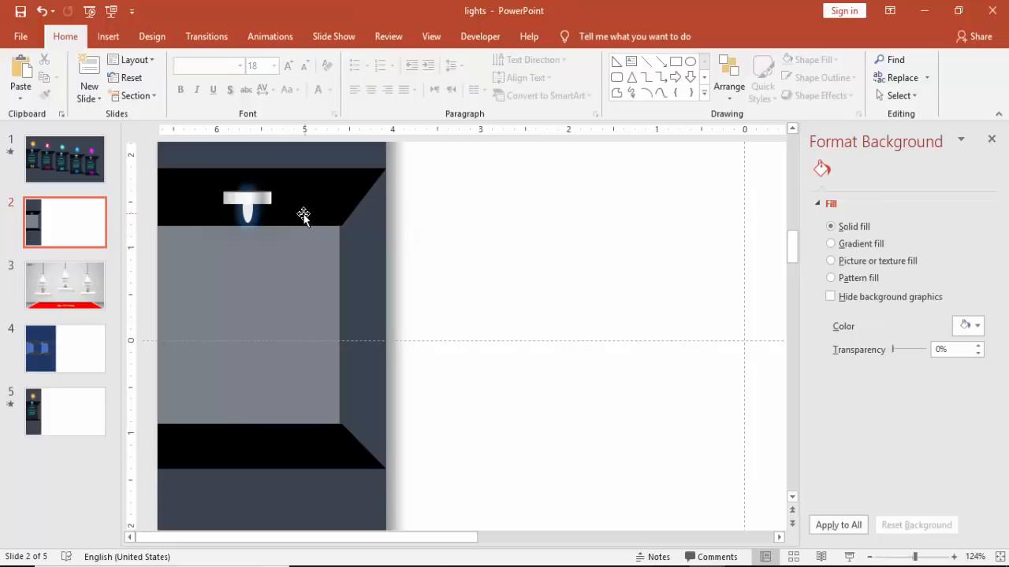
pyautogui.click(247, 199)
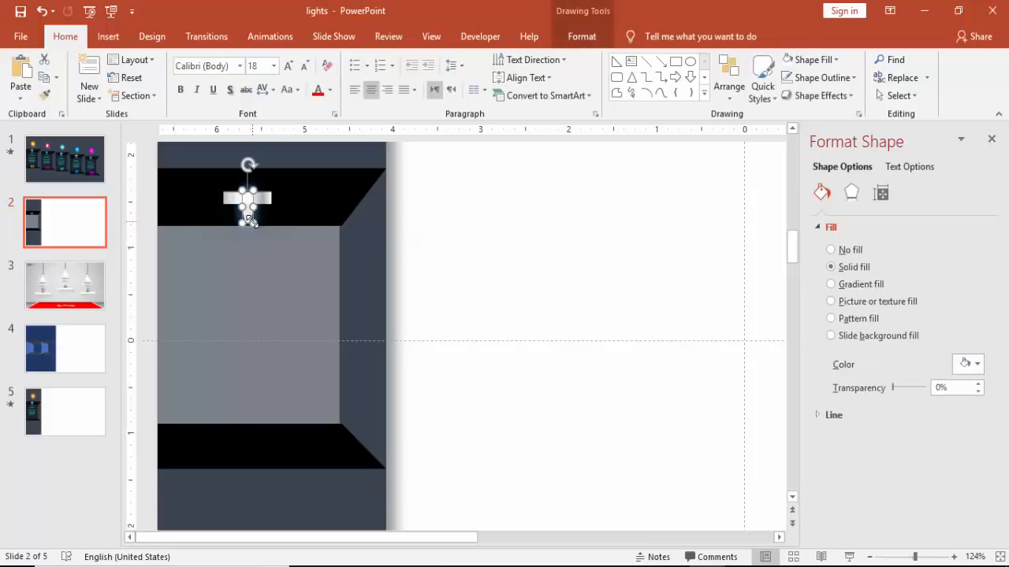
pyautogui.moveTo(248, 221); pyautogui.dragTo(249, 197)
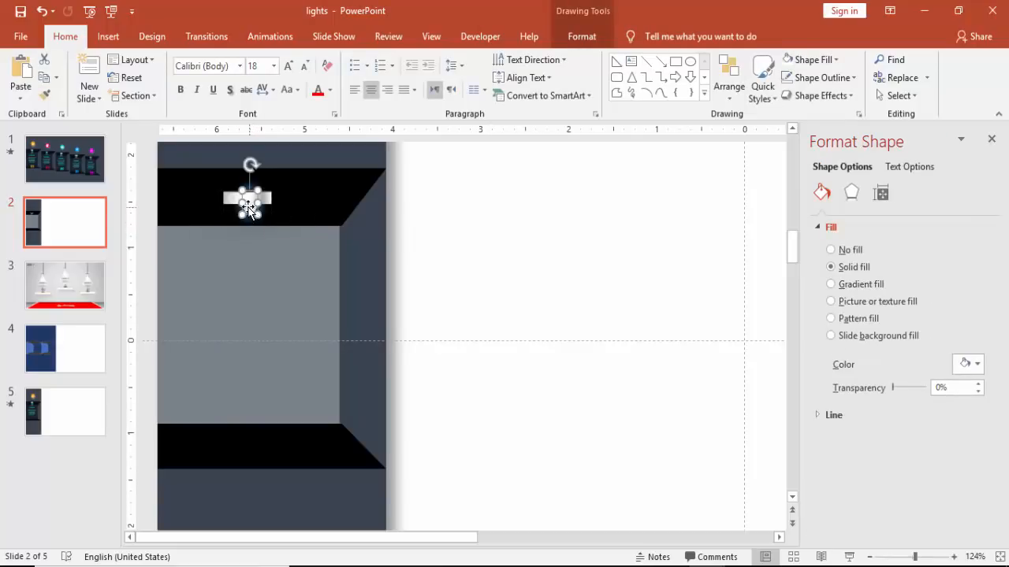
pyautogui.click(831, 250)
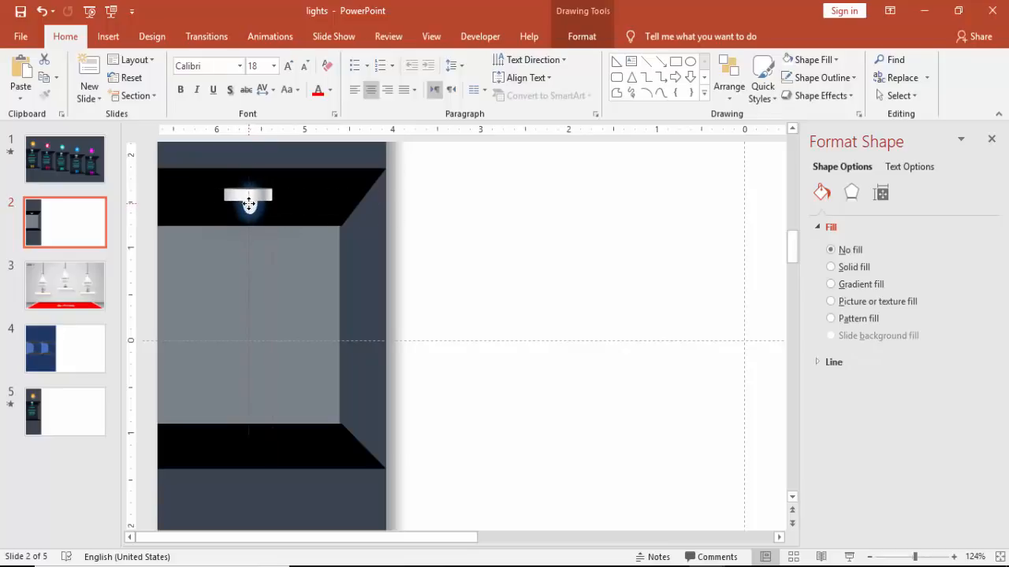
pyautogui.click(248, 194)
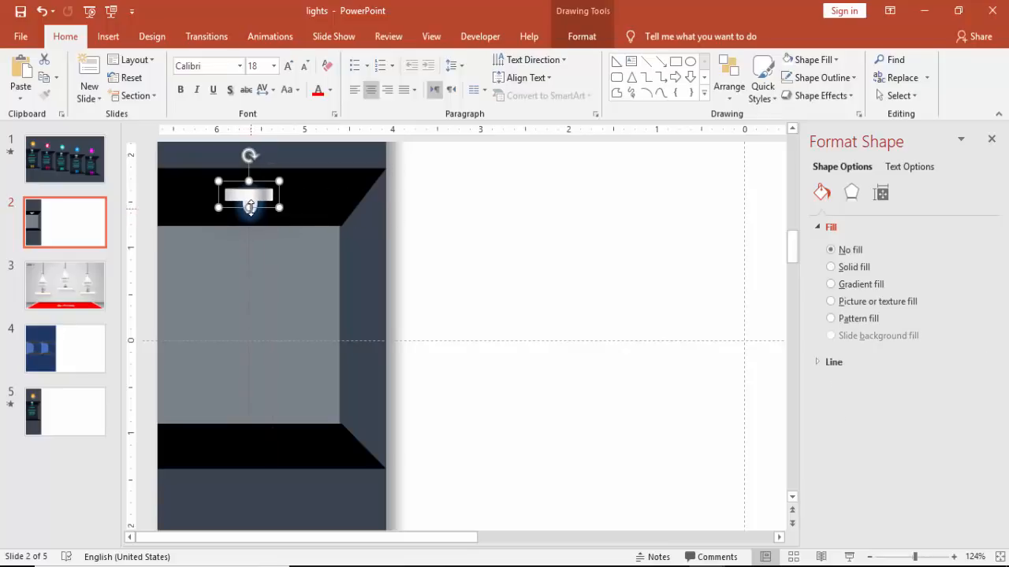
pyautogui.click(831, 266)
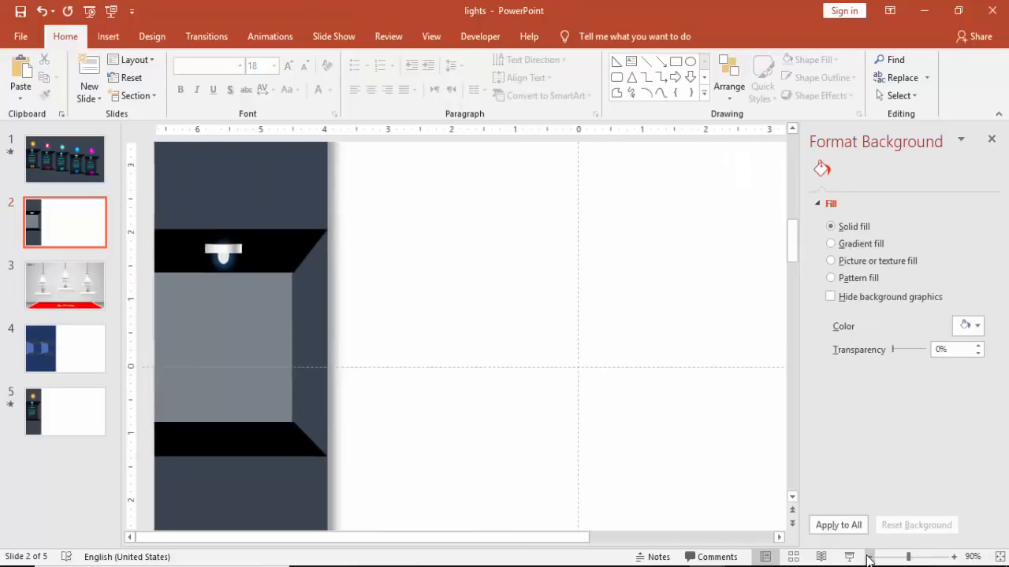
# Copy the spotlight beam from slide 3 and paste it beneath the lamp on slide 2.
pyautogui.click(874, 557)
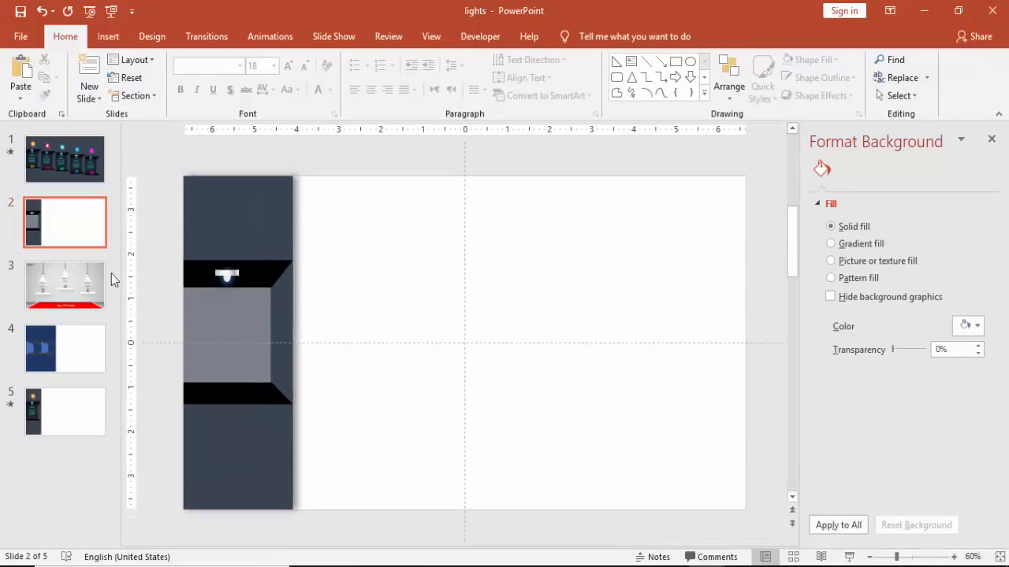
pyautogui.click(65, 286)
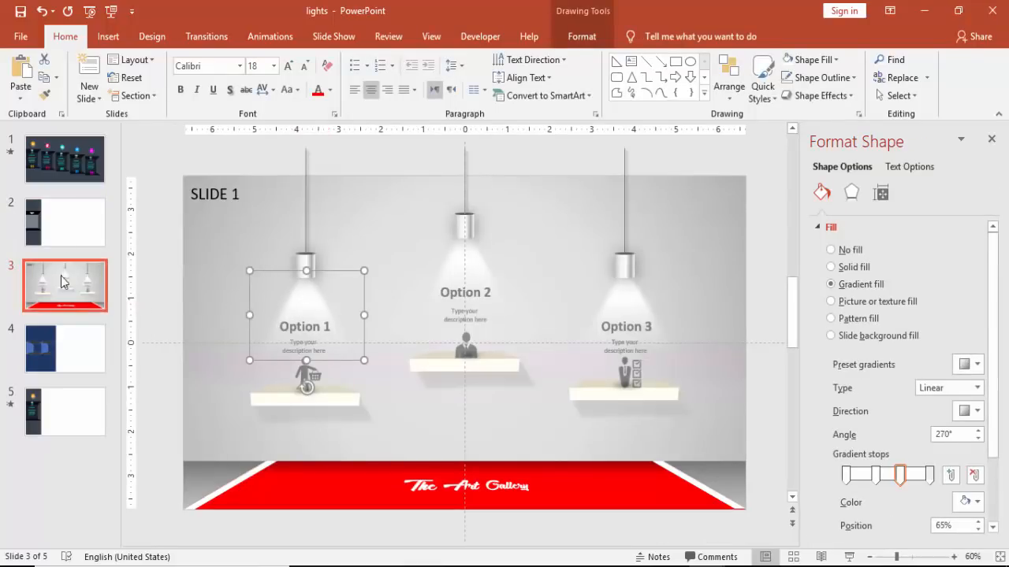
pyautogui.click(64, 222)
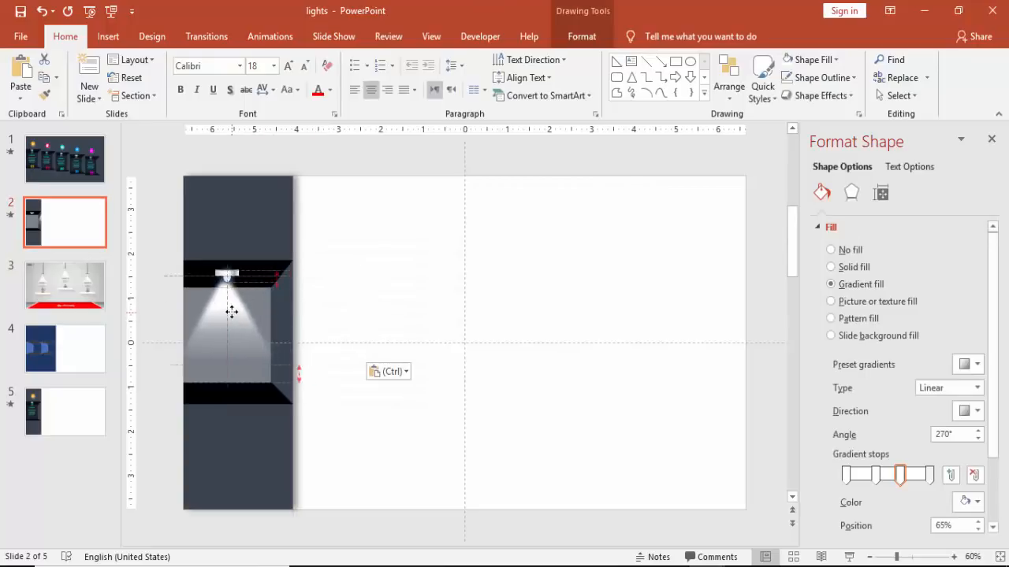
pyautogui.click(231, 316)
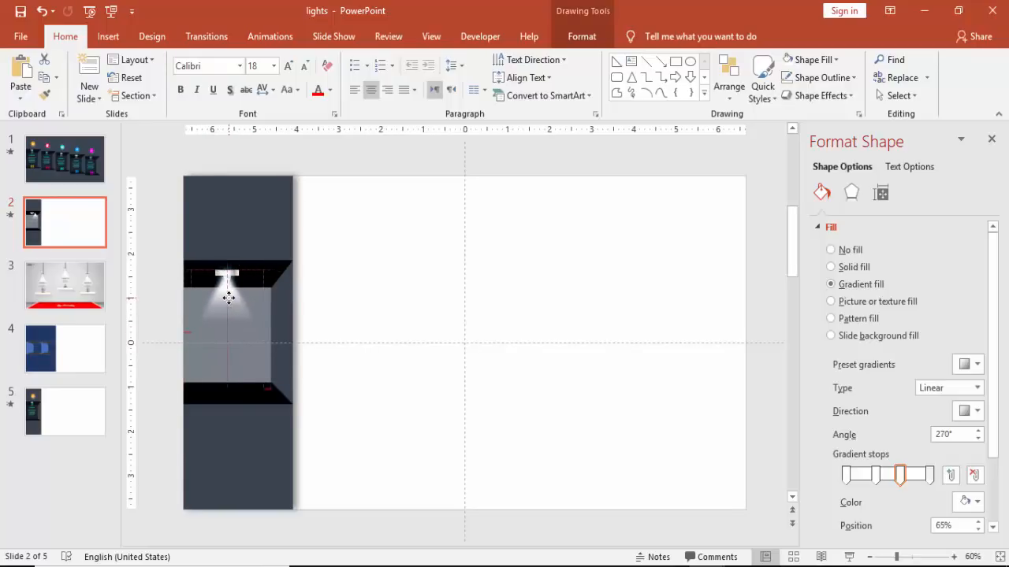
pyautogui.click(227, 298)
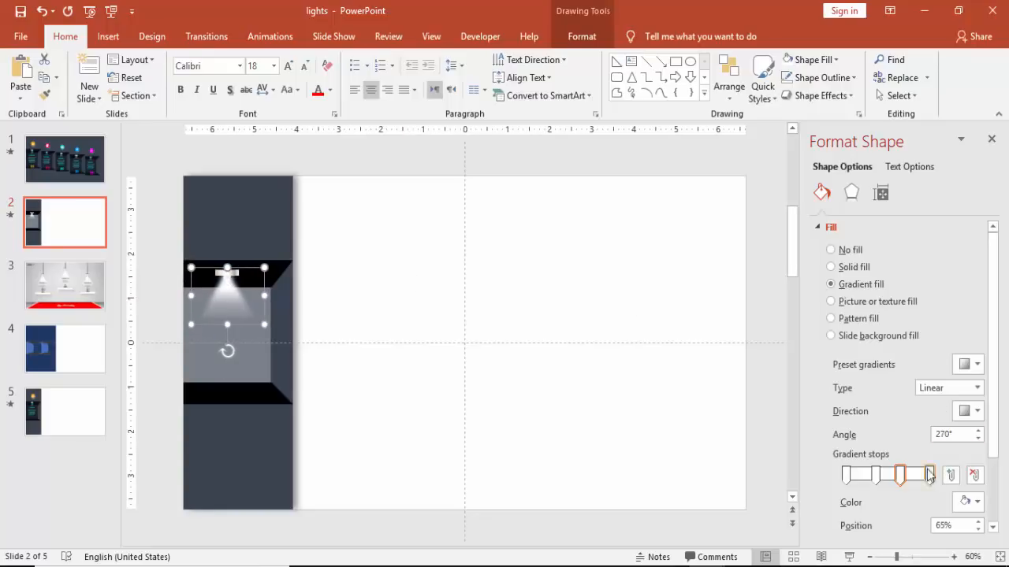
# Tint the beam's gradient stops cyan and send the beam behind the lamp.
pyautogui.click(977, 502)
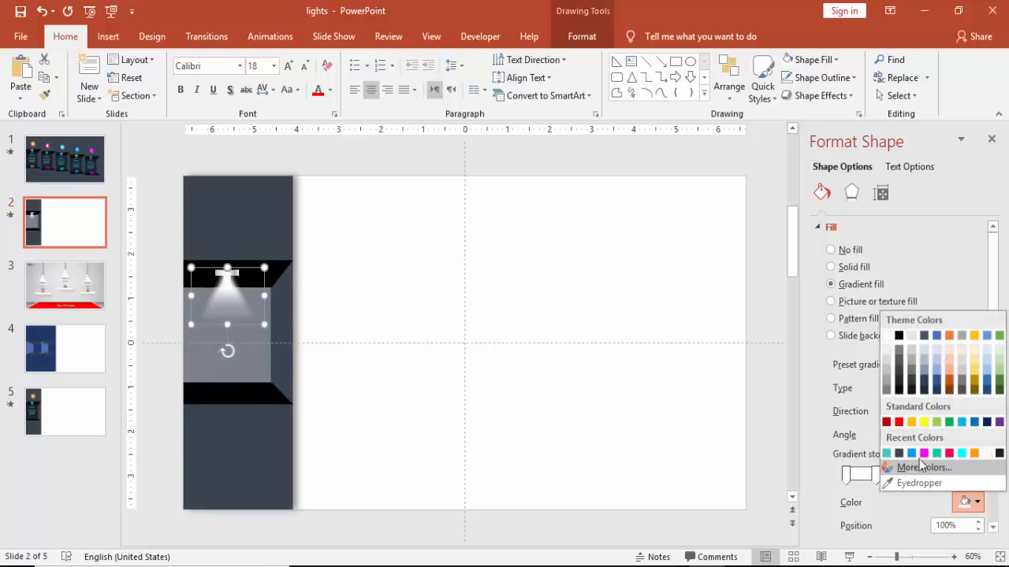
pyautogui.click(923, 452)
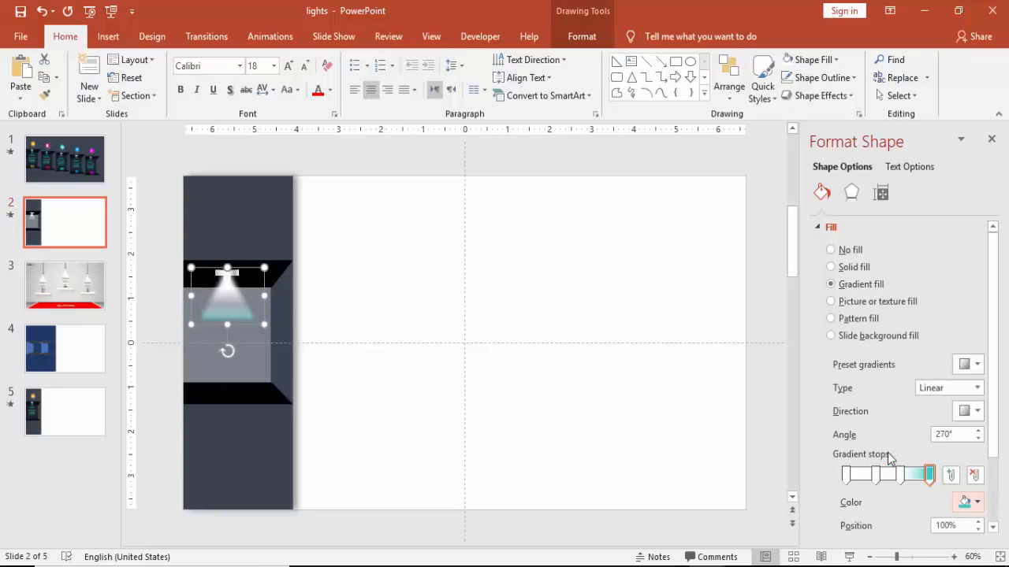
pyautogui.click(847, 475)
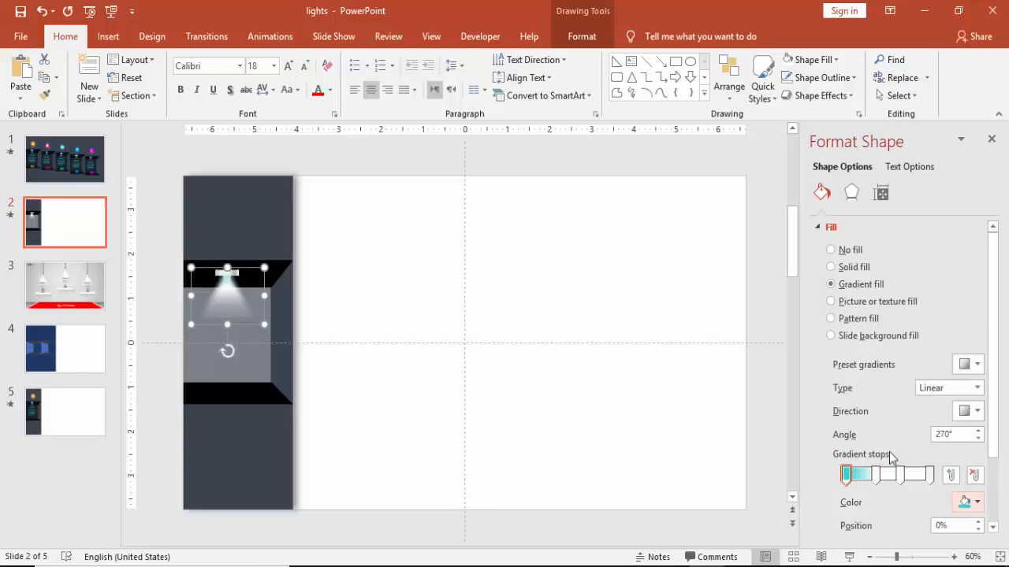
pyautogui.scroll(-3)
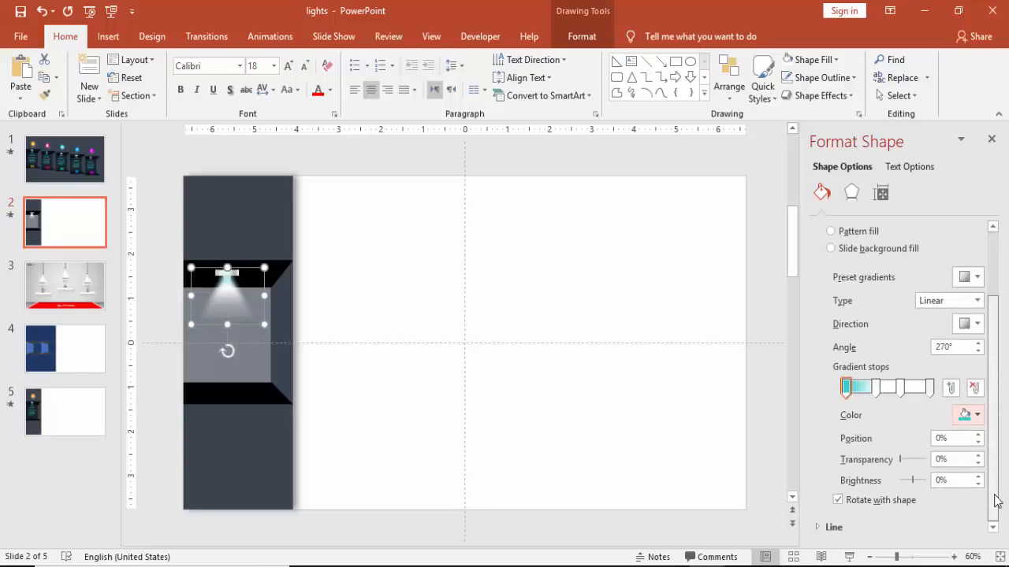
pyautogui.moveTo(897, 459); pyautogui.dragTo(910, 460)
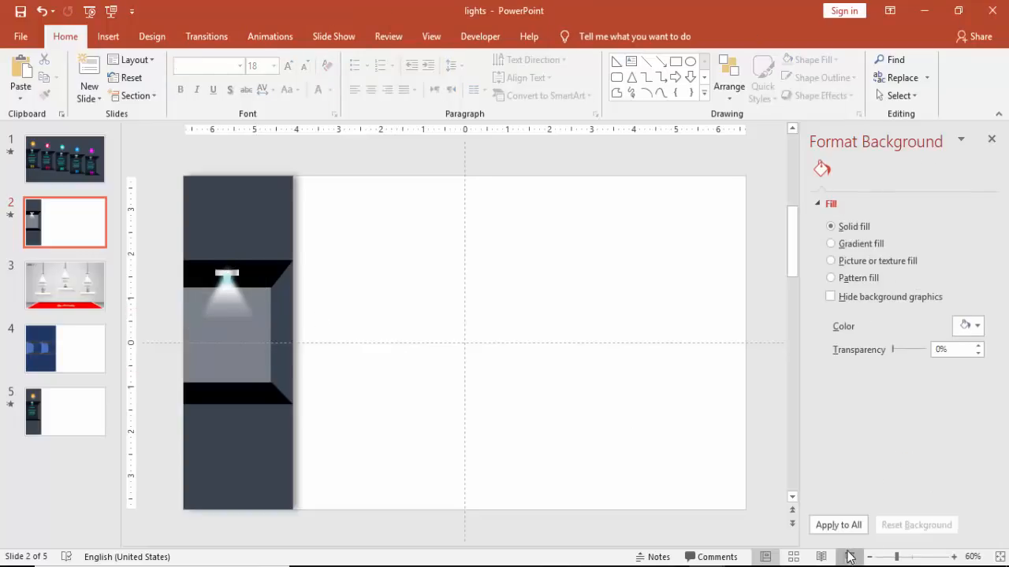
pyautogui.moveTo(270, 280)
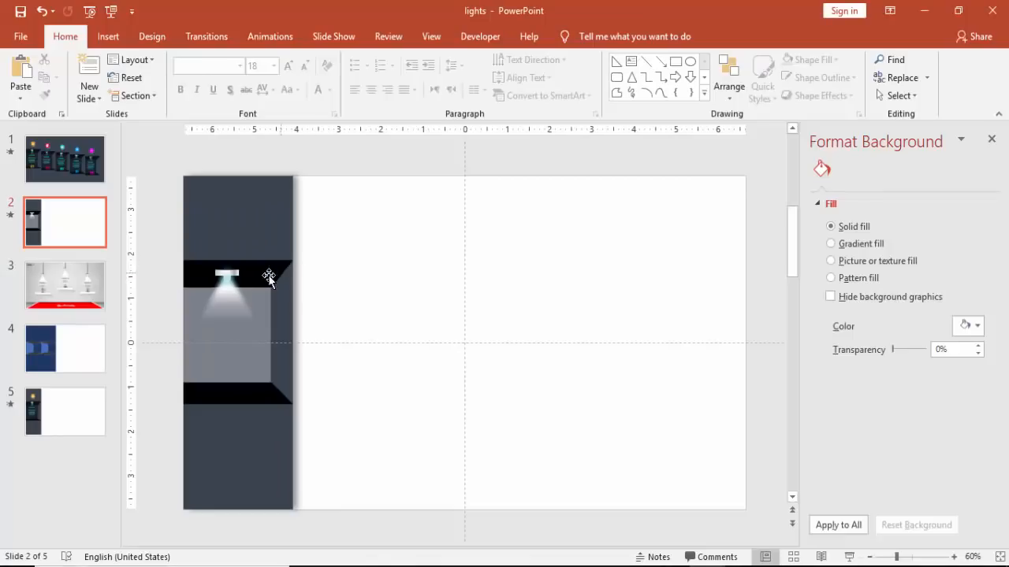
pyautogui.click(227, 308)
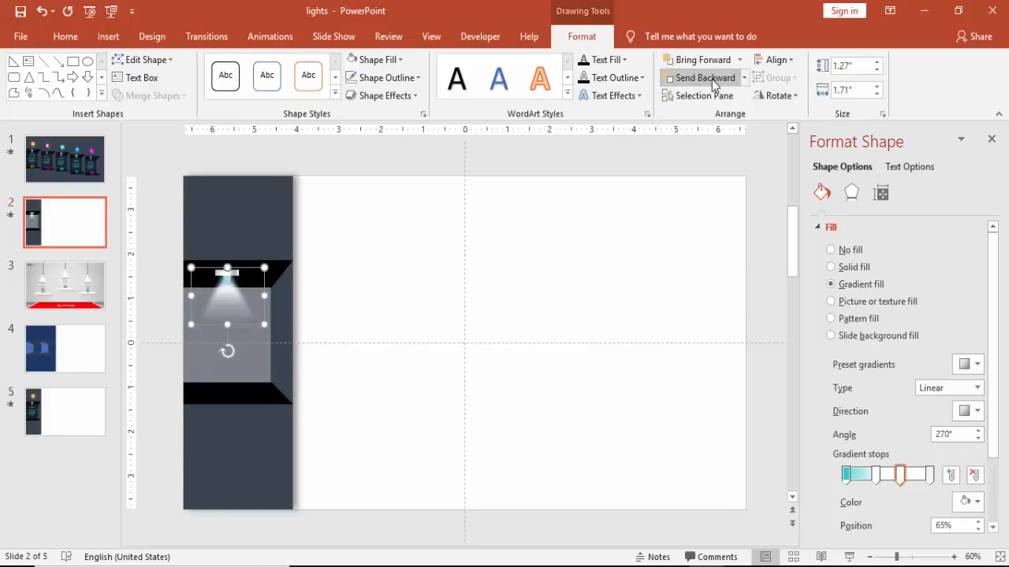
pyautogui.click(397, 263)
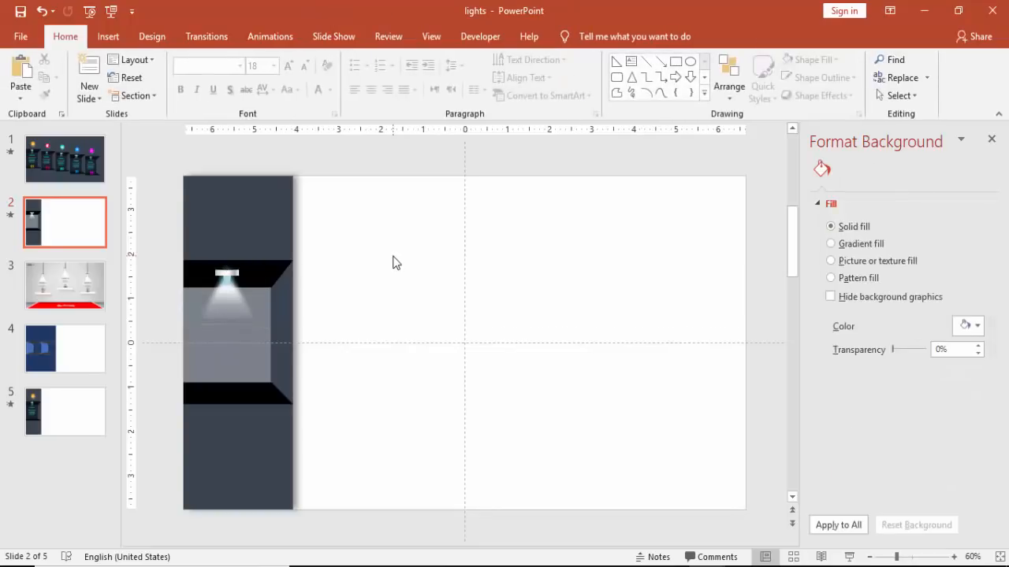
pyautogui.moveTo(578, 418)
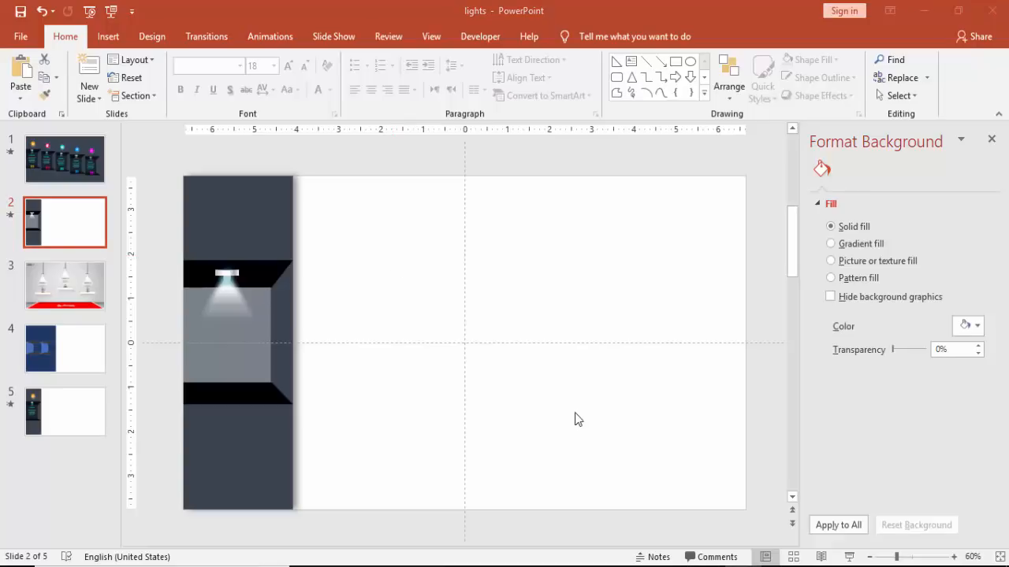
pyautogui.moveTo(108, 36)
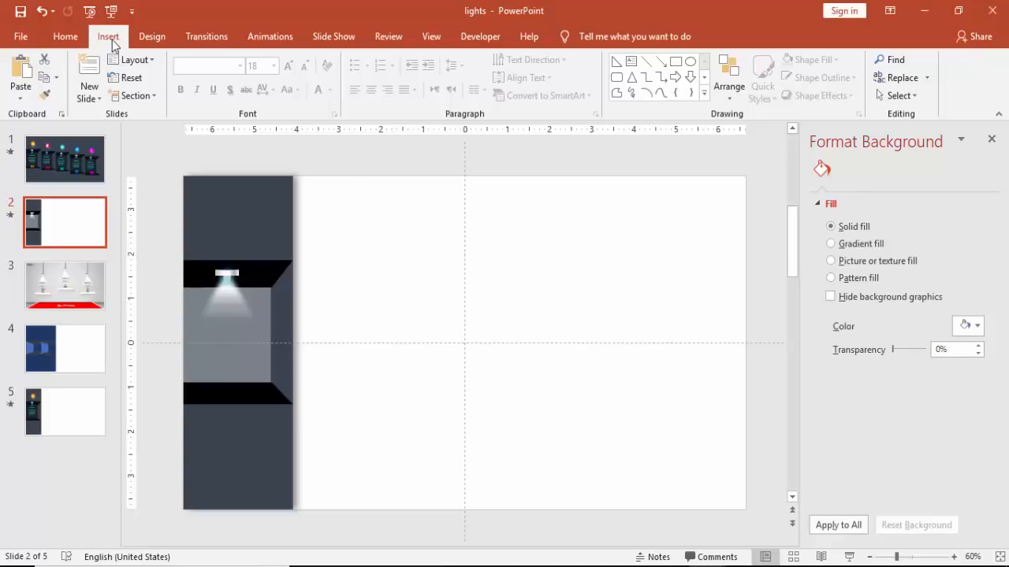
# Draw a circle above the lamp and fill it with the column's blue-gray.
pyautogui.click(269, 77)
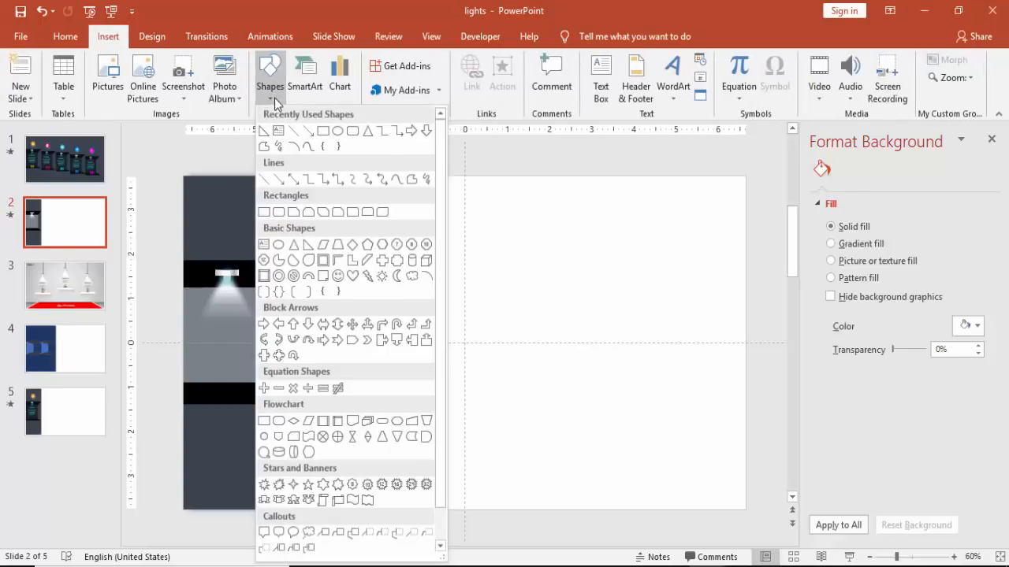
pyautogui.click(264, 211)
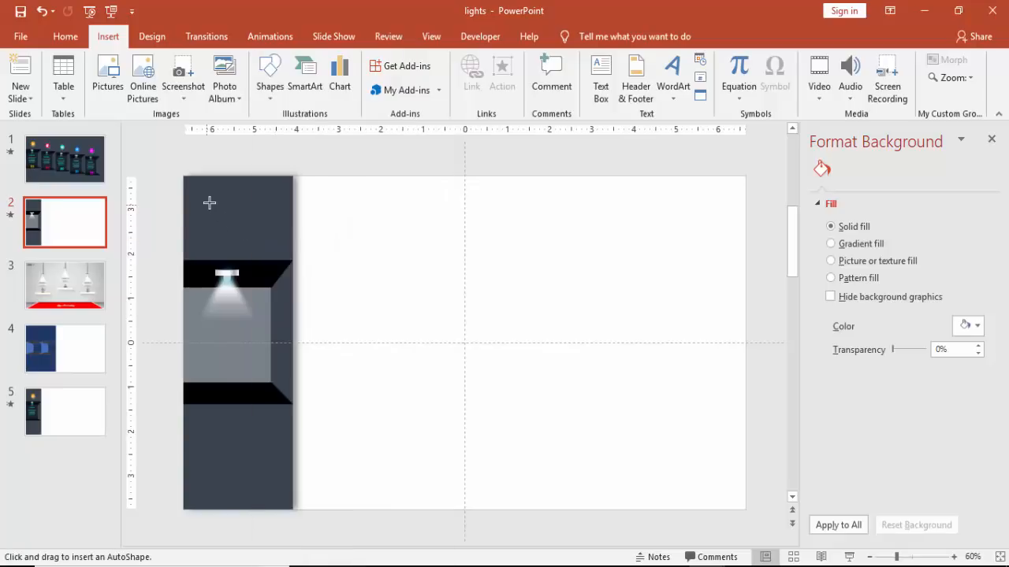
pyautogui.moveTo(210, 203); pyautogui.dragTo(258, 252)
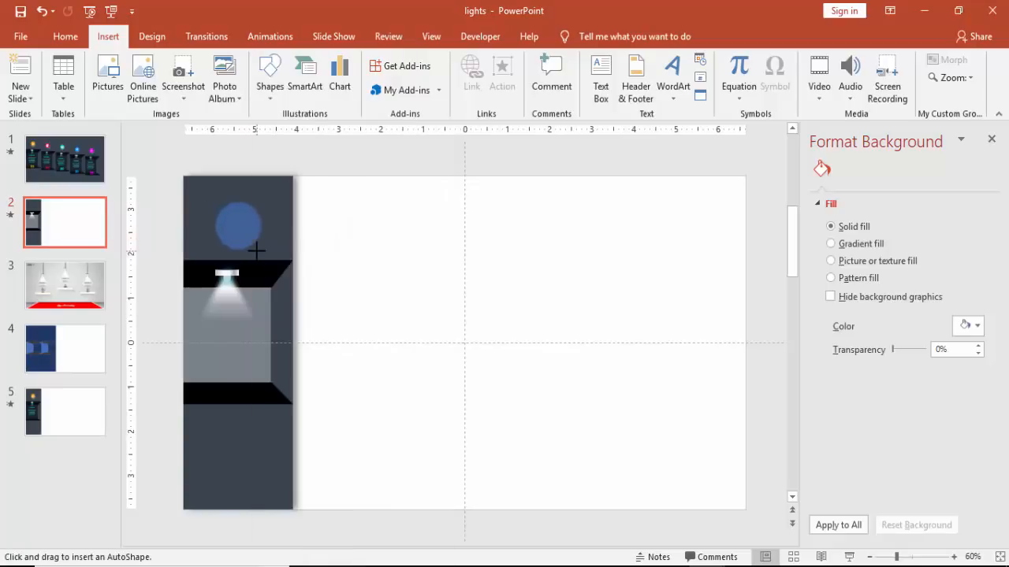
pyautogui.click(240, 227)
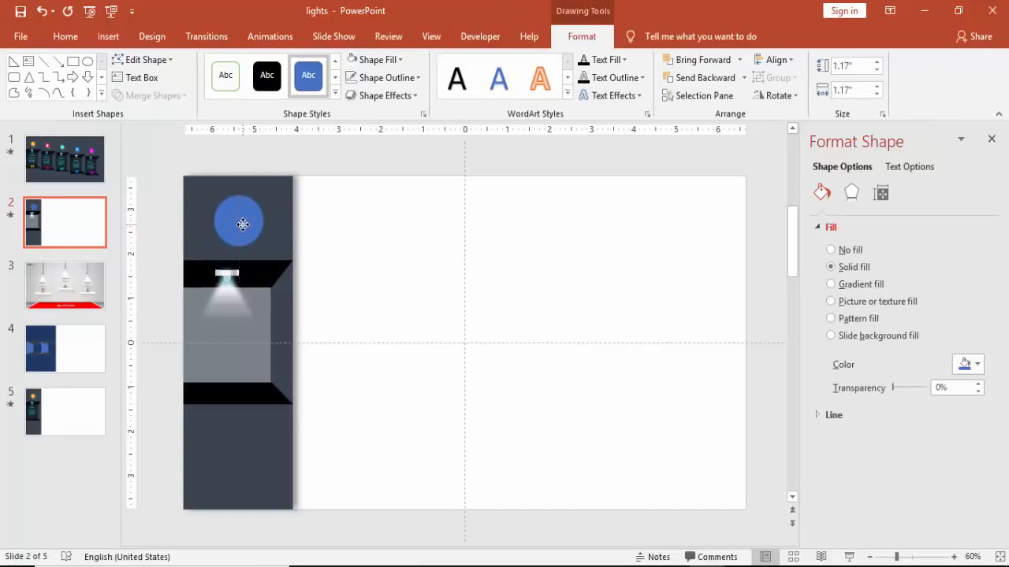
pyautogui.click(241, 223)
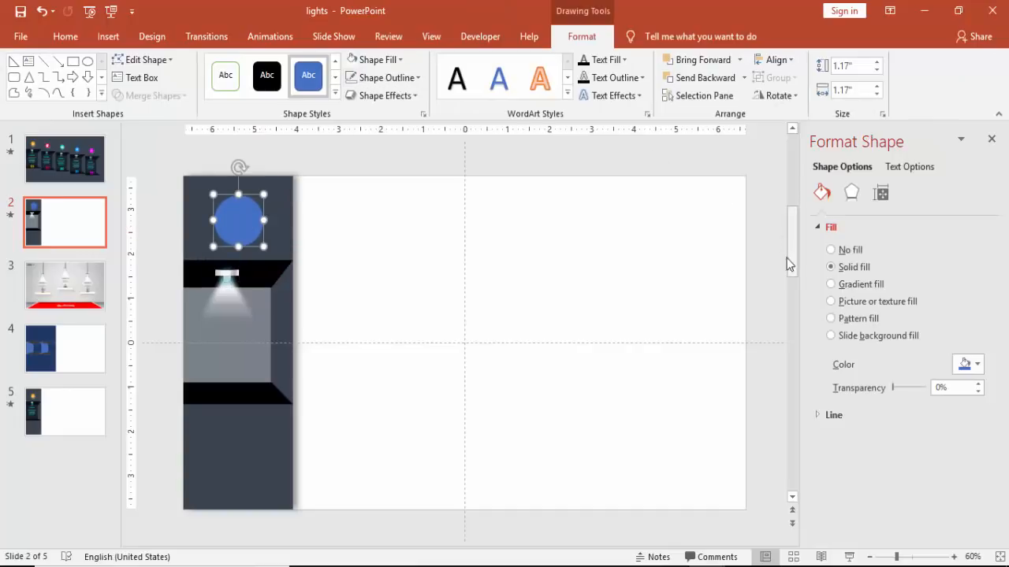
pyautogui.click(375, 59)
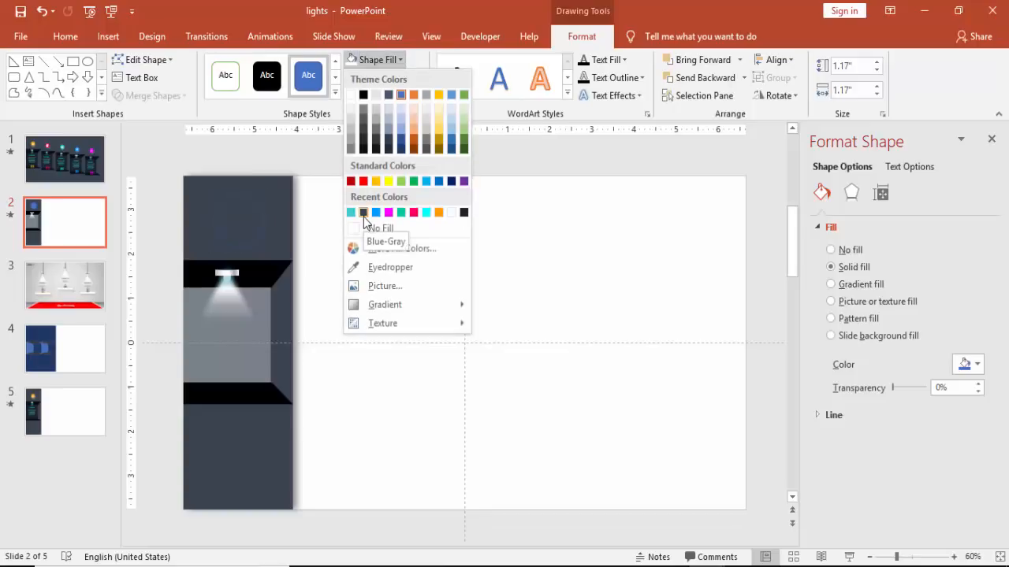
pyautogui.click(363, 213)
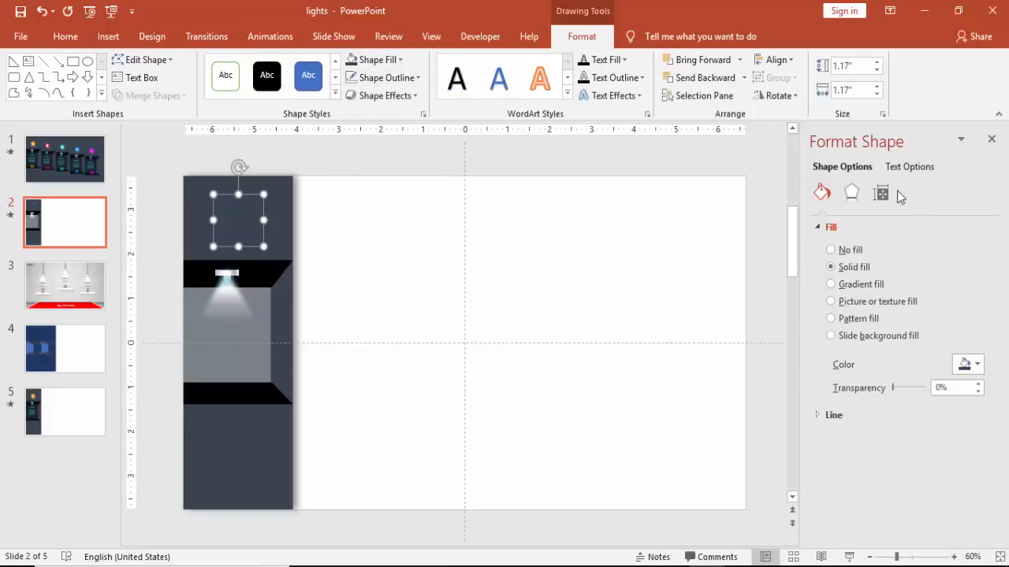
# Give the circle a 12 pt × 4 pt top bevel under 3-D Format.
pyautogui.click(851, 192)
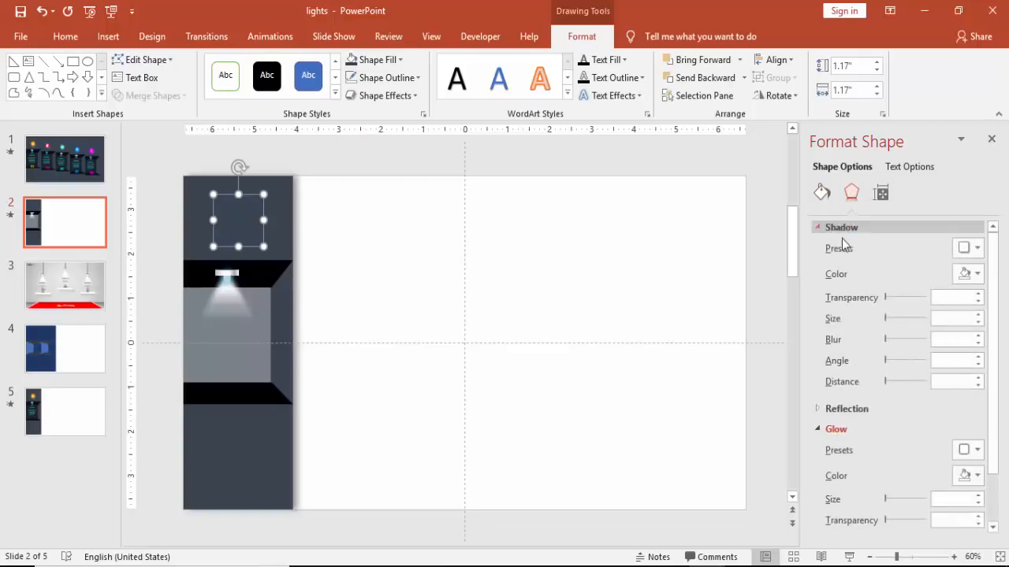
pyautogui.click(841, 227)
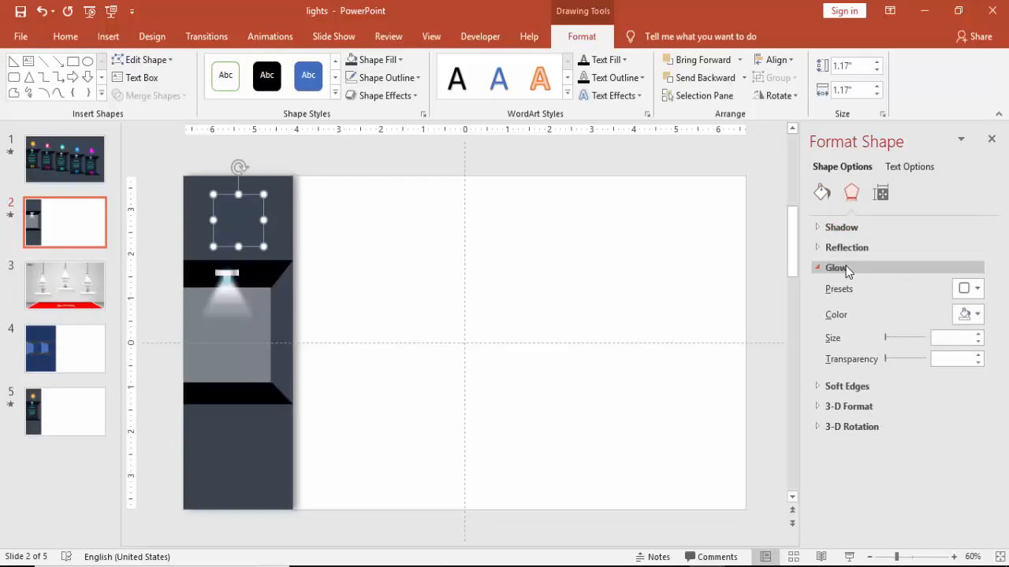
pyautogui.click(835, 267)
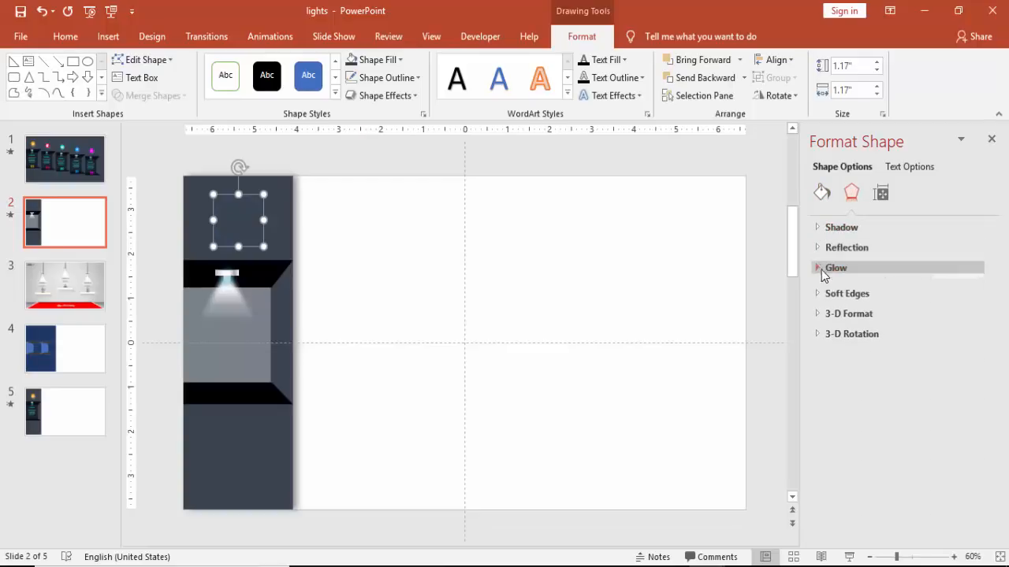
pyautogui.click(849, 308)
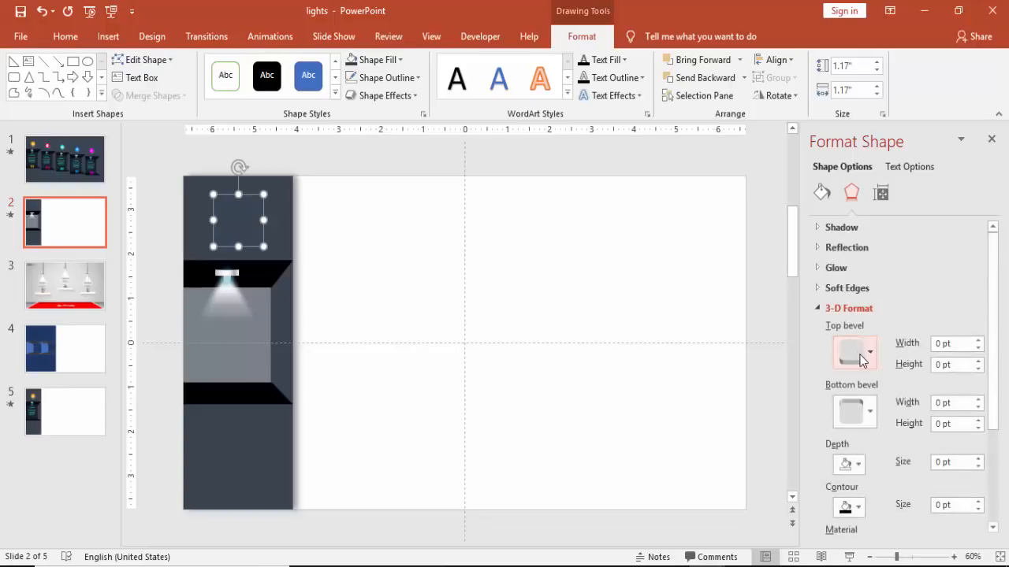
pyautogui.click(870, 353)
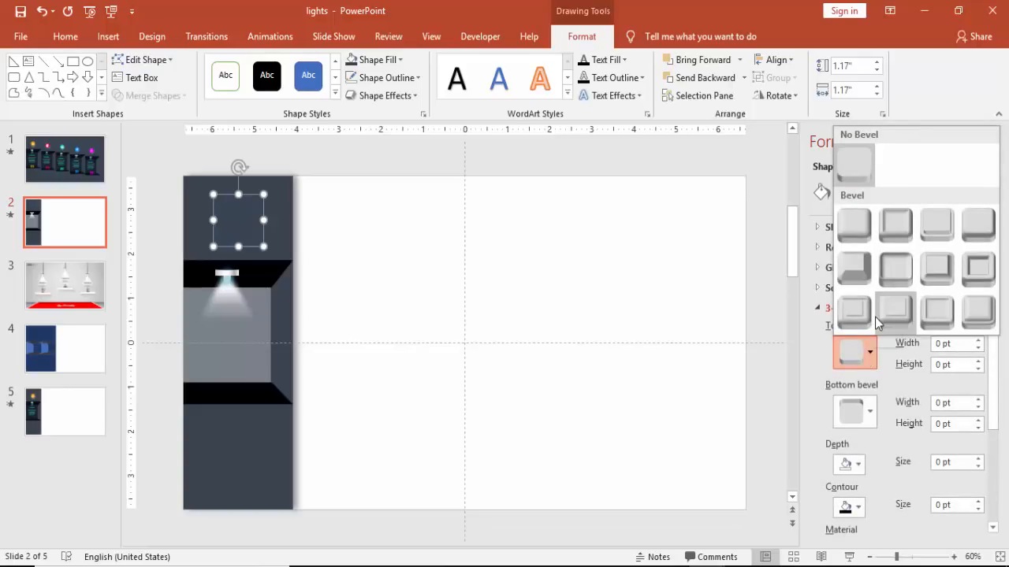
pyautogui.moveTo(894, 270)
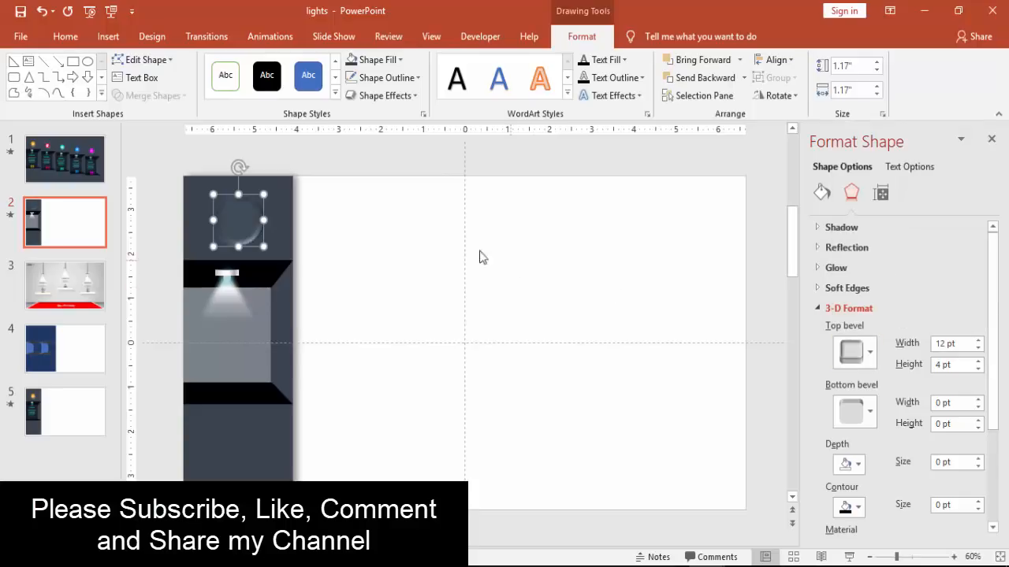
pyautogui.moveTo(376, 253)
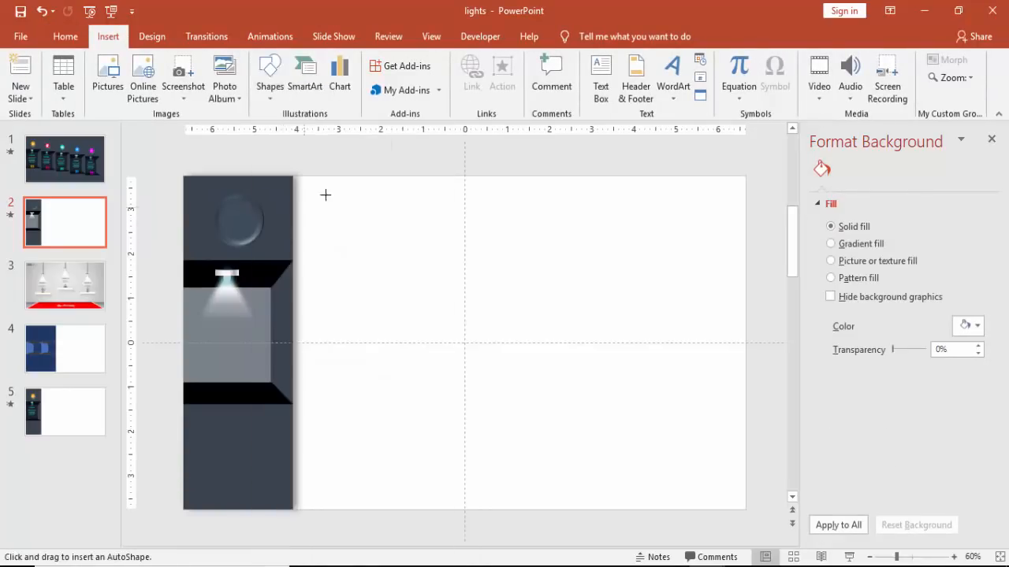
# Draw a small circle, center it on the beveled circle, remove its outline and fill it pink.
pyautogui.moveTo(326, 195); pyautogui.dragTo(359, 232)
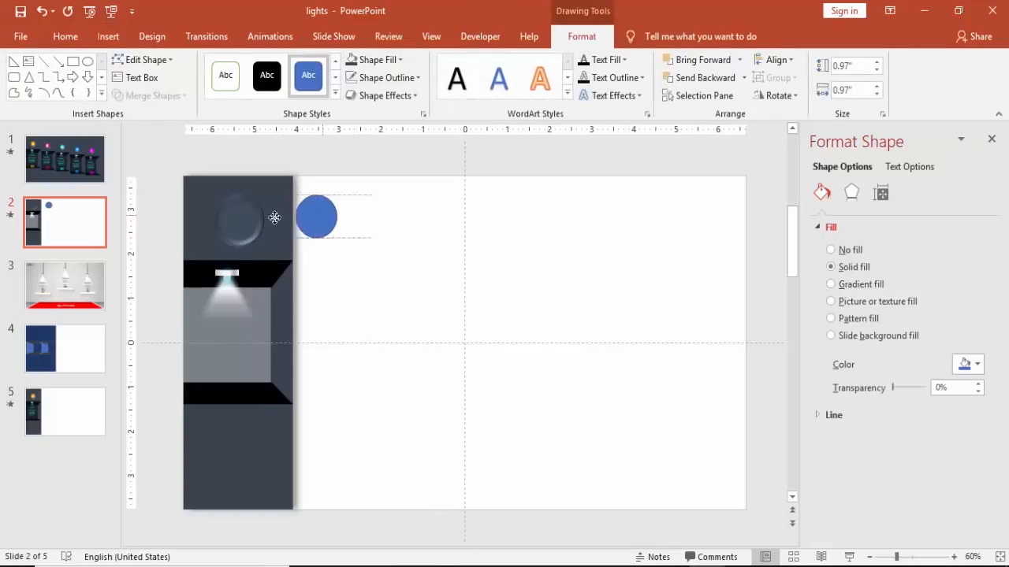
pyautogui.moveTo(315, 217); pyautogui.dragTo(242, 220)
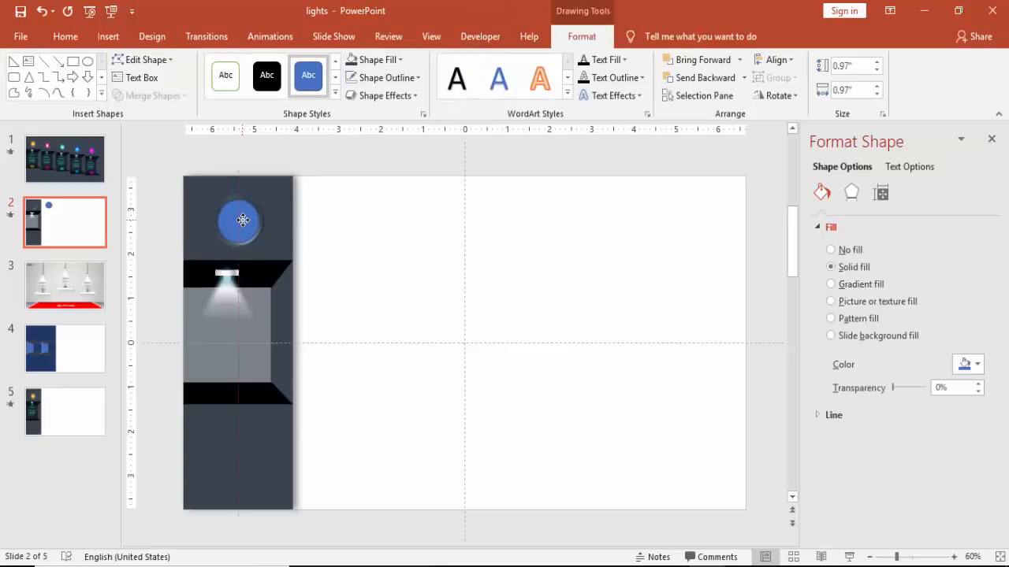
pyautogui.click(382, 77)
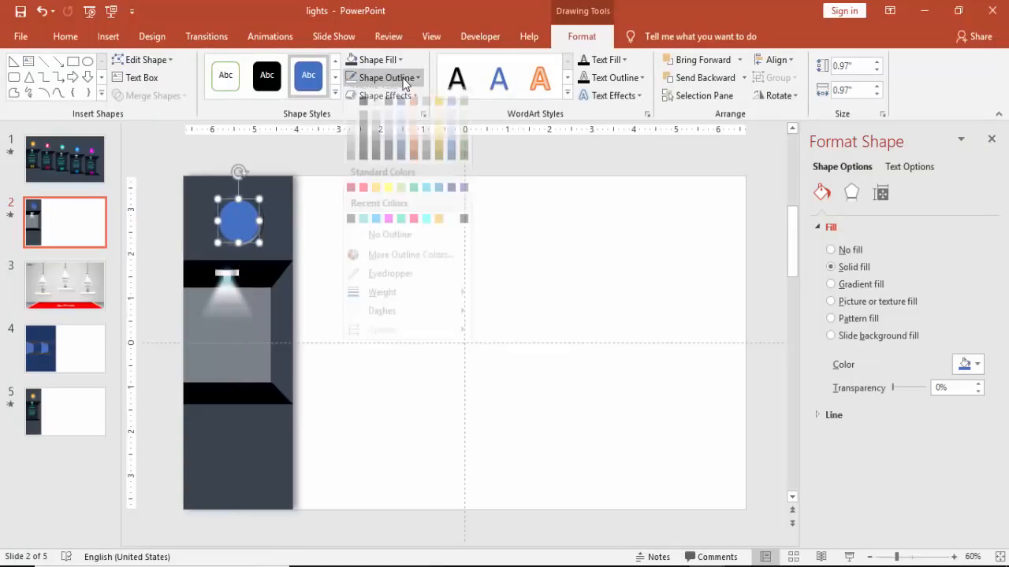
pyautogui.click(383, 78)
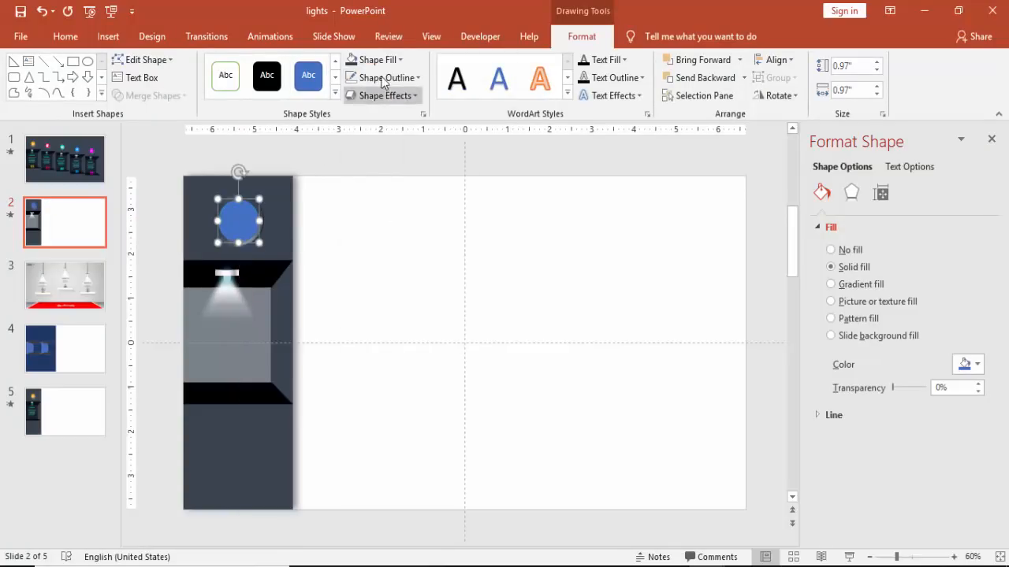
pyautogui.click(375, 59)
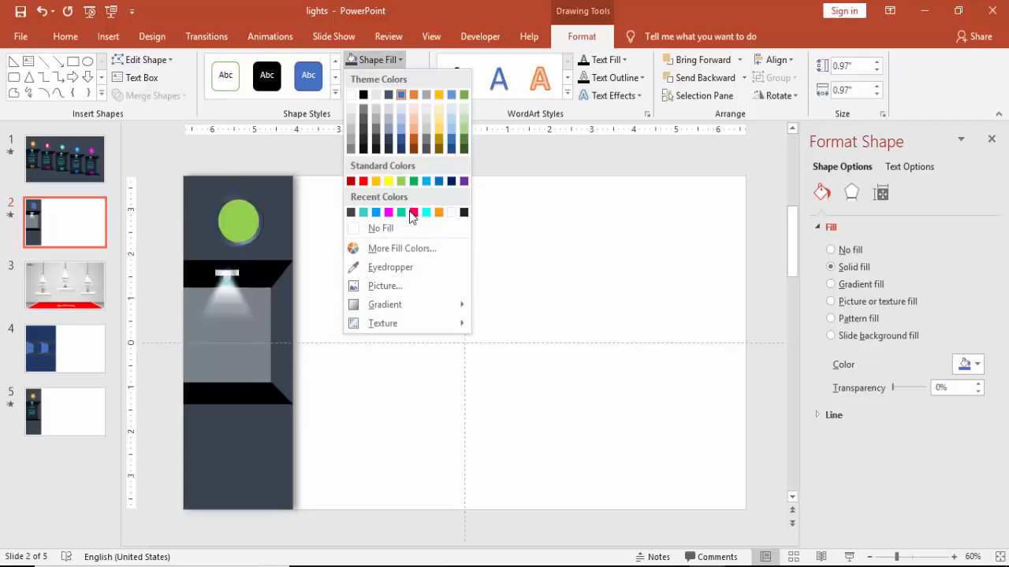
pyautogui.click(413, 212)
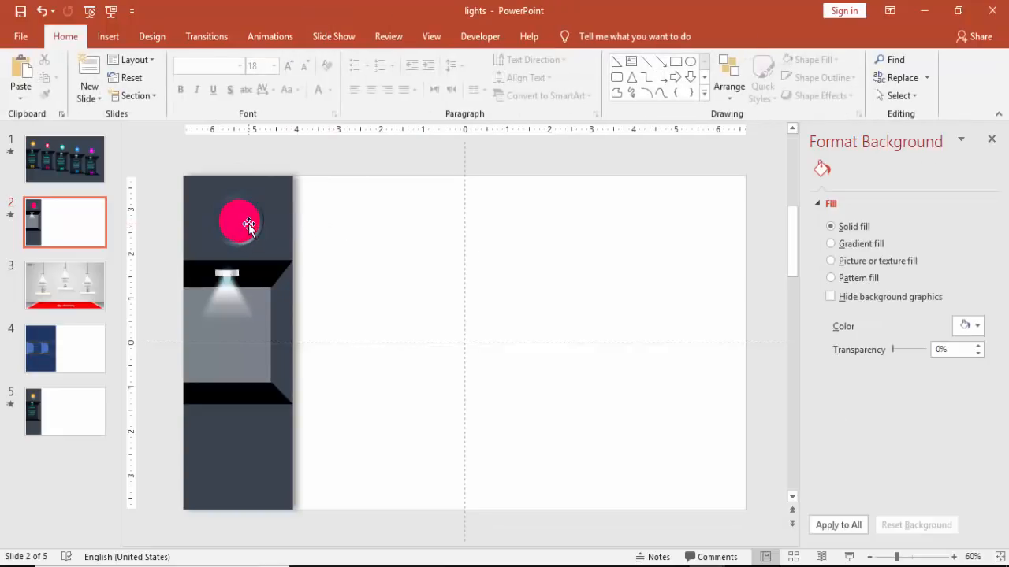
pyautogui.click(239, 223)
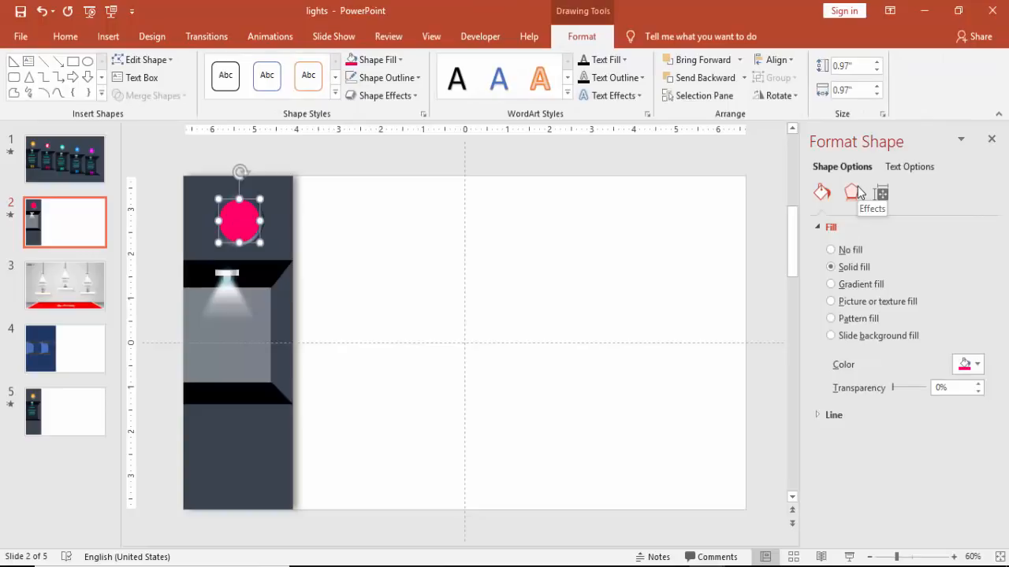
pyautogui.moveTo(303, 234)
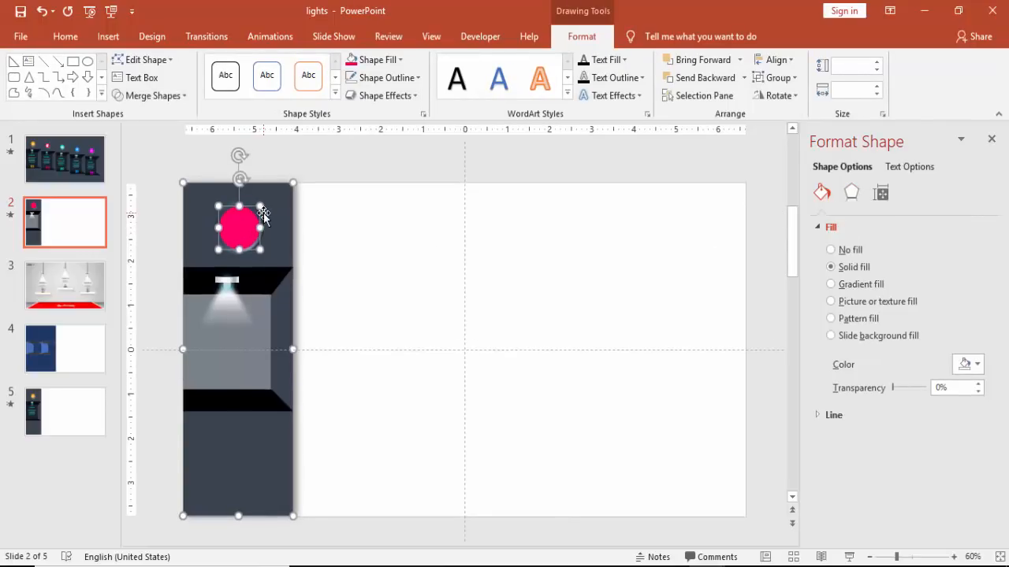
pyautogui.click(331, 268)
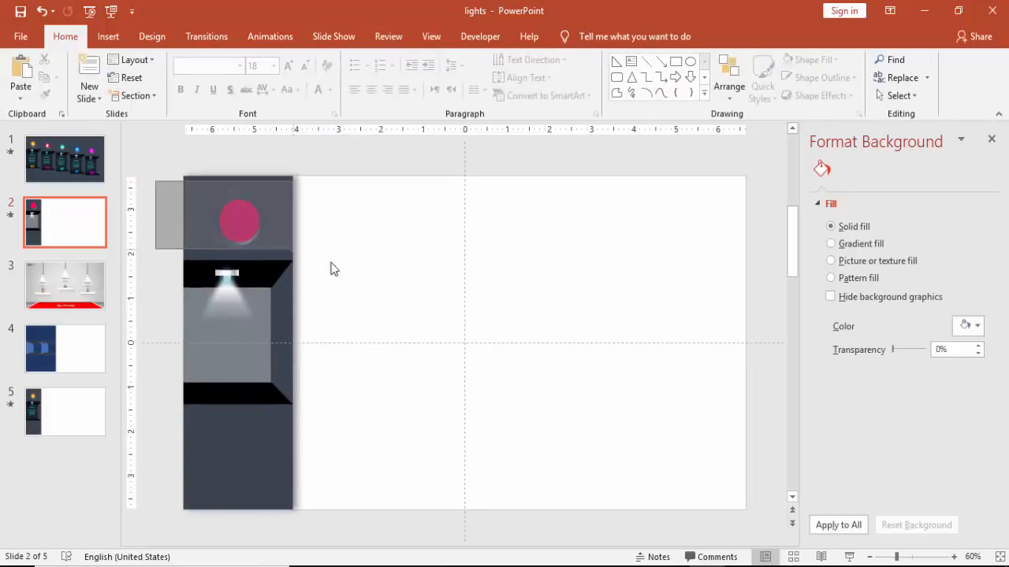
pyautogui.click(239, 219)
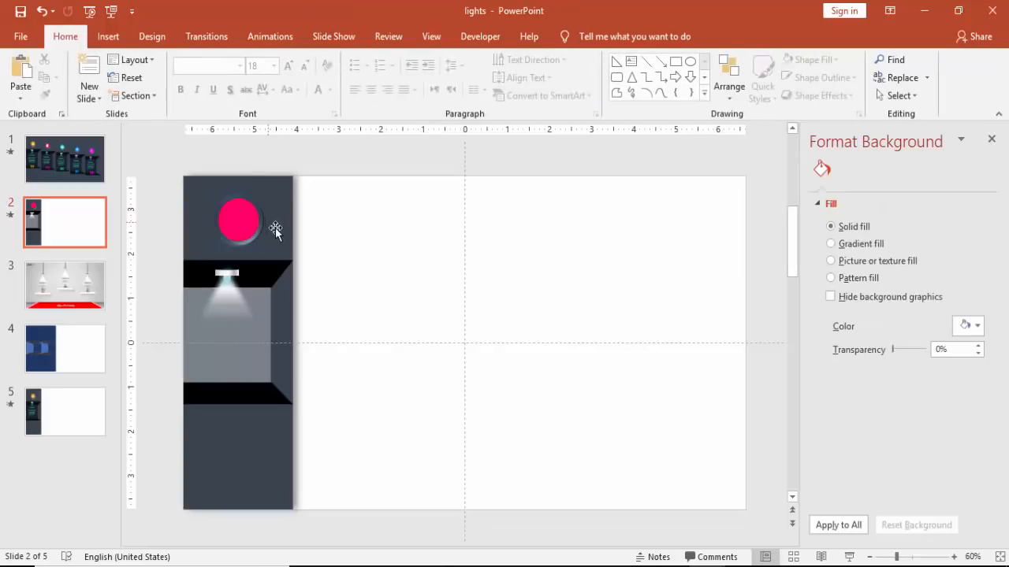
# Add a centered bold cyan 'Headline' text box, size 20, under the light beam.
pyautogui.click(108, 37)
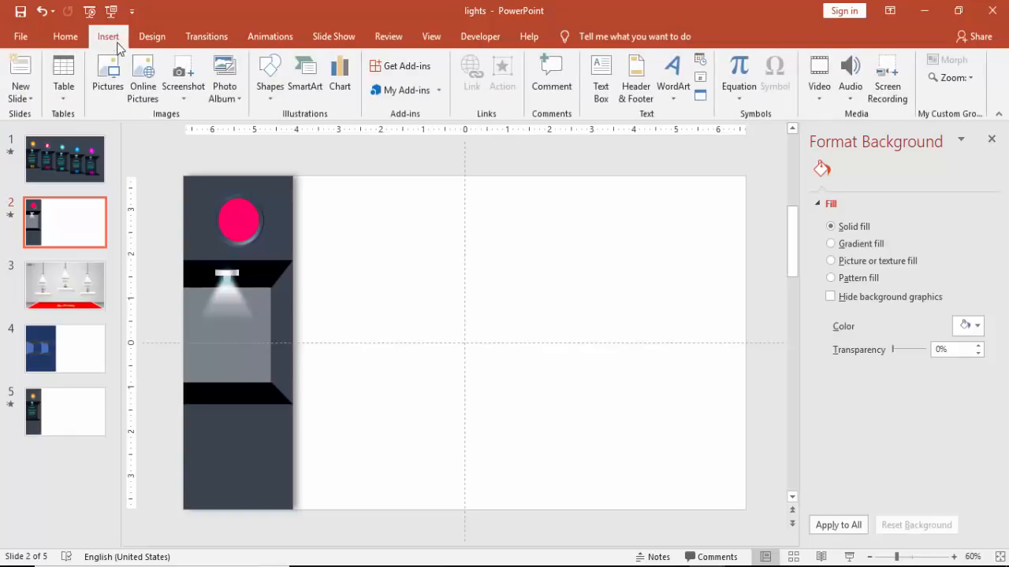
pyautogui.moveTo(600, 75)
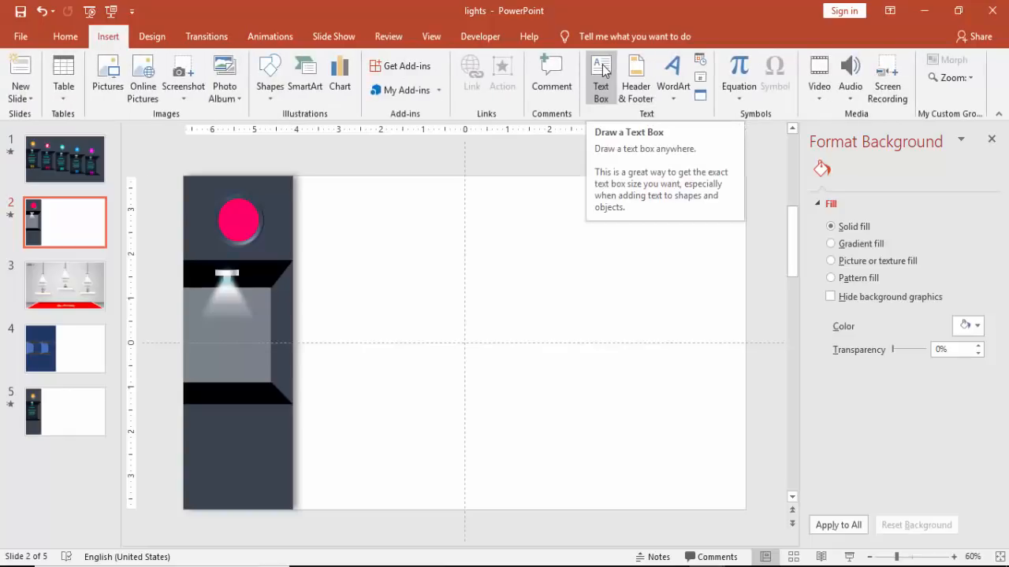
pyautogui.click(601, 78)
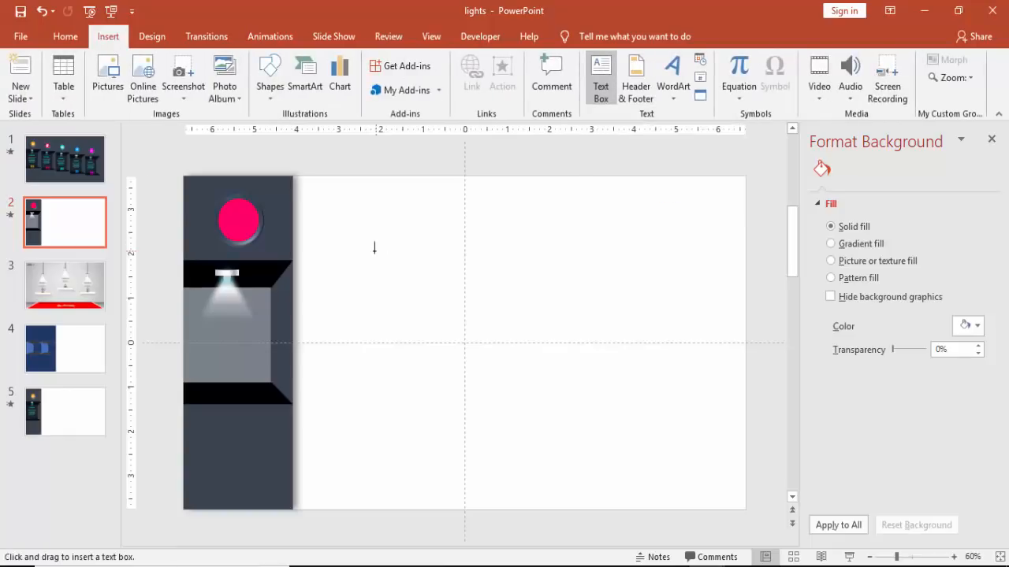
pyautogui.moveTo(370, 246); pyautogui.dragTo(480, 274)
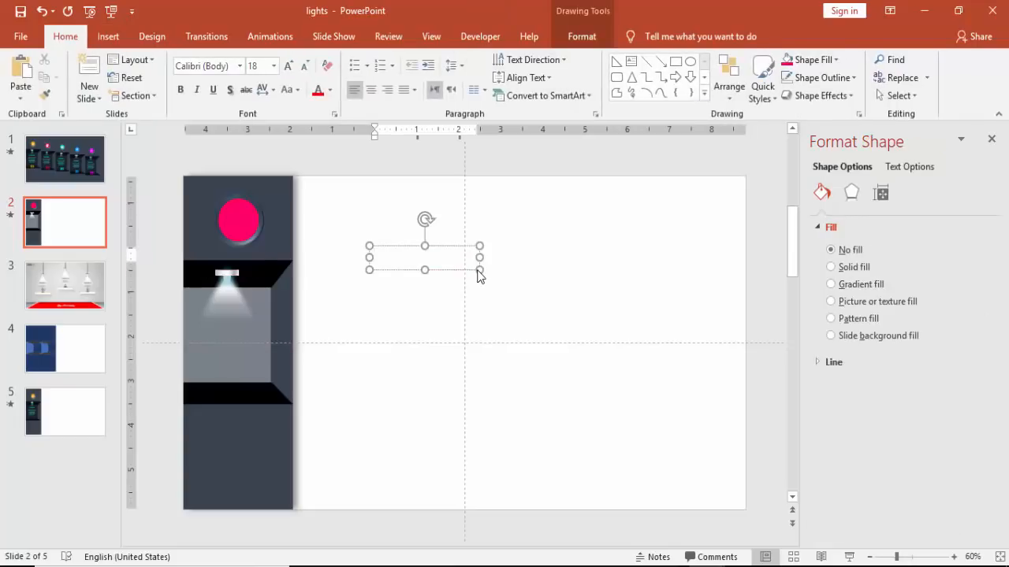
pyautogui.write('Headline')
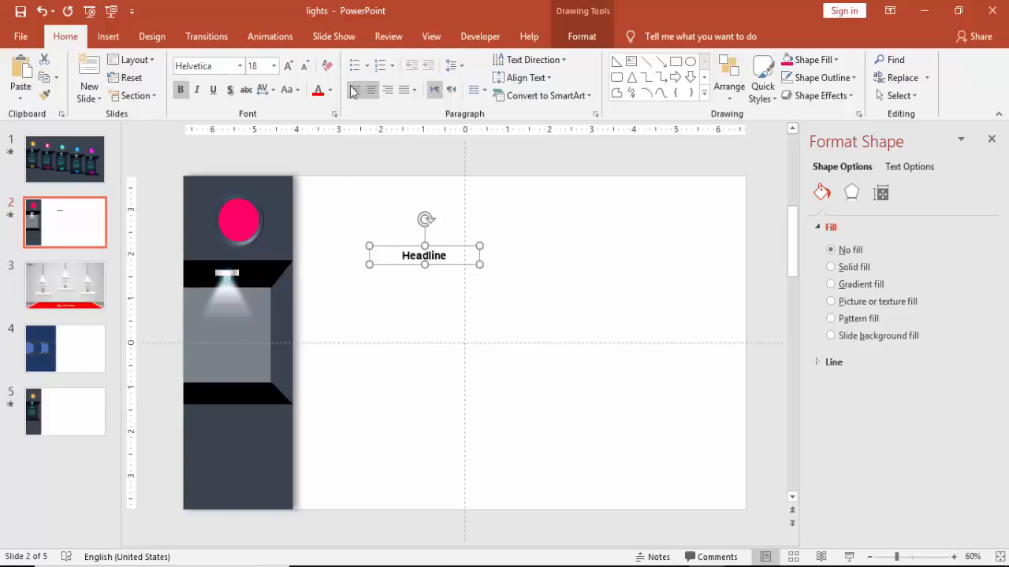
pyautogui.click(330, 90)
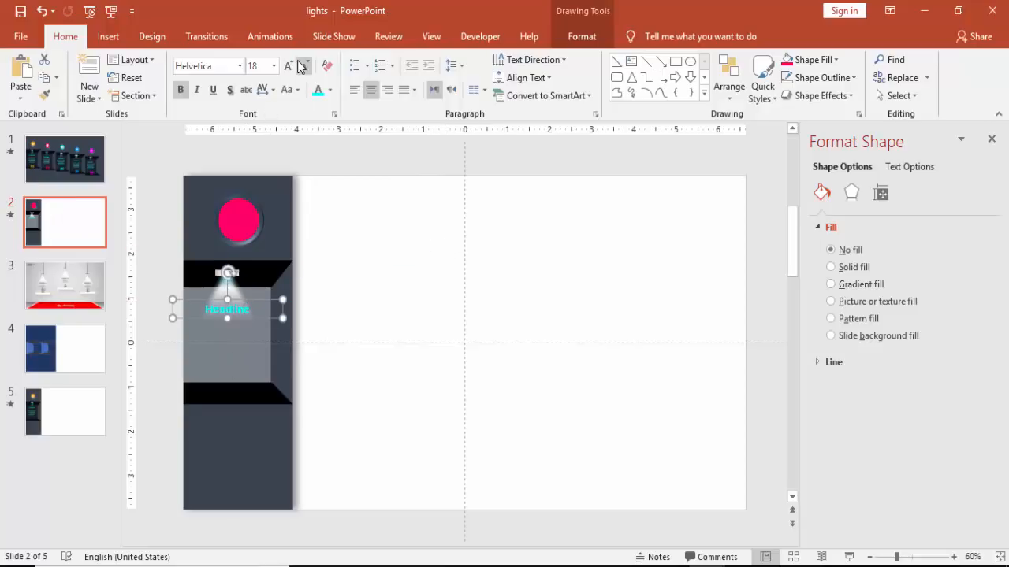
pyautogui.click(304, 66)
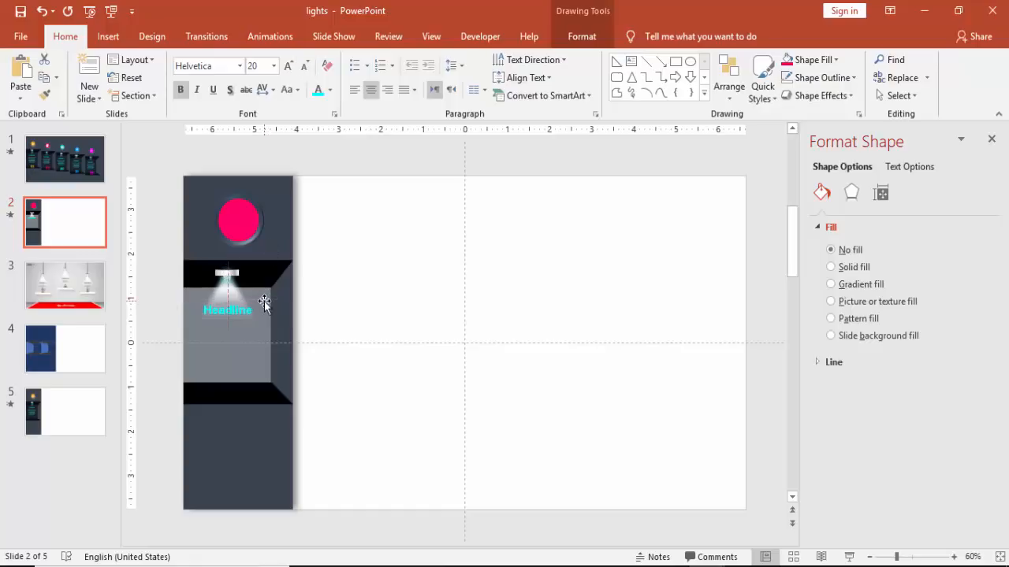
# Change the duplicated text box to 'Type your text here' in smaller regular text.
pyautogui.click(228, 310)
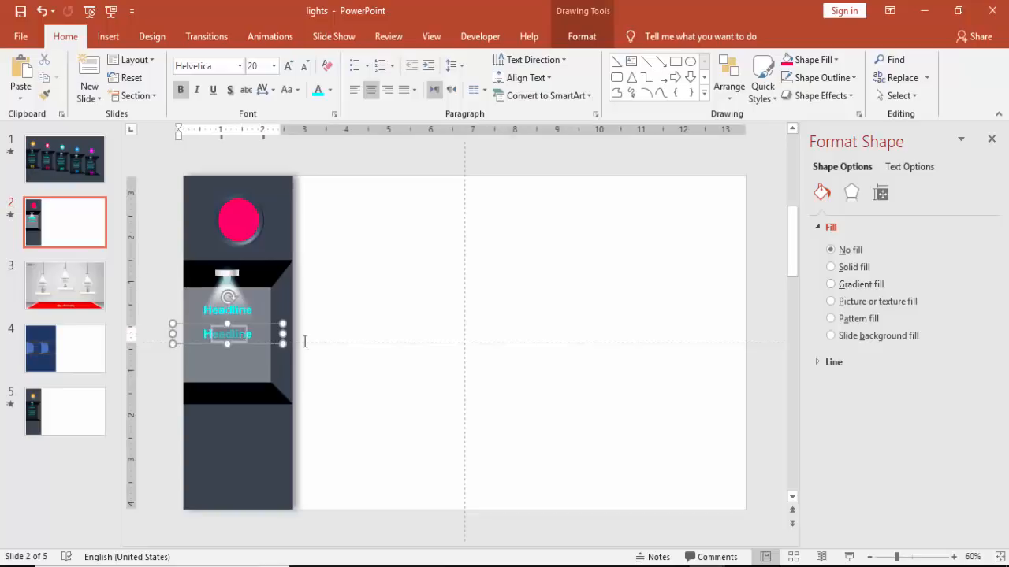
pyautogui.write('Type')
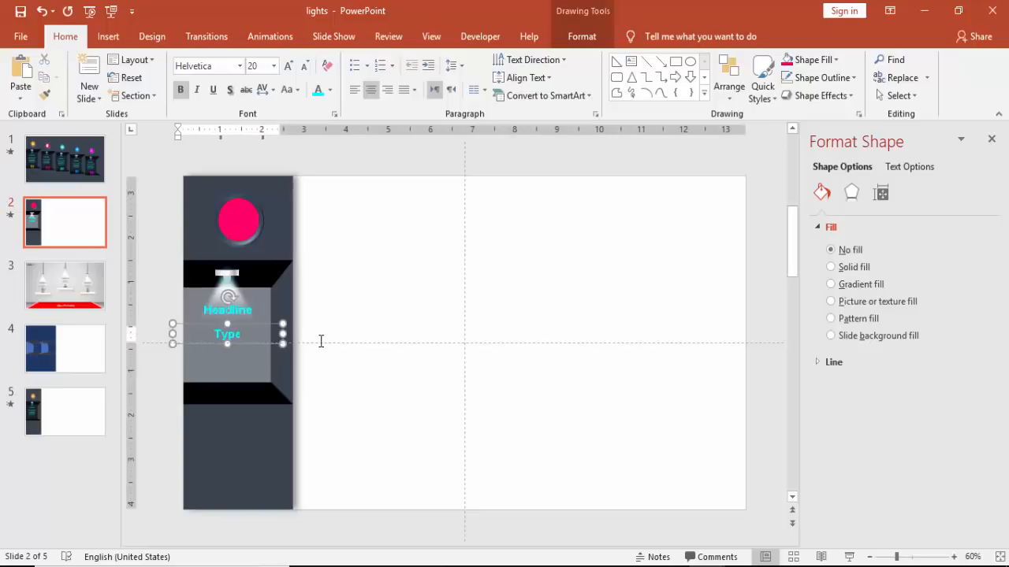
pyautogui.write('your text here')
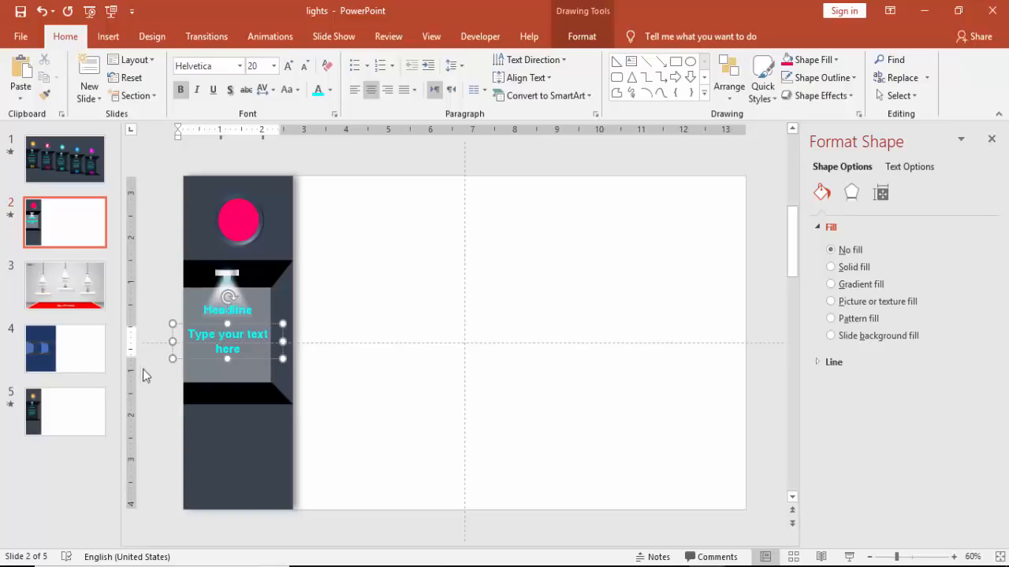
pyautogui.moveTo(193, 326)
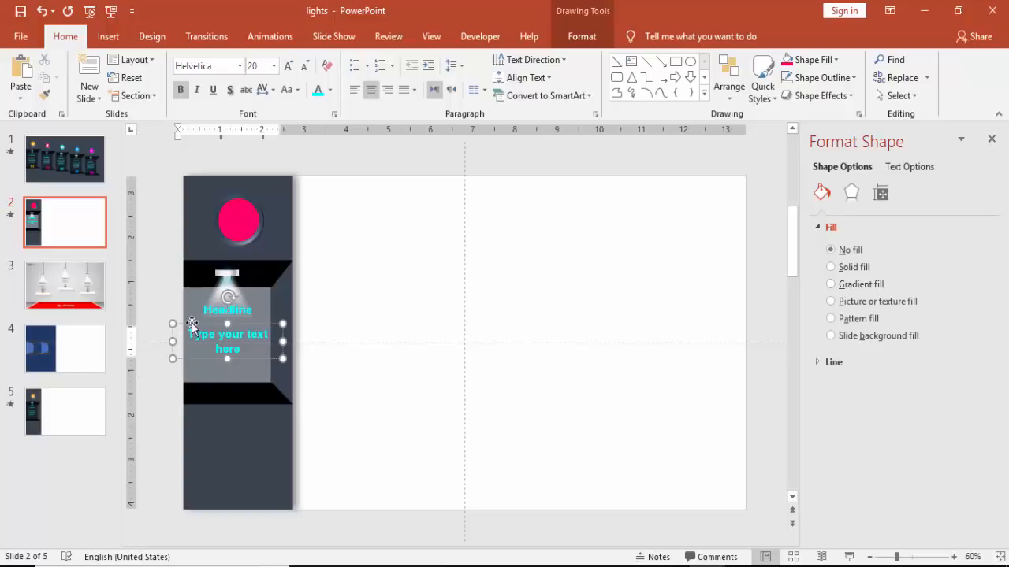
pyautogui.click(304, 66)
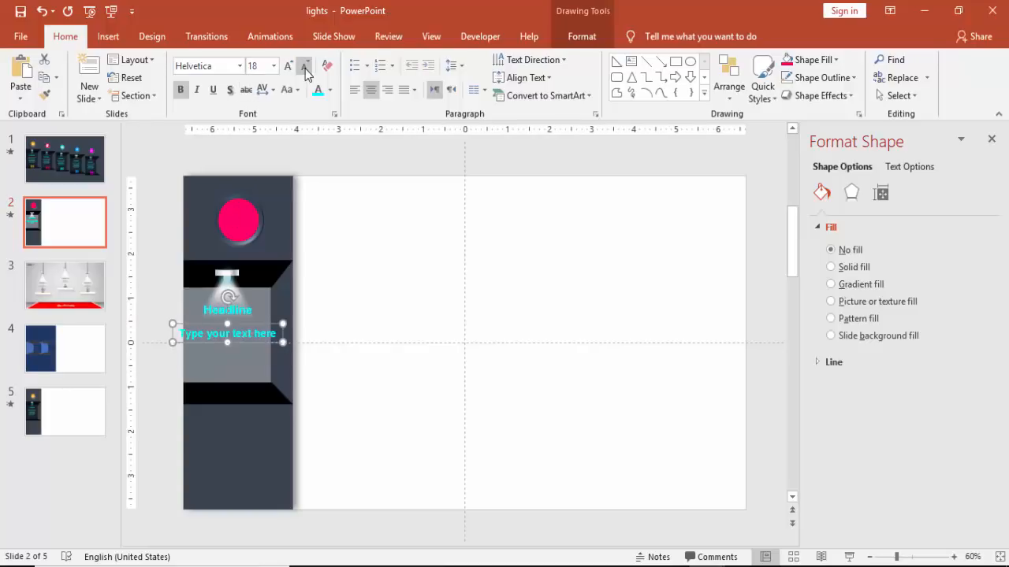
pyautogui.click(304, 66)
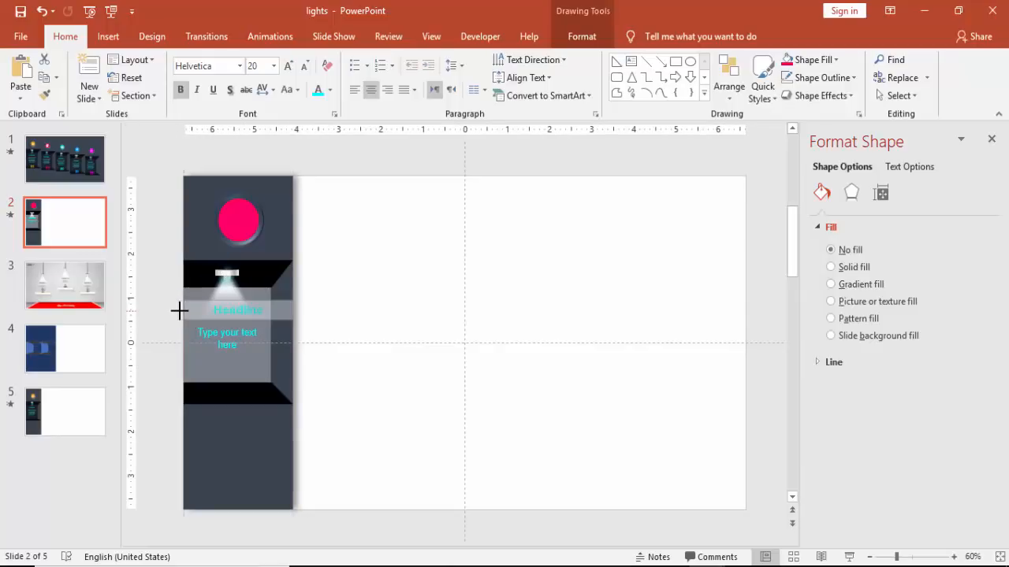
# Reselect the Headline text box and send it backward from the Format ribbon.
pyautogui.click(238, 310)
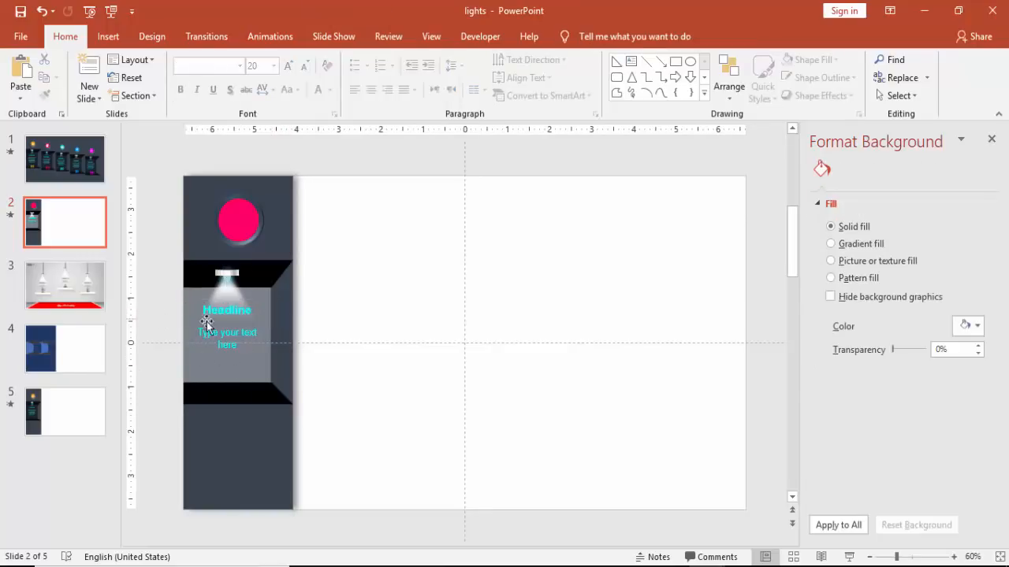
pyautogui.click(227, 310)
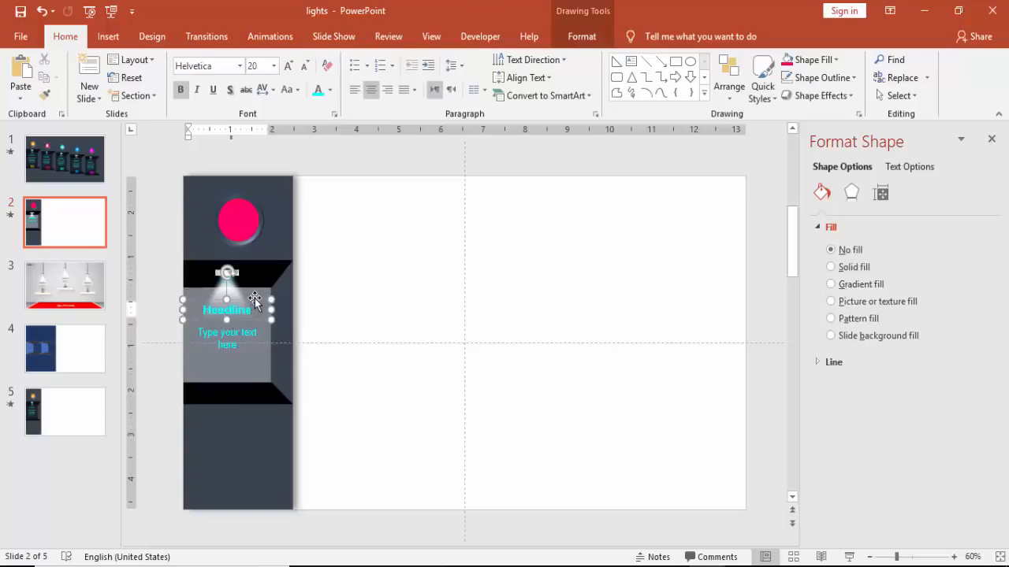
pyautogui.click(581, 36)
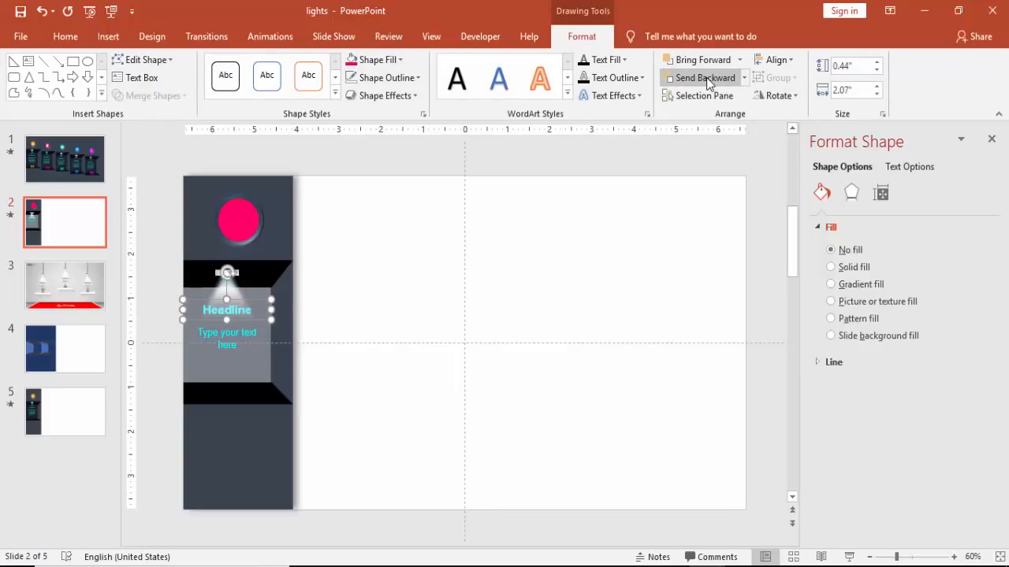
pyautogui.moveTo(519, 252)
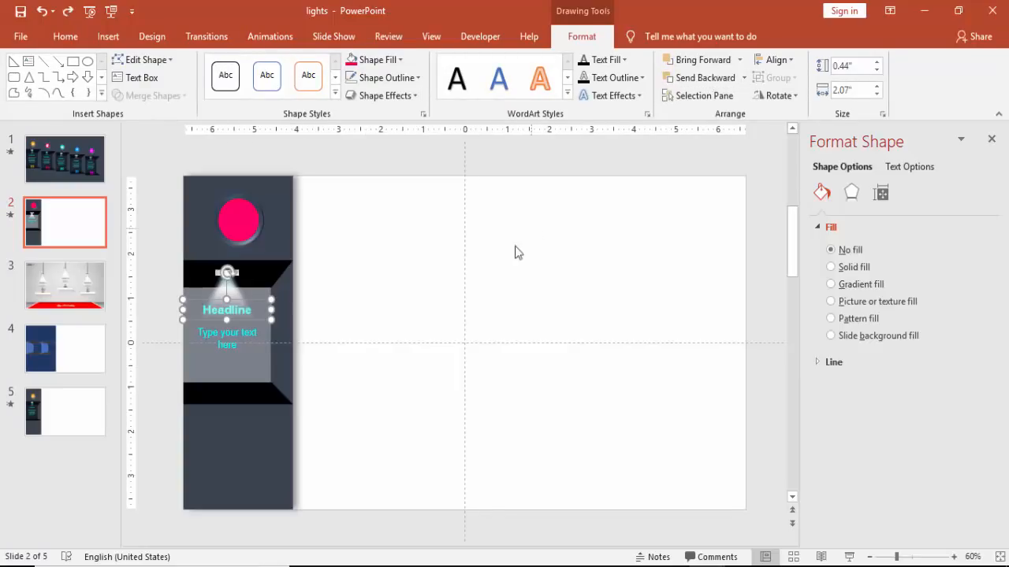
# Clear the current selection before gathering the column's pieces.
pyautogui.click(394, 287)
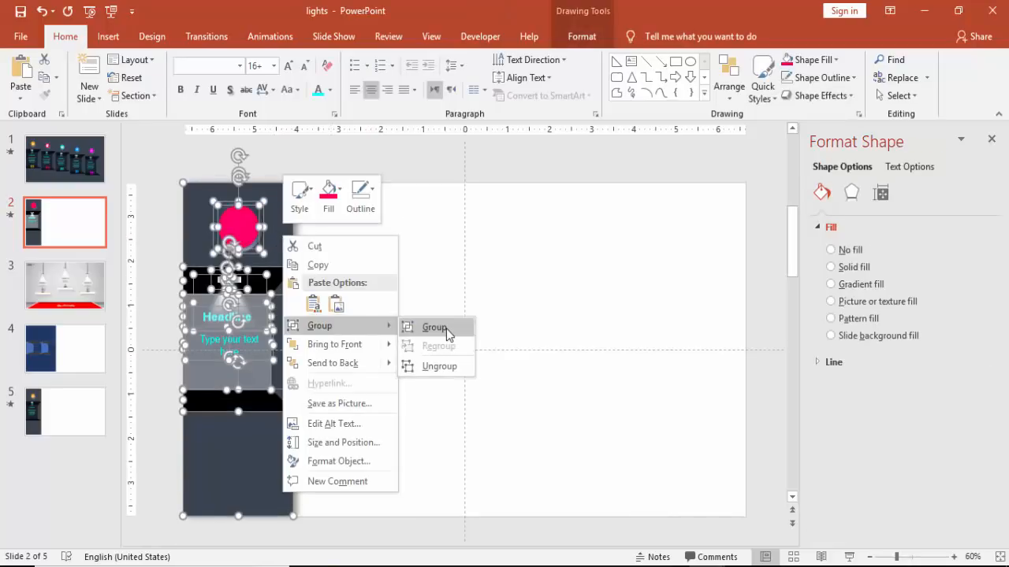
# Group the first column and duplicate it into five columns, each sent behind its neighbour.
pyautogui.click(434, 327)
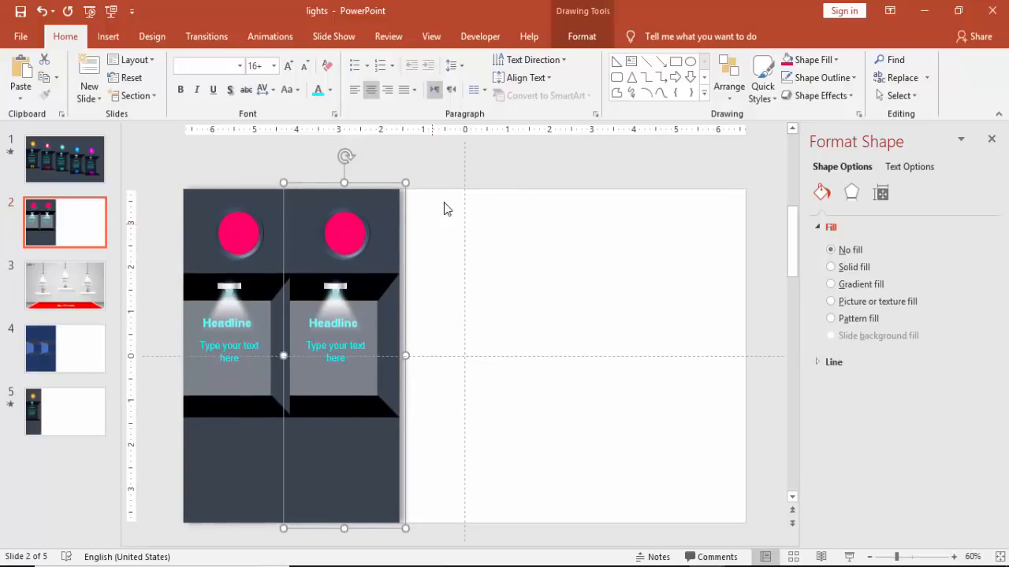
pyautogui.click(581, 36)
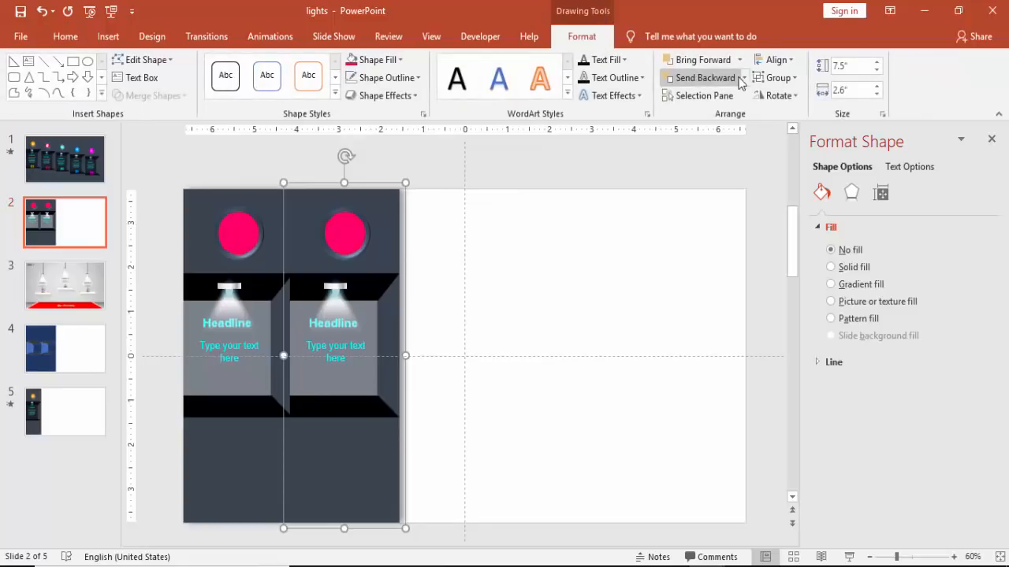
pyautogui.click(576, 203)
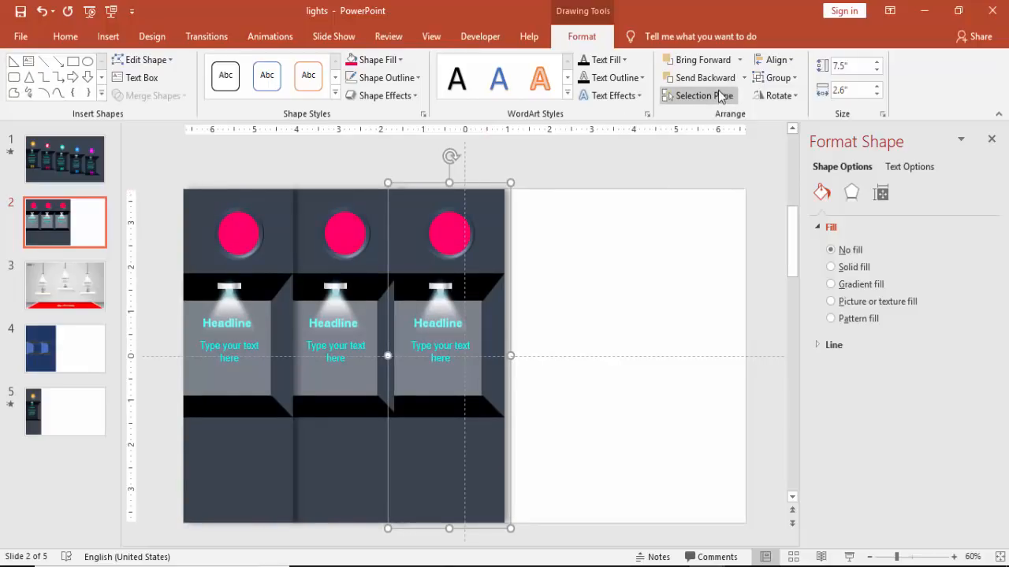
pyautogui.moveTo(526, 236)
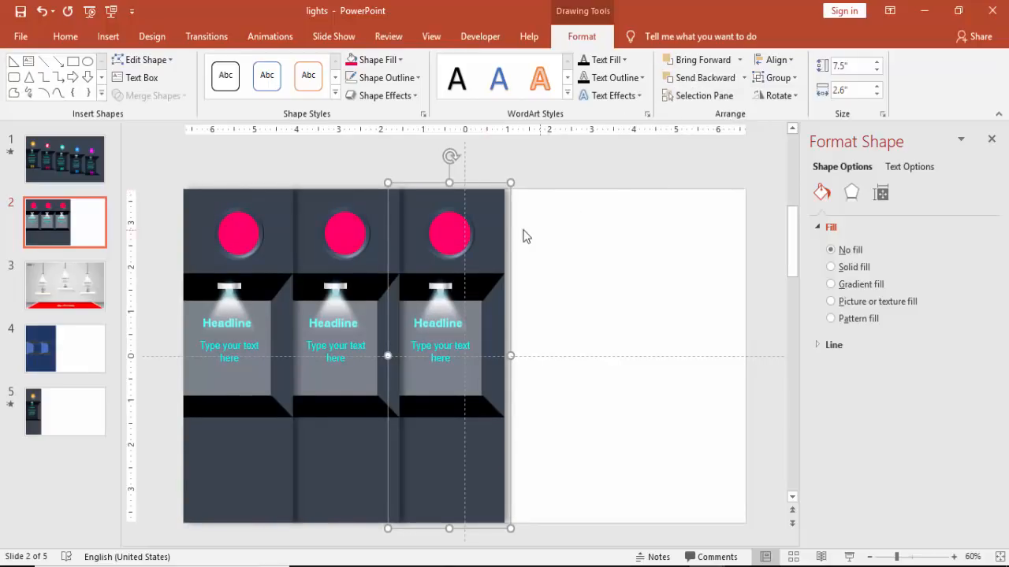
pyautogui.moveTo(495, 215)
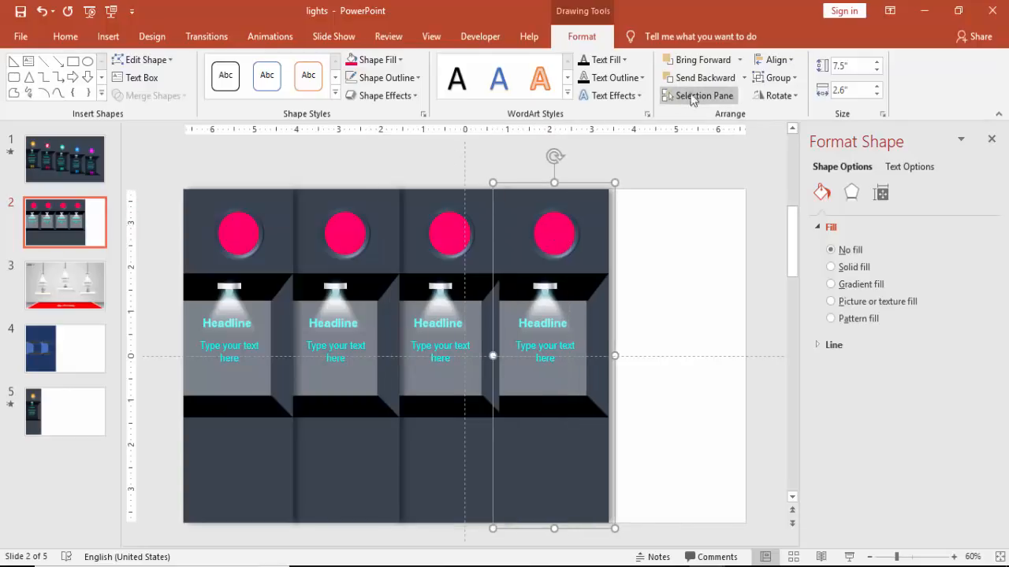
pyautogui.click(742, 78)
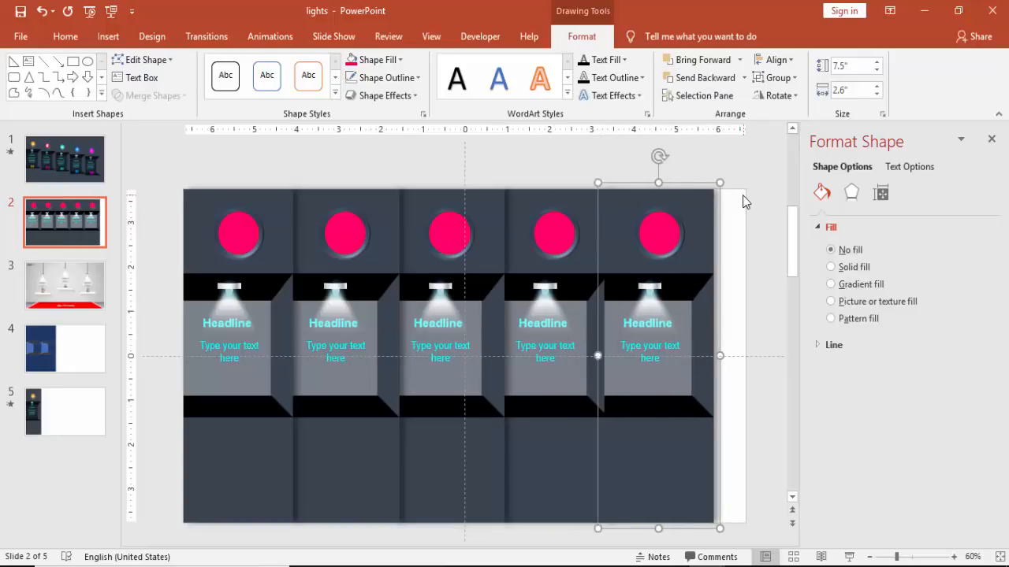
pyautogui.click(739, 77)
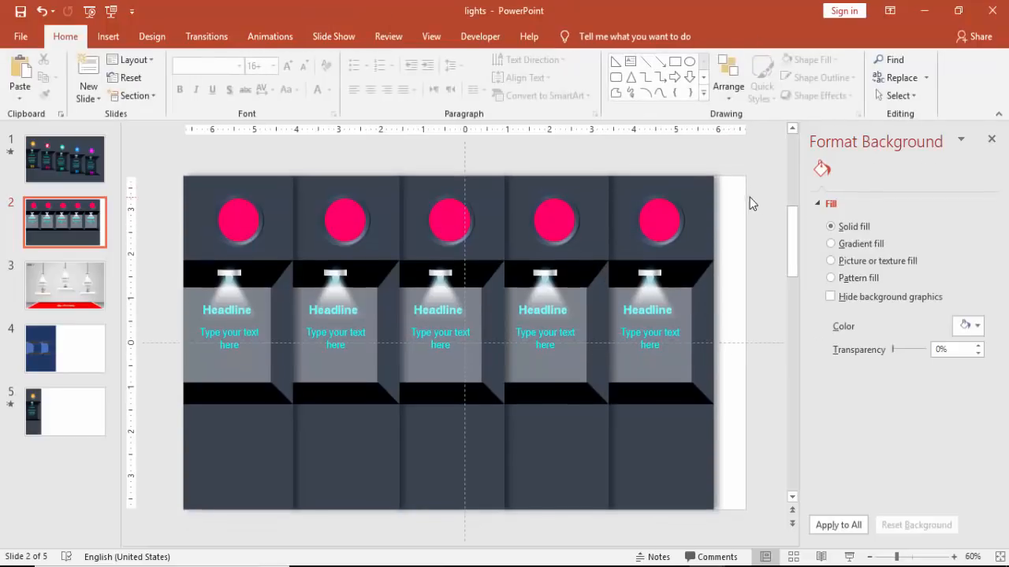
# Fill the second column's circle green and select the third circle.
pyautogui.click(346, 225)
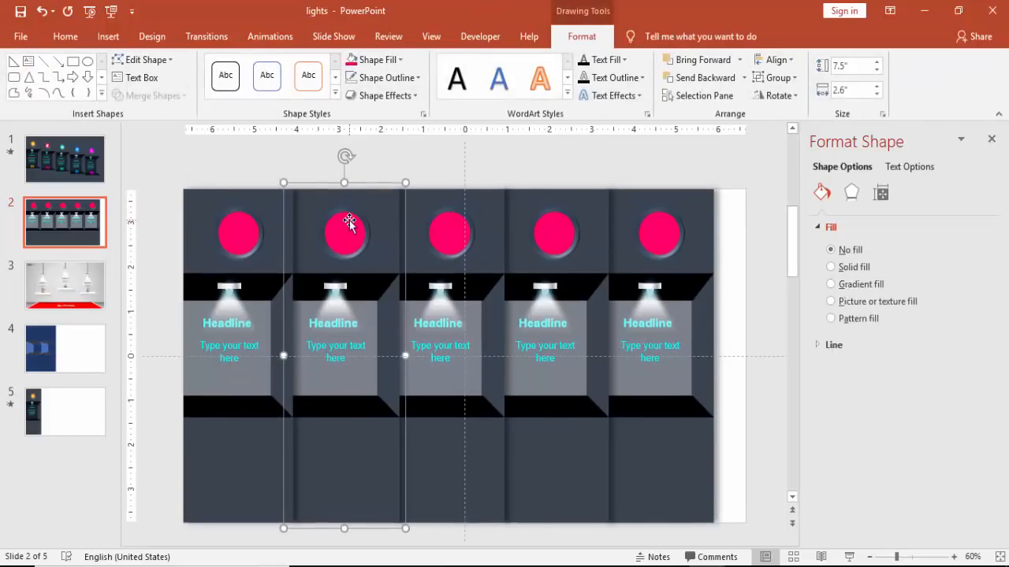
pyautogui.click(377, 59)
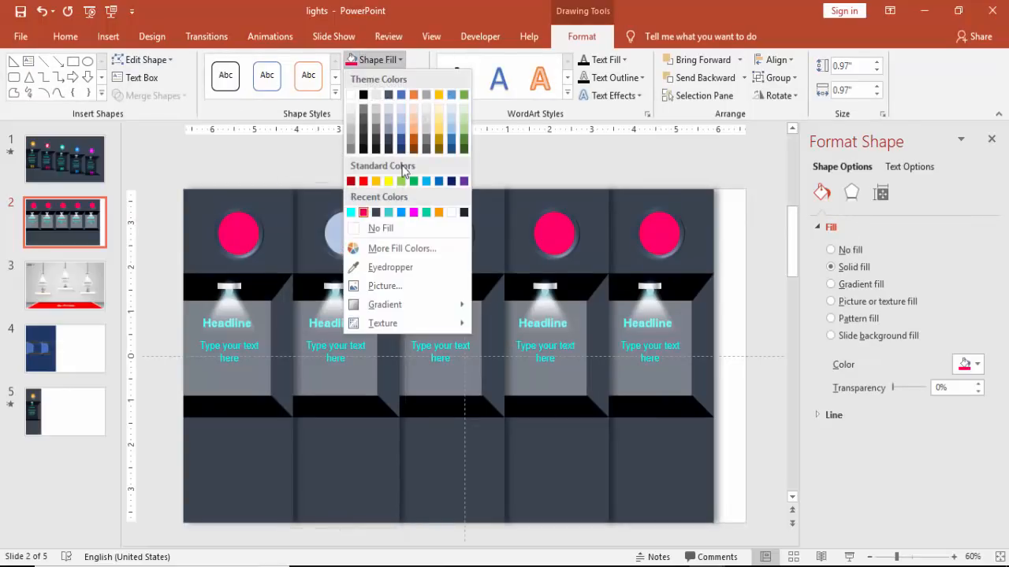
pyautogui.click(413, 181)
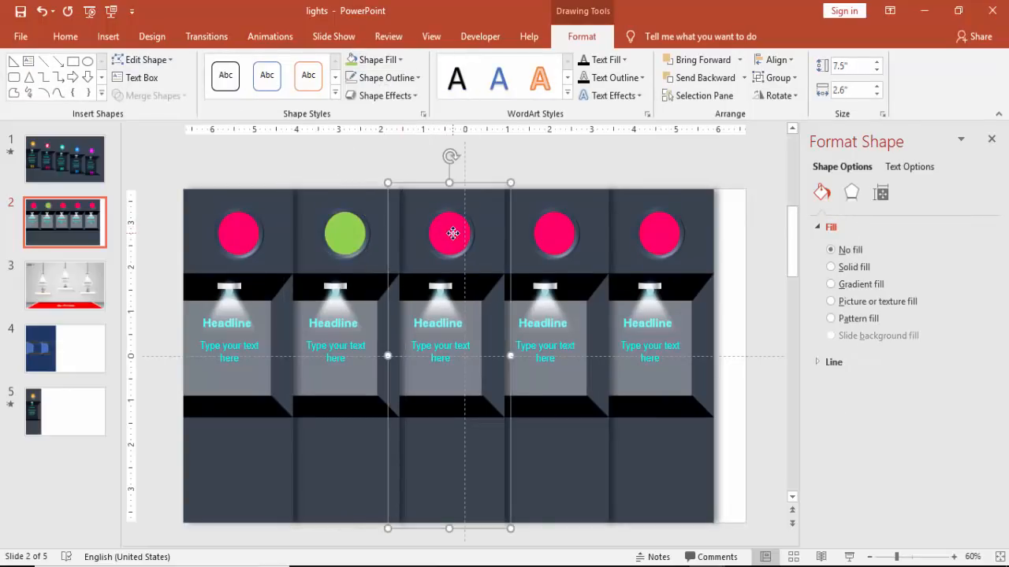
pyautogui.click(373, 59)
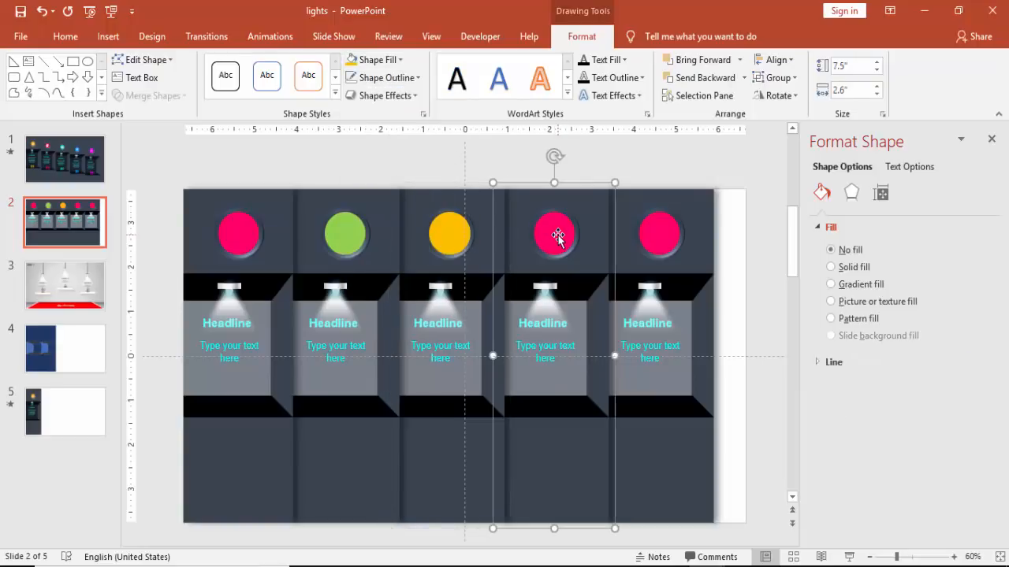
# Give the fourth and fifth circles purple and blue fills via More Fill Colors.
pyautogui.click(375, 59)
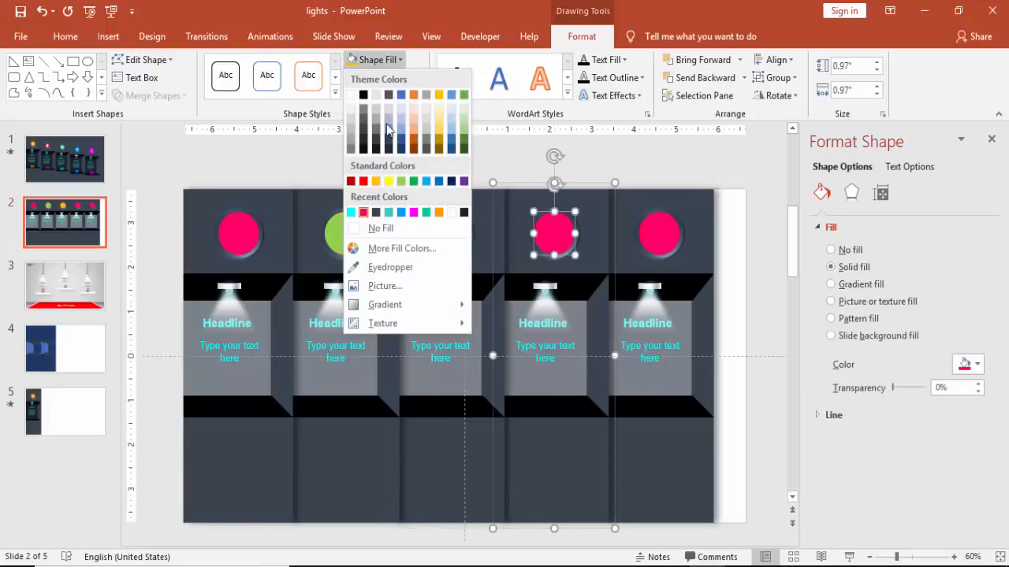
pyautogui.click(402, 248)
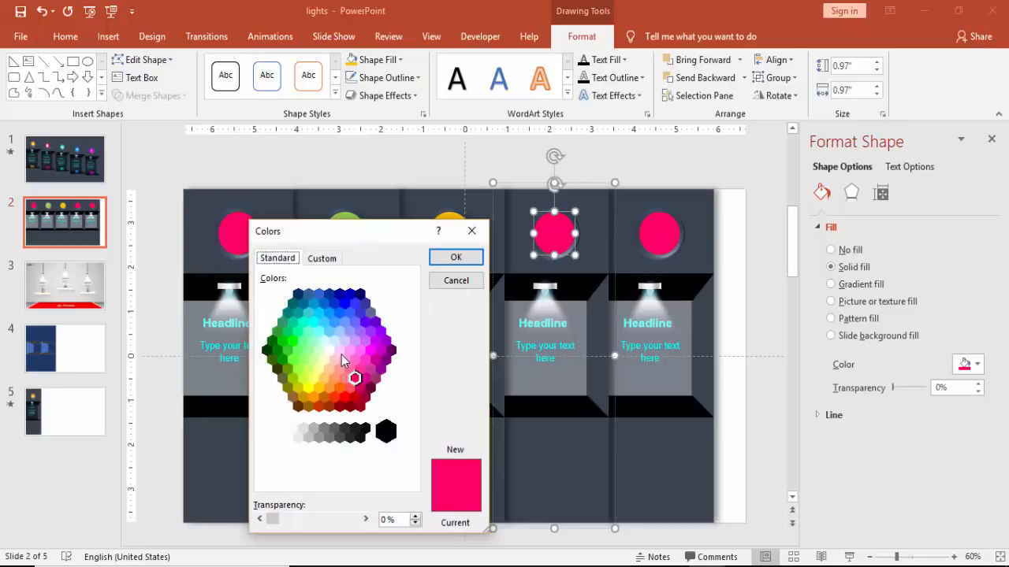
pyautogui.click(371, 351)
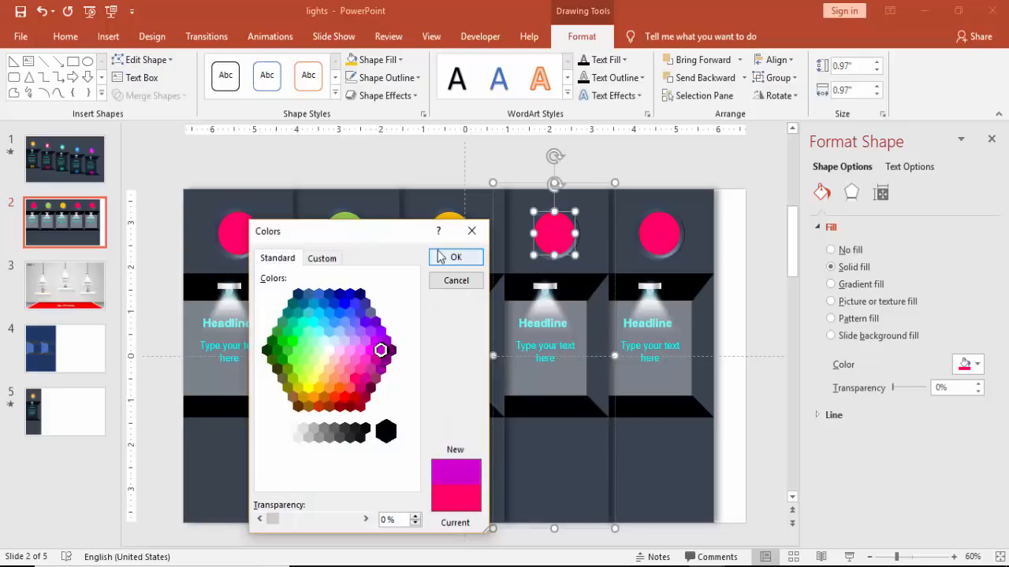
pyautogui.click(456, 257)
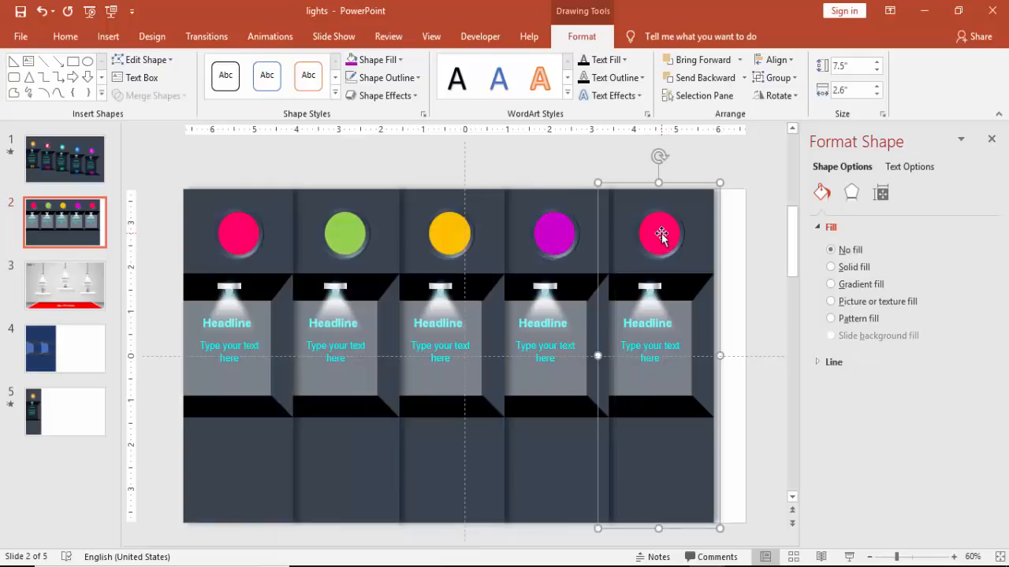
pyautogui.click(374, 59)
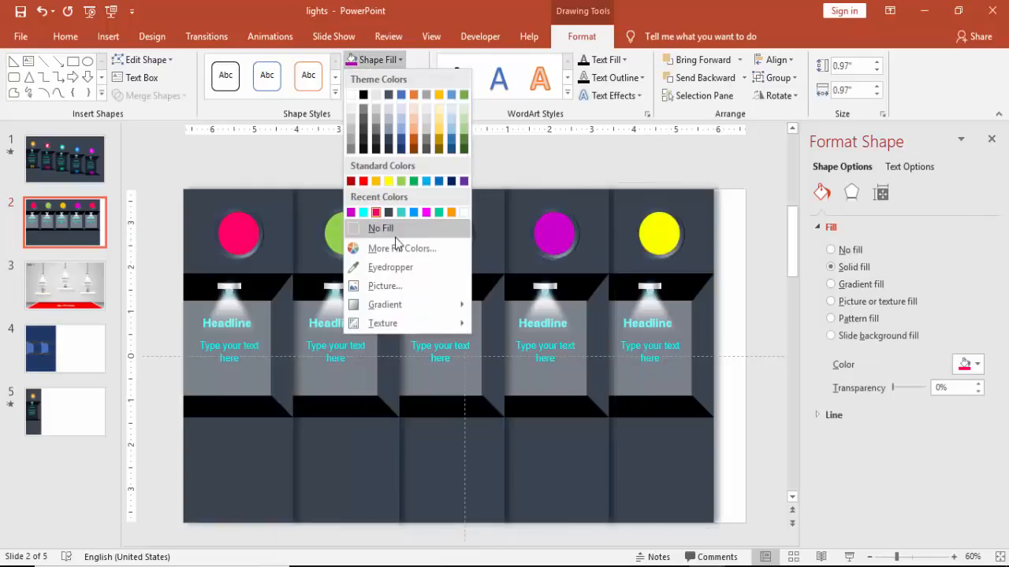
pyautogui.click(401, 248)
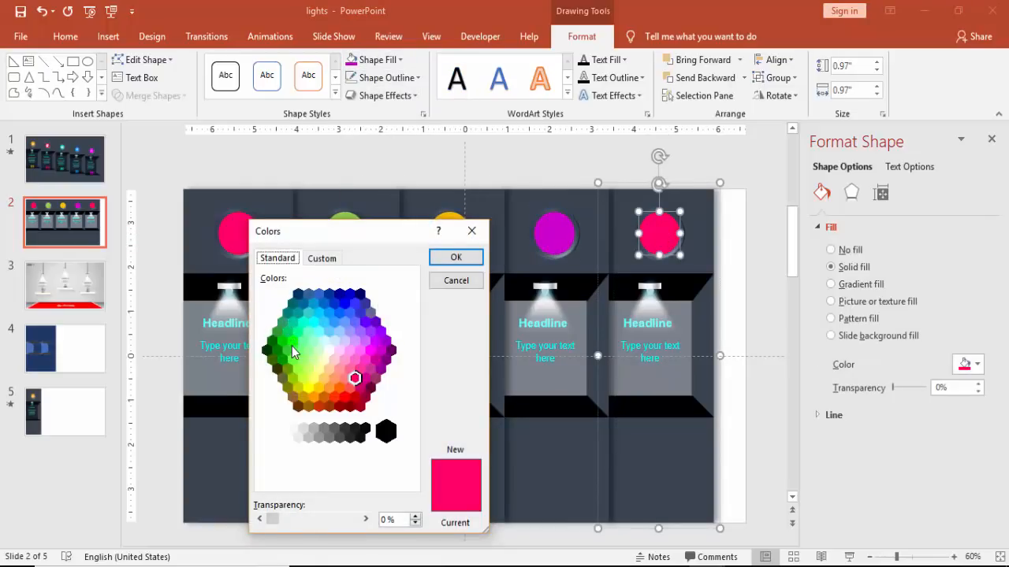
pyautogui.click(330, 313)
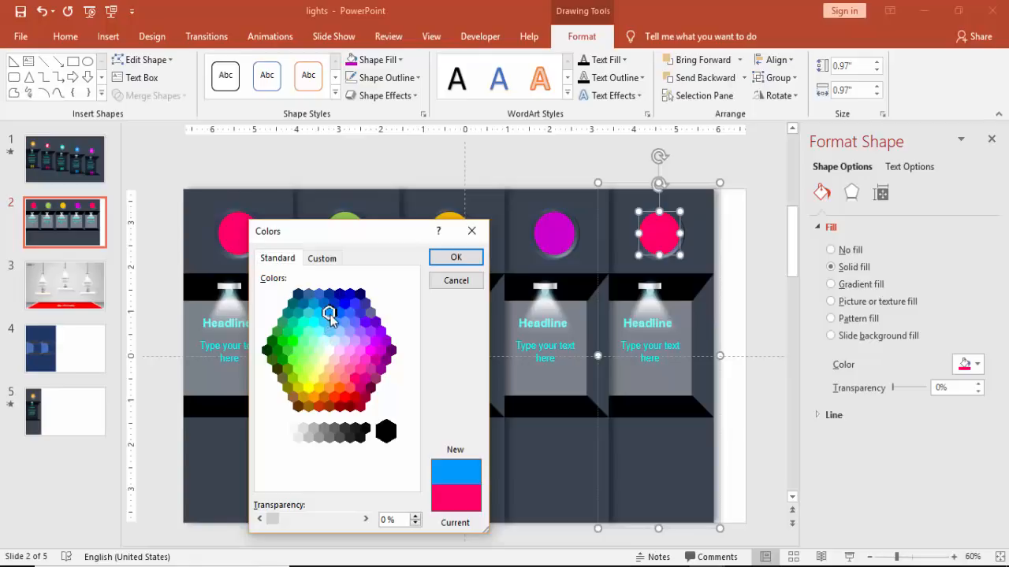
pyautogui.click(456, 257)
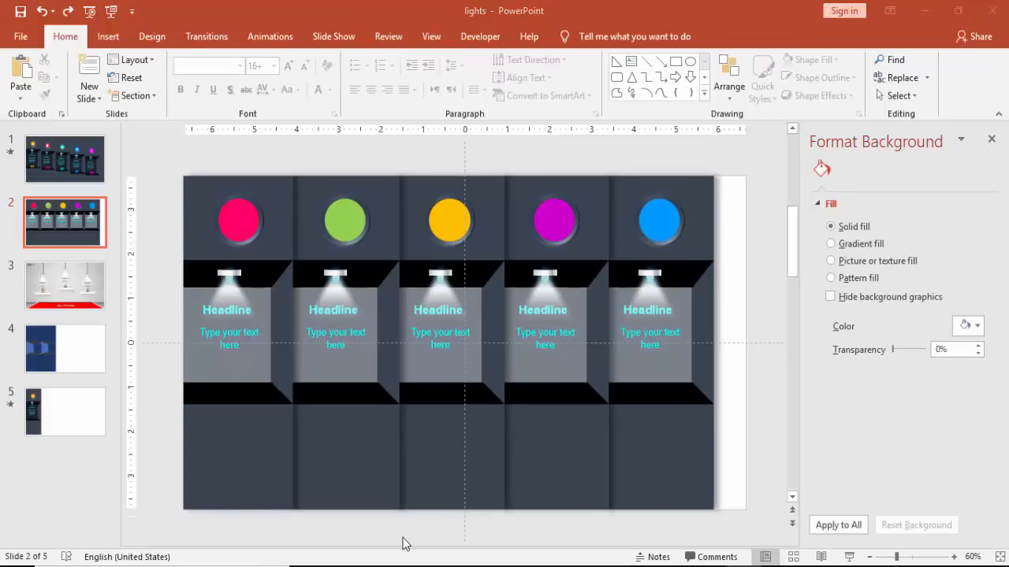
pyautogui.moveTo(285, 391)
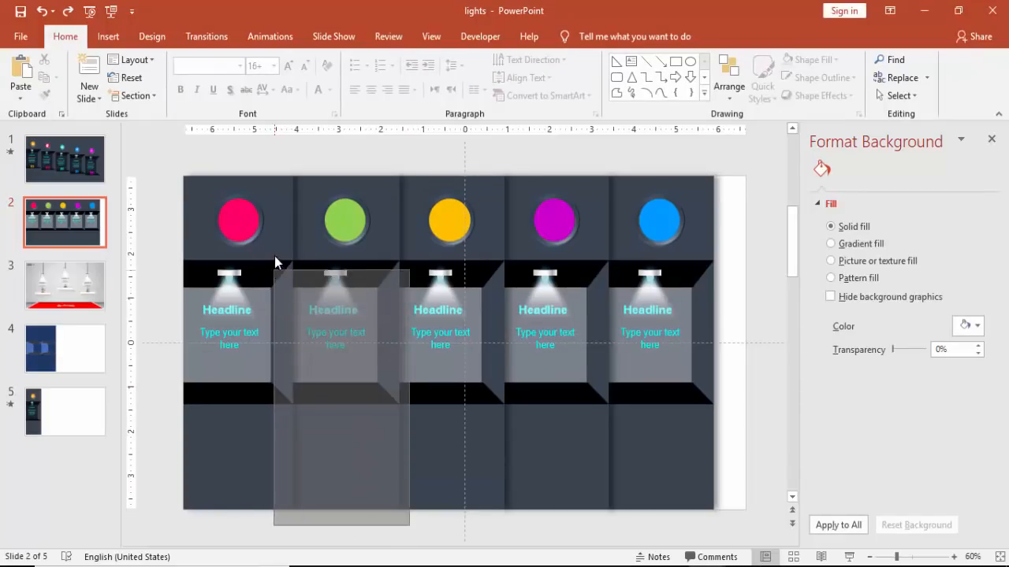
# Lower column two's panel and ungroup columns three to five for stepping down.
pyautogui.click(335, 323)
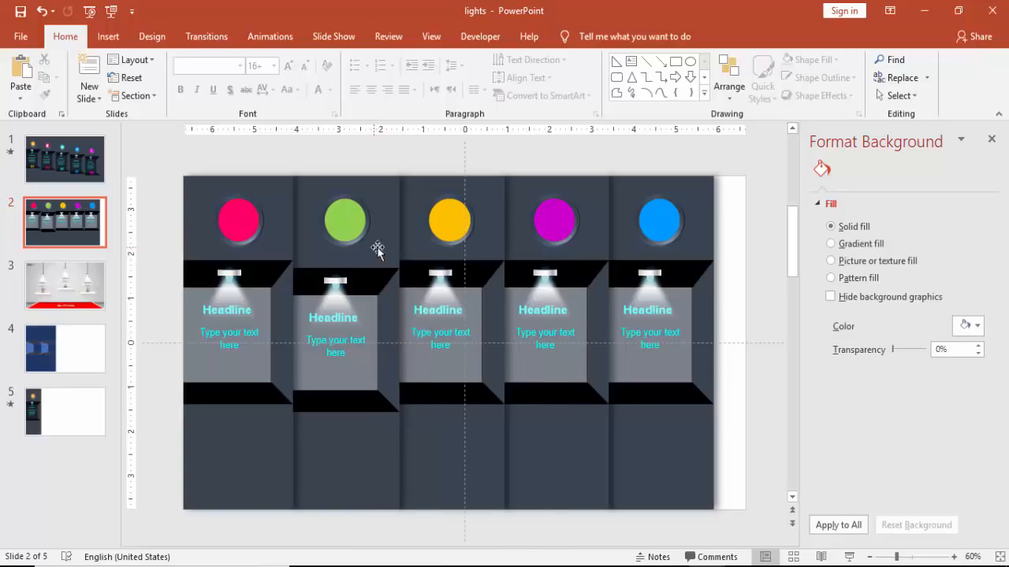
pyautogui.click(449, 433)
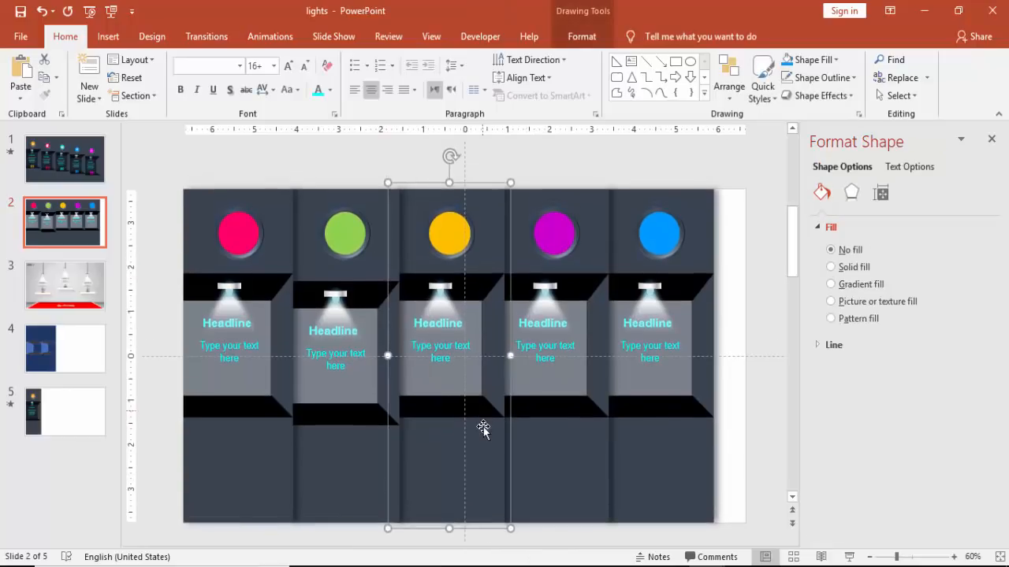
pyautogui.rightClick(481, 430)
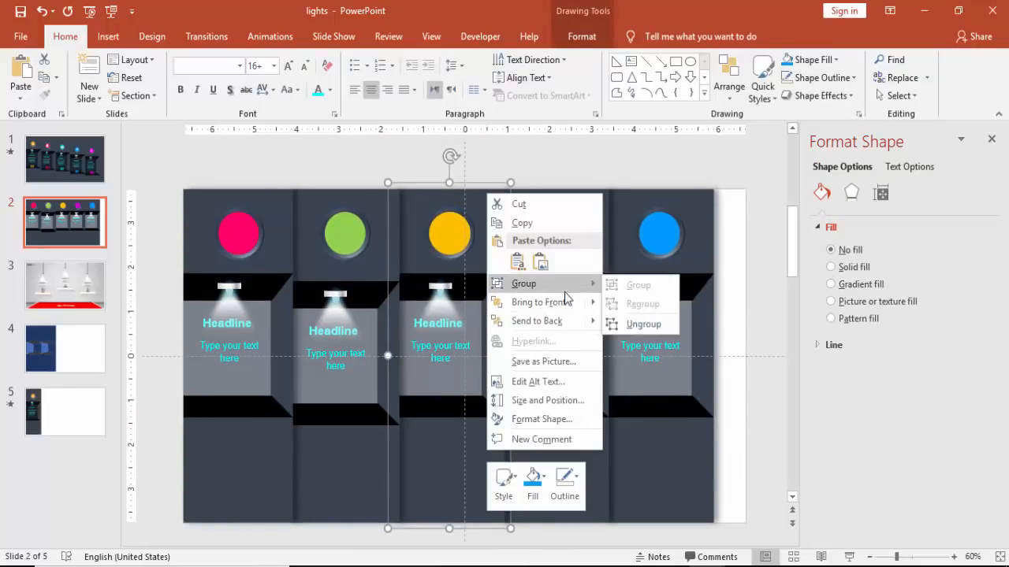
pyautogui.click(643, 324)
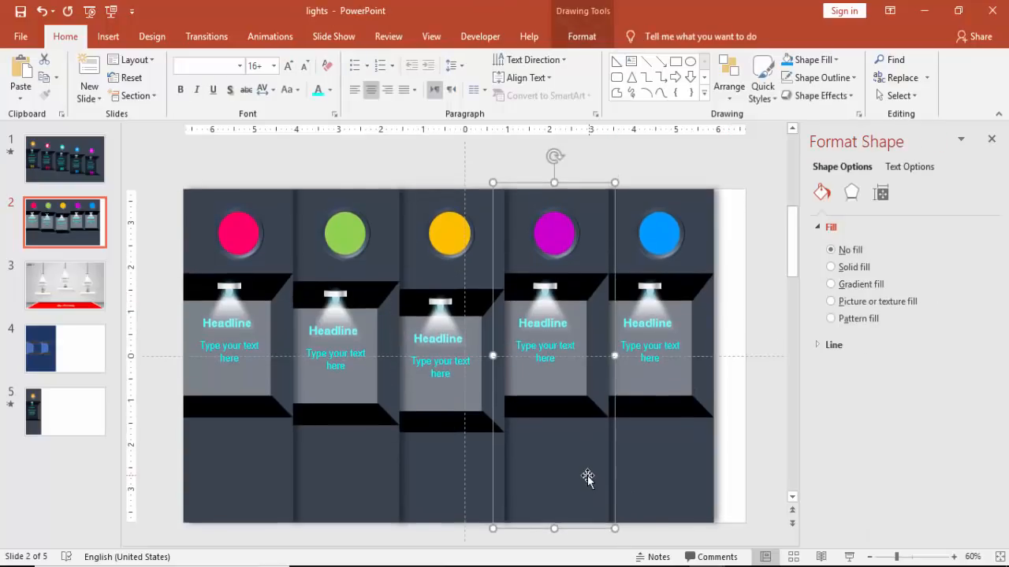
pyautogui.rightClick(587, 479)
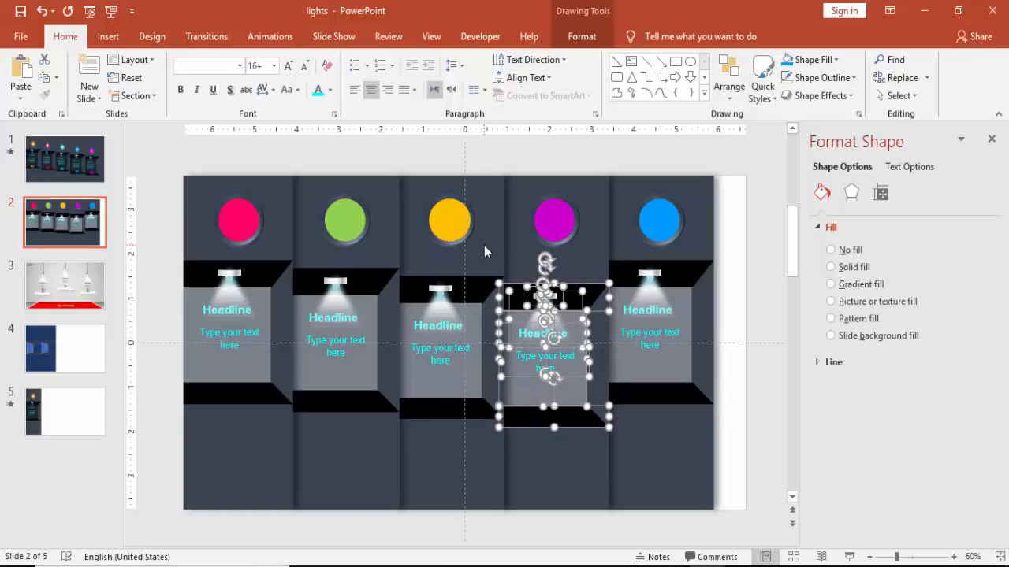
pyautogui.rightClick(555, 355)
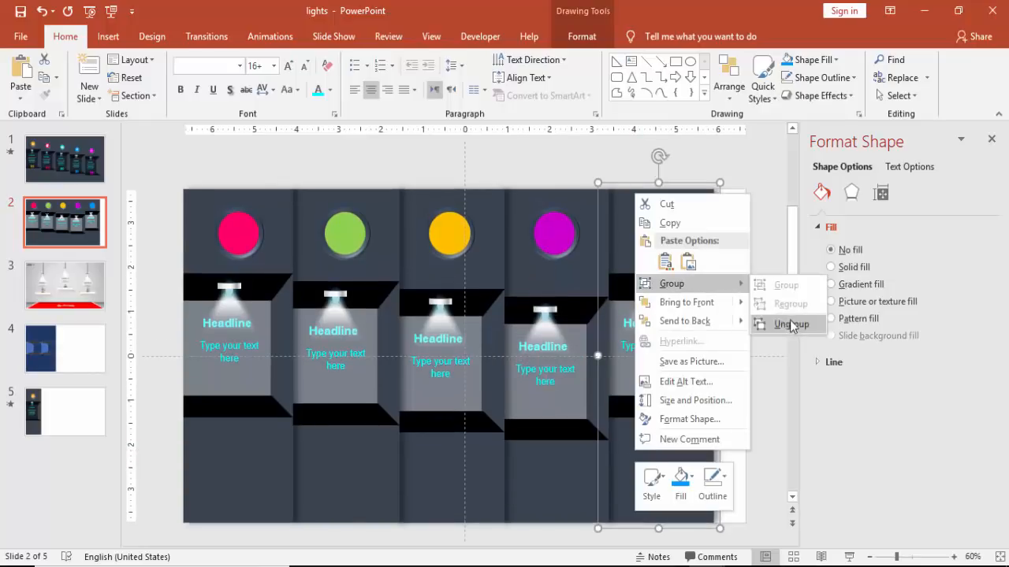
pyautogui.click(790, 324)
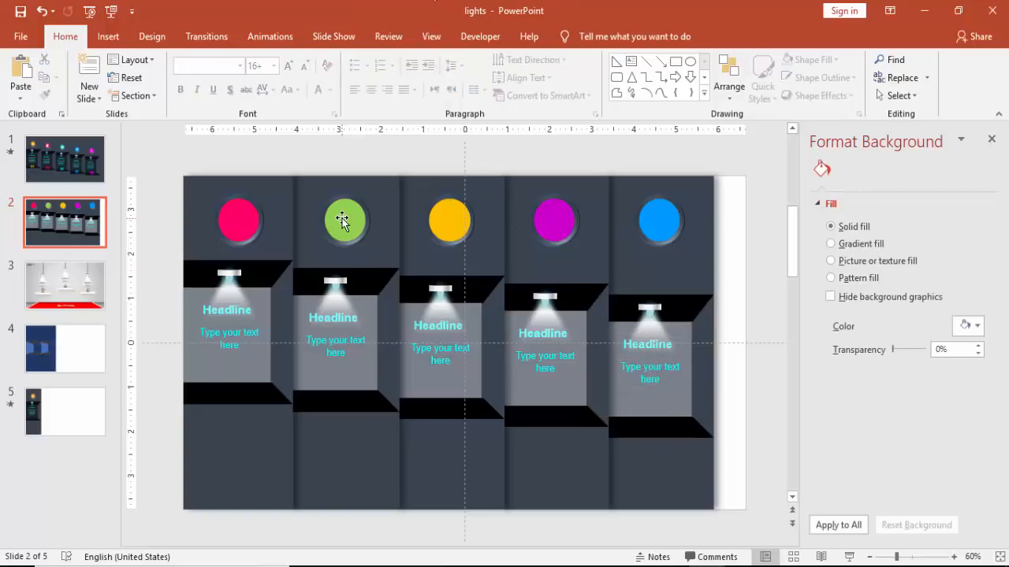
pyautogui.click(344, 219)
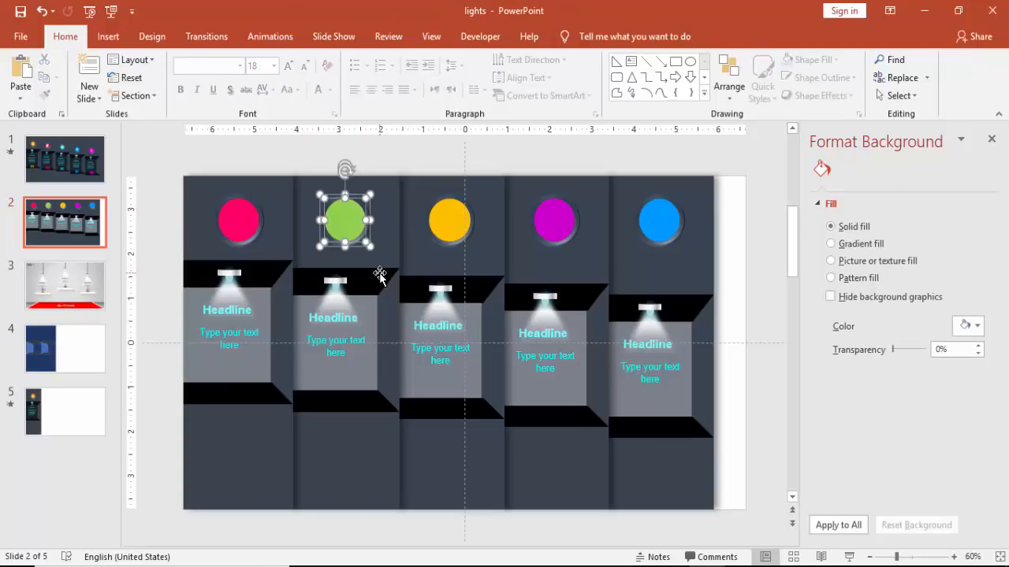
pyautogui.click(345, 219)
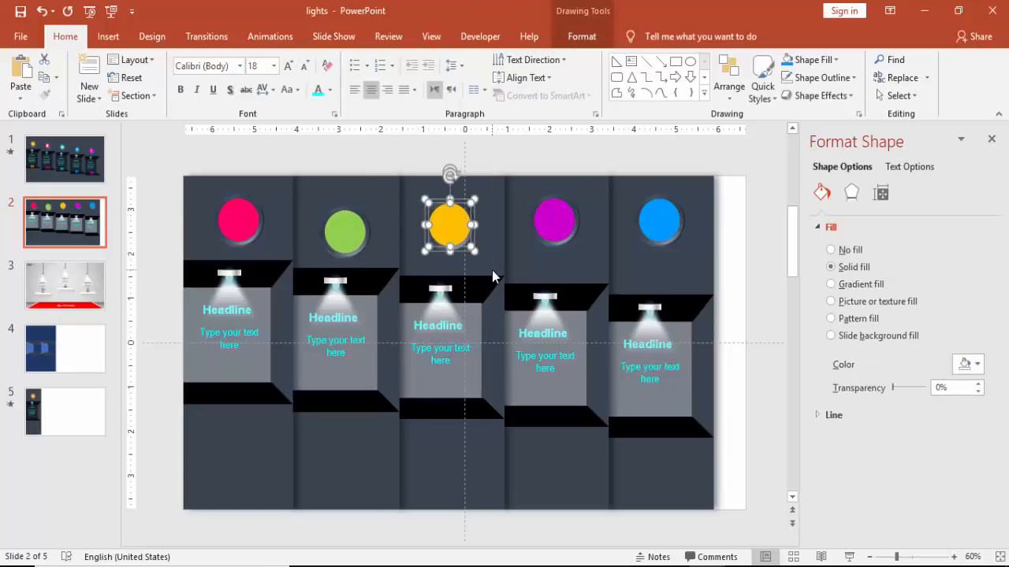
pyautogui.moveTo(450, 222); pyautogui.dragTo(450, 245)
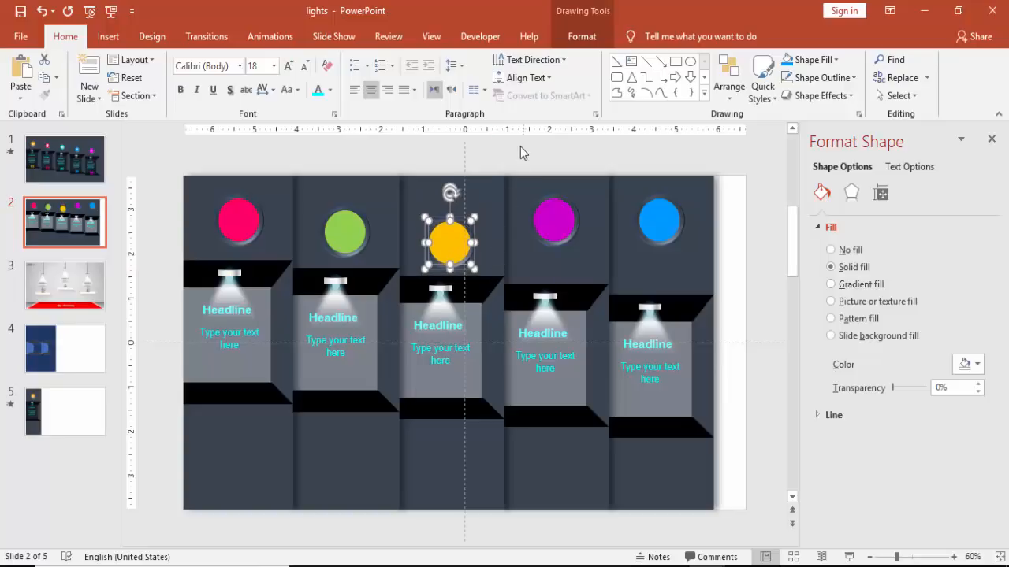
pyautogui.click(554, 220)
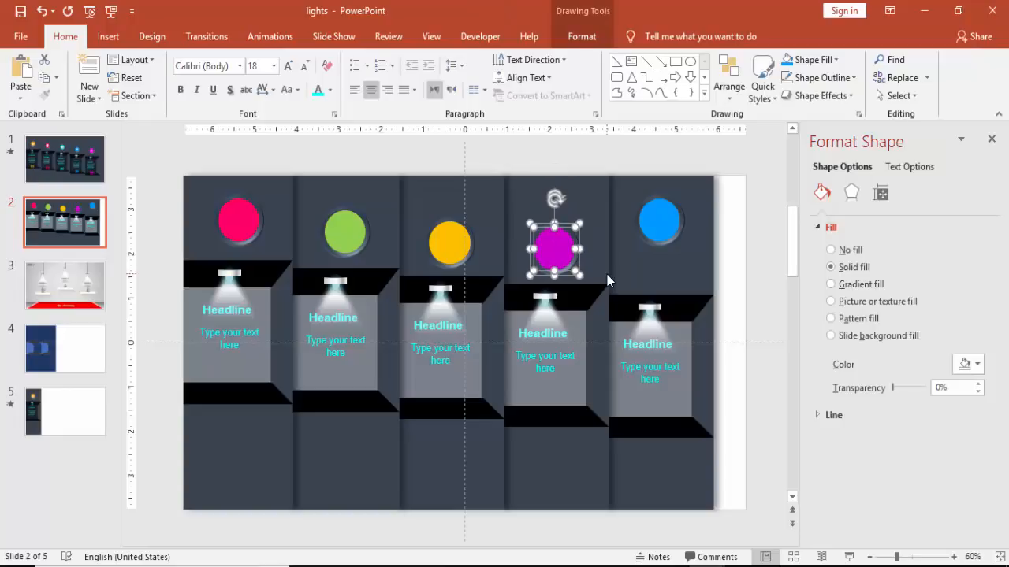
pyautogui.click(659, 219)
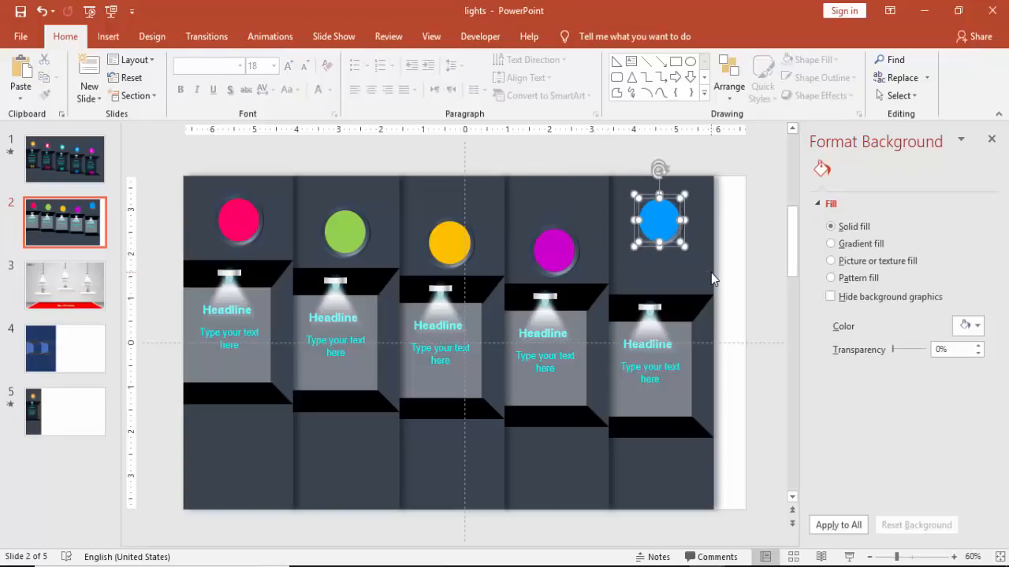
pyautogui.click(659, 230)
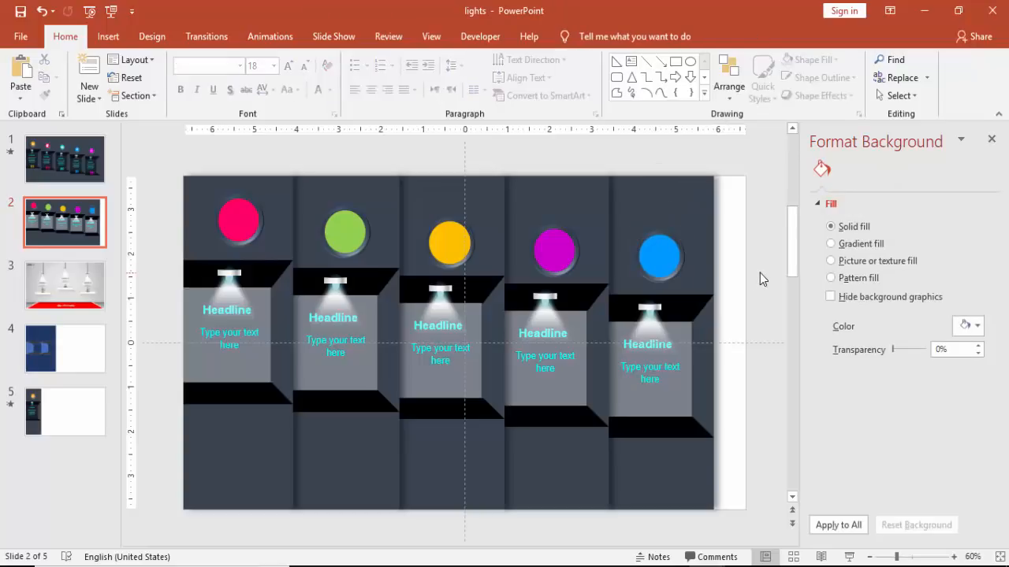
pyautogui.click(108, 36)
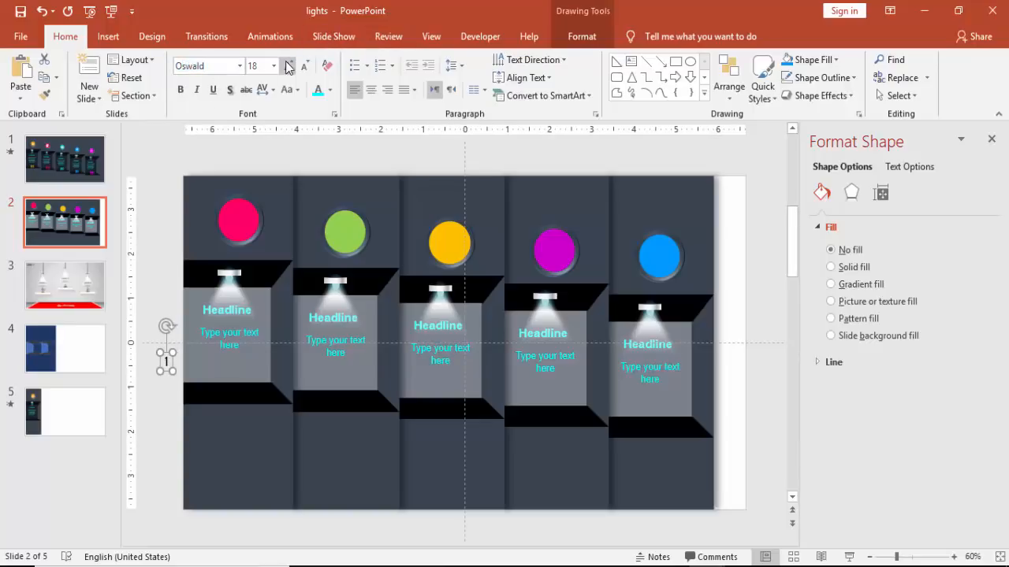
# Enlarge the 01 number, colour it pink, and copy it into column two.
pyautogui.click(288, 65)
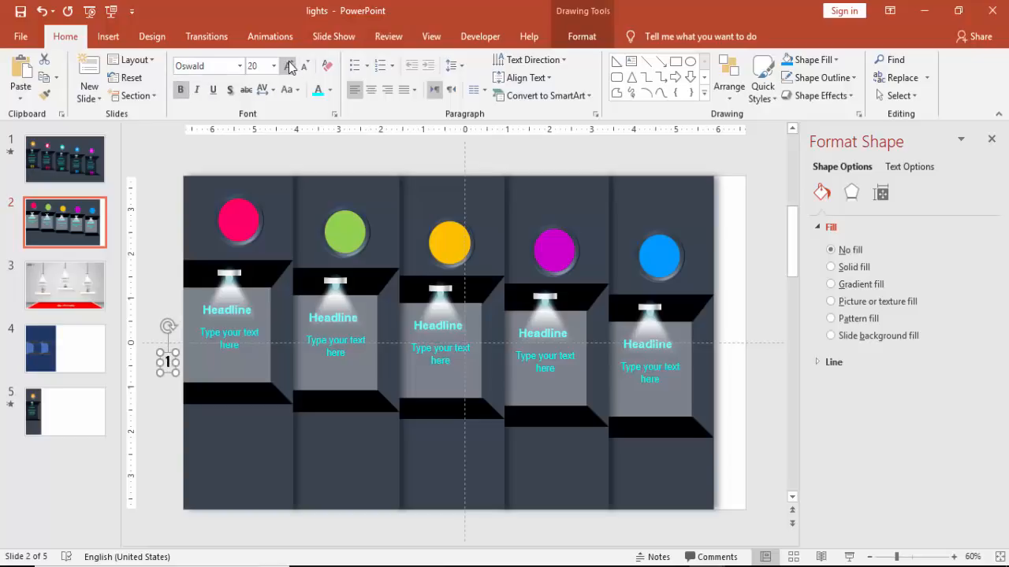
pyautogui.click(288, 64)
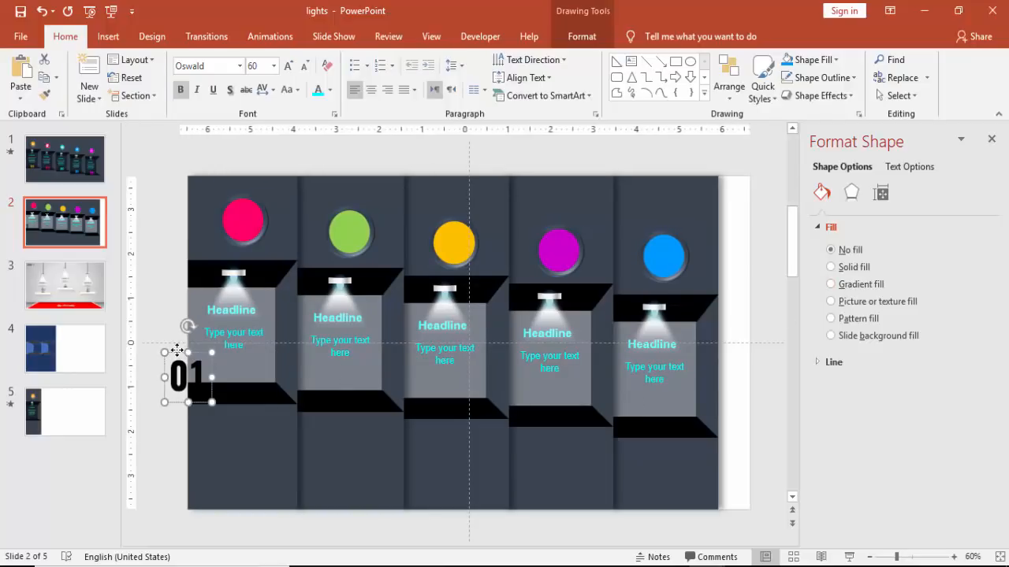
pyautogui.click(330, 89)
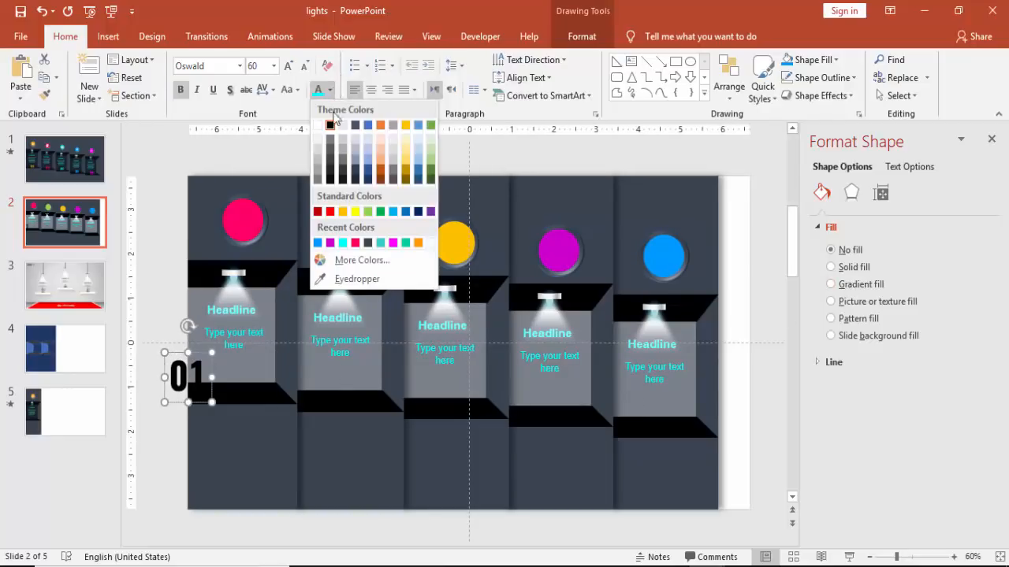
pyautogui.click(367, 211)
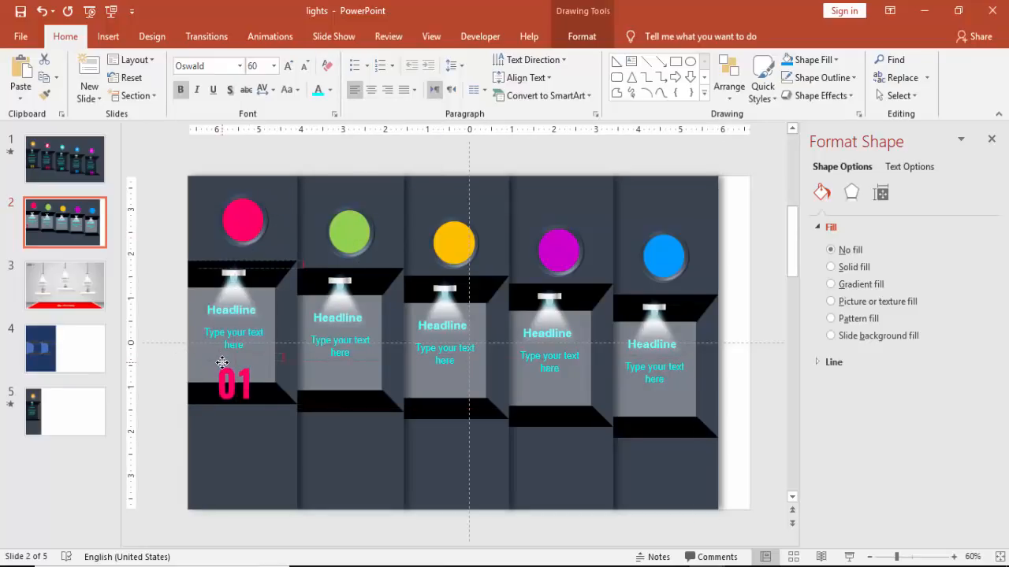
pyautogui.click(233, 385)
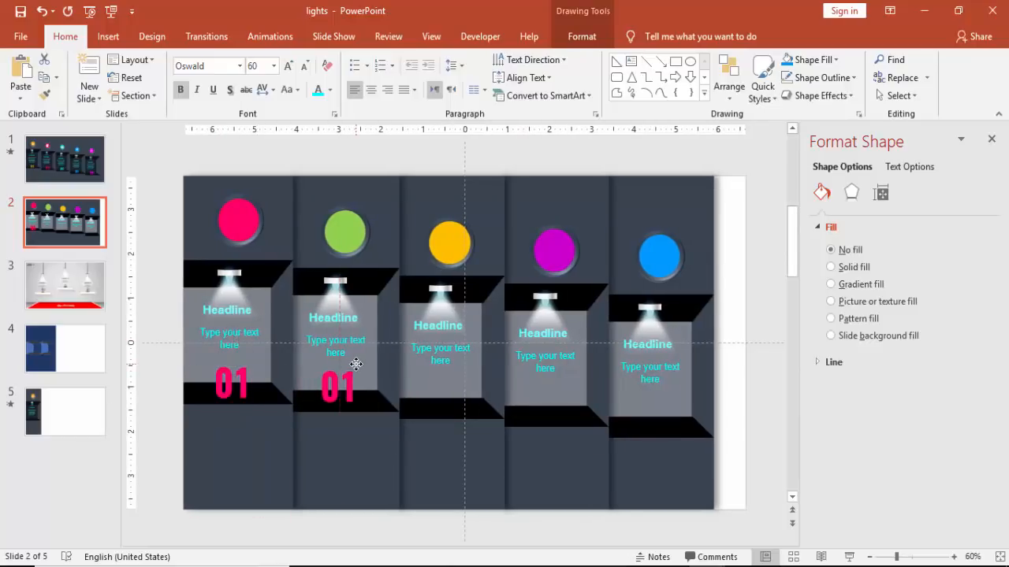
# Copy the number into columns three to five, align them, and renumber the digits.
pyautogui.click(336, 386)
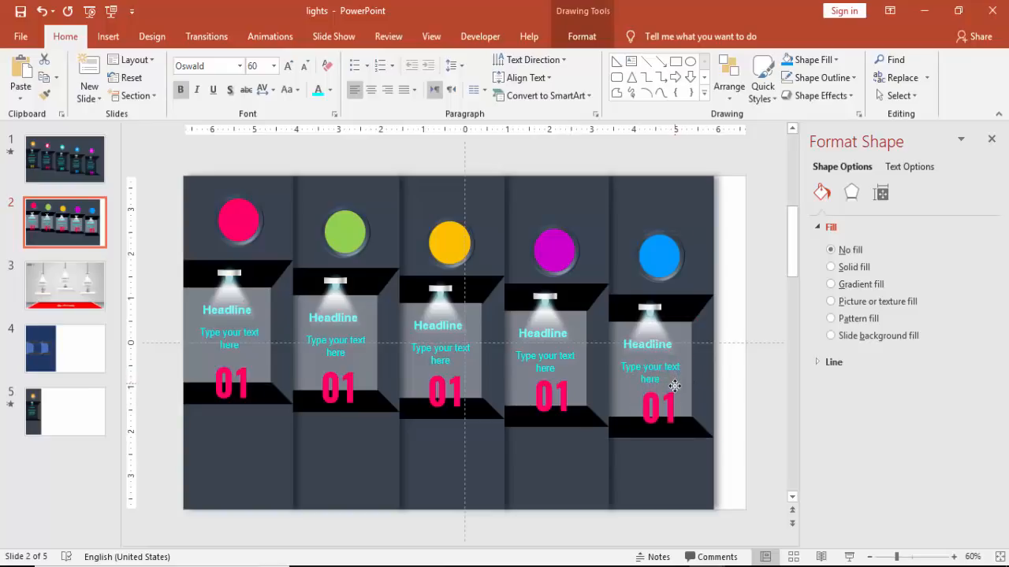
pyautogui.click(552, 398)
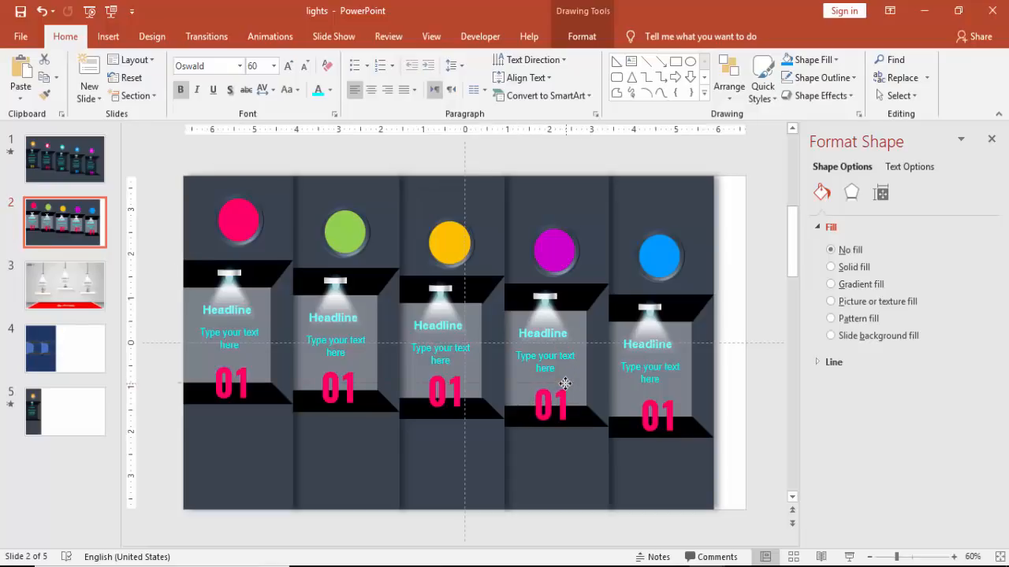
pyautogui.click(446, 386)
pyautogui.write('02')
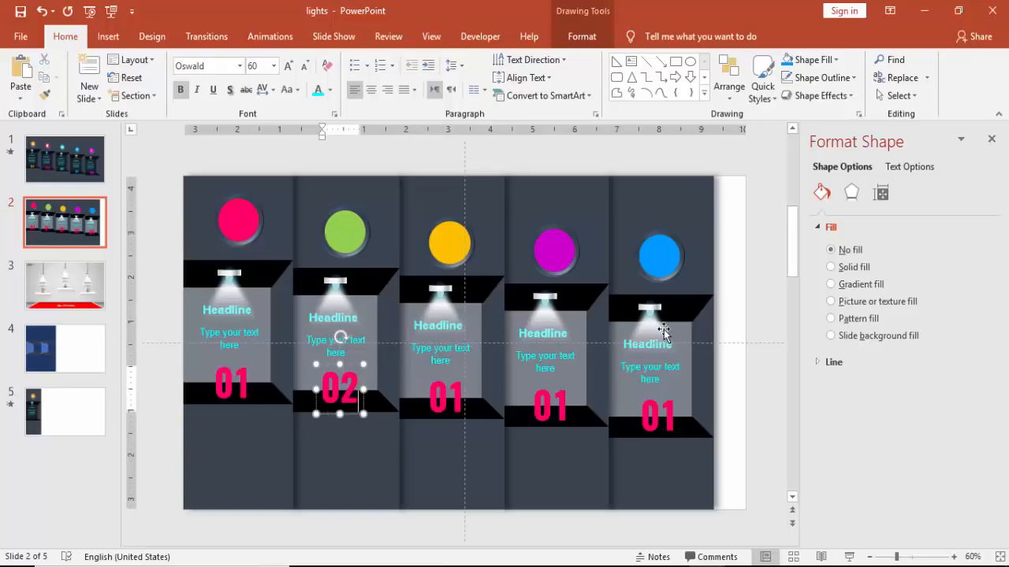
pyautogui.click(440, 398)
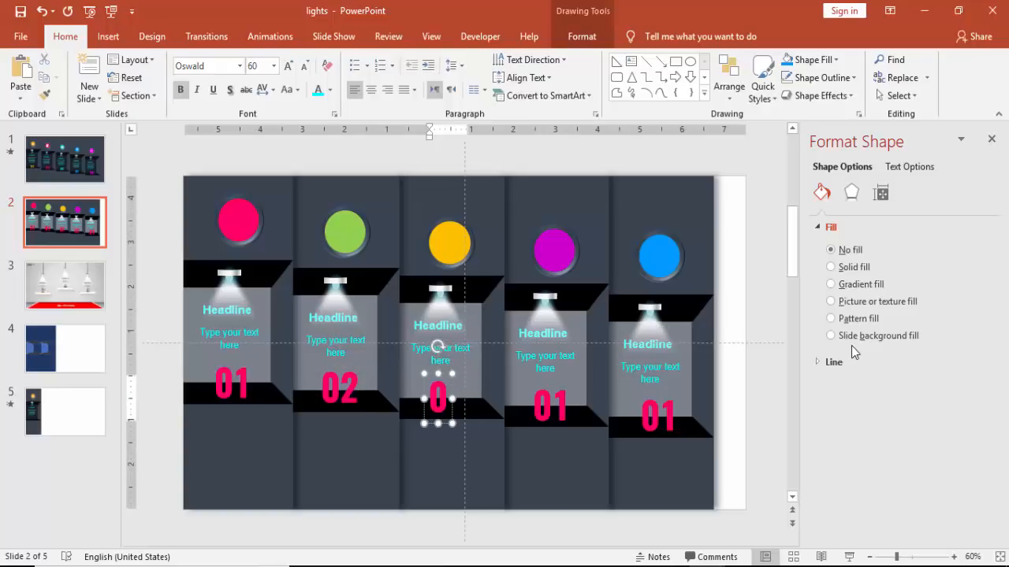
pyautogui.write('3')
pyautogui.click(551, 406)
pyautogui.write('04')
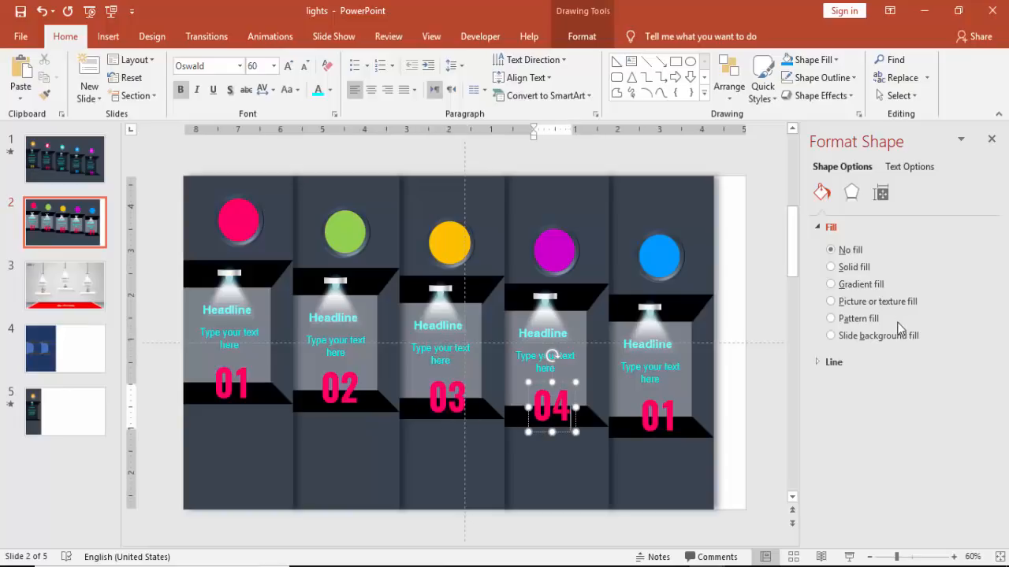
pyautogui.click(650, 418)
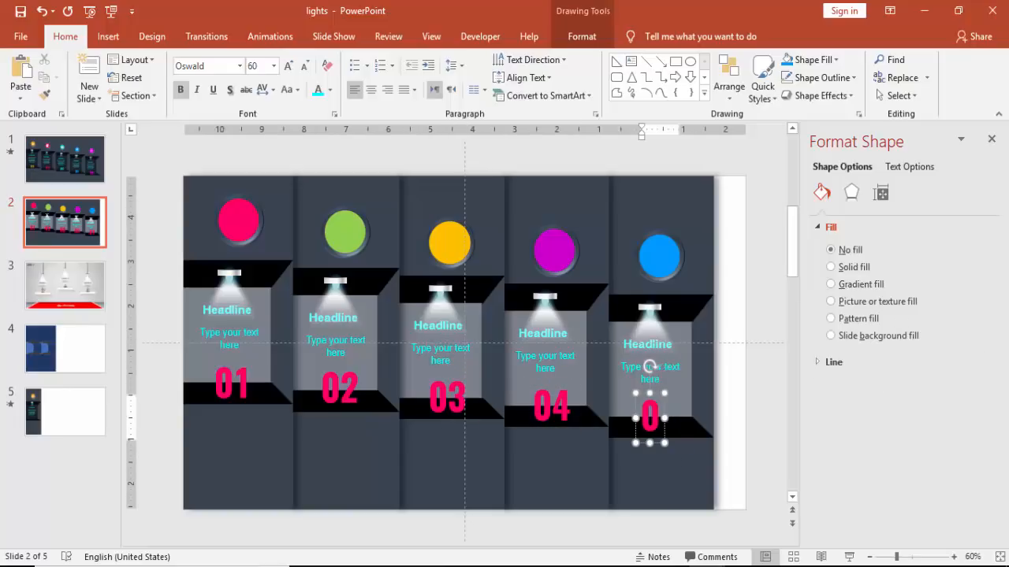
pyautogui.write('5')
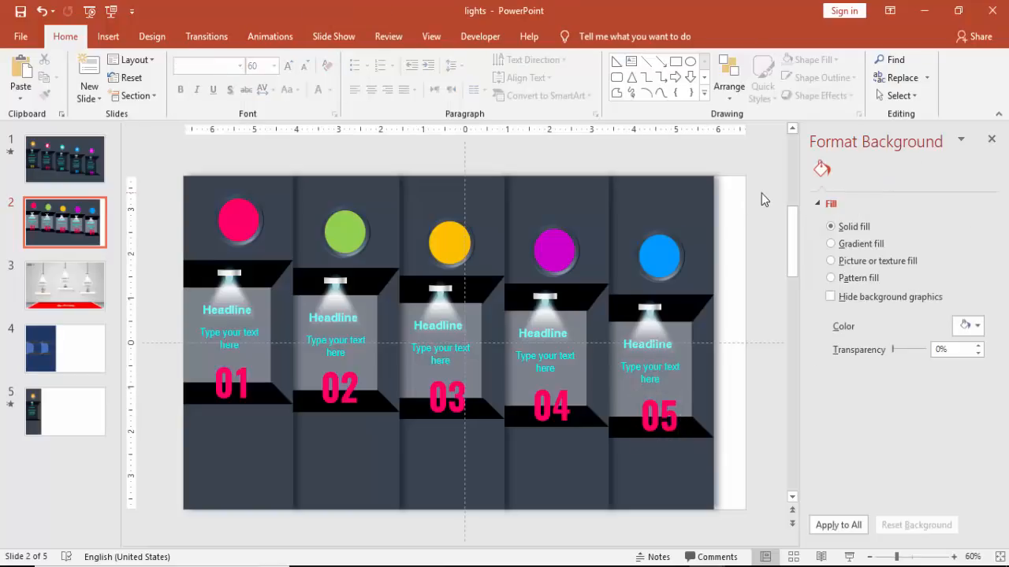
pyautogui.moveTo(469, 379)
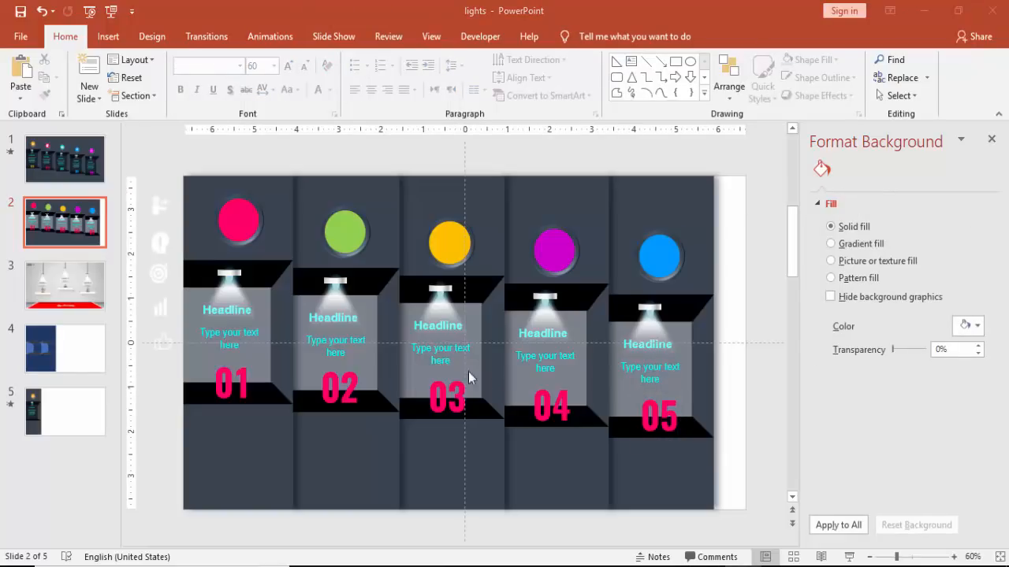
# Eyedropper-match numbers 02, 03 and 04 to their green, yellow and magenta circles.
pyautogui.click(338, 386)
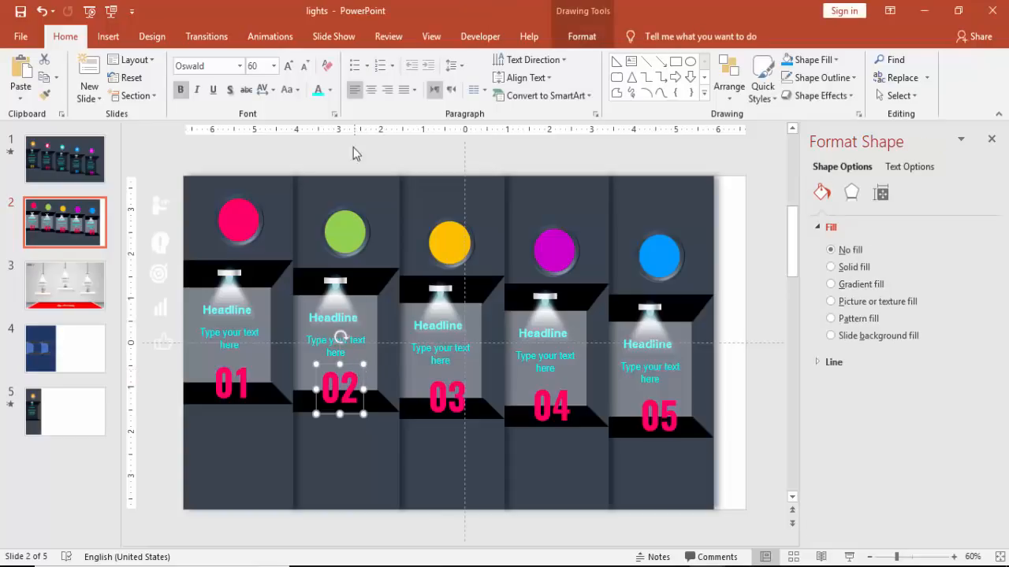
pyautogui.click(582, 36)
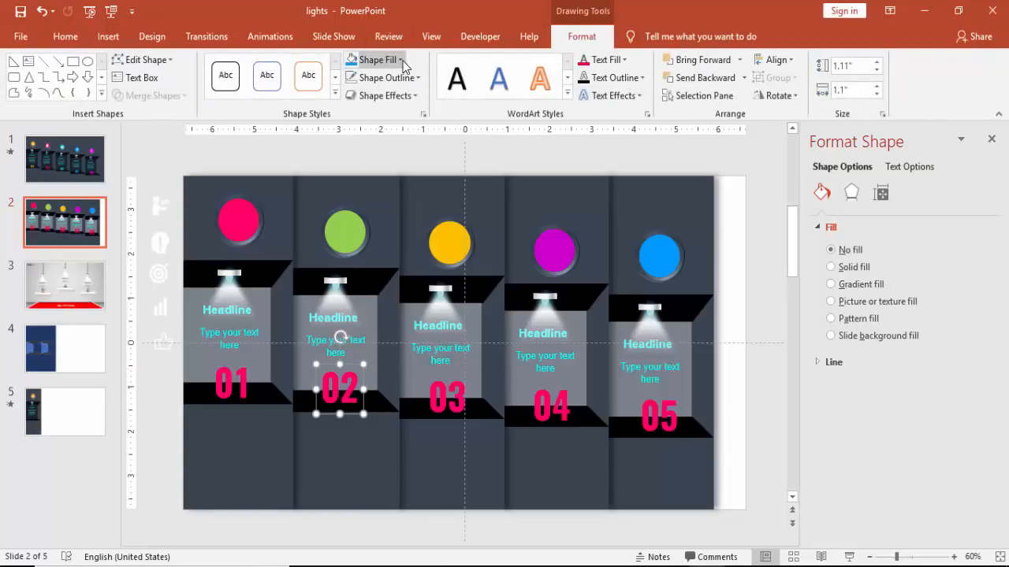
pyautogui.click(64, 37)
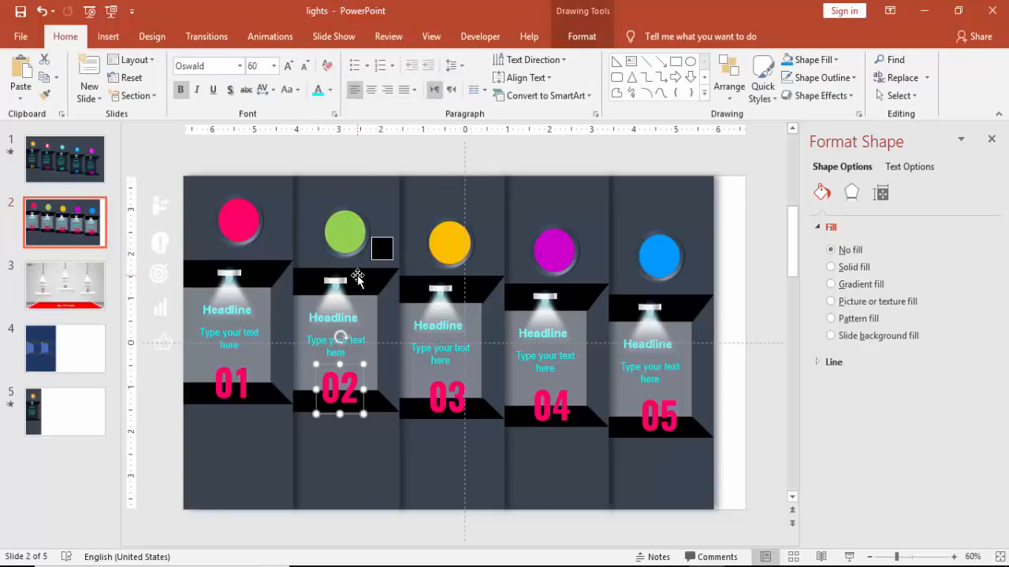
pyautogui.click(446, 398)
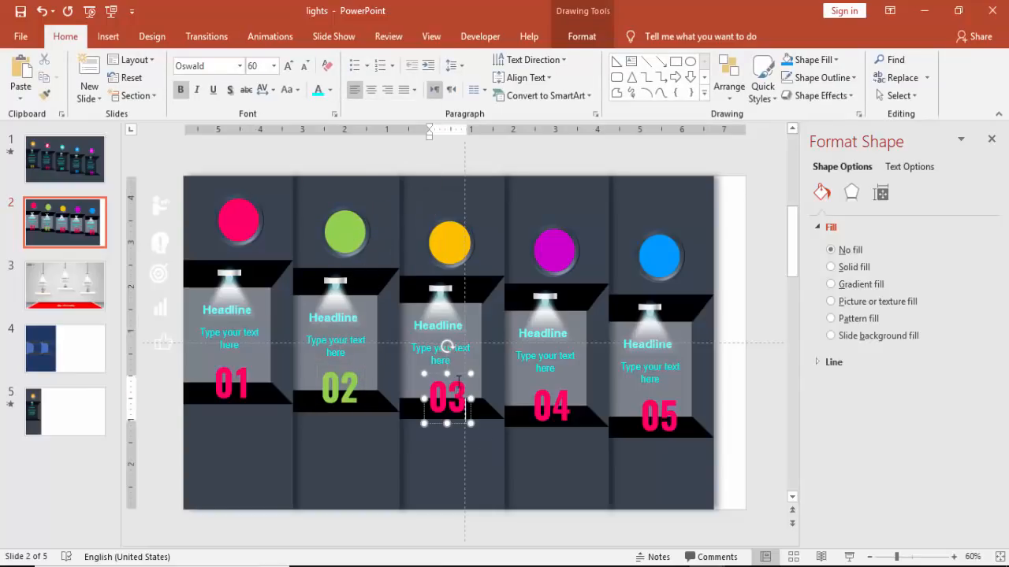
pyautogui.click(331, 89)
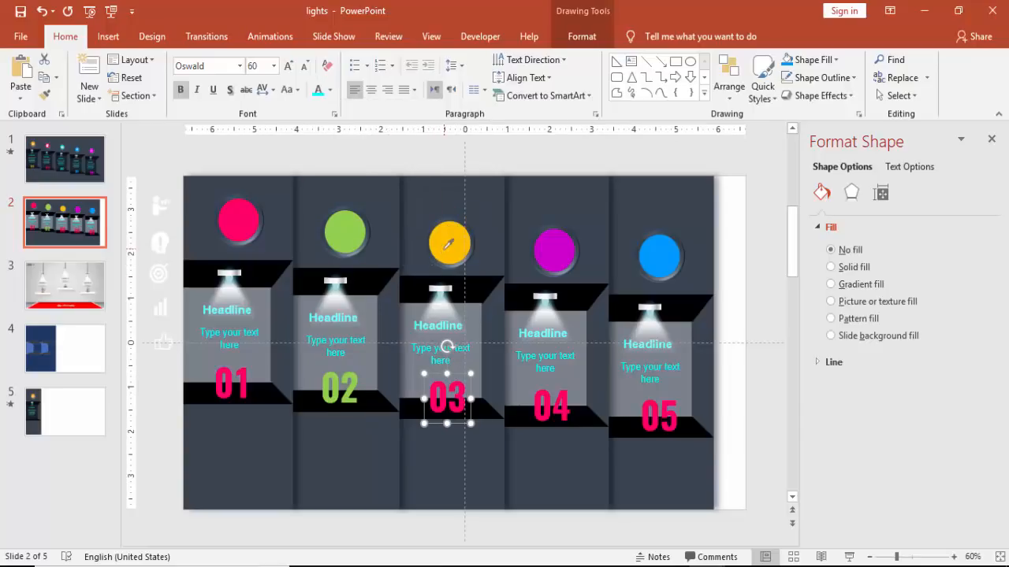
pyautogui.click(551, 406)
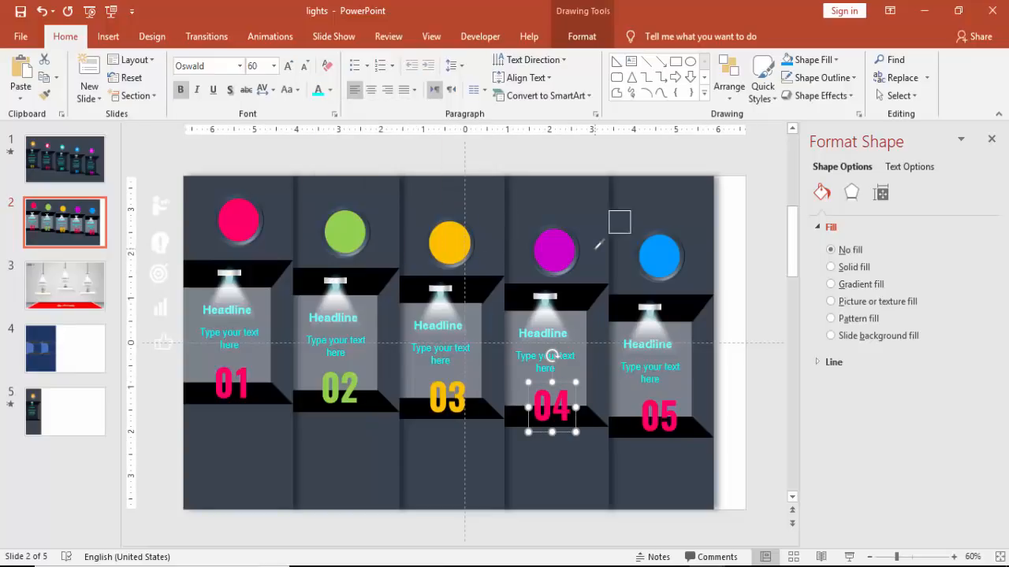
pyautogui.click(658, 417)
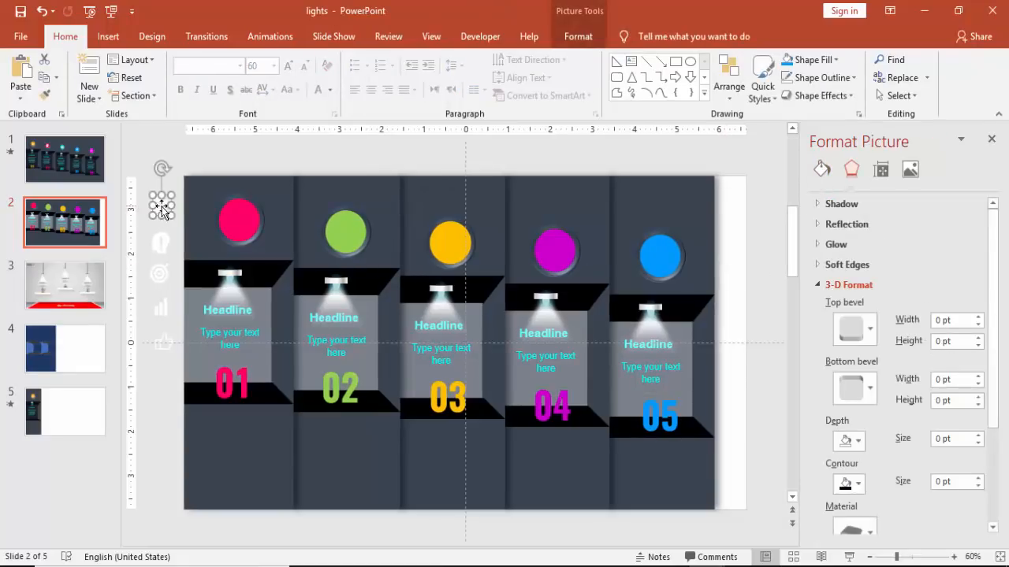
# Drag a white icon into its coloured circle.
pyautogui.click(239, 222)
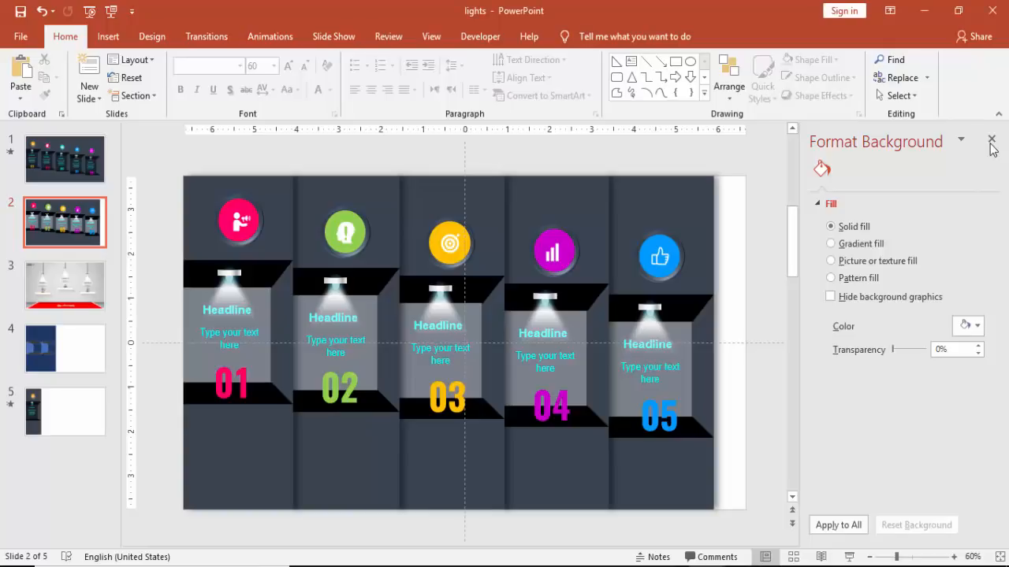
# Close the Format pane, open the Animation Pane, and select column 01's light ray.
pyautogui.click(992, 140)
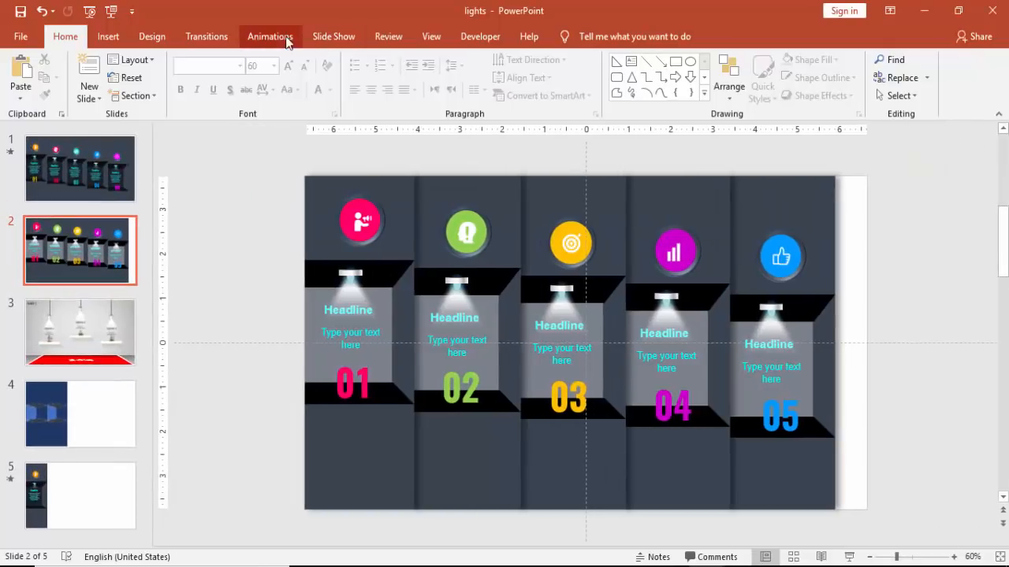
pyautogui.click(269, 36)
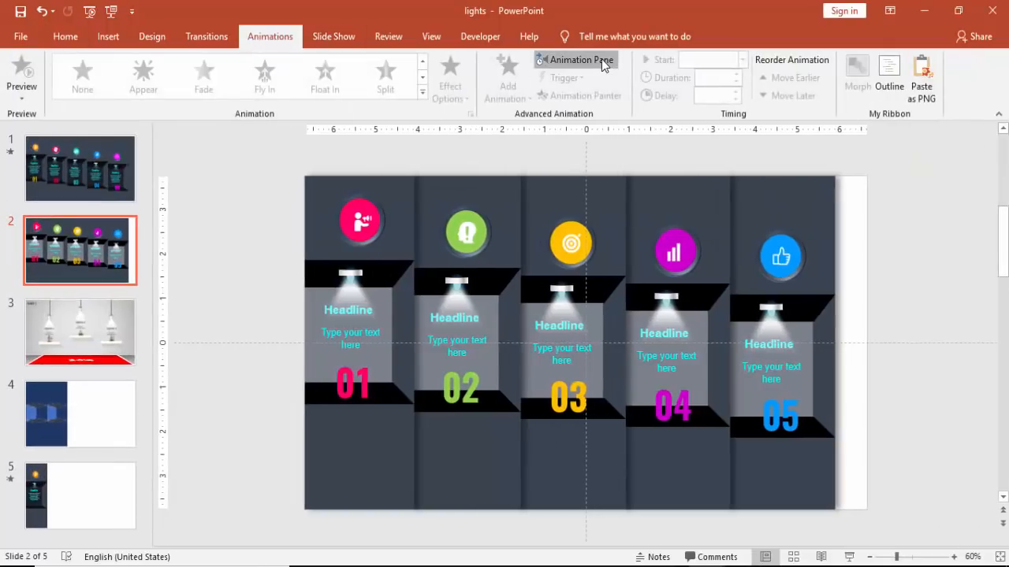
pyautogui.click(582, 59)
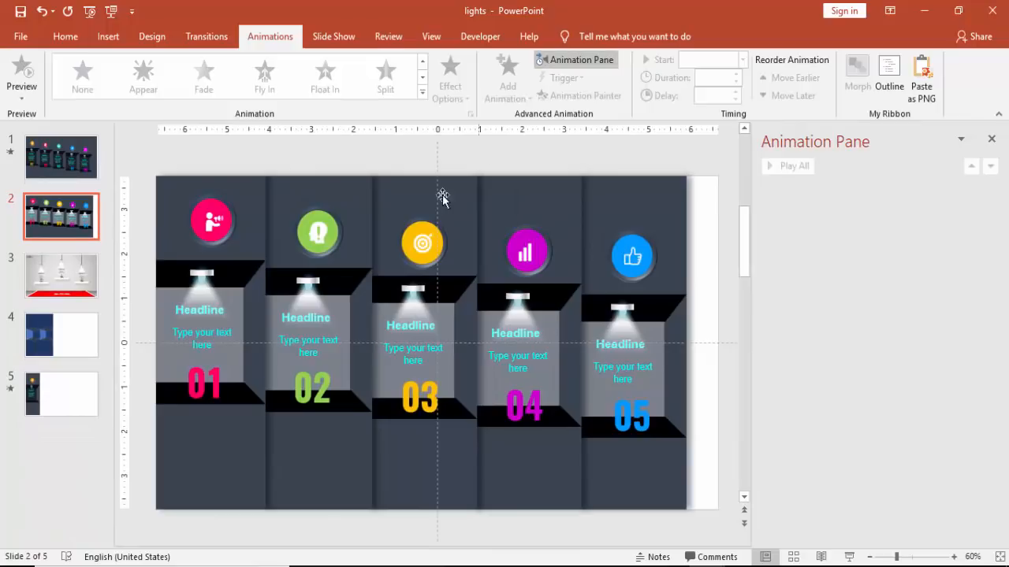
pyautogui.click(210, 300)
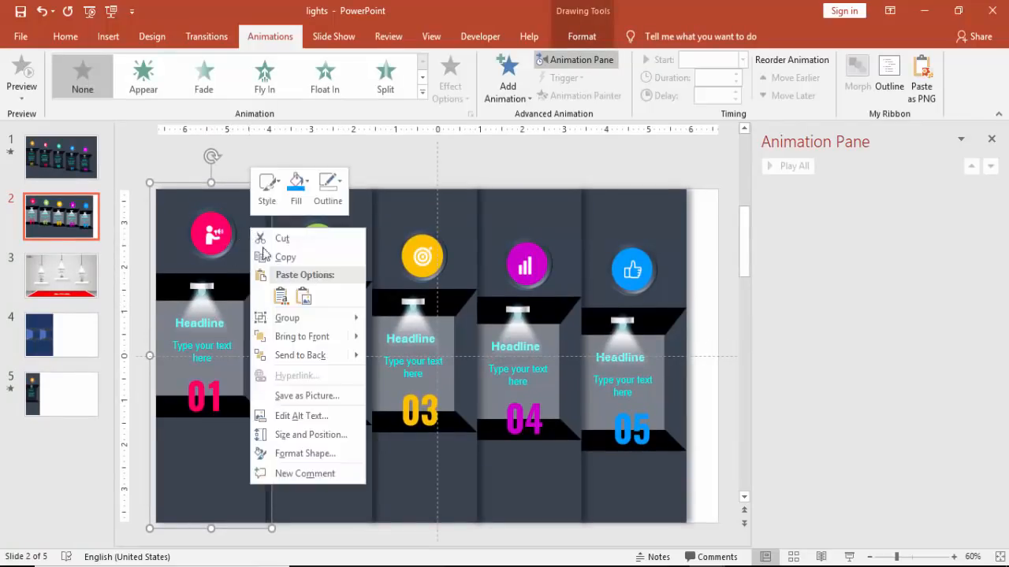
pyautogui.click(323, 163)
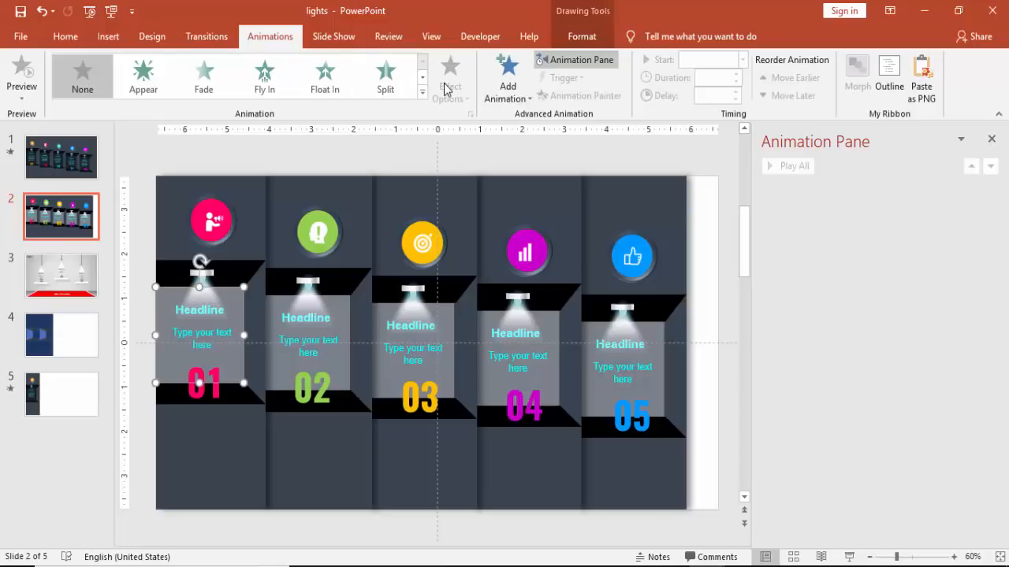
pyautogui.moveTo(572, 69)
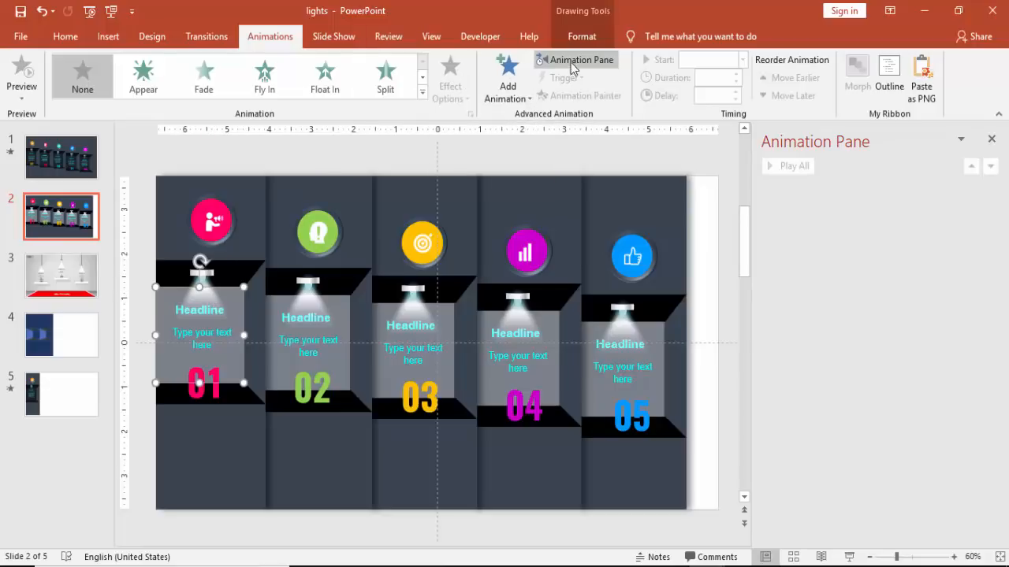
pyautogui.click(582, 36)
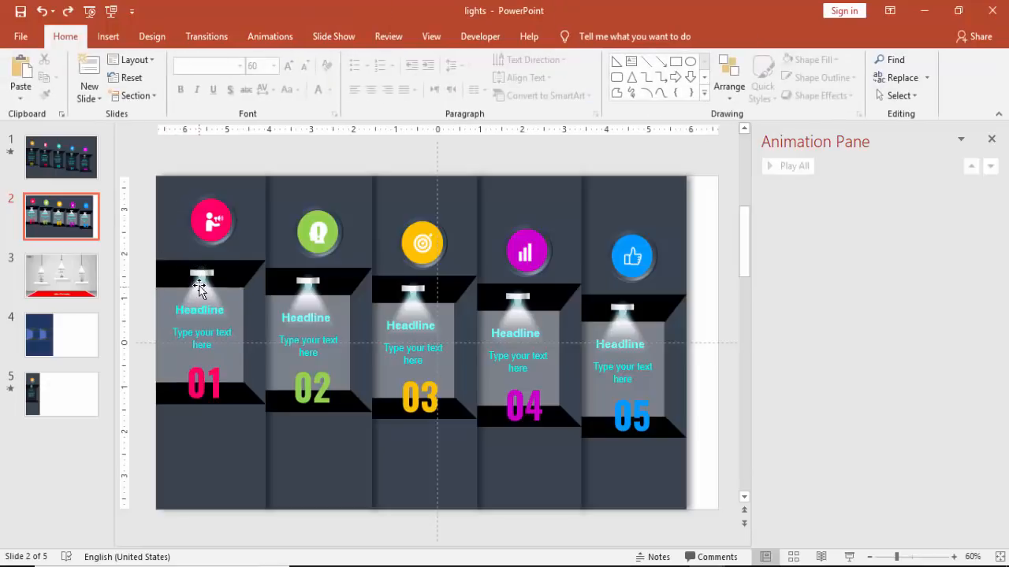
pyautogui.click(201, 292)
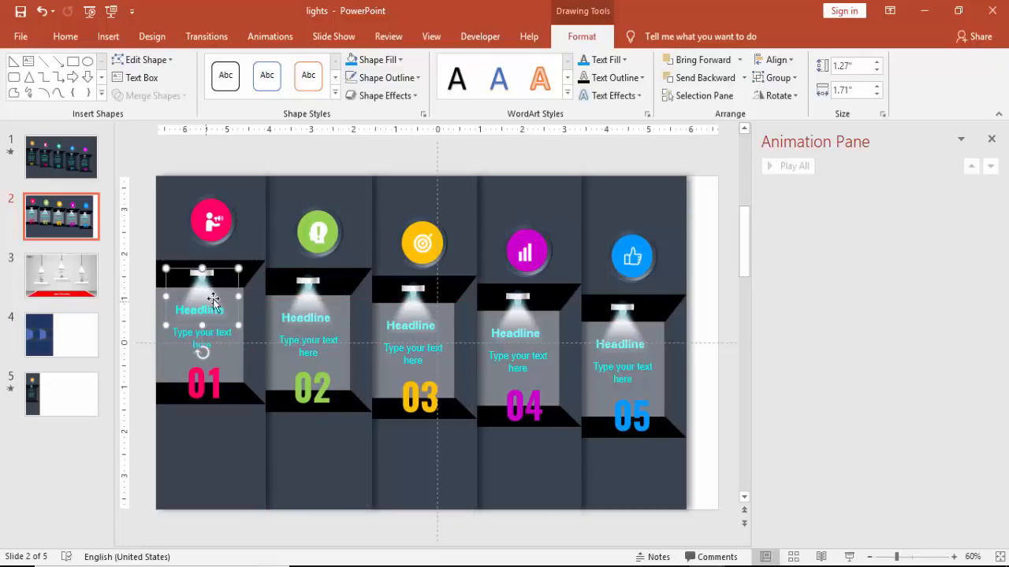
# Give column 01's light ray a Wipe From Top entrance, then select its text.
pyautogui.click(269, 36)
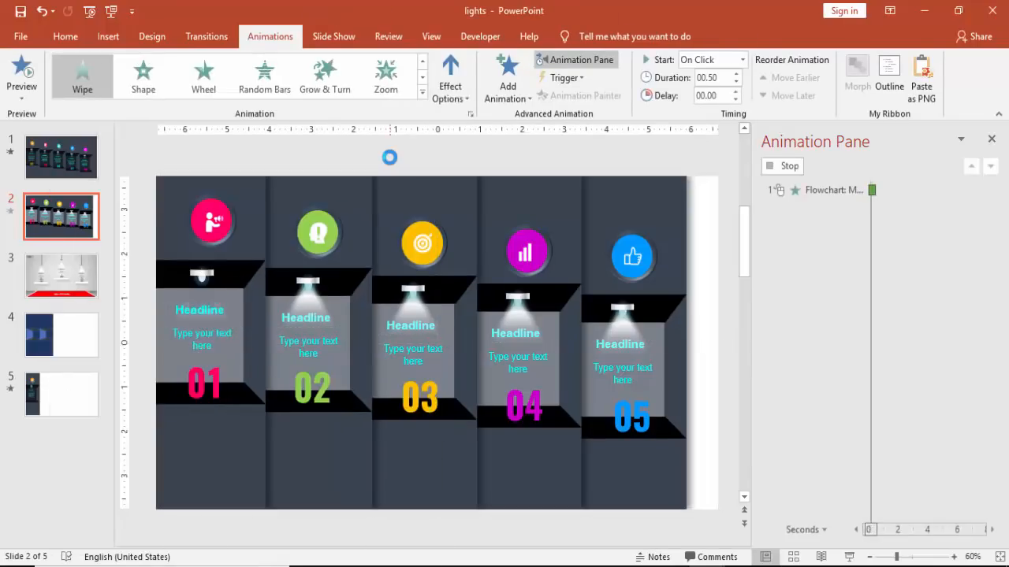
pyautogui.click(450, 75)
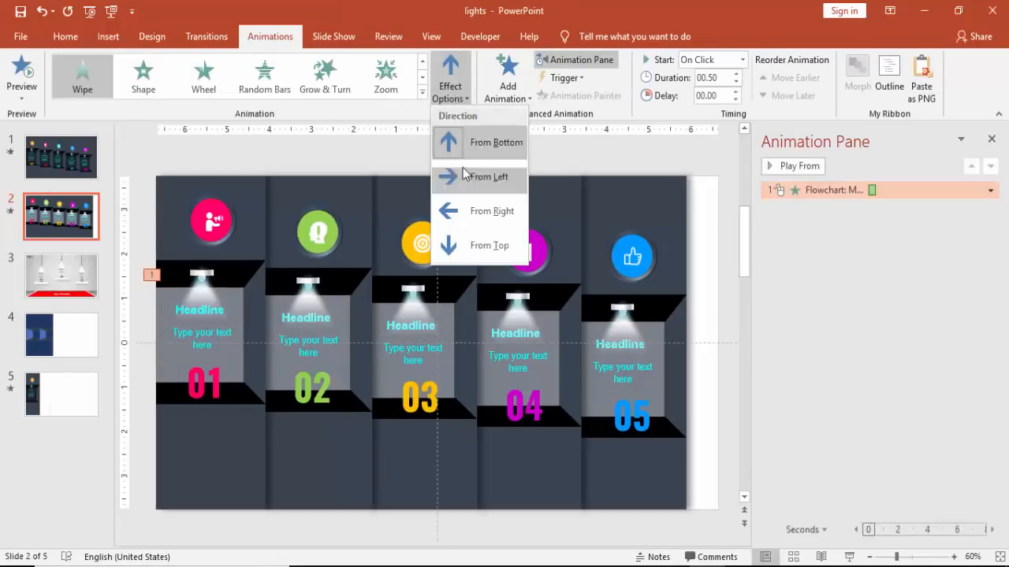
pyautogui.click(491, 177)
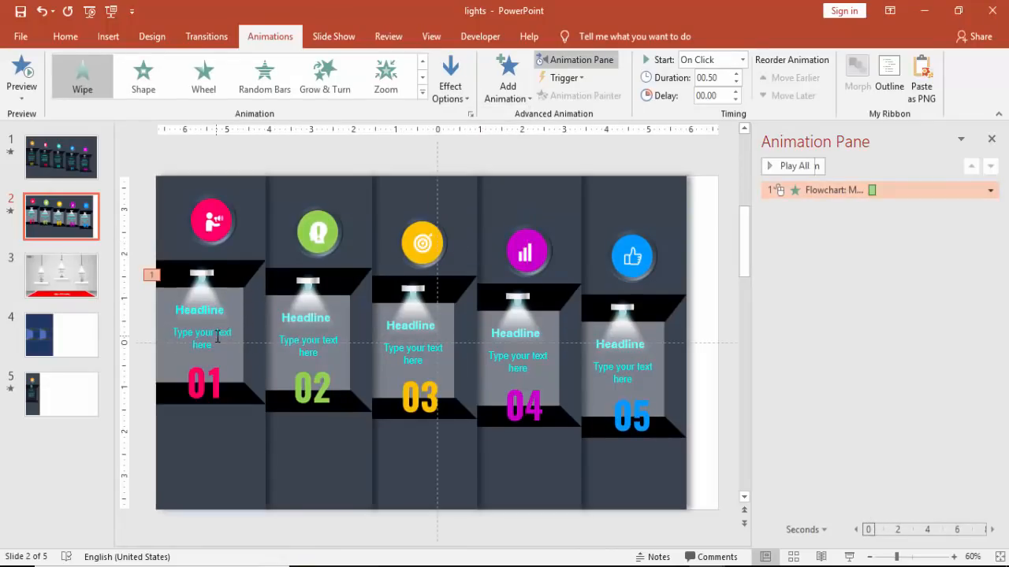
pyautogui.click(200, 309)
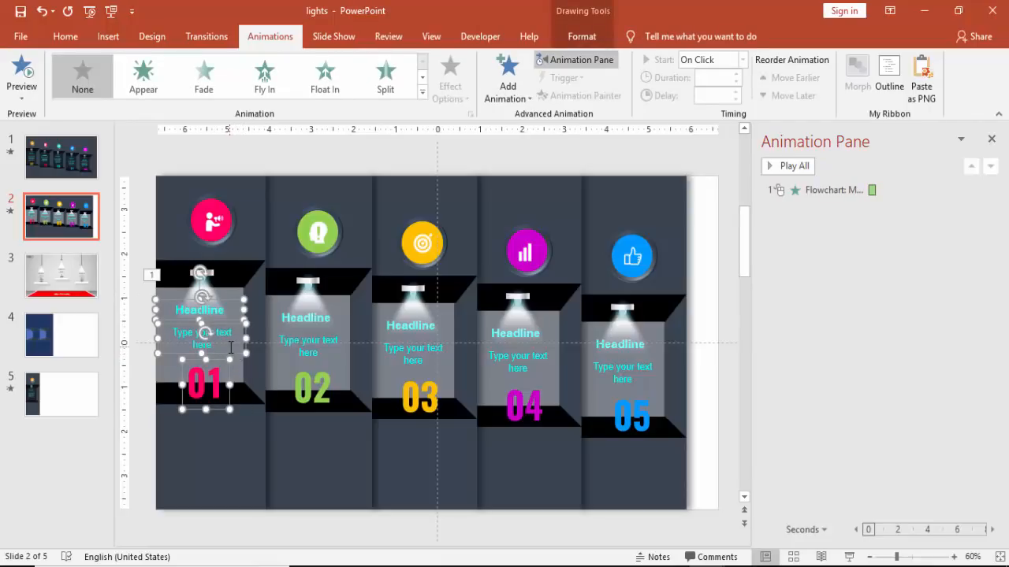
# Group column 01's text and apply Wipe From Top, starting After Previous.
pyautogui.rightClick(205, 331)
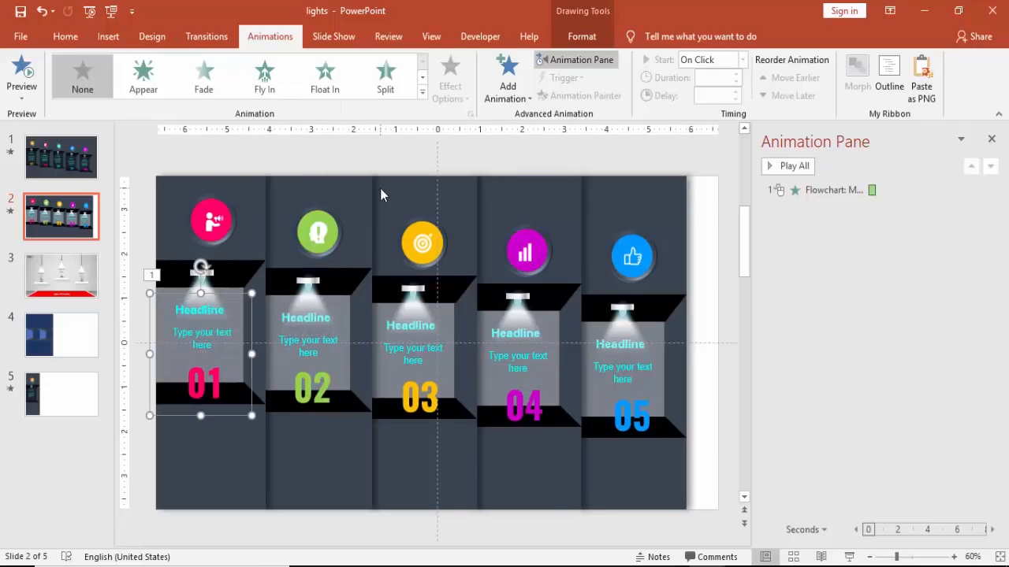
pyautogui.click(422, 91)
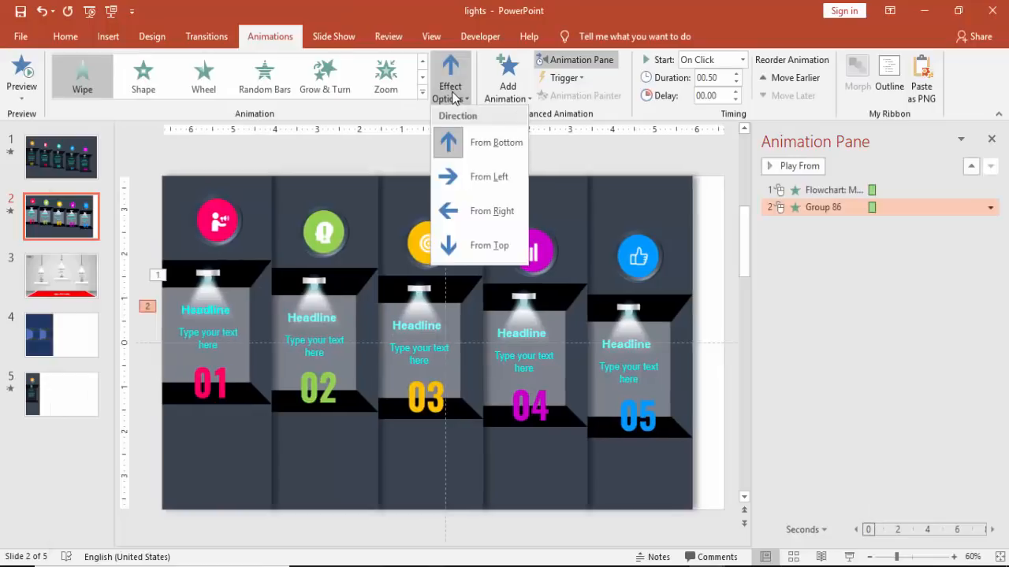
pyautogui.click(495, 142)
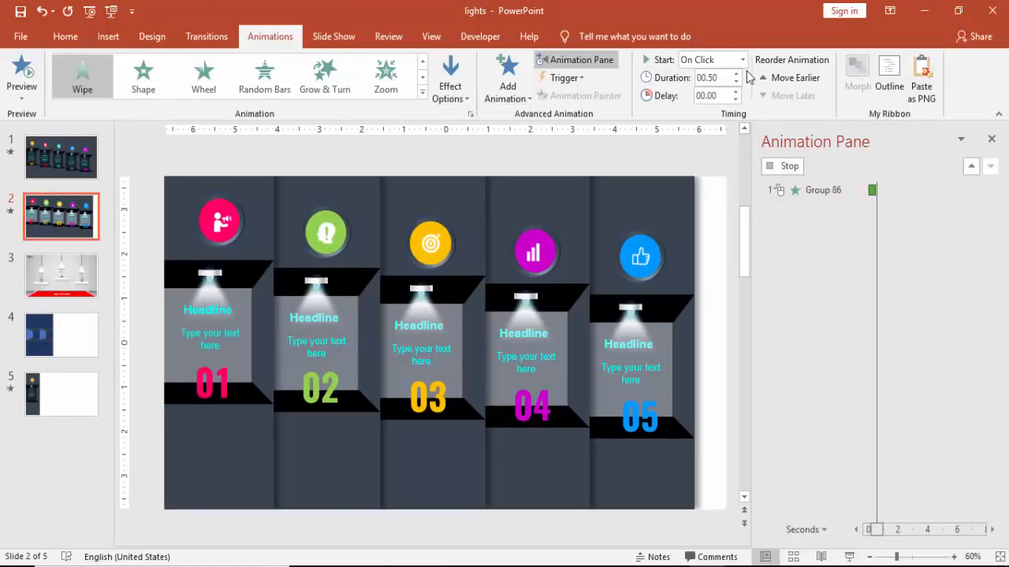
pyautogui.click(741, 59)
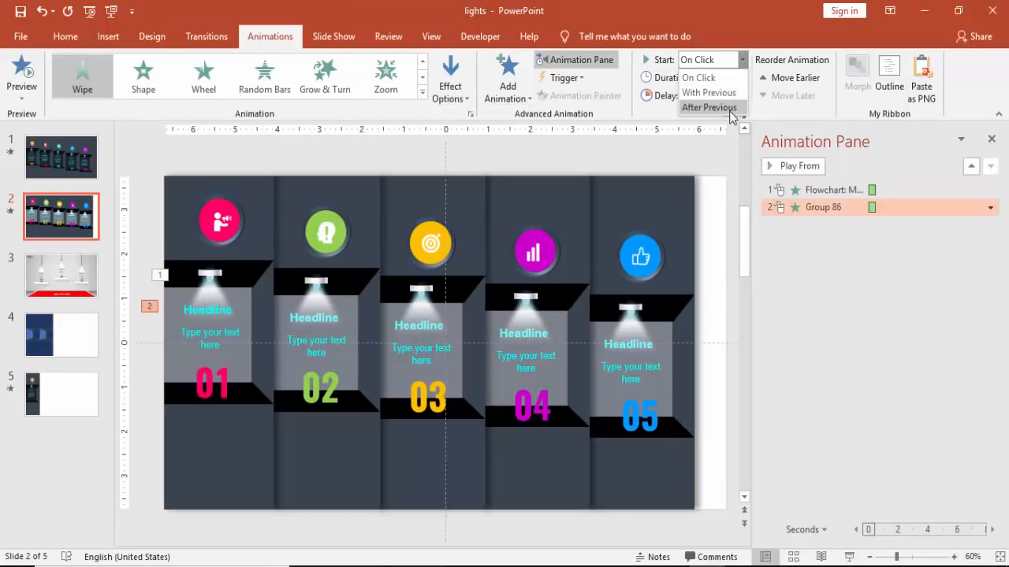
pyautogui.click(708, 107)
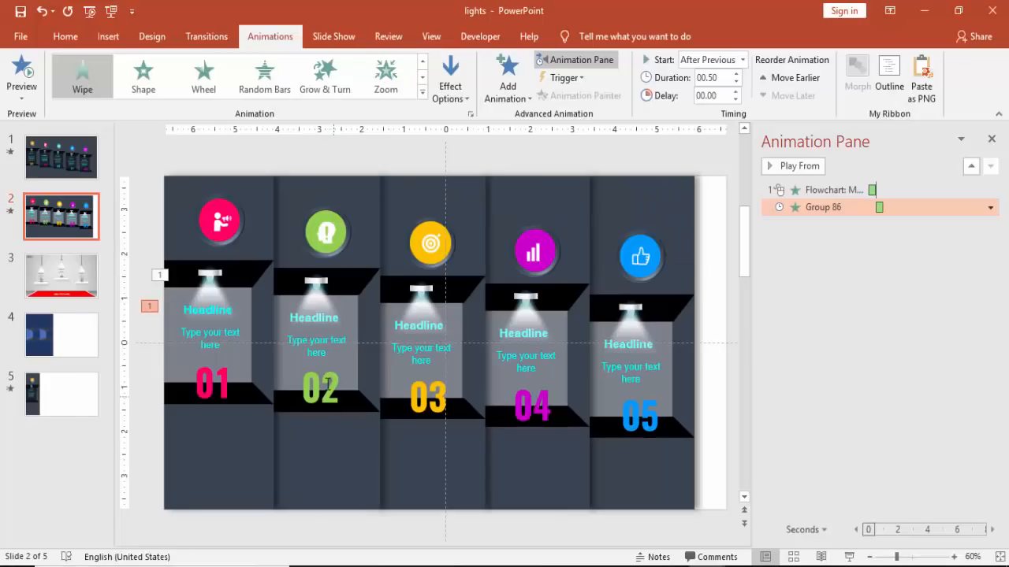
# Group column 02's text and give its light ray a Wipe From Top entrance.
pyautogui.click(316, 339)
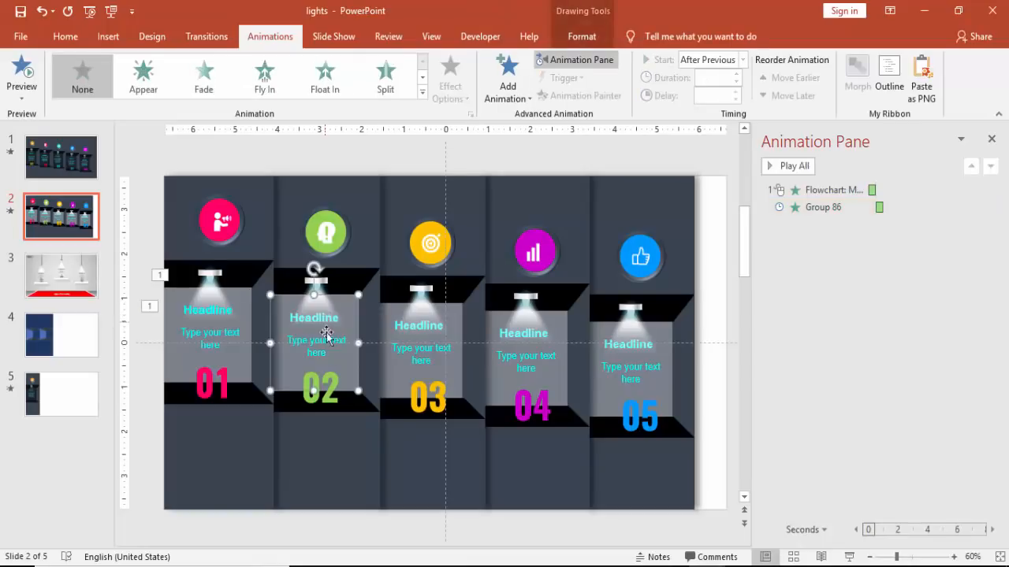
pyautogui.click(374, 538)
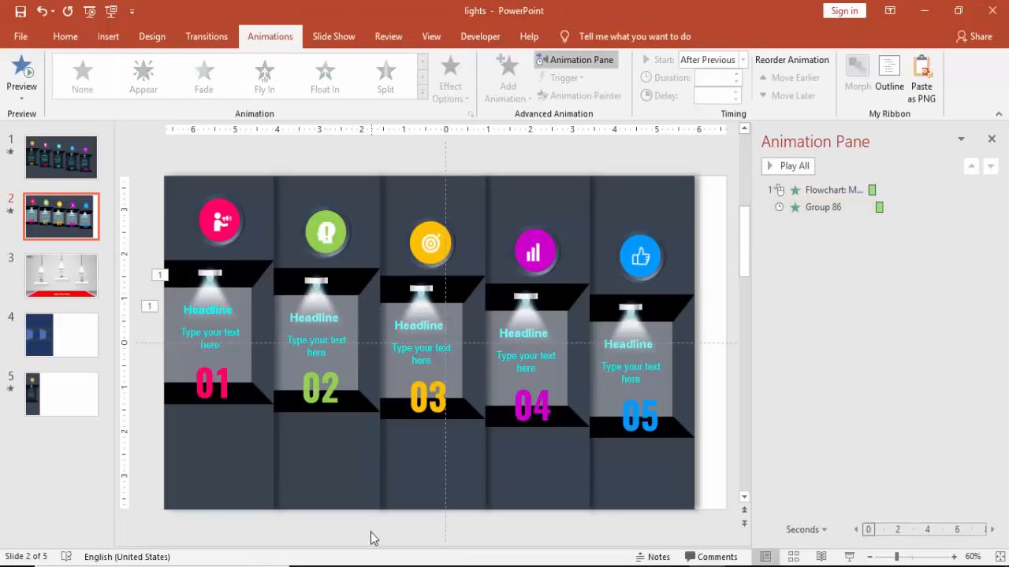
pyautogui.click(315, 346)
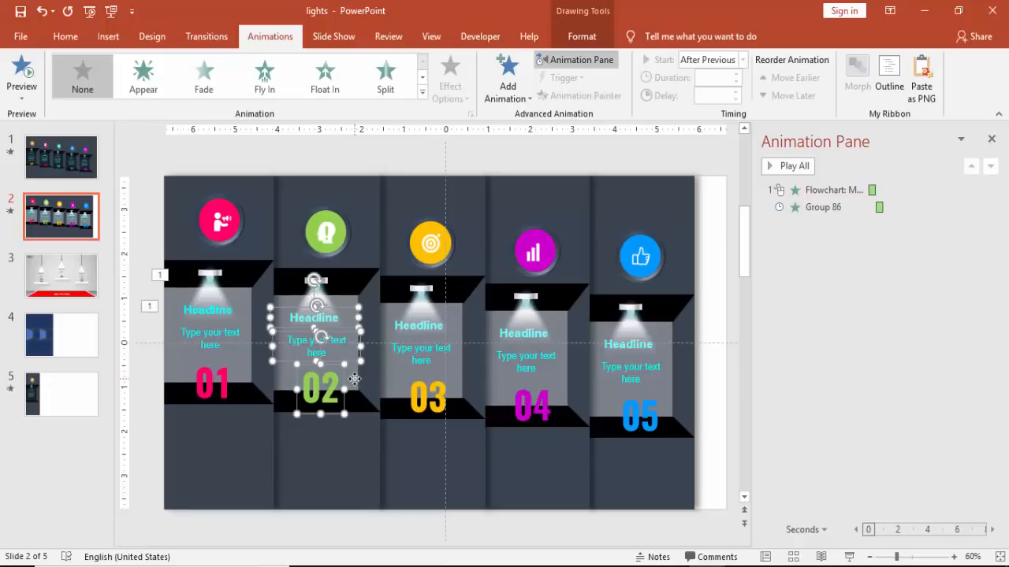
pyautogui.moveTo(345, 307)
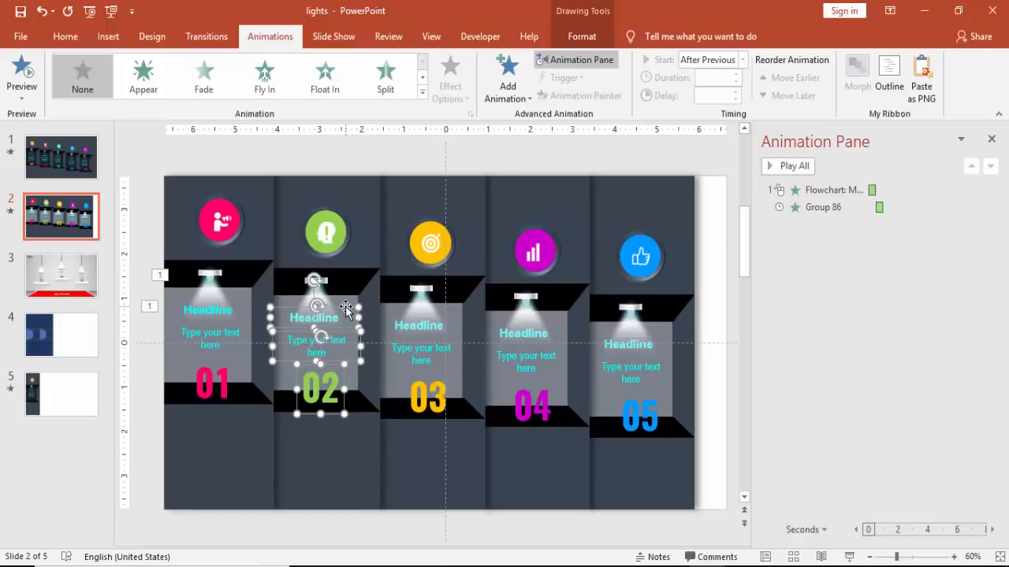
pyautogui.rightClick(345, 307)
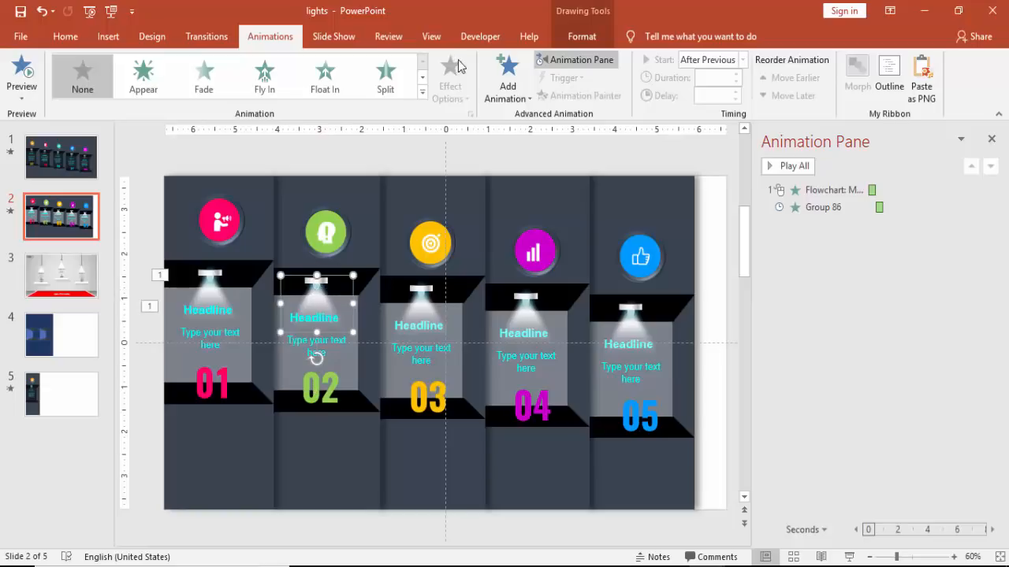
pyautogui.click(423, 89)
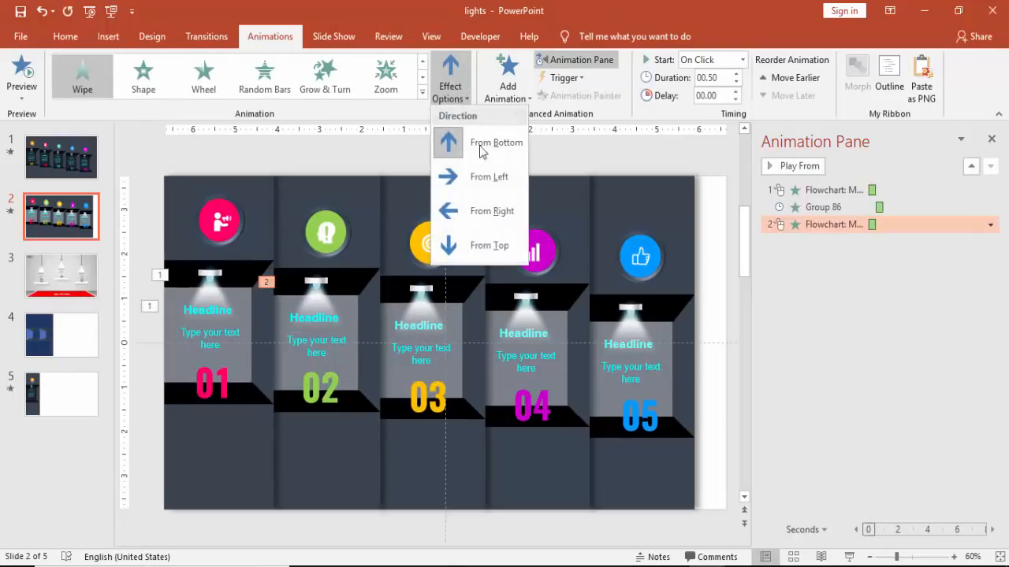
pyautogui.click(496, 142)
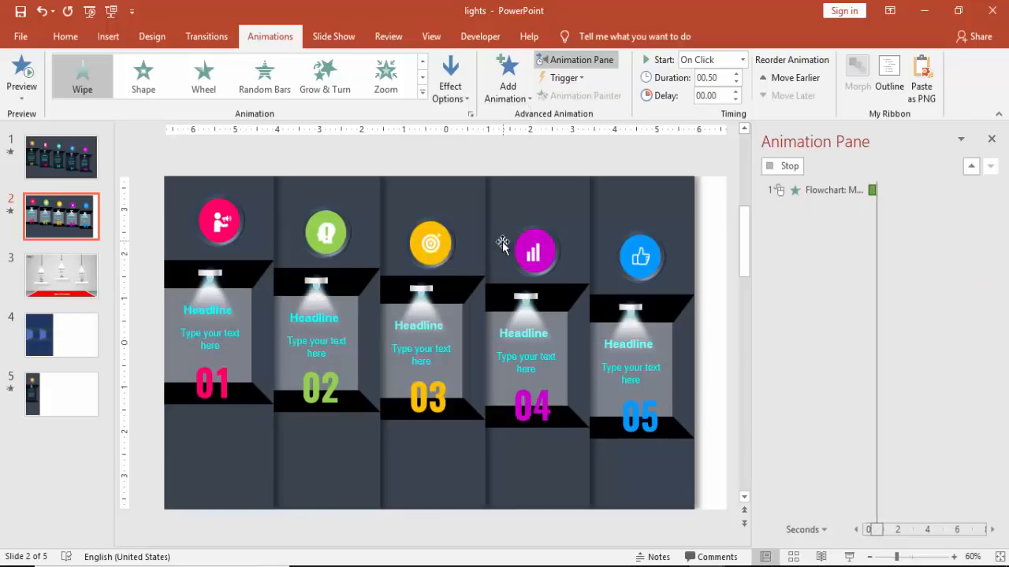
# Give column 02's text group a Wipe entrance from the top.
pyautogui.click(319, 390)
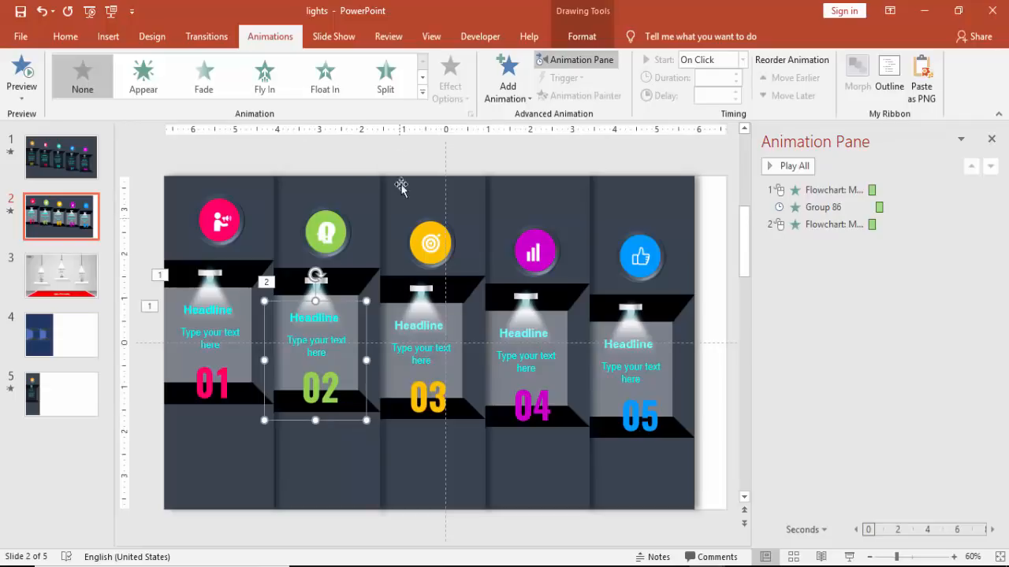
pyautogui.click(423, 93)
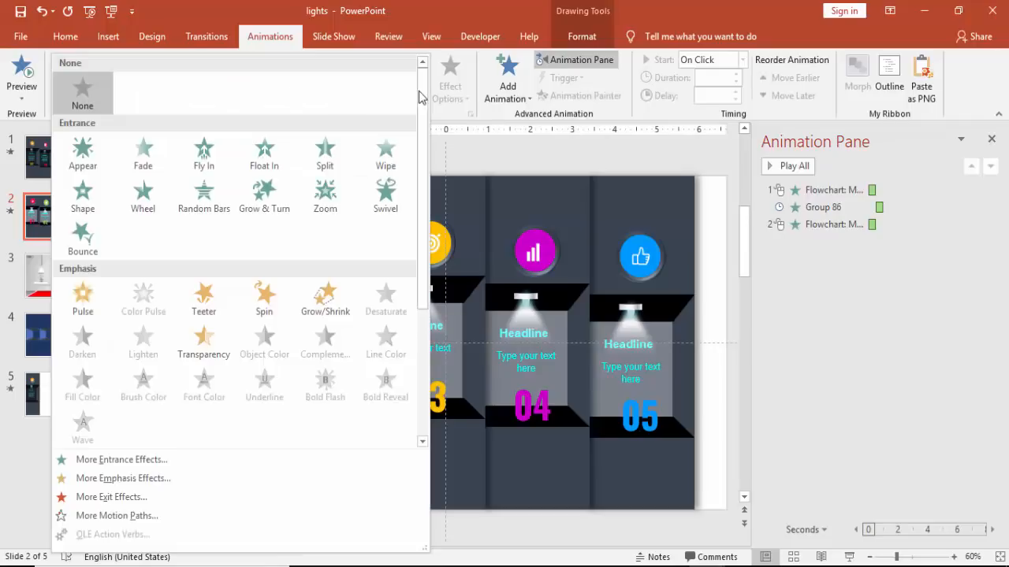
pyautogui.click(385, 155)
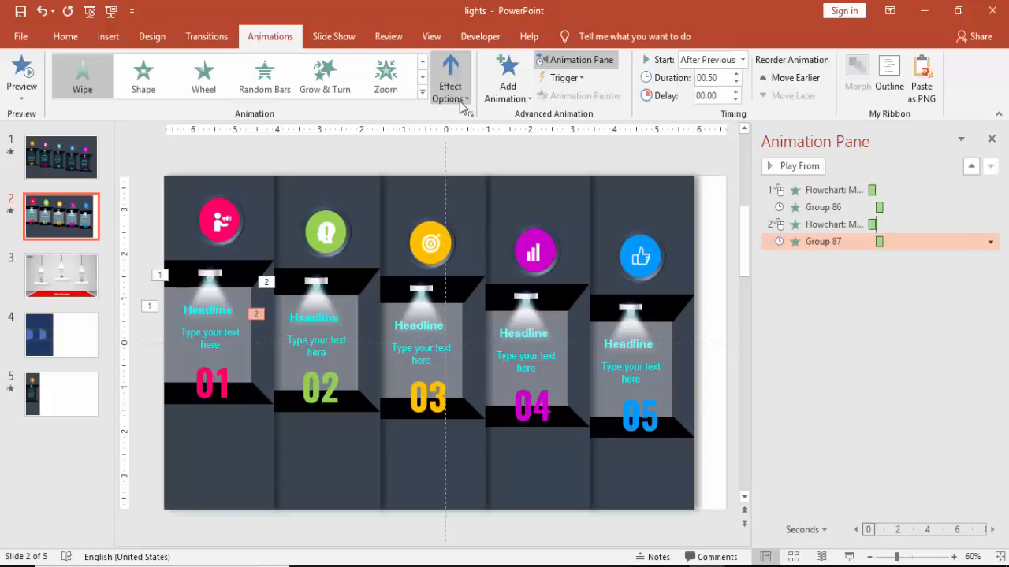
pyautogui.click(797, 165)
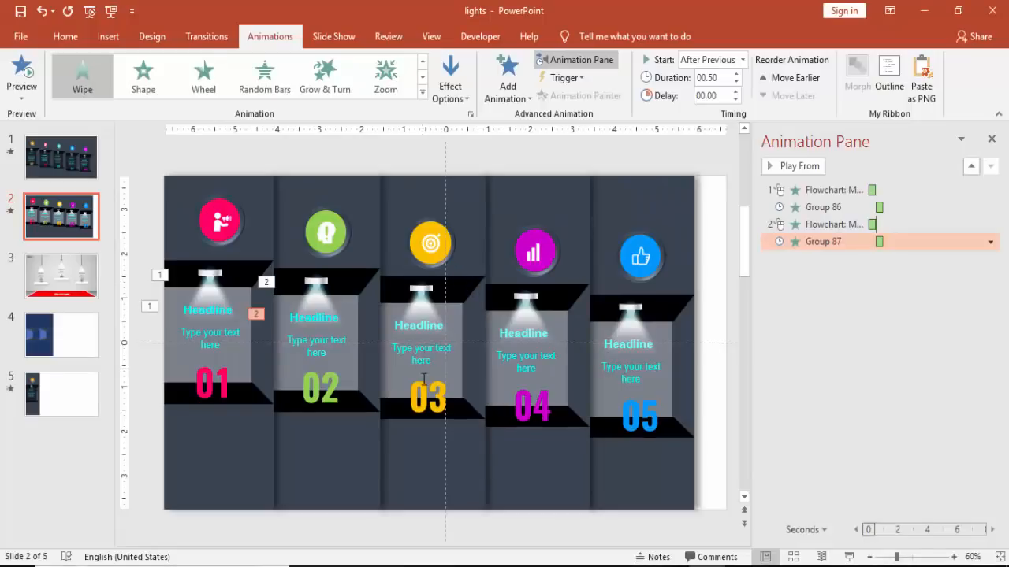
pyautogui.moveTo(643, 394)
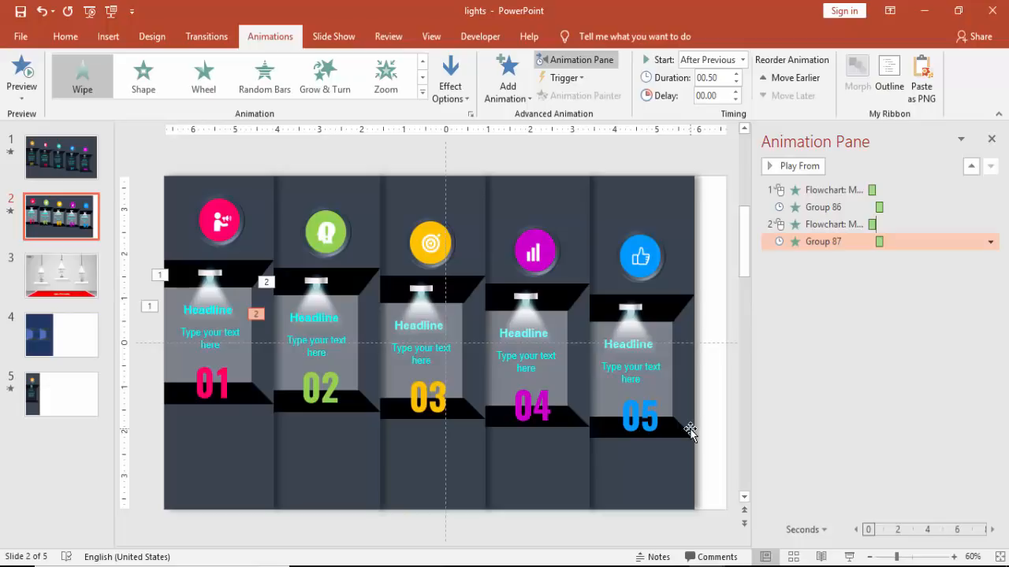
pyautogui.moveTo(437, 345)
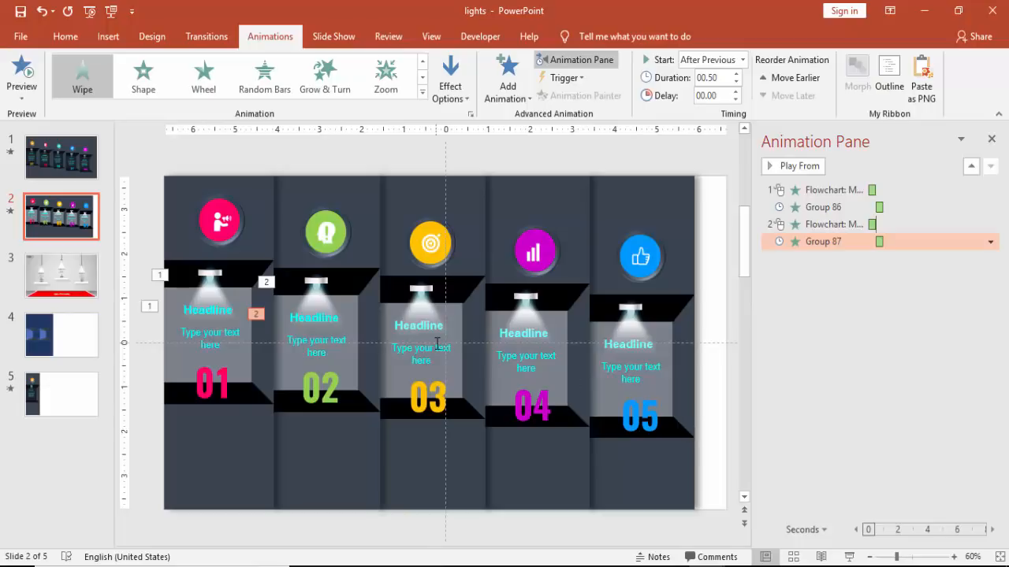
# Run the slide full-screen to watch the light-ray and text wipes on all five columns.
pyautogui.click(631, 394)
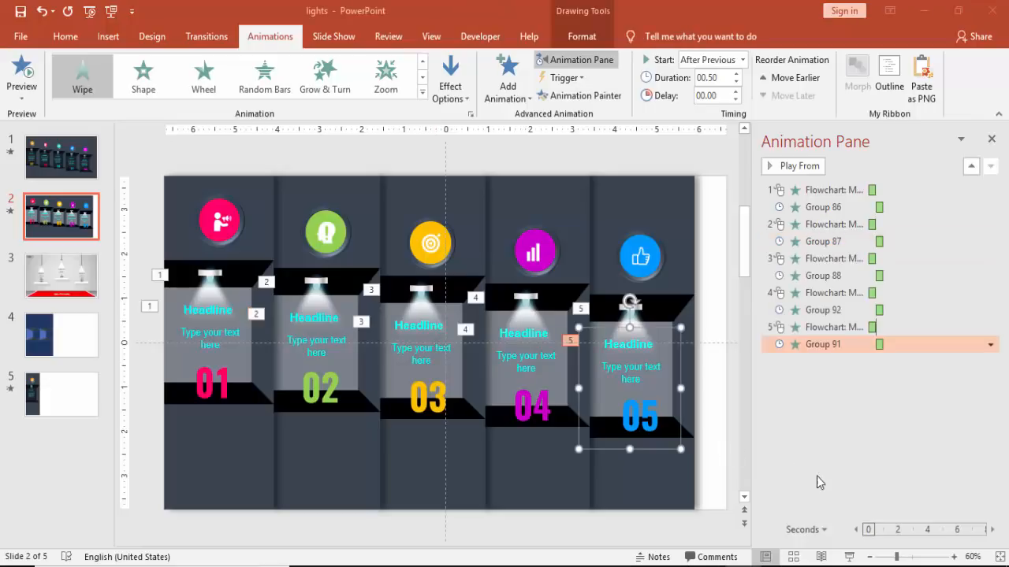
pyautogui.moveTo(850, 559)
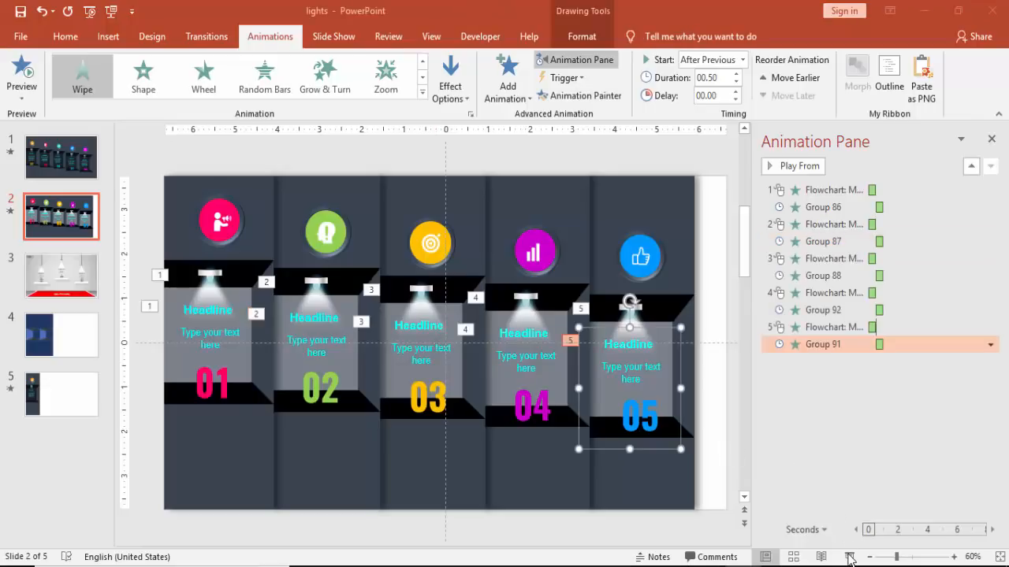
pyautogui.click(850, 557)
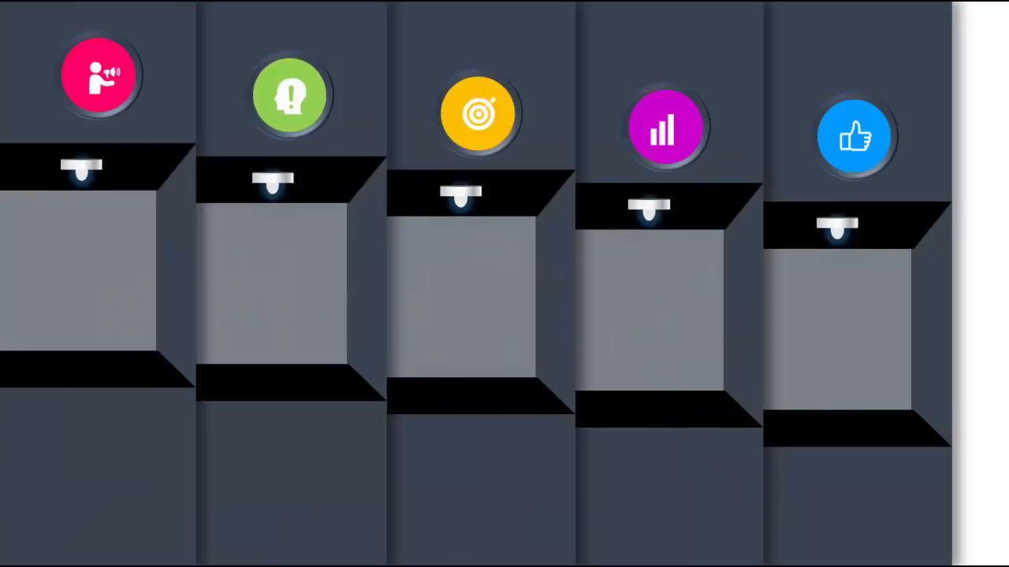